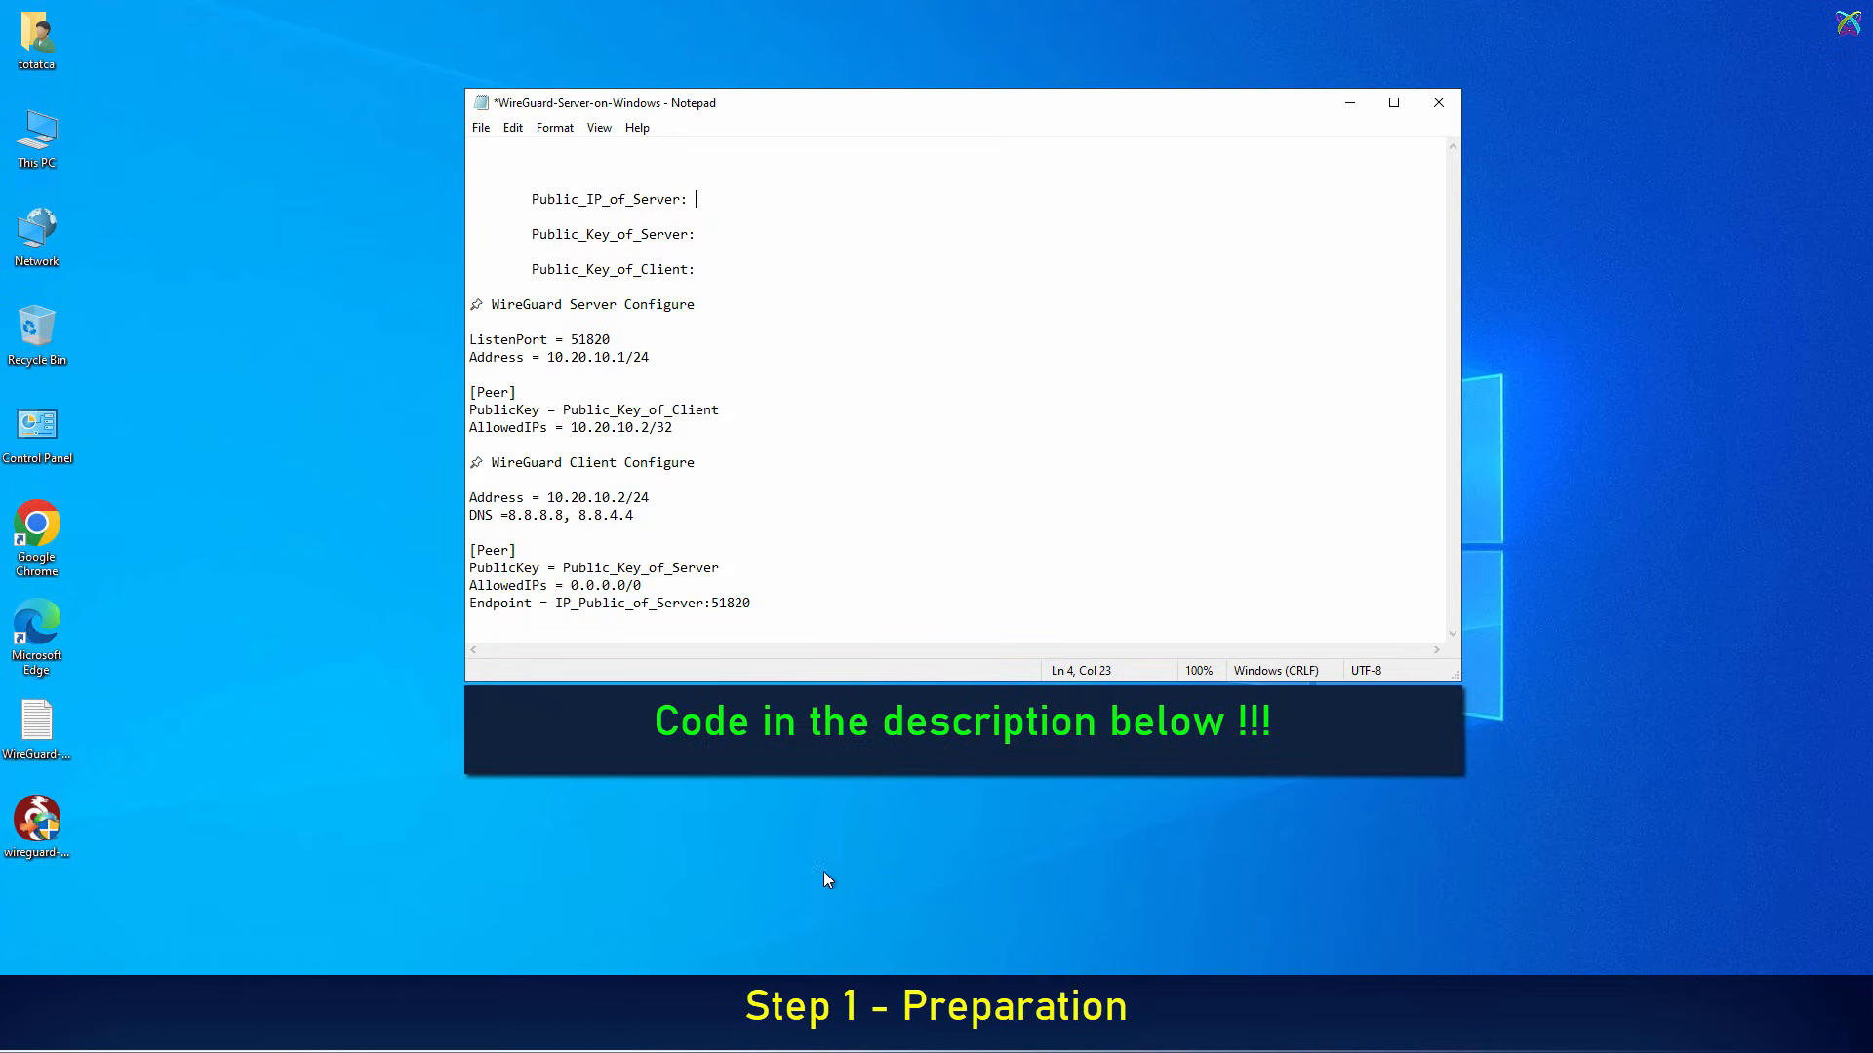
mouse_move(881, 617)
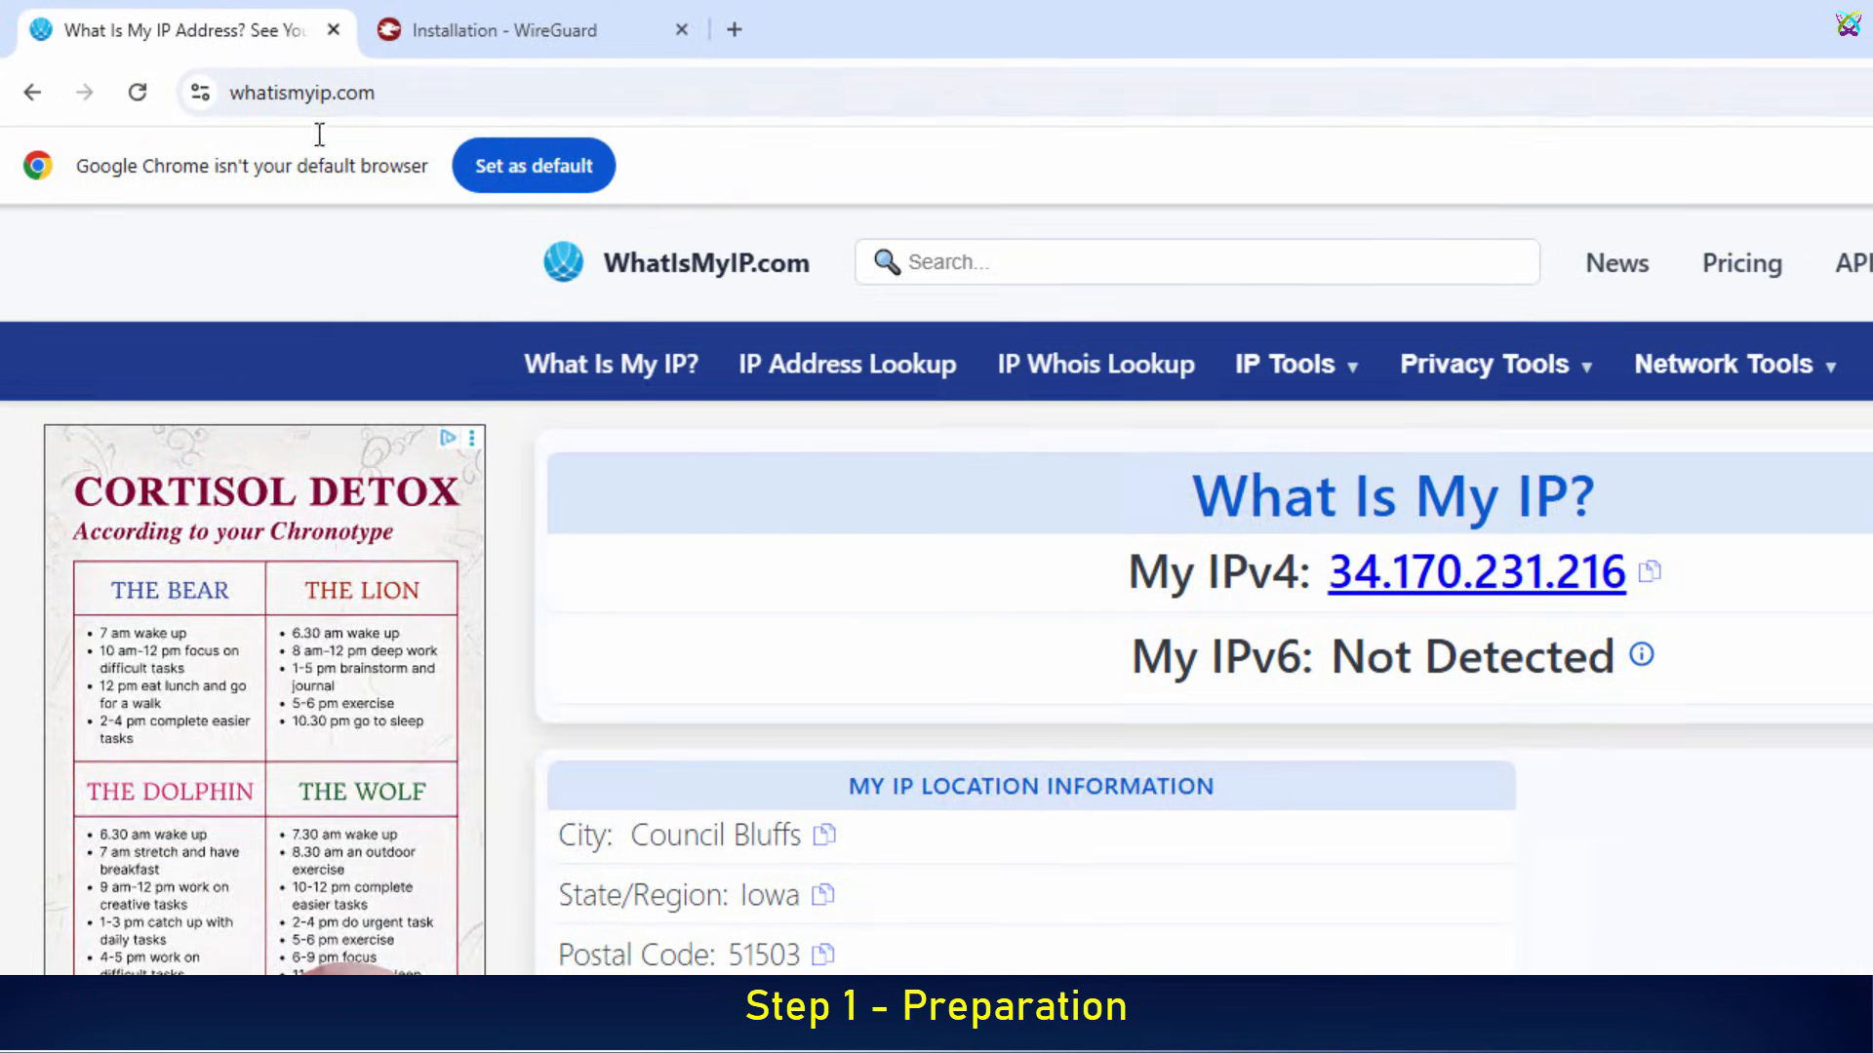
mouse_move(314, 138)
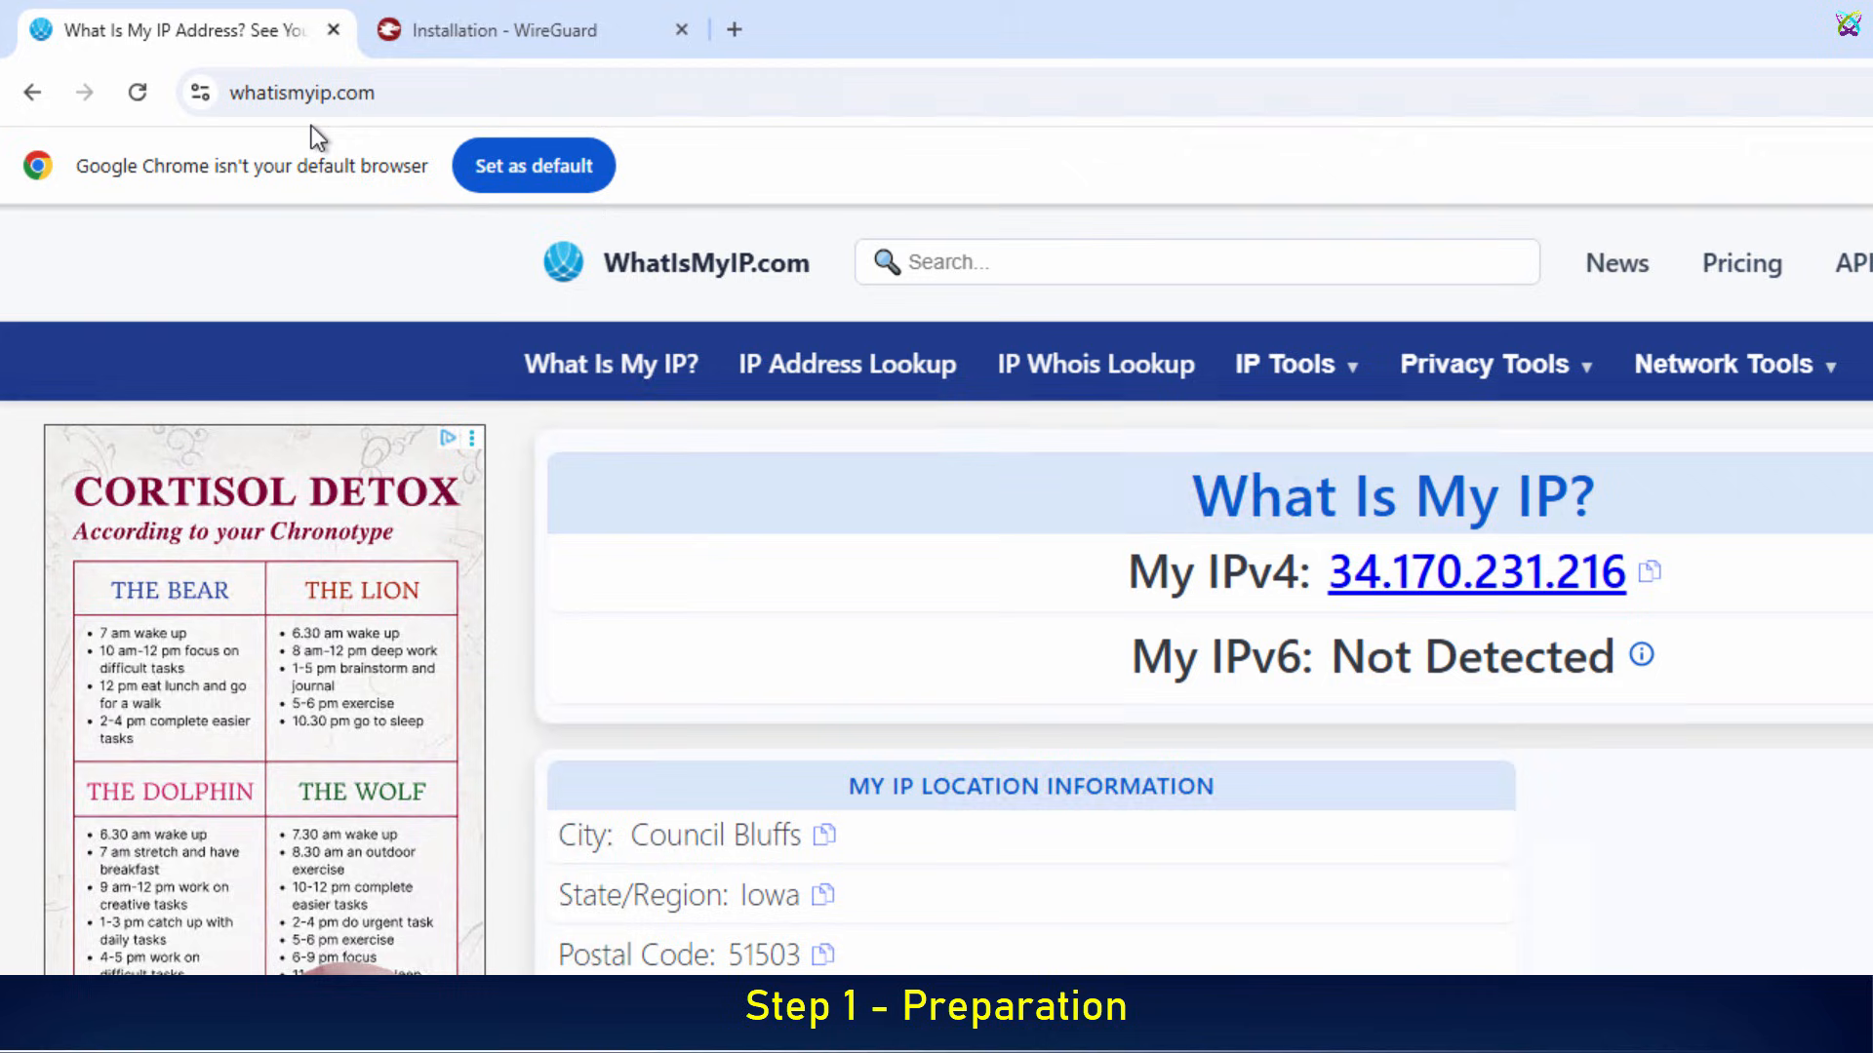
mouse_move(1648, 587)
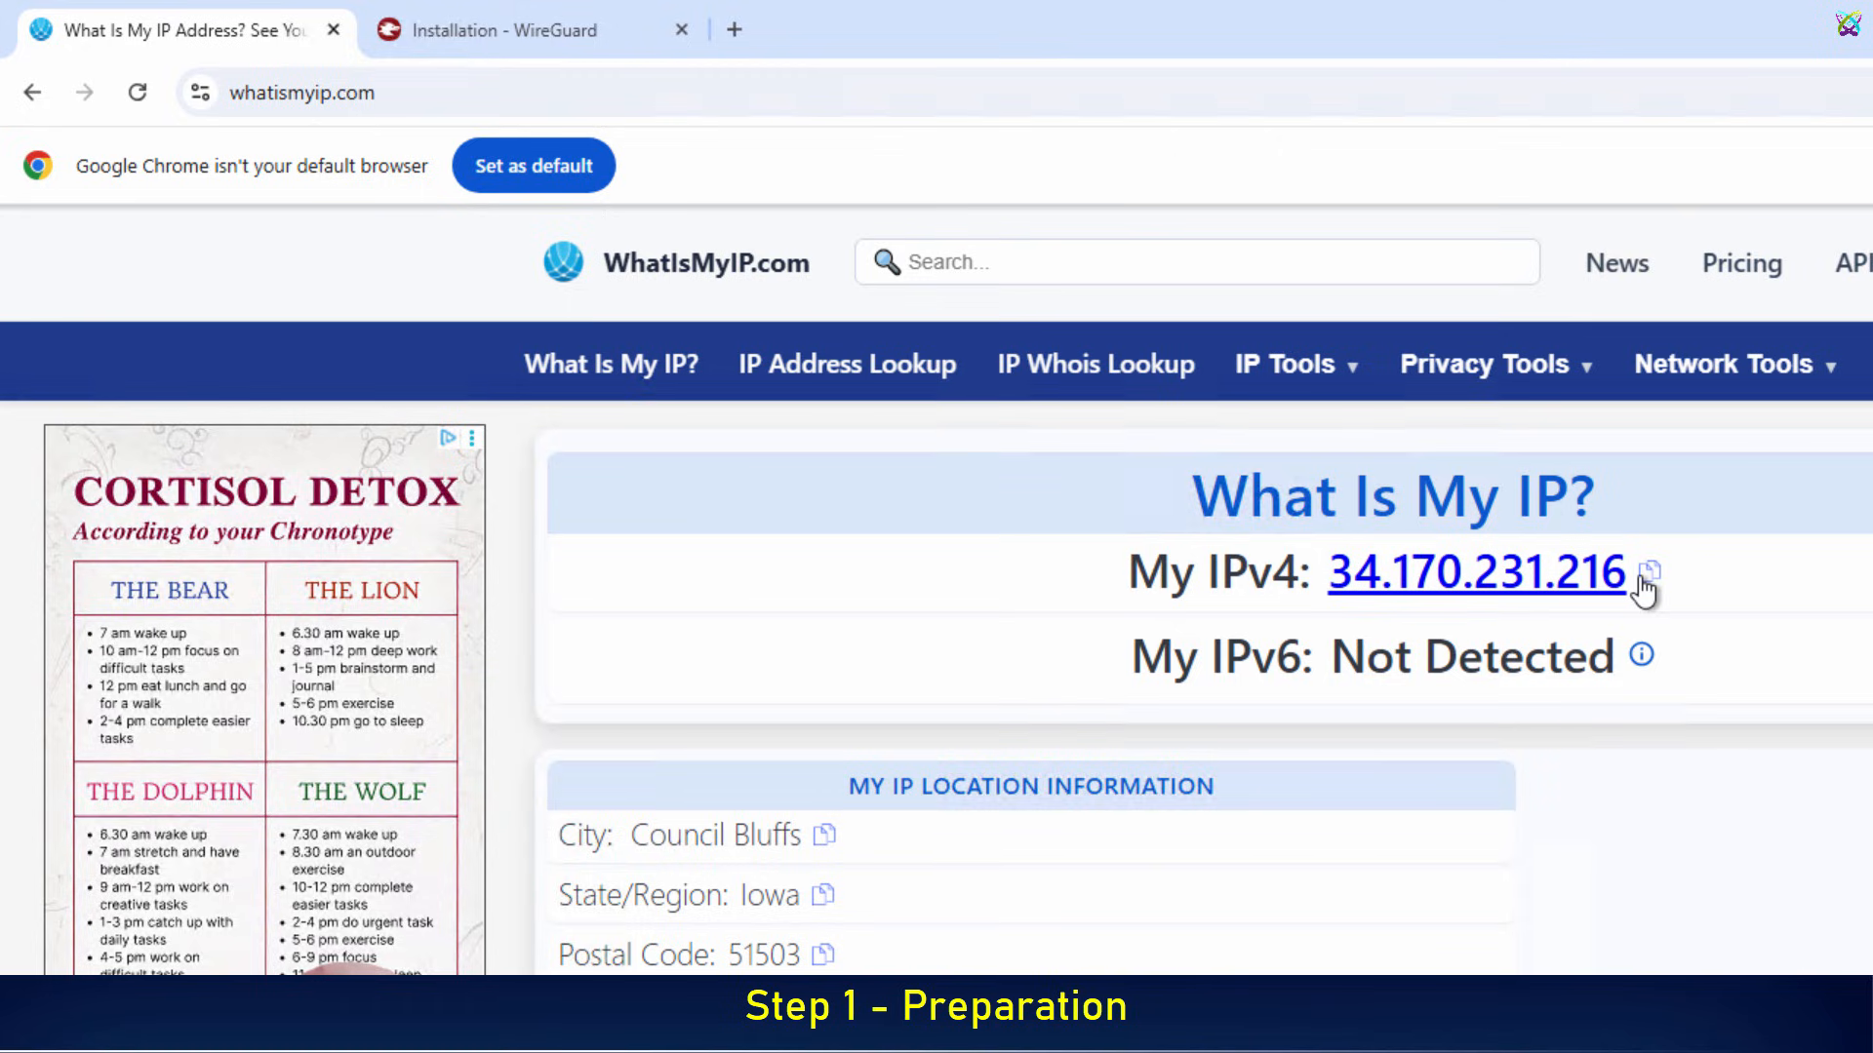
- Copy the public IPv4 34.170.231.216 into the notes after Public_IP_of_Server
click(1651, 574)
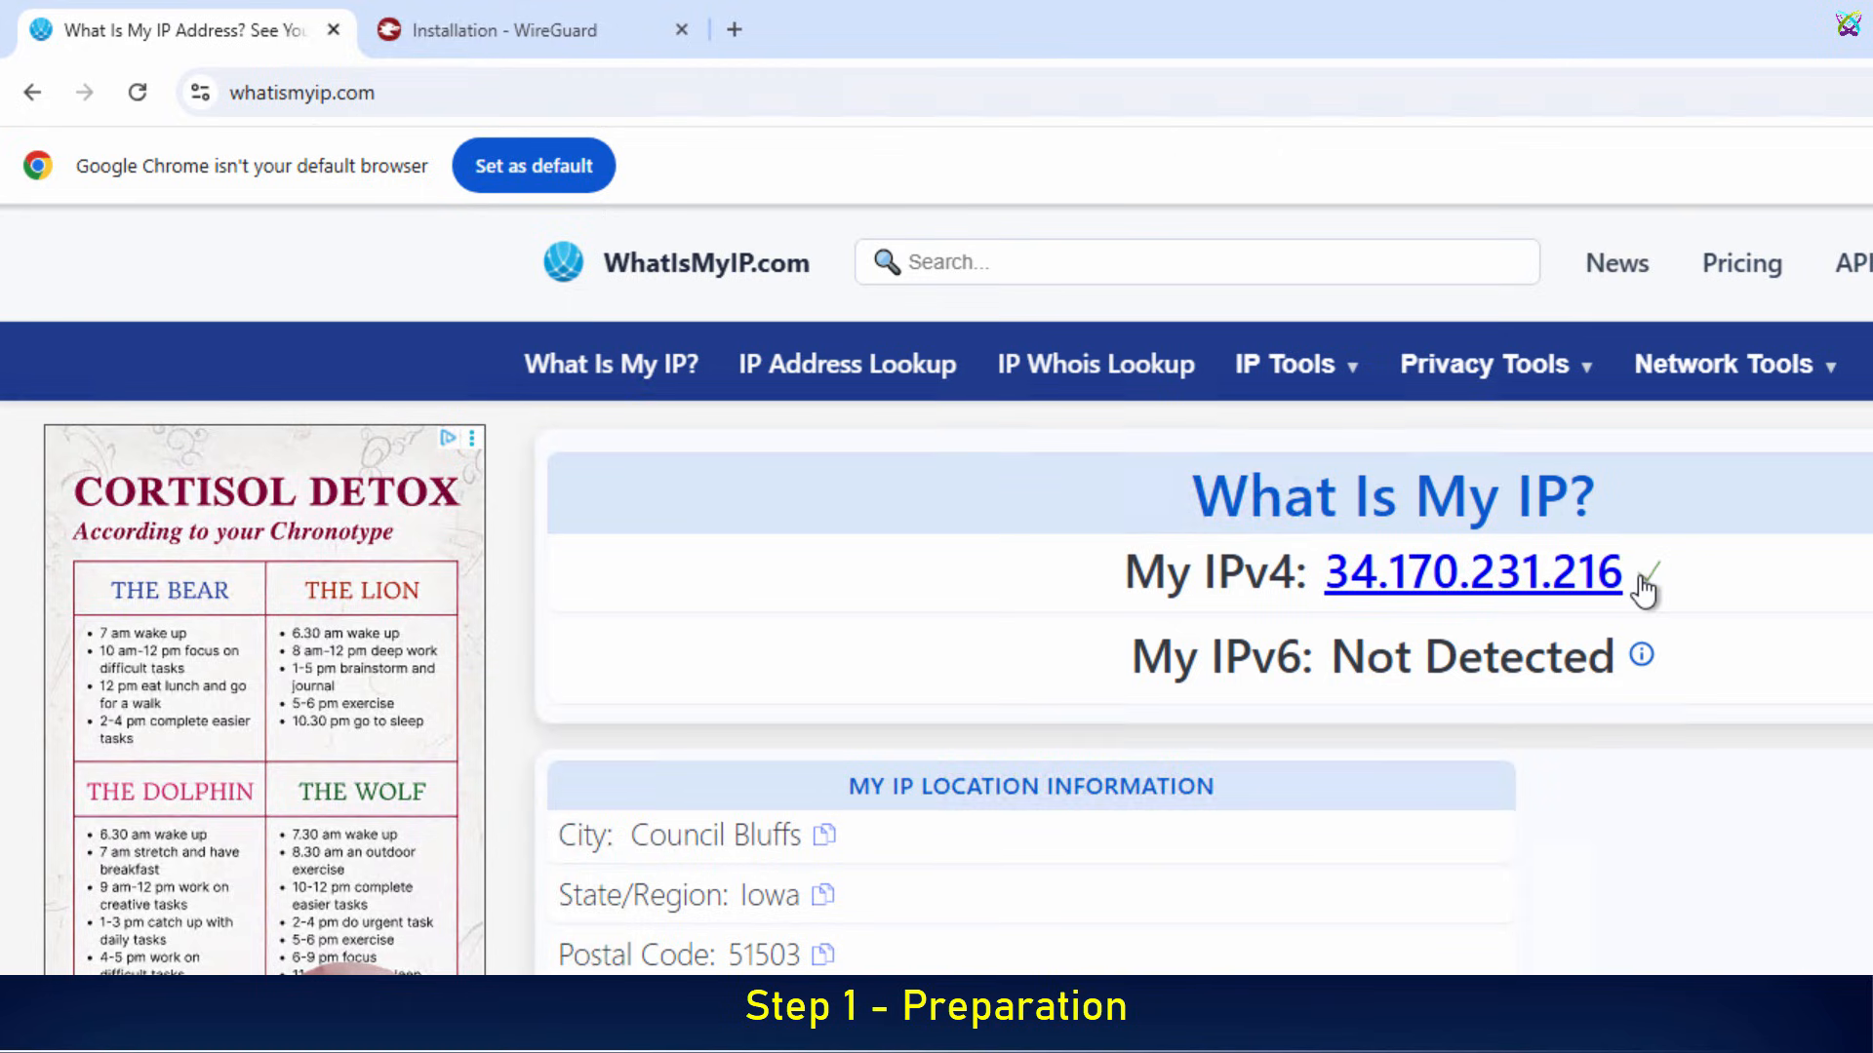
click(1649, 574)
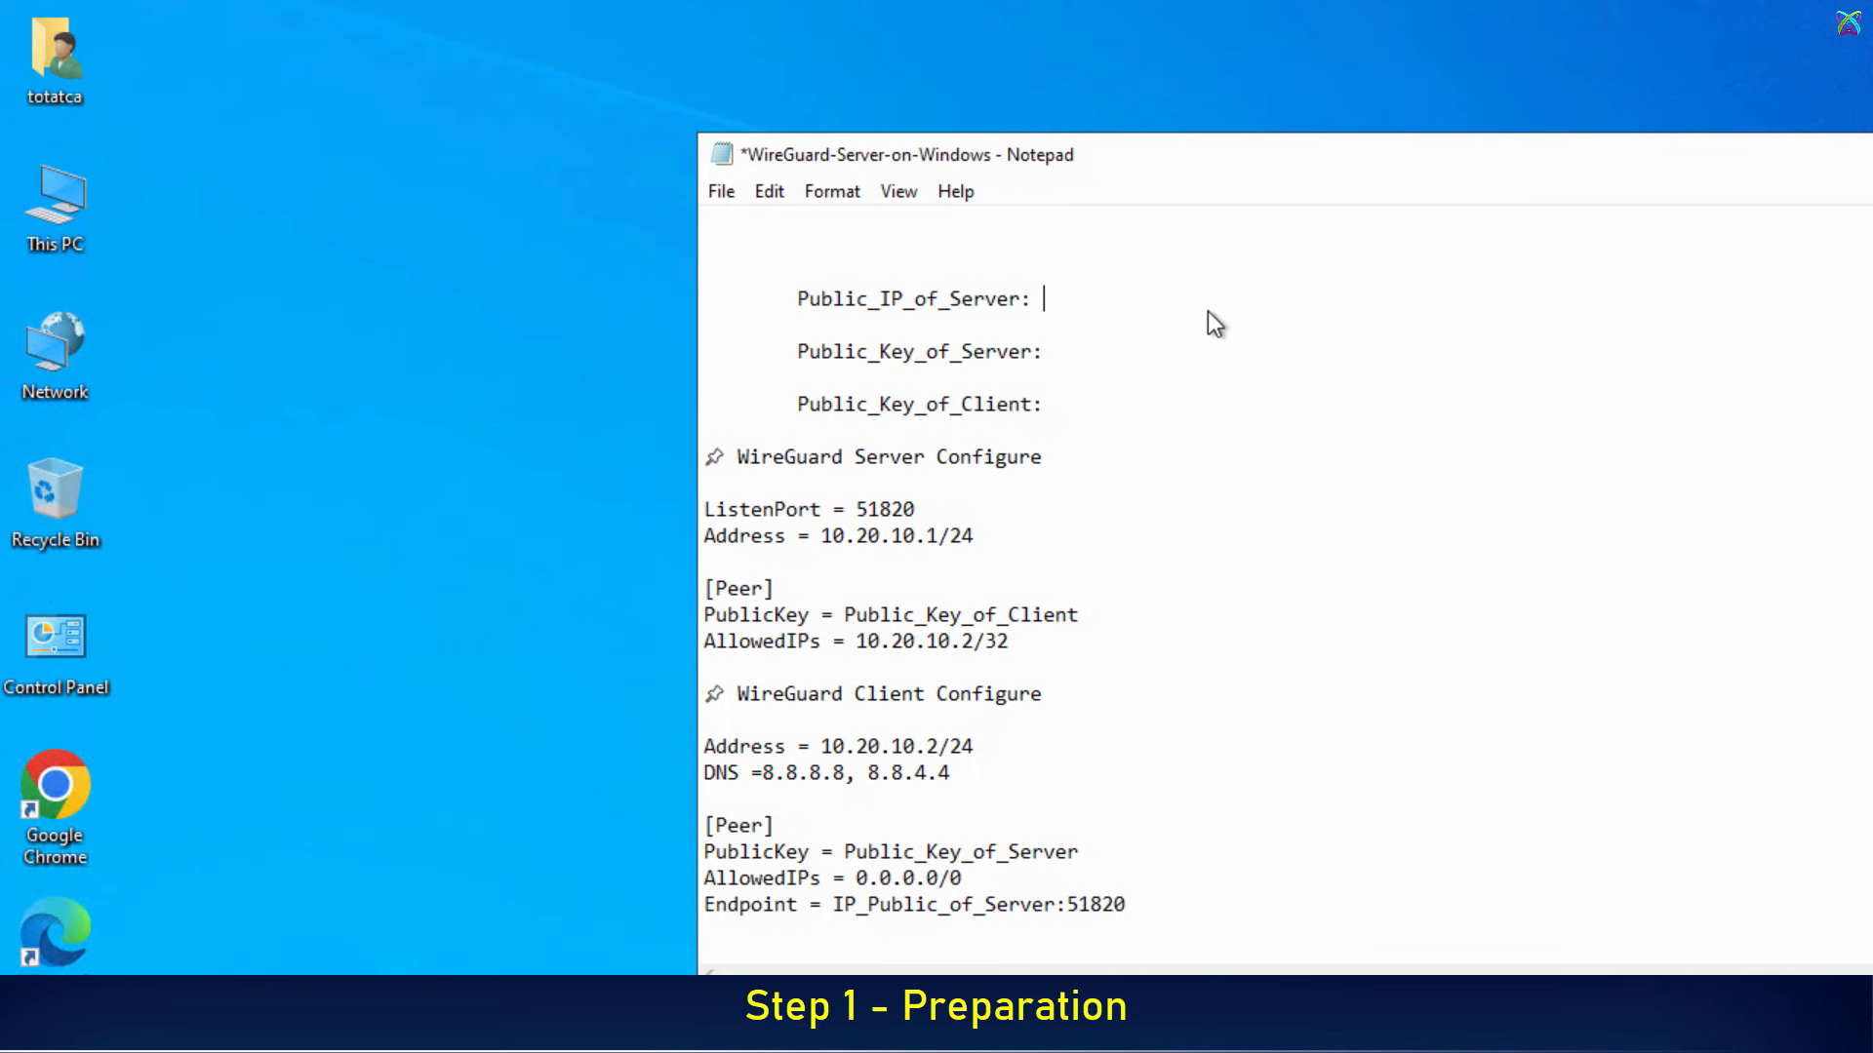
text(34.170.231.216)
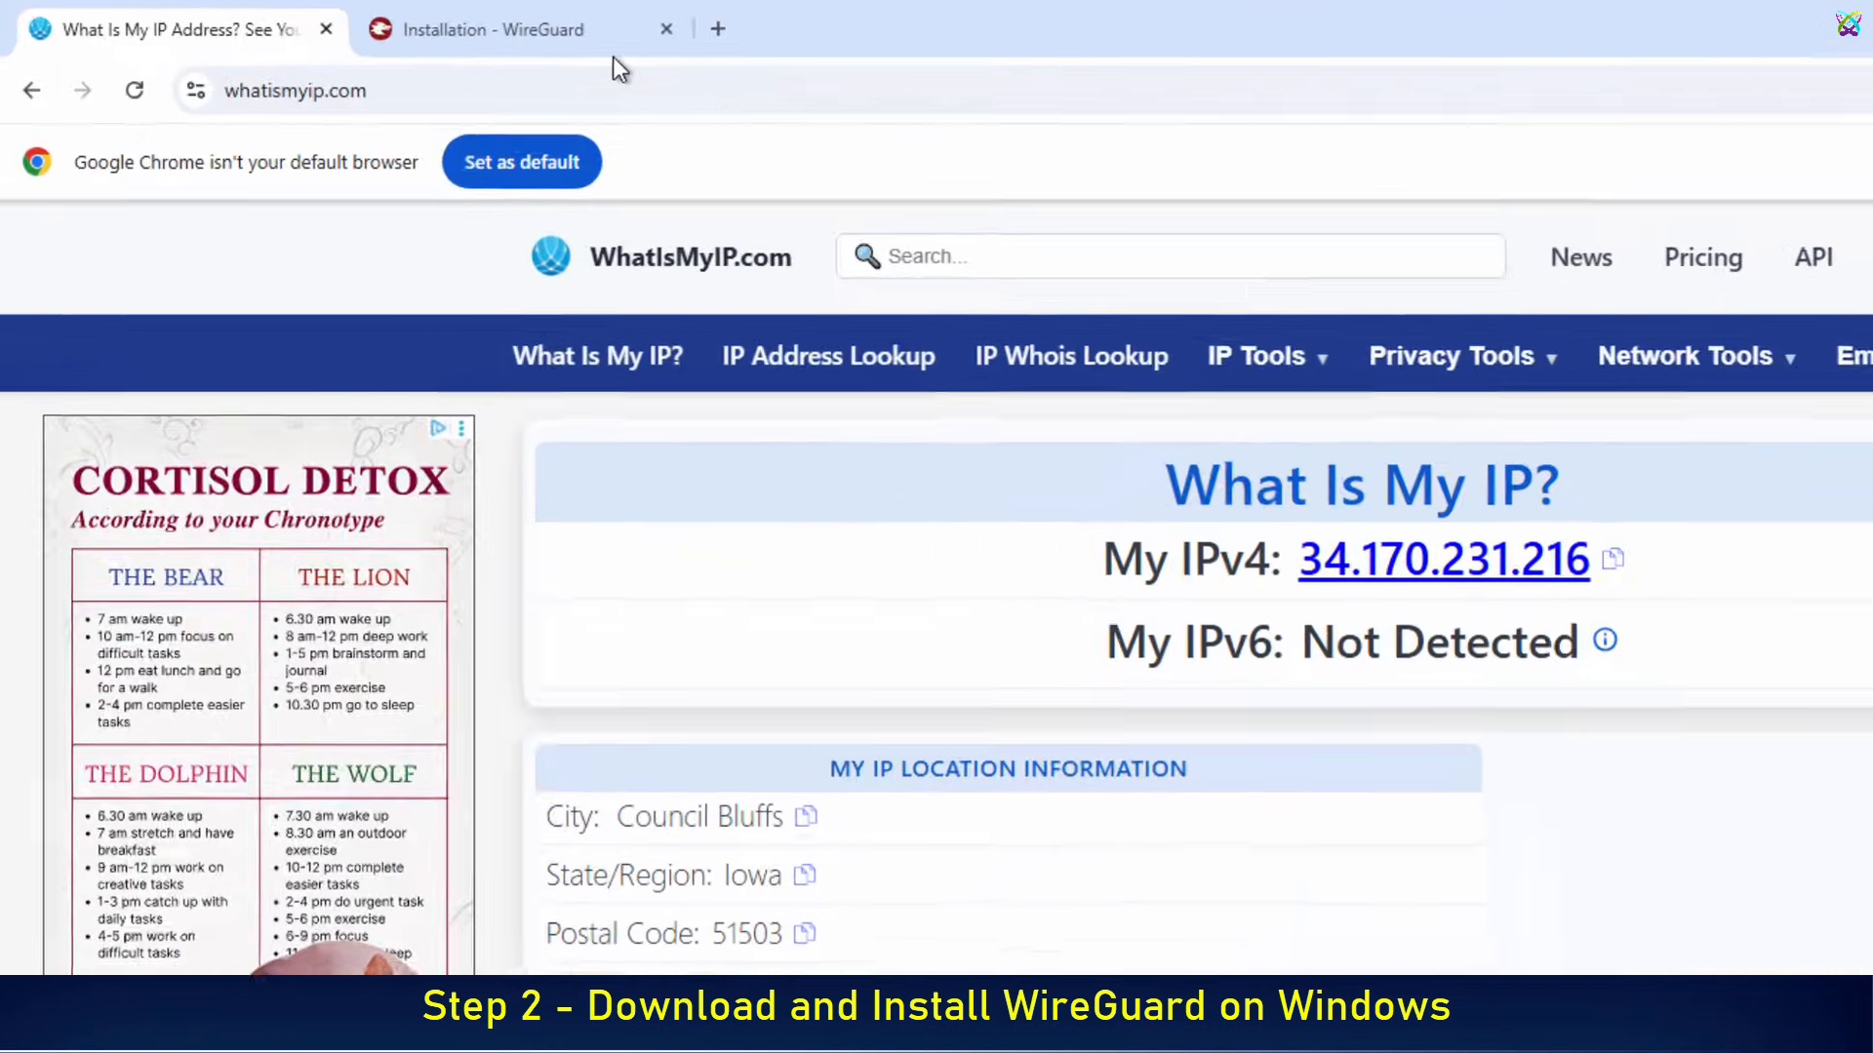
- Download the Windows installer from the WireGuard Installation page and save it to the Desktop
click(514, 29)
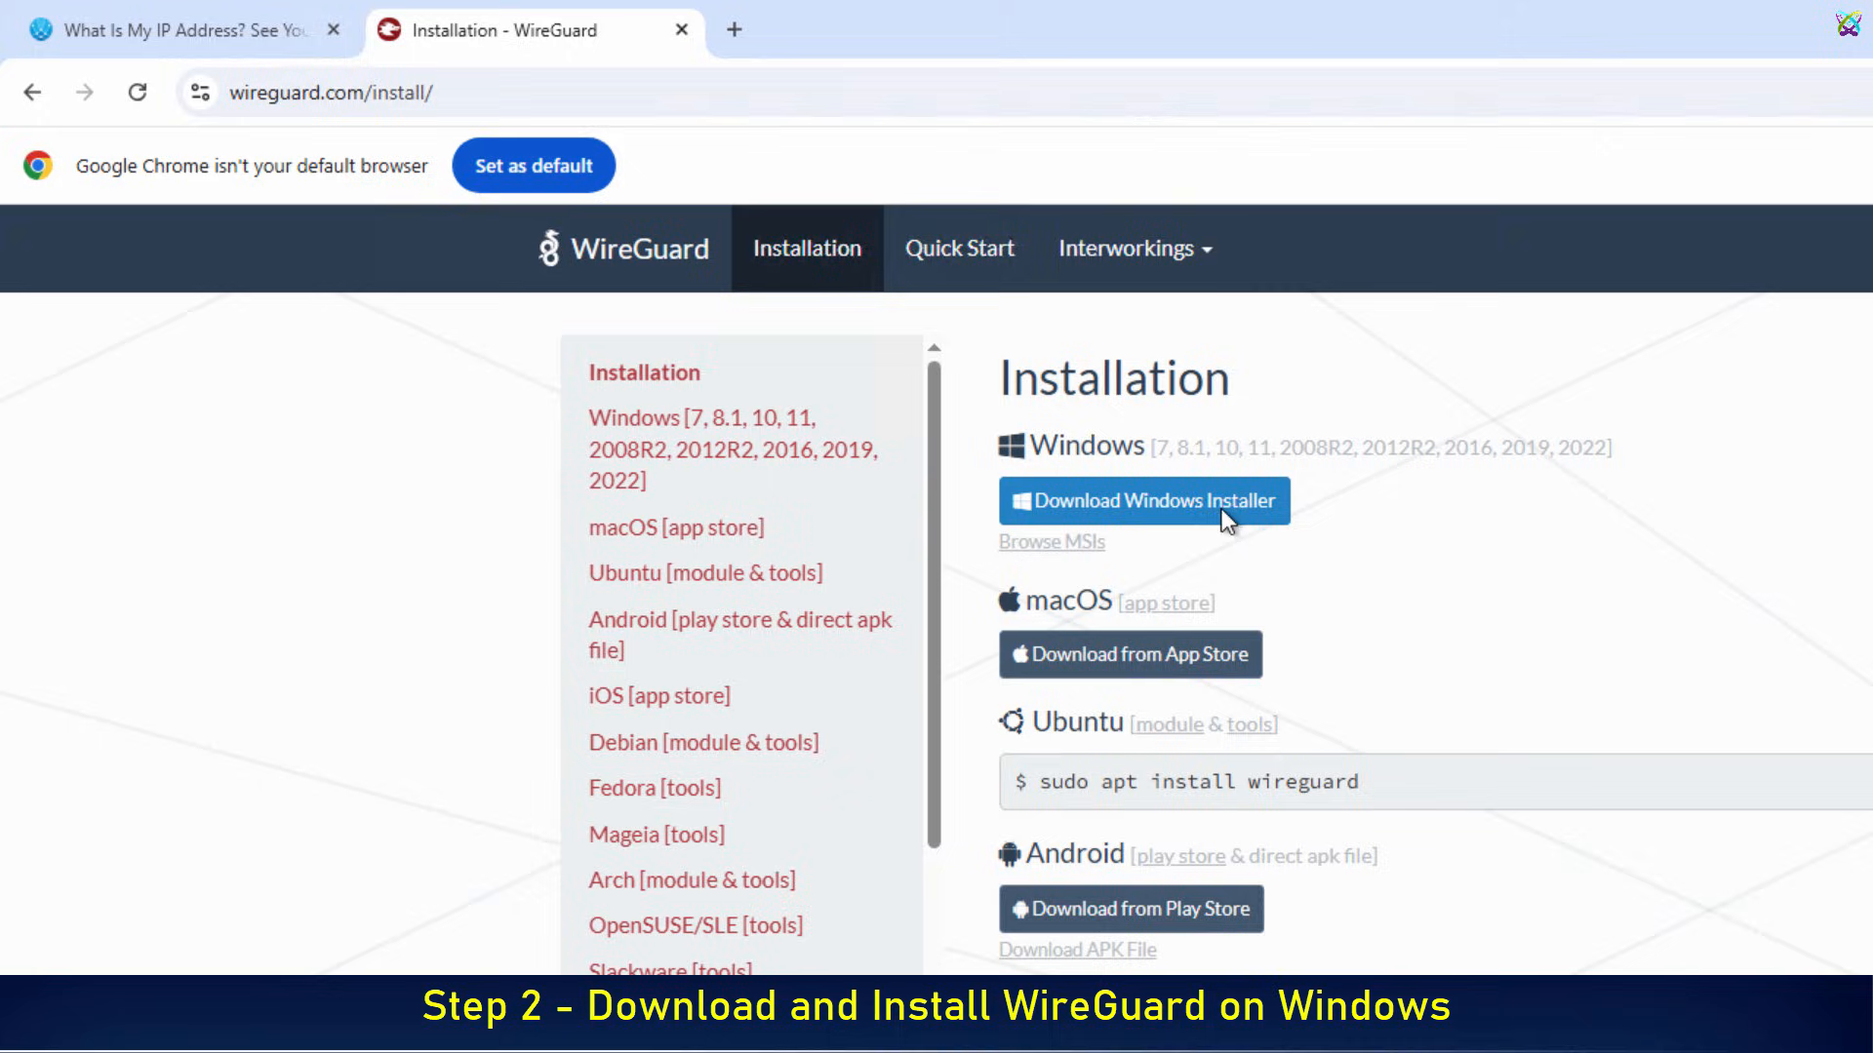
click(1143, 501)
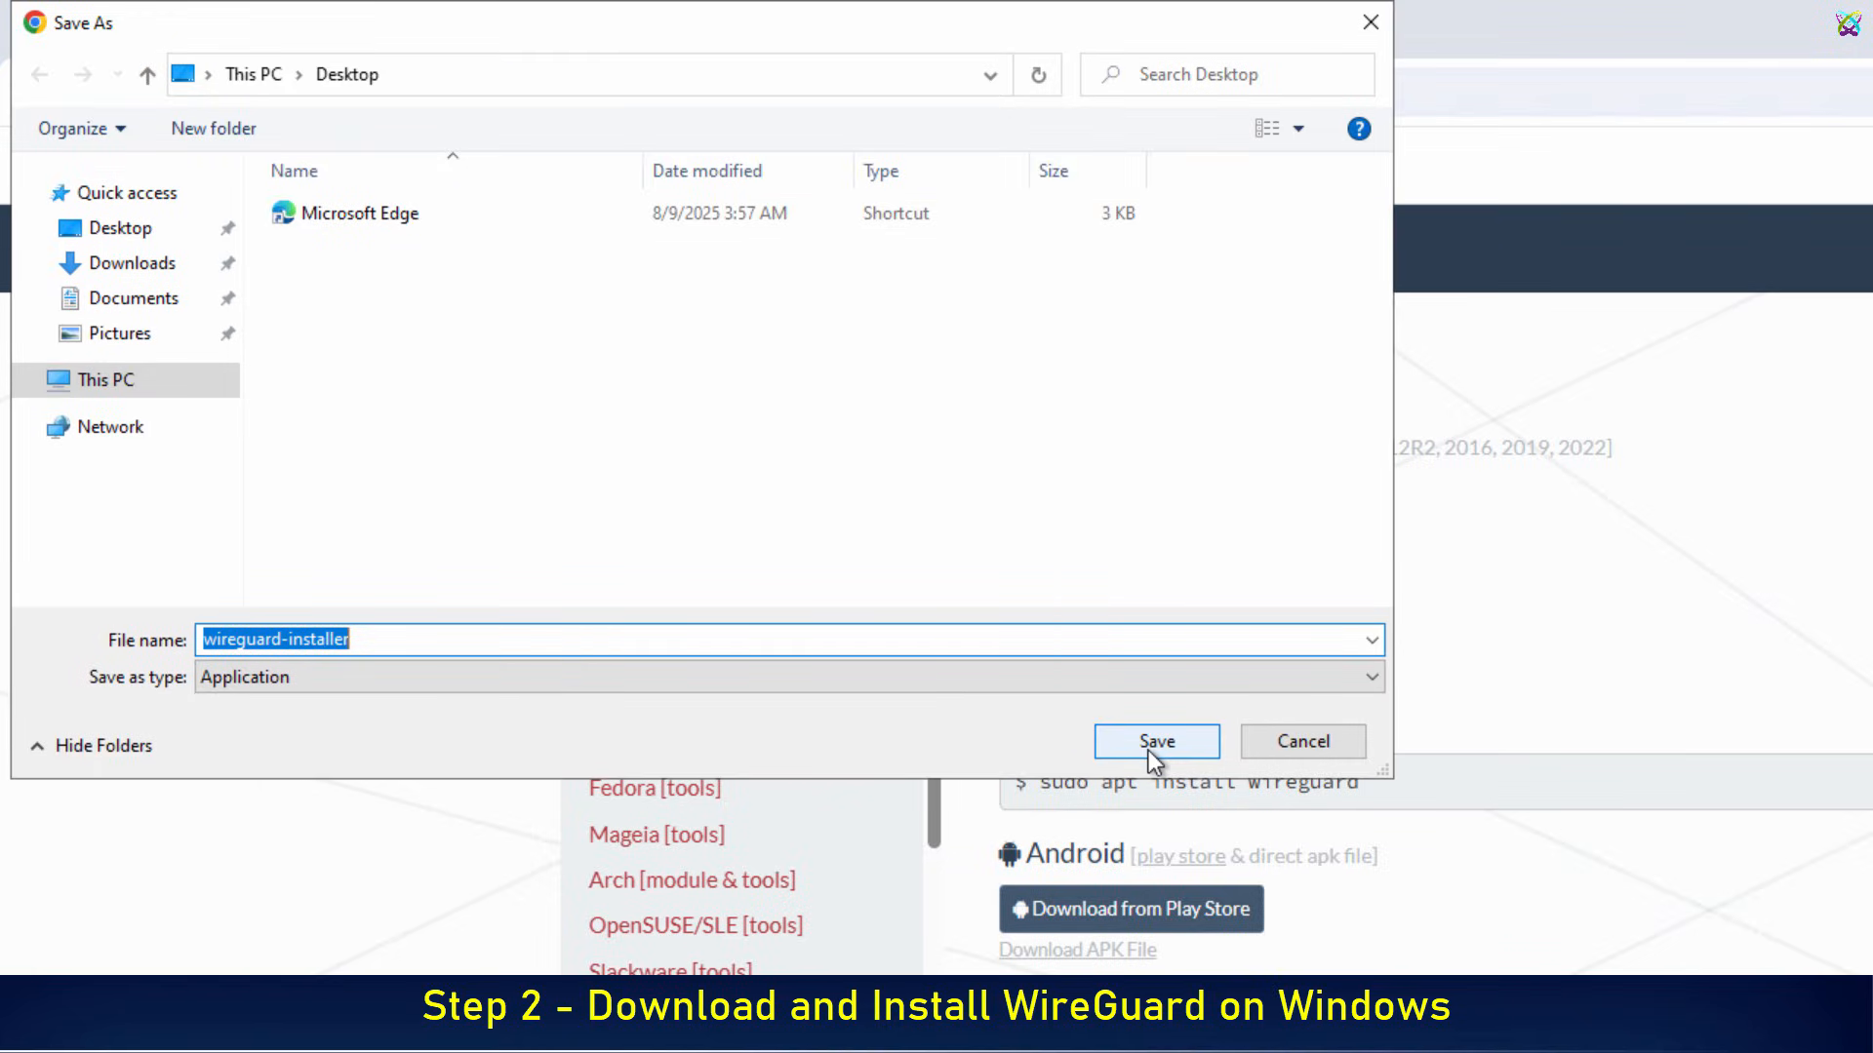
click(1154, 741)
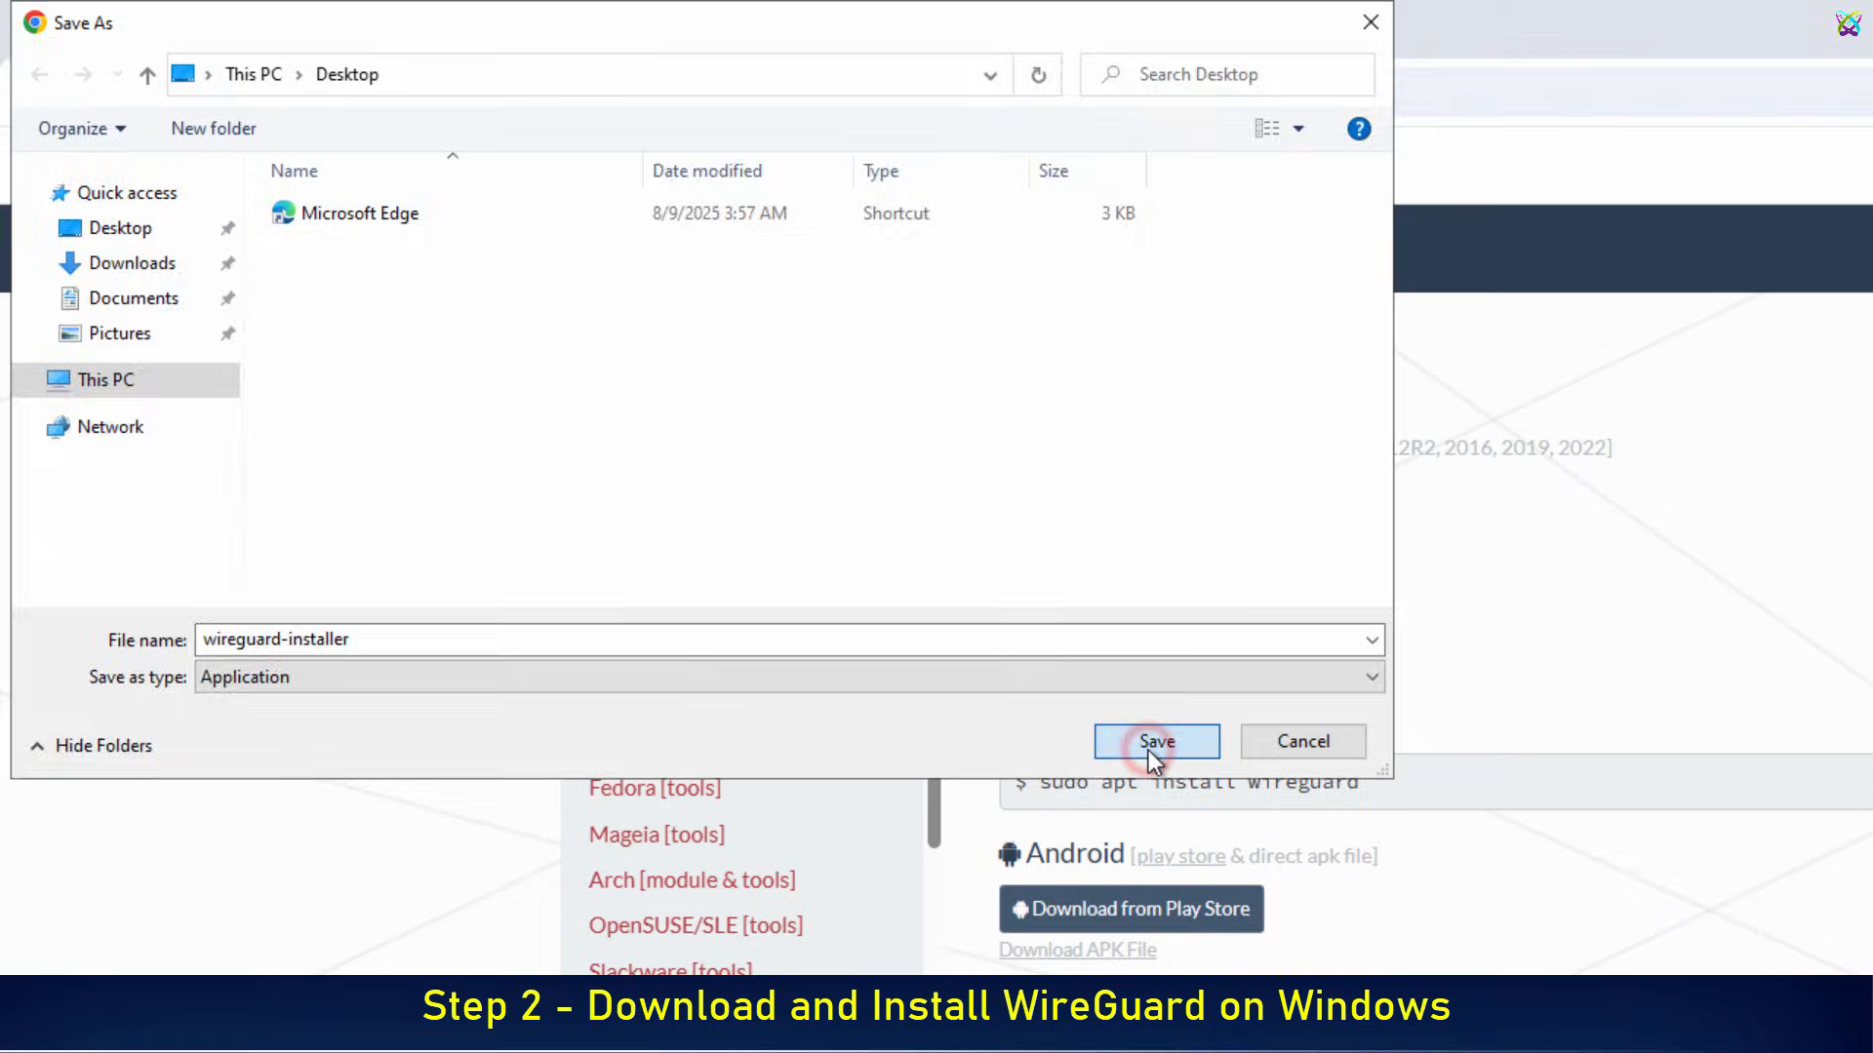
click(1155, 741)
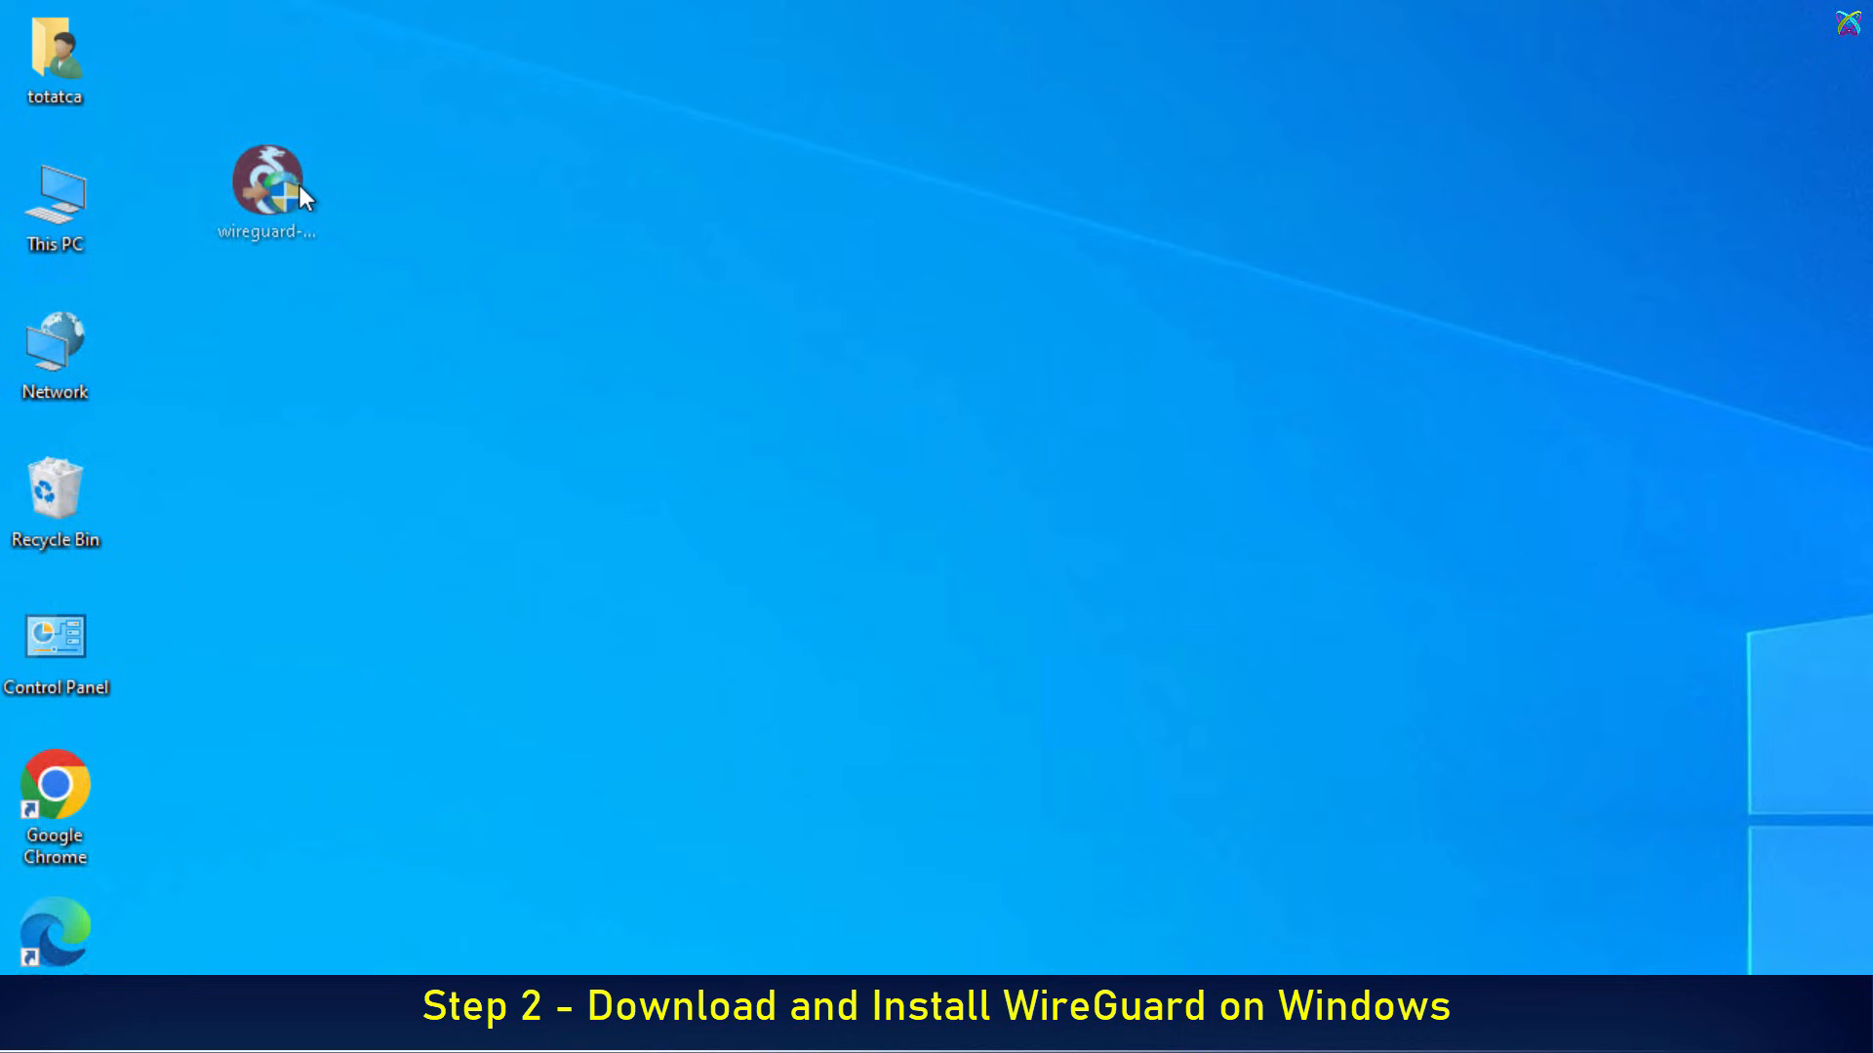
- Run wireguard-installer from the desktop and centre the new WireGuard tunnels window
click(276, 209)
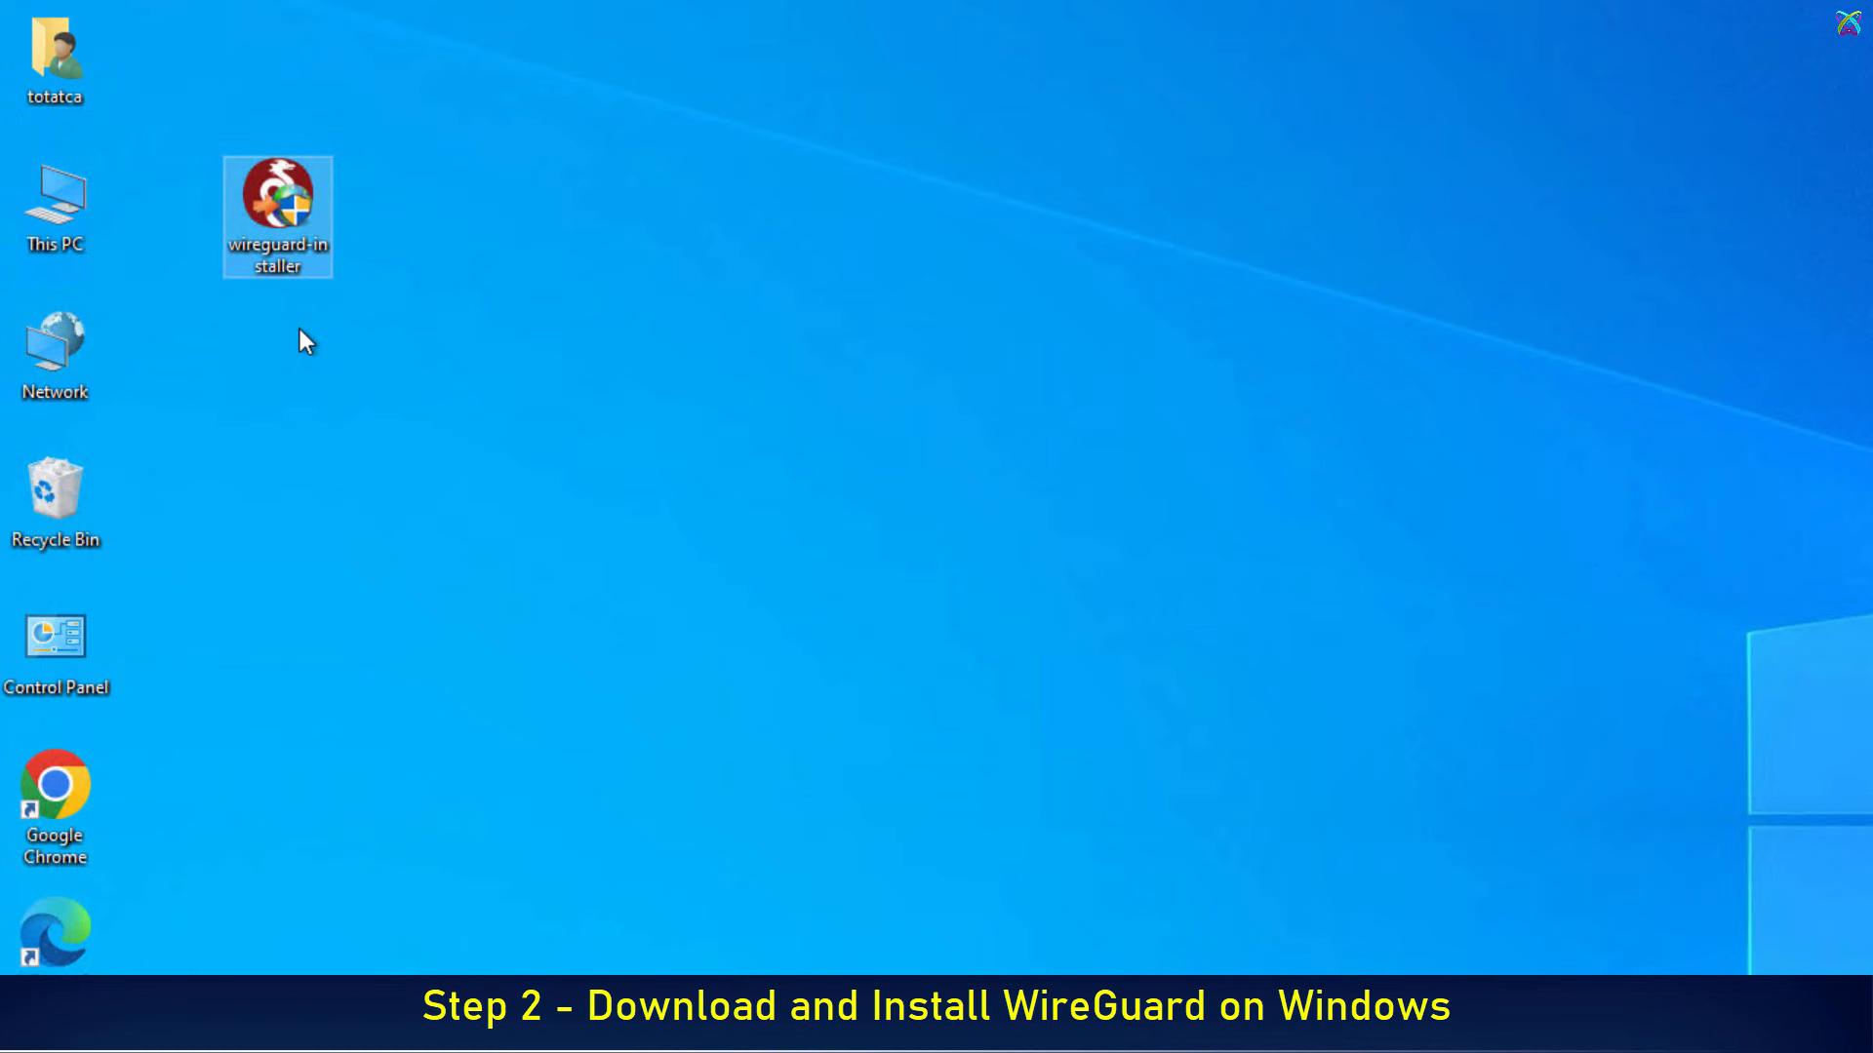
right_click(277, 214)
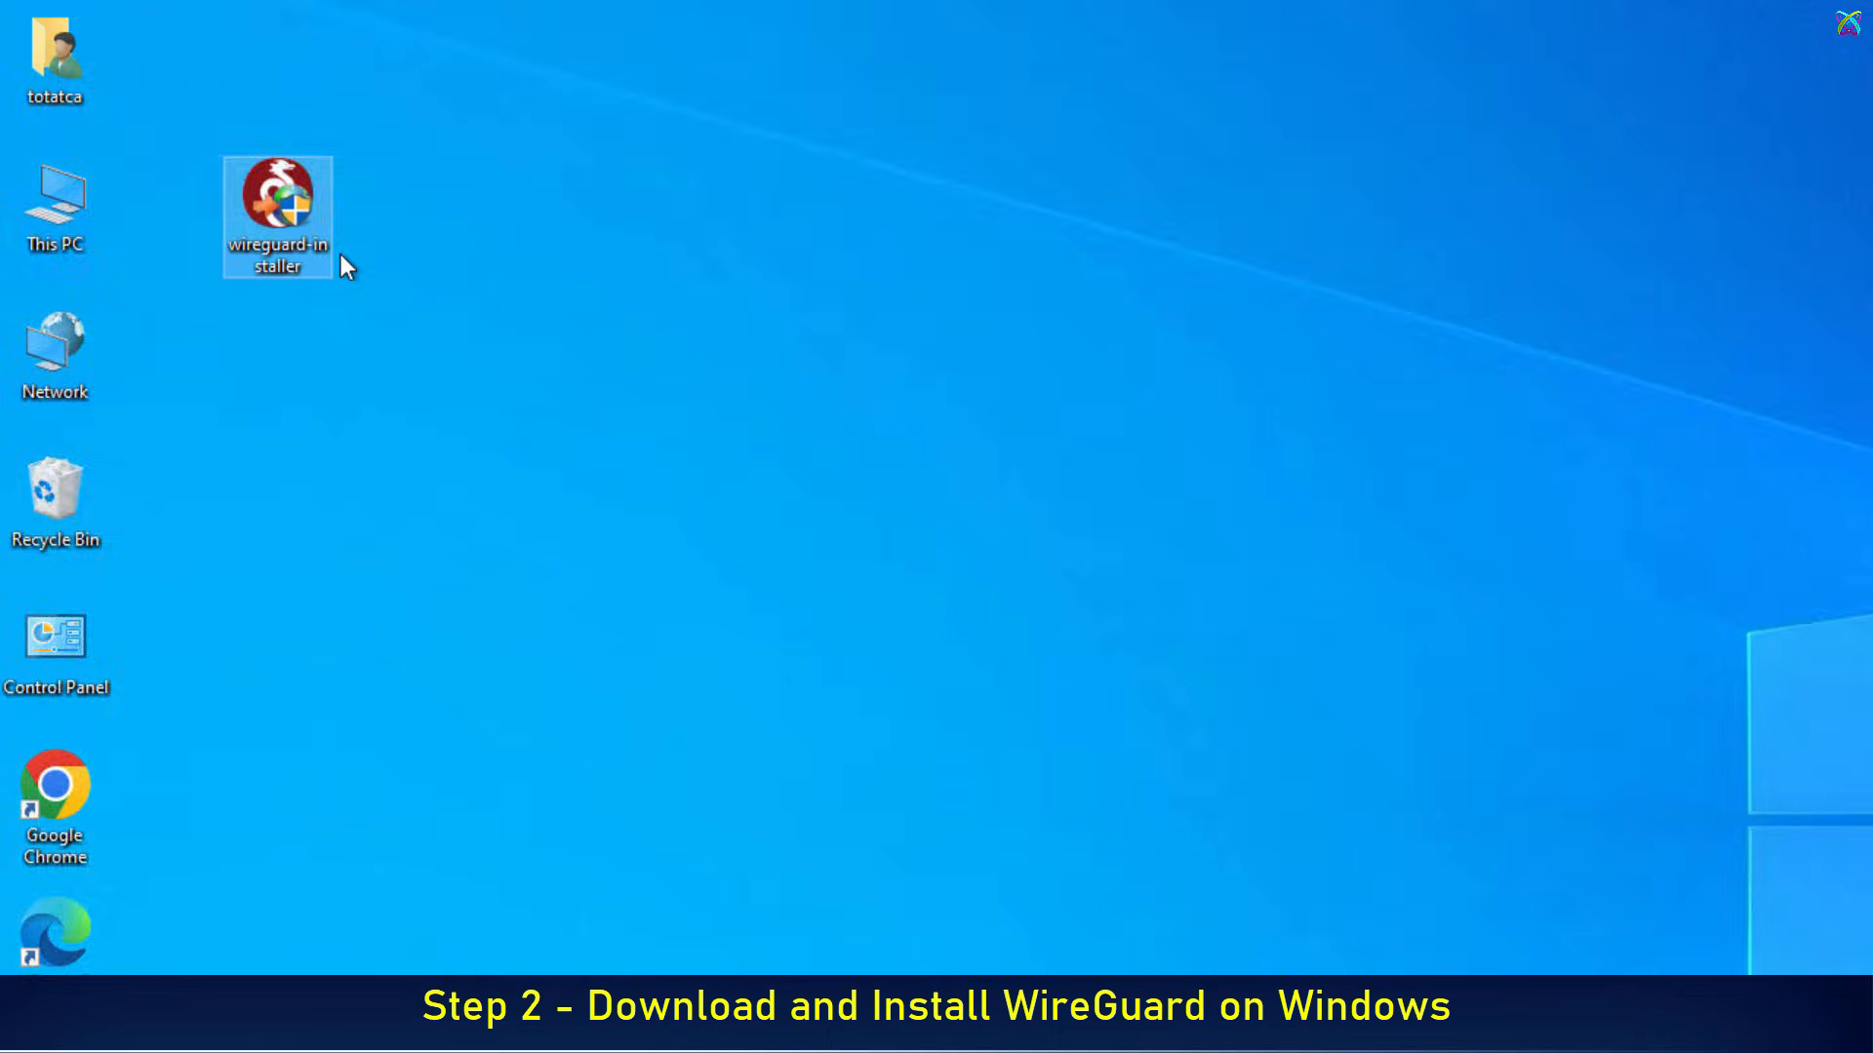
double_click(277, 191)
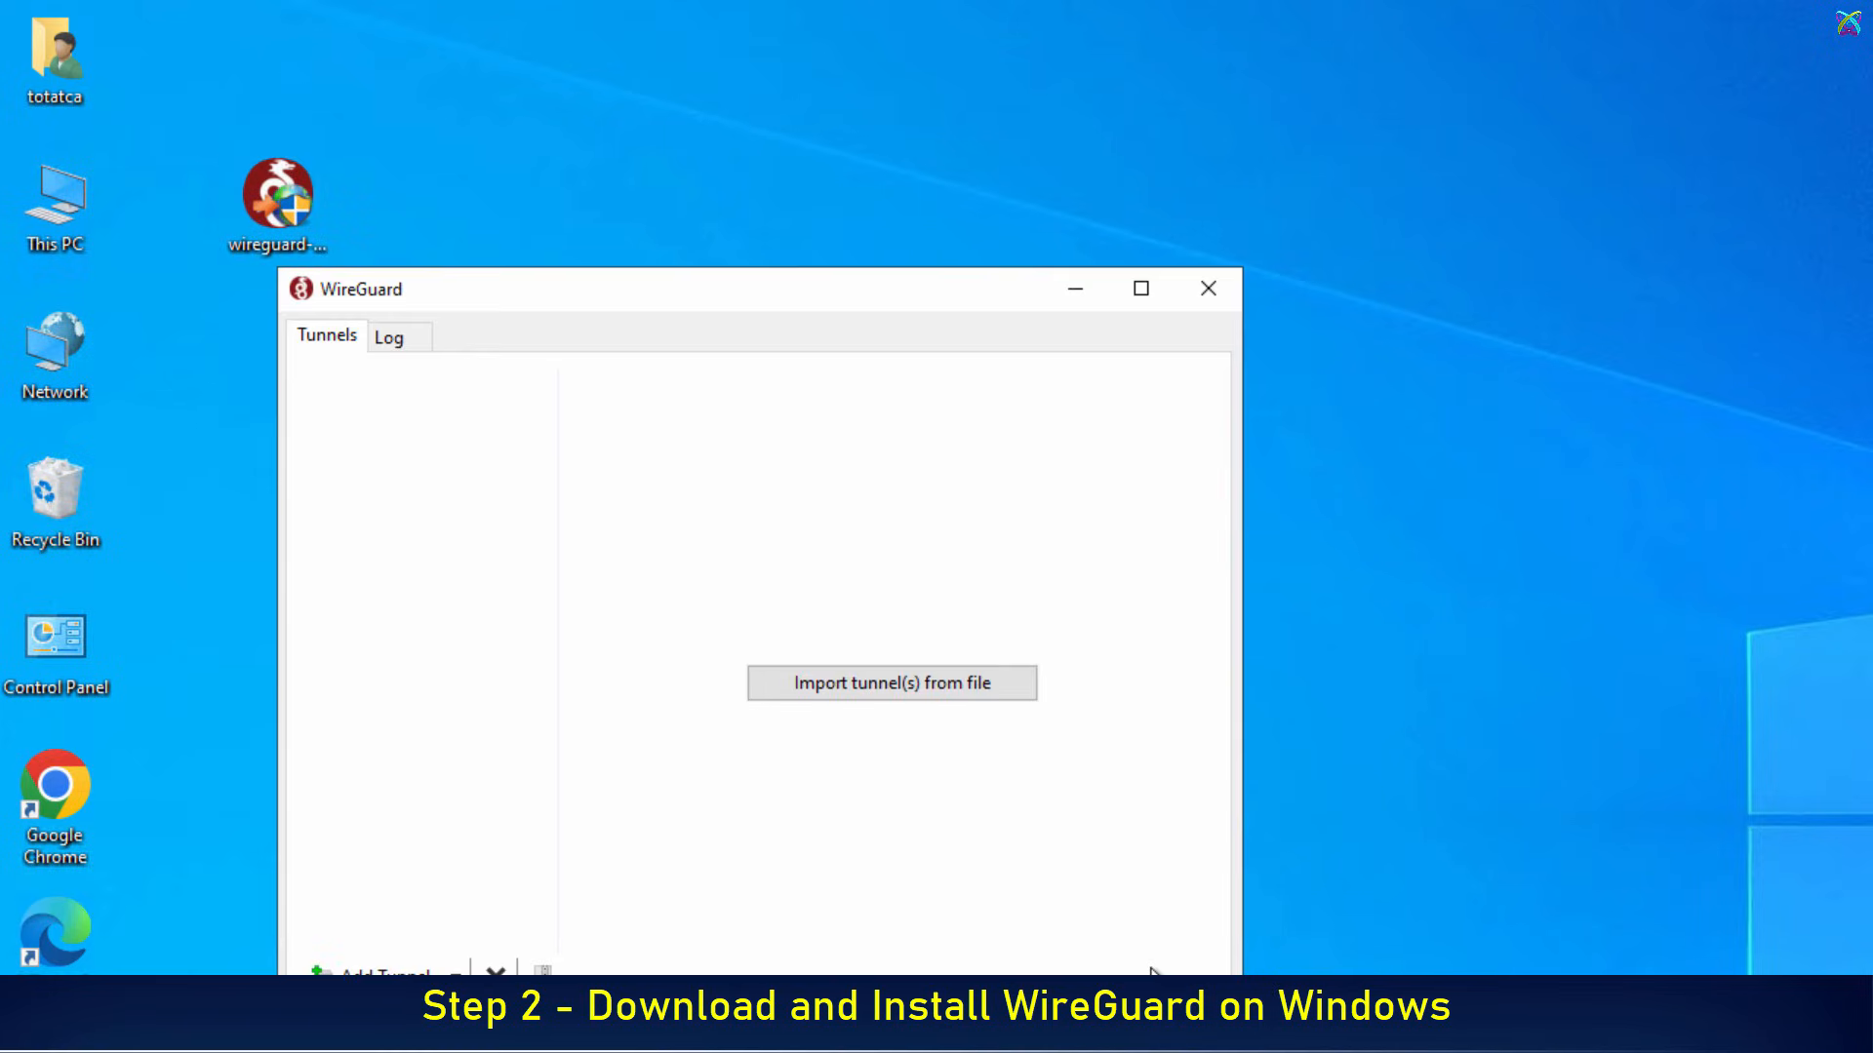
mouse_move(658, 298)
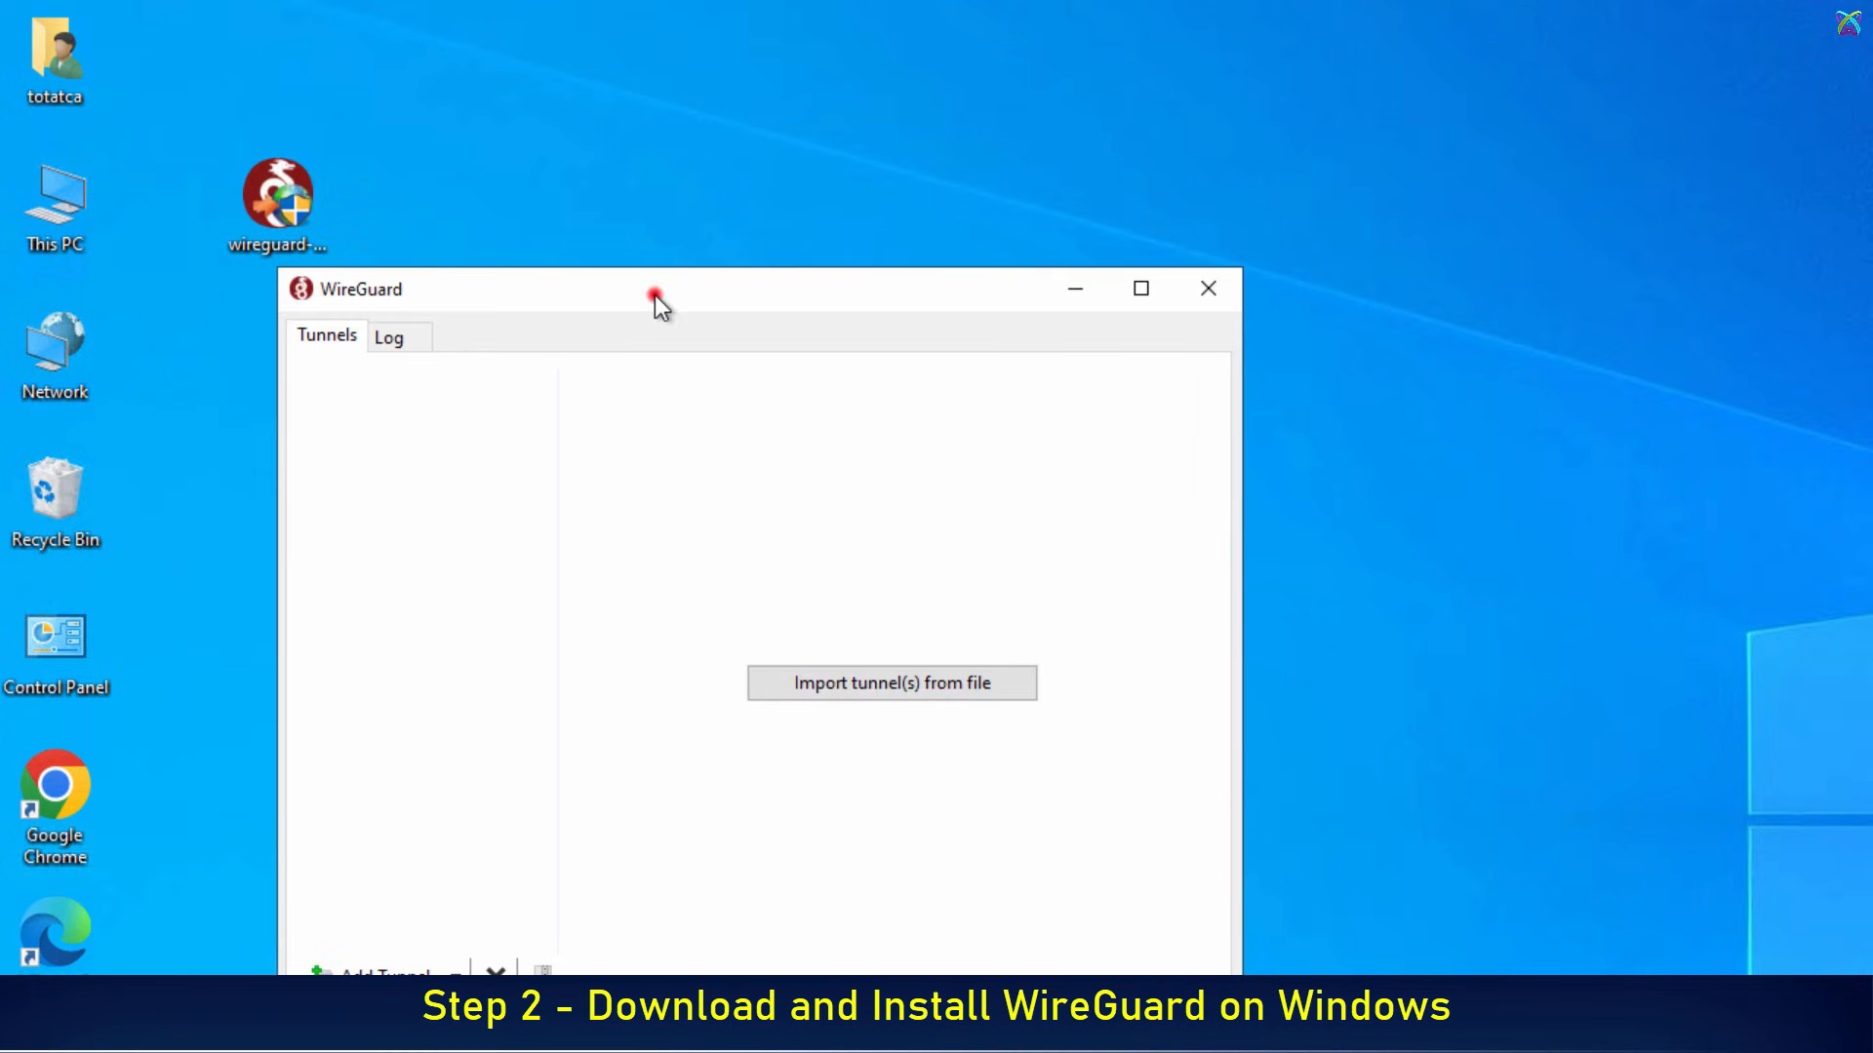
drag(655, 288, 1163, 139)
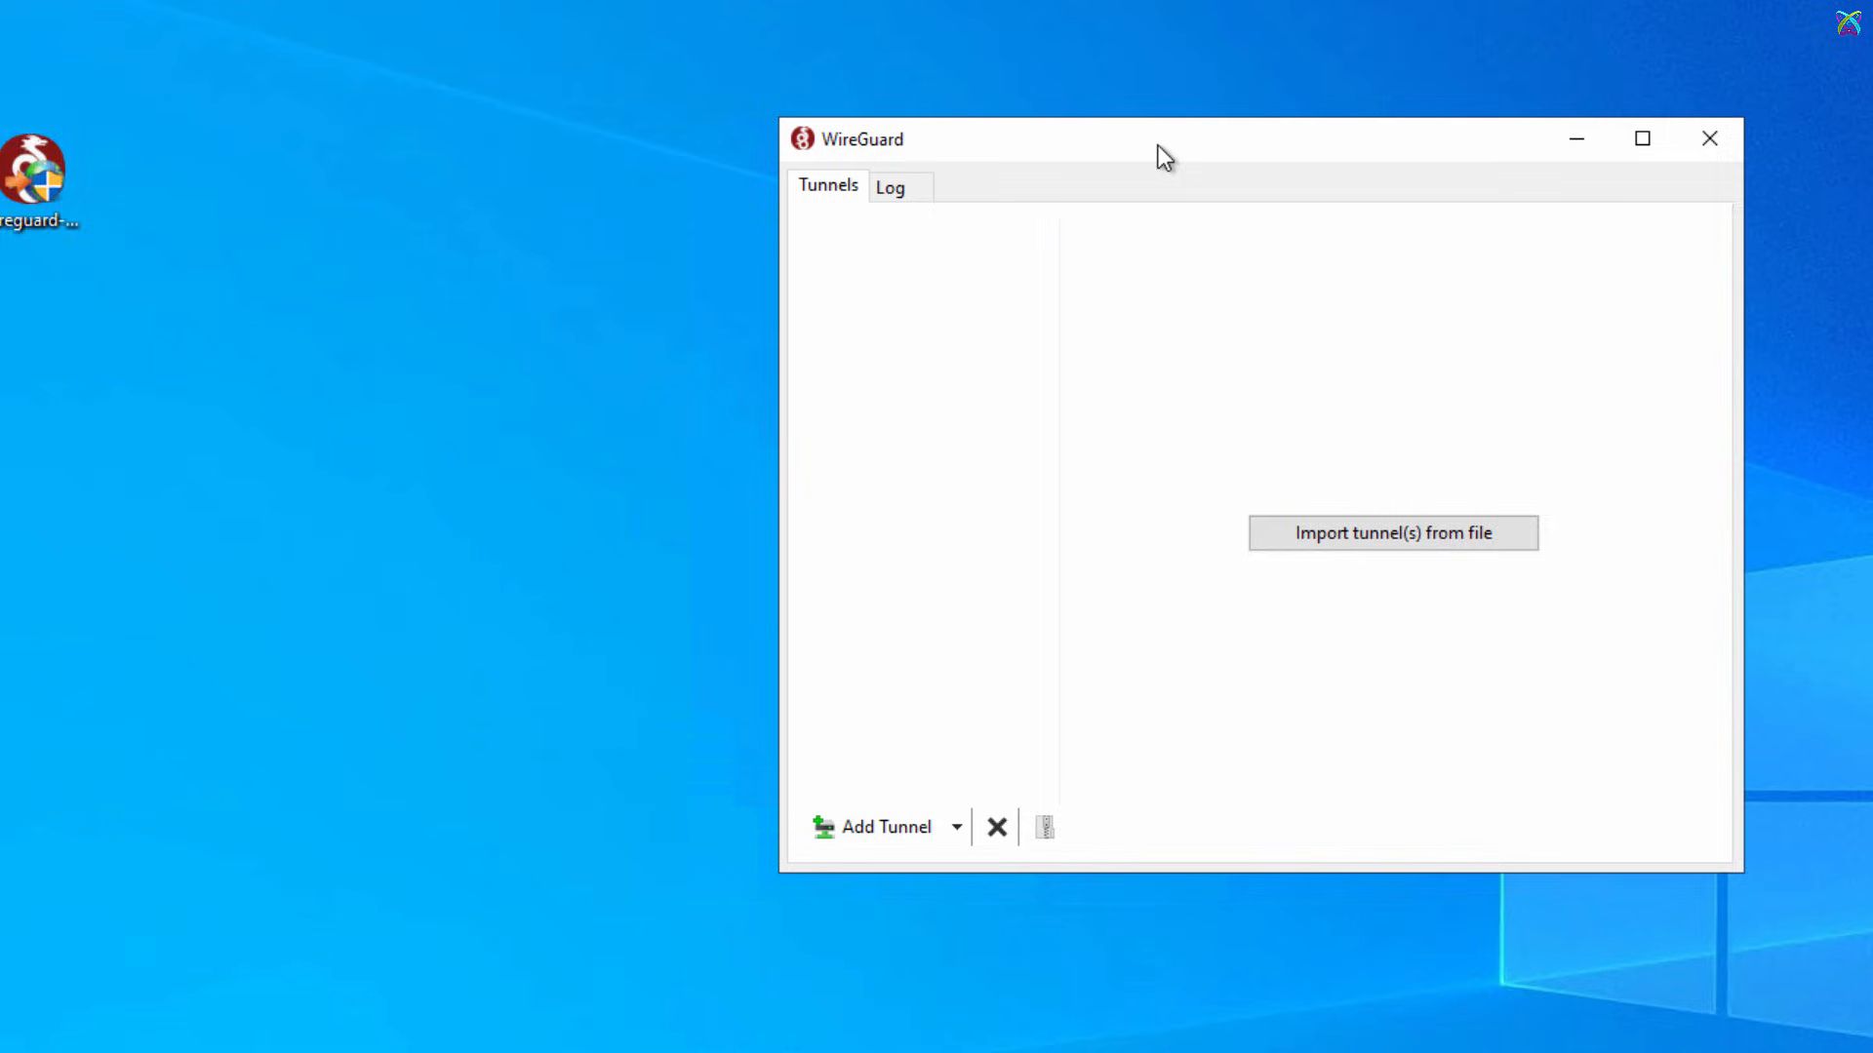
drag(1165, 156, 841, 123)
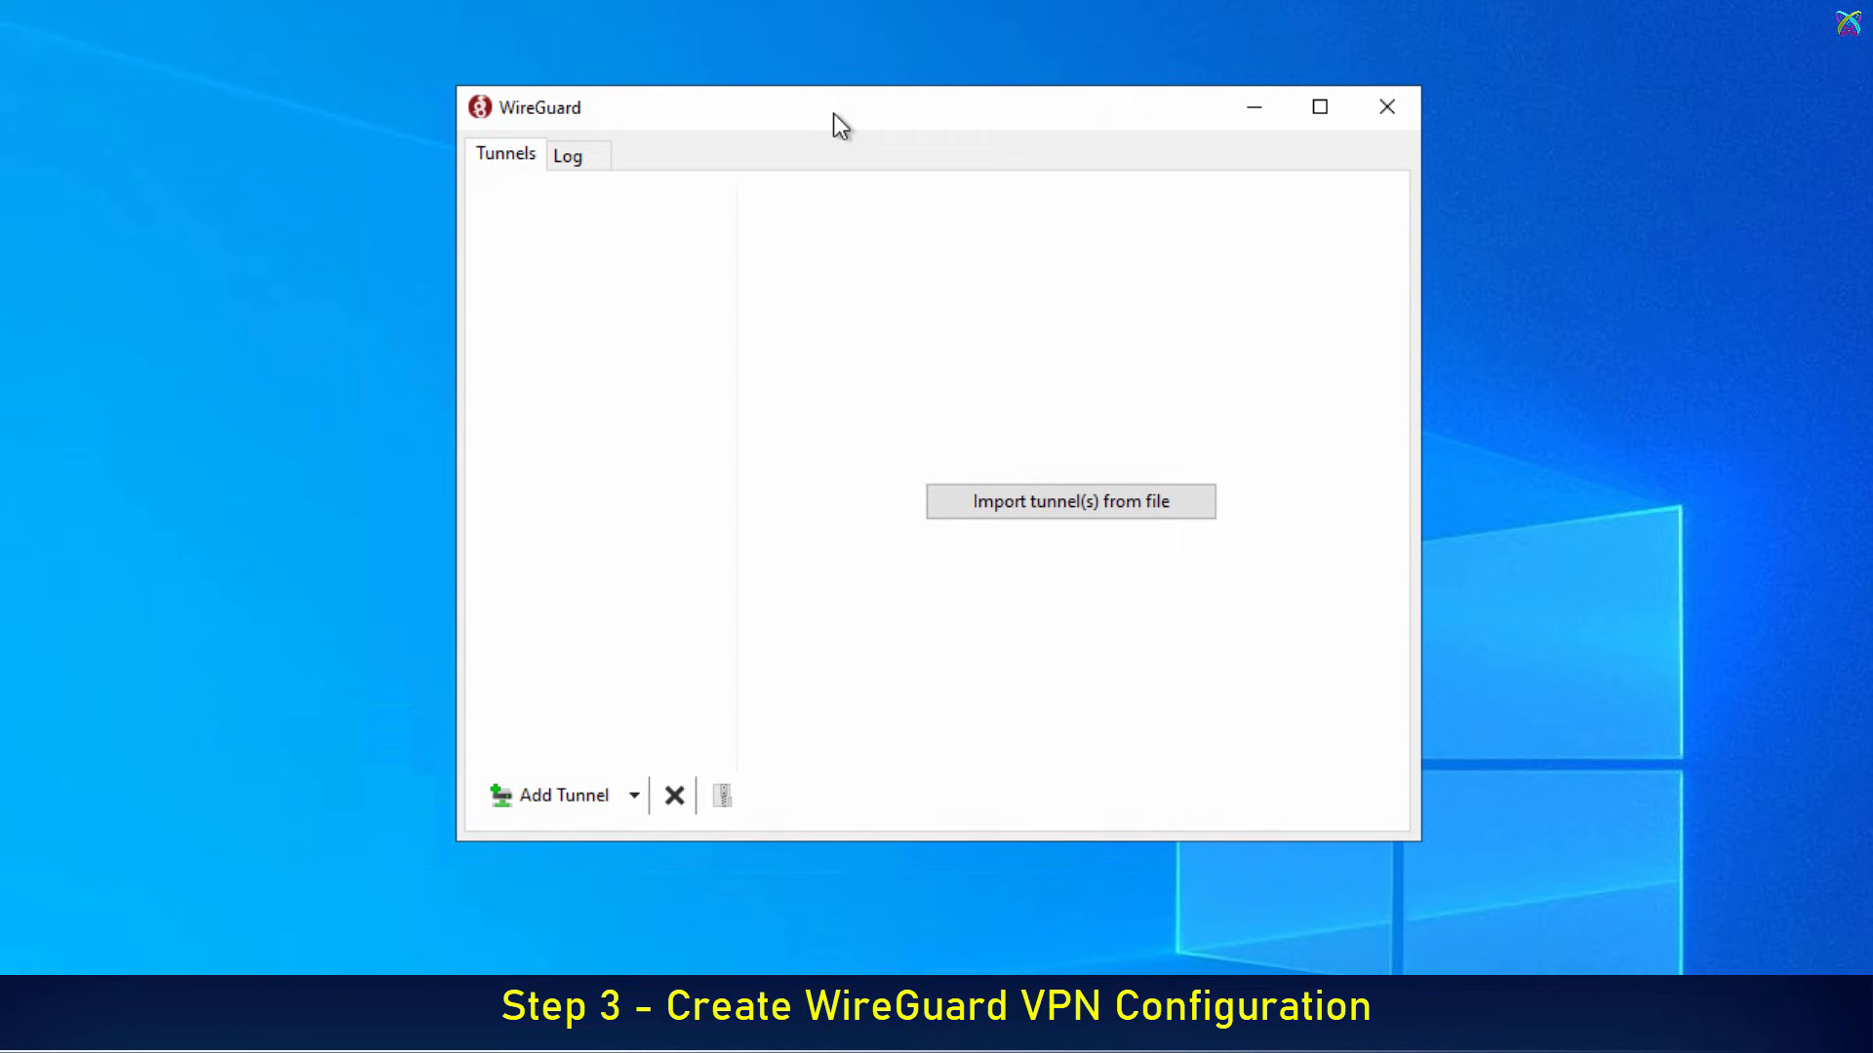
mouse_move(568, 603)
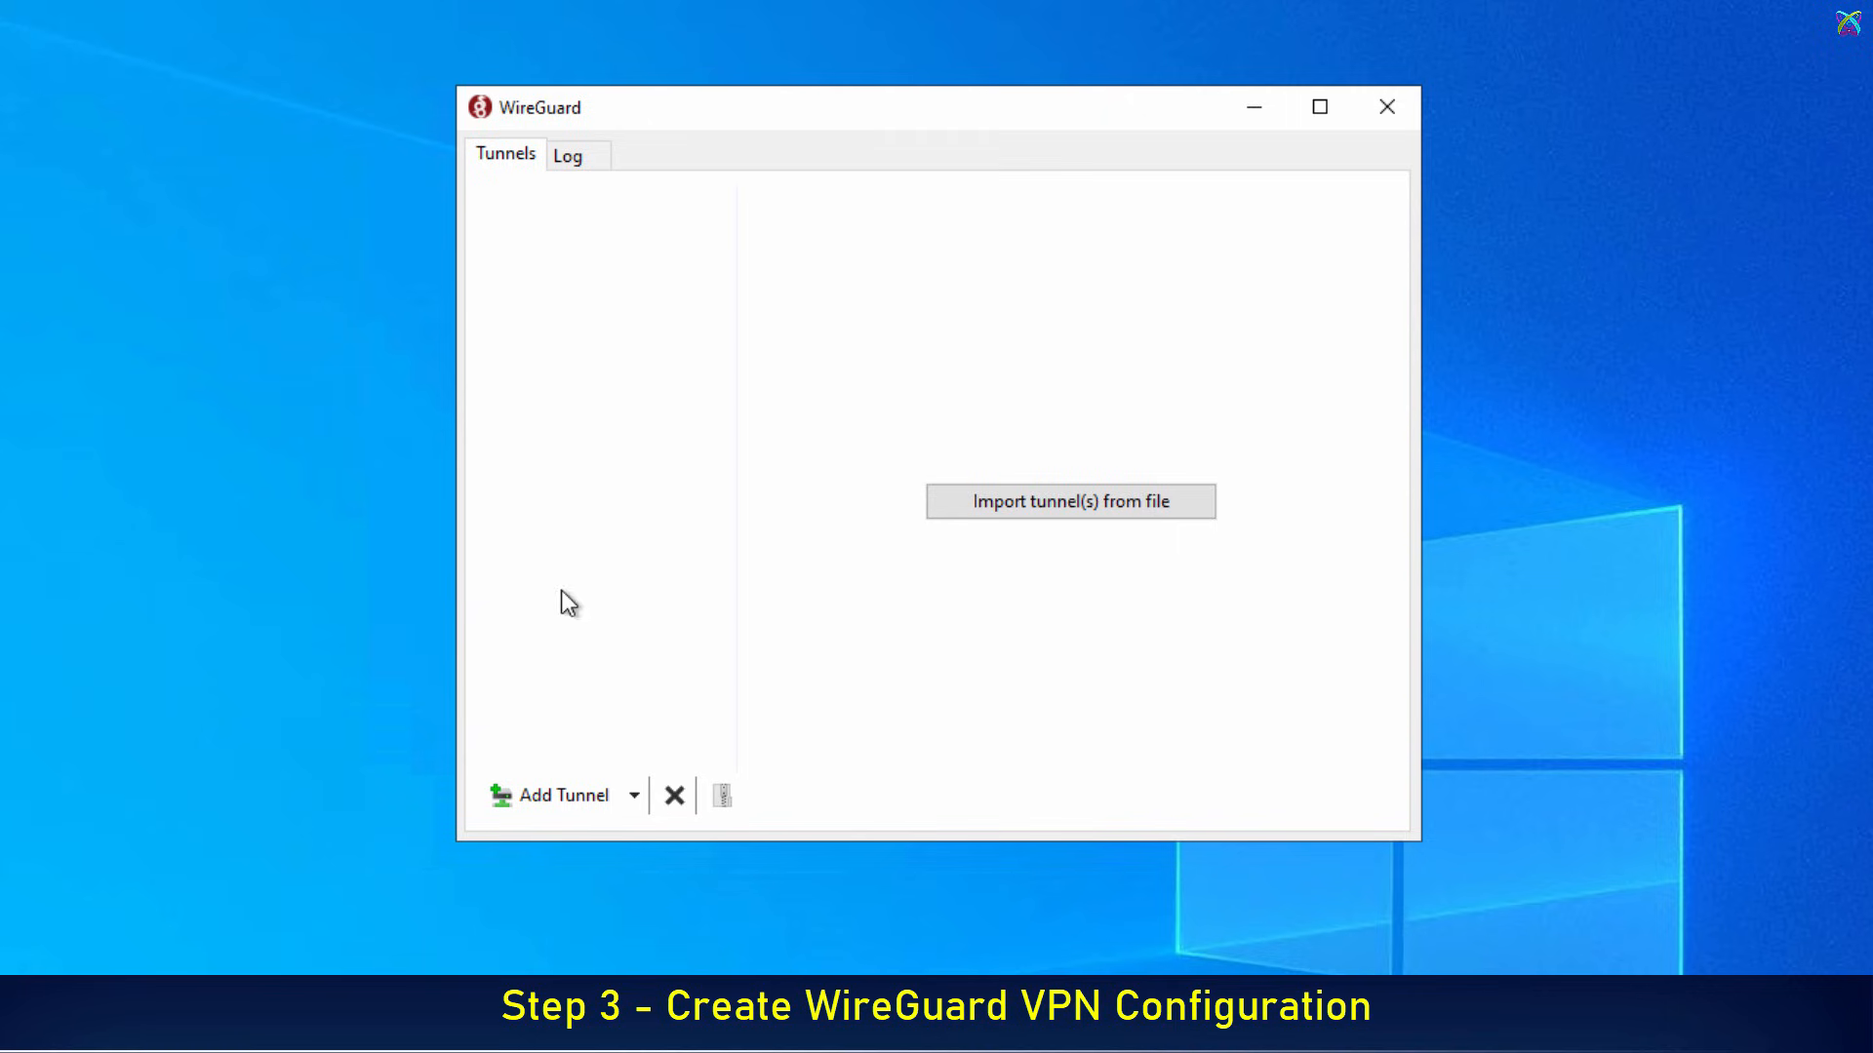
- Add an empty tunnel and name it WireGuard-Server
click(634, 794)
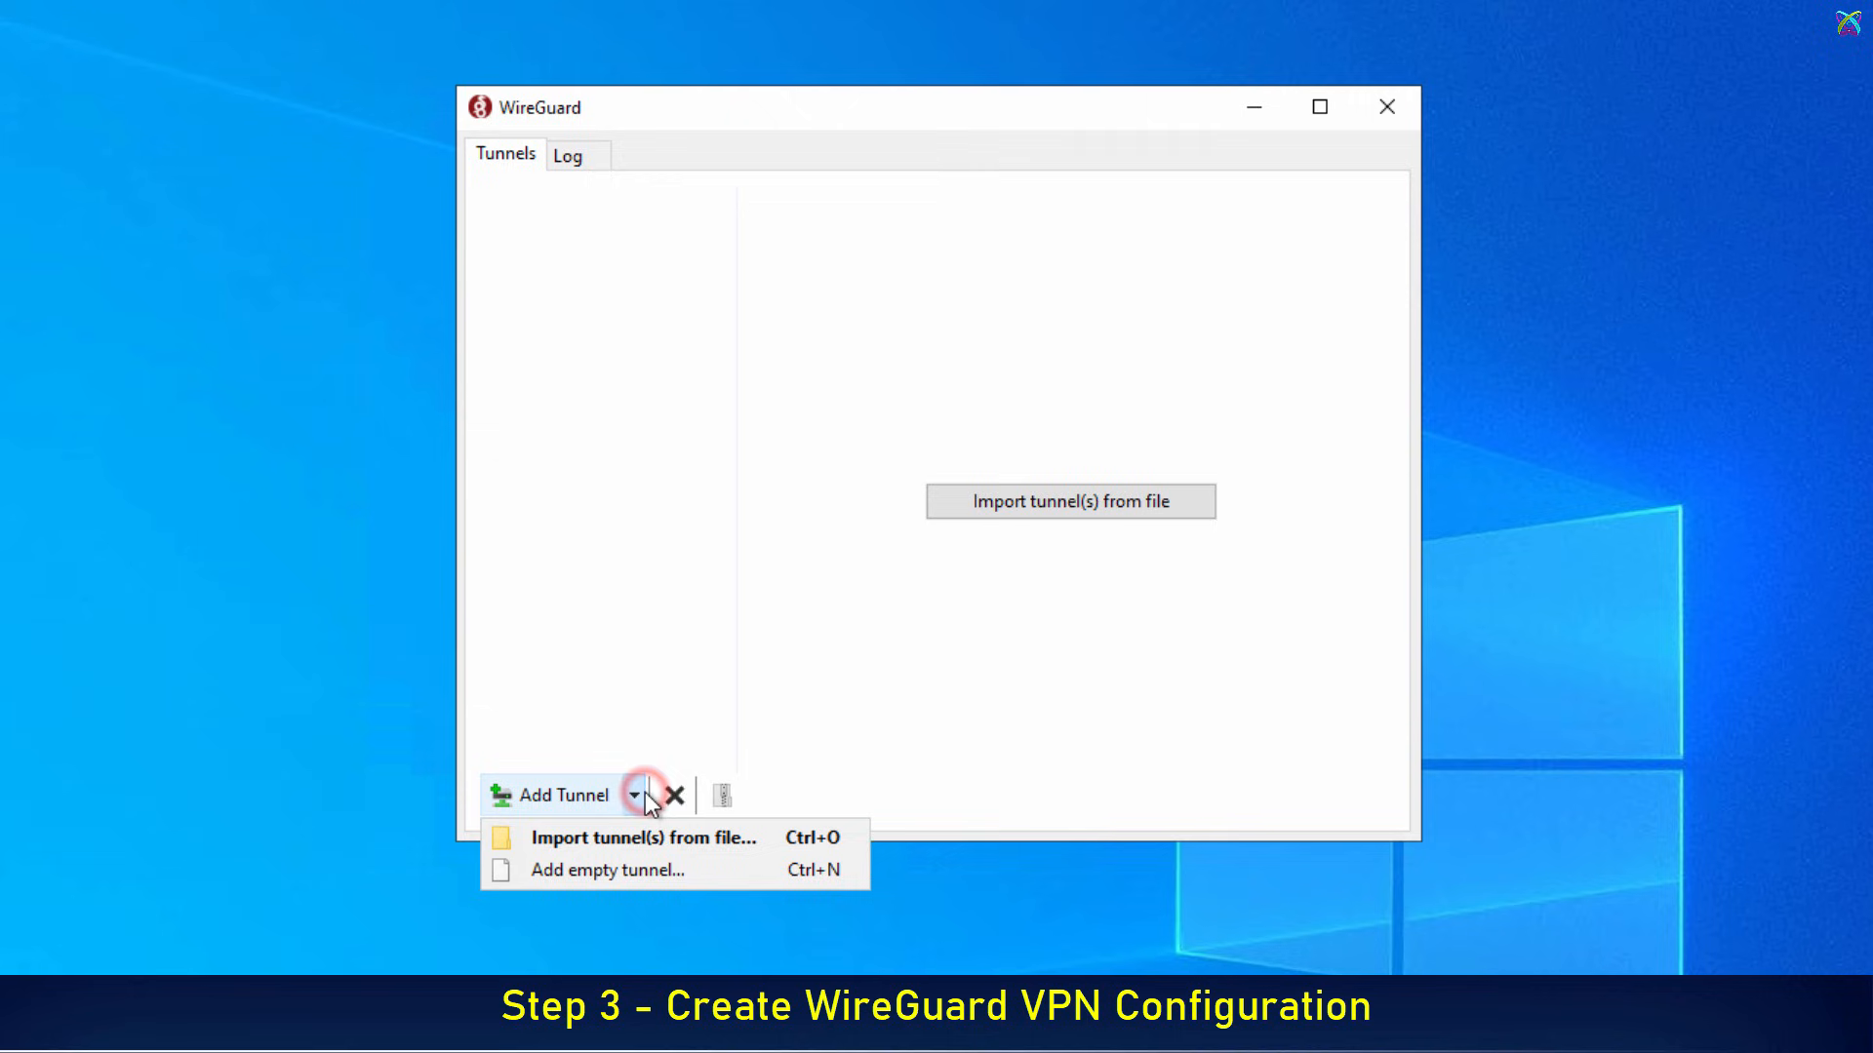
mouse_move(685, 887)
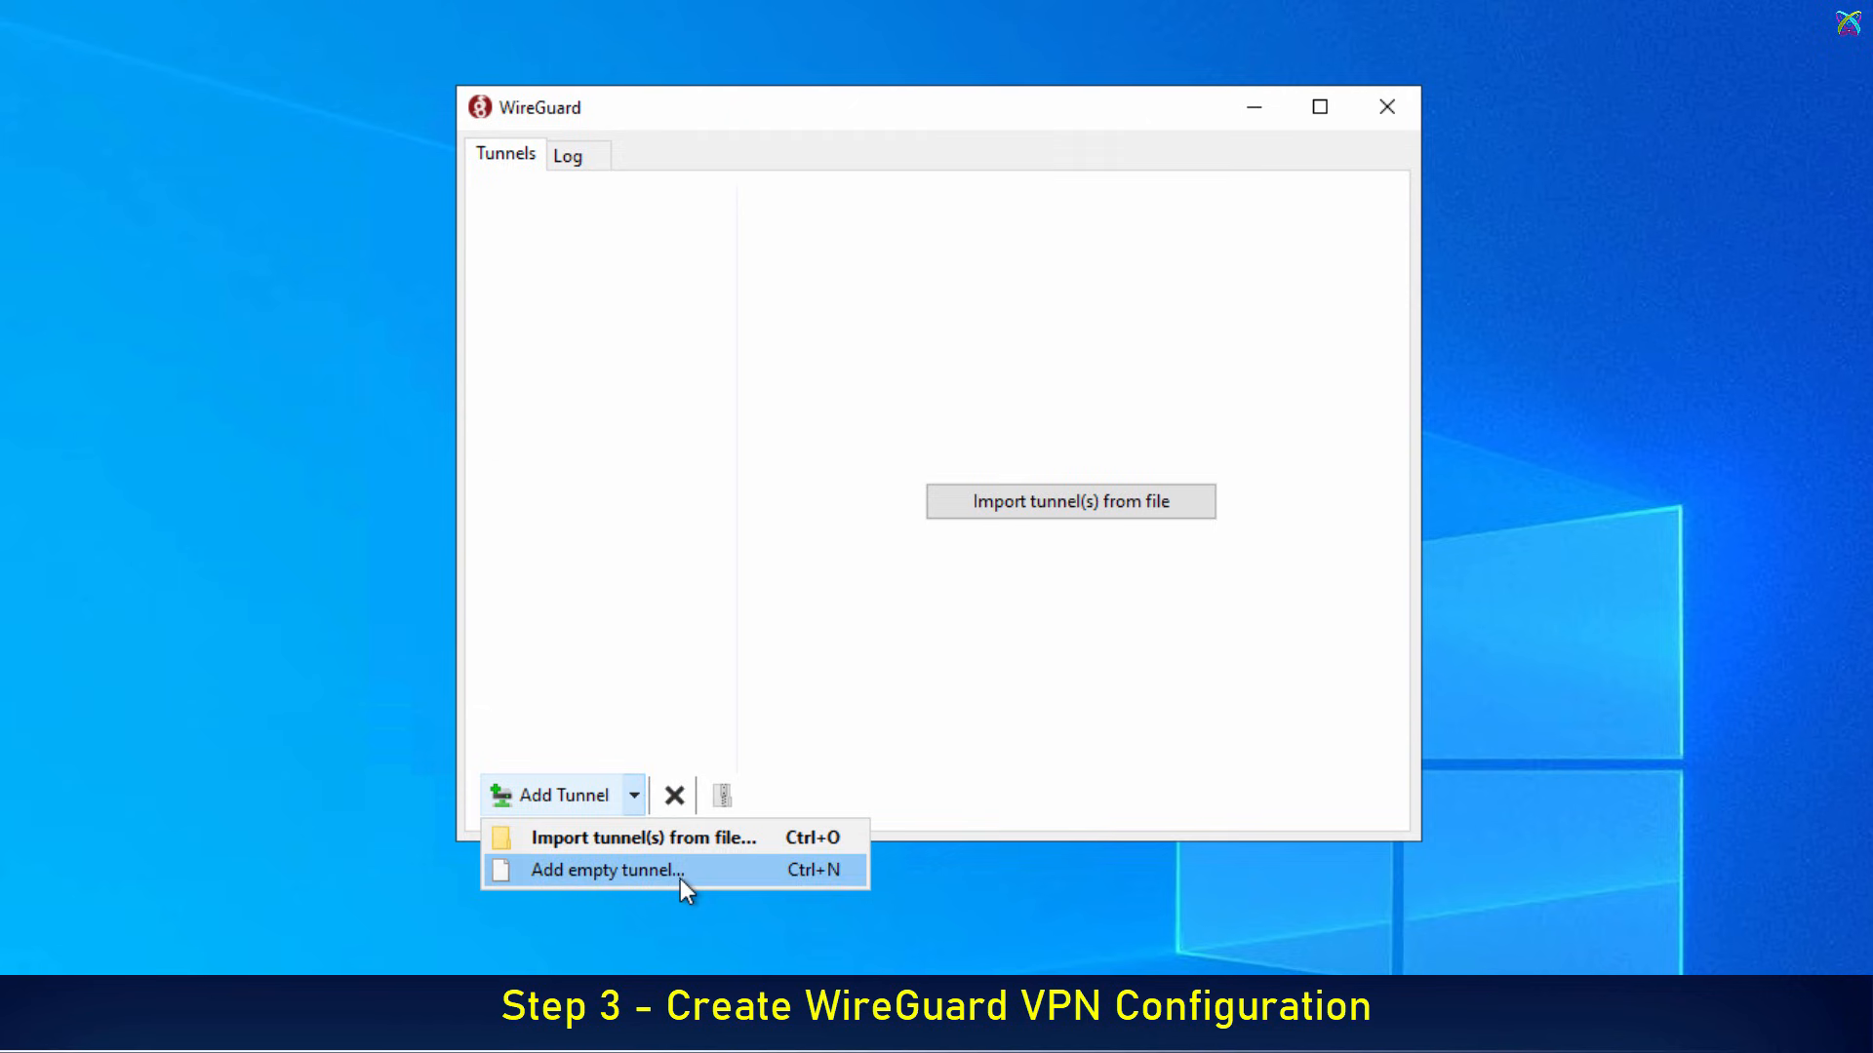
click(607, 869)
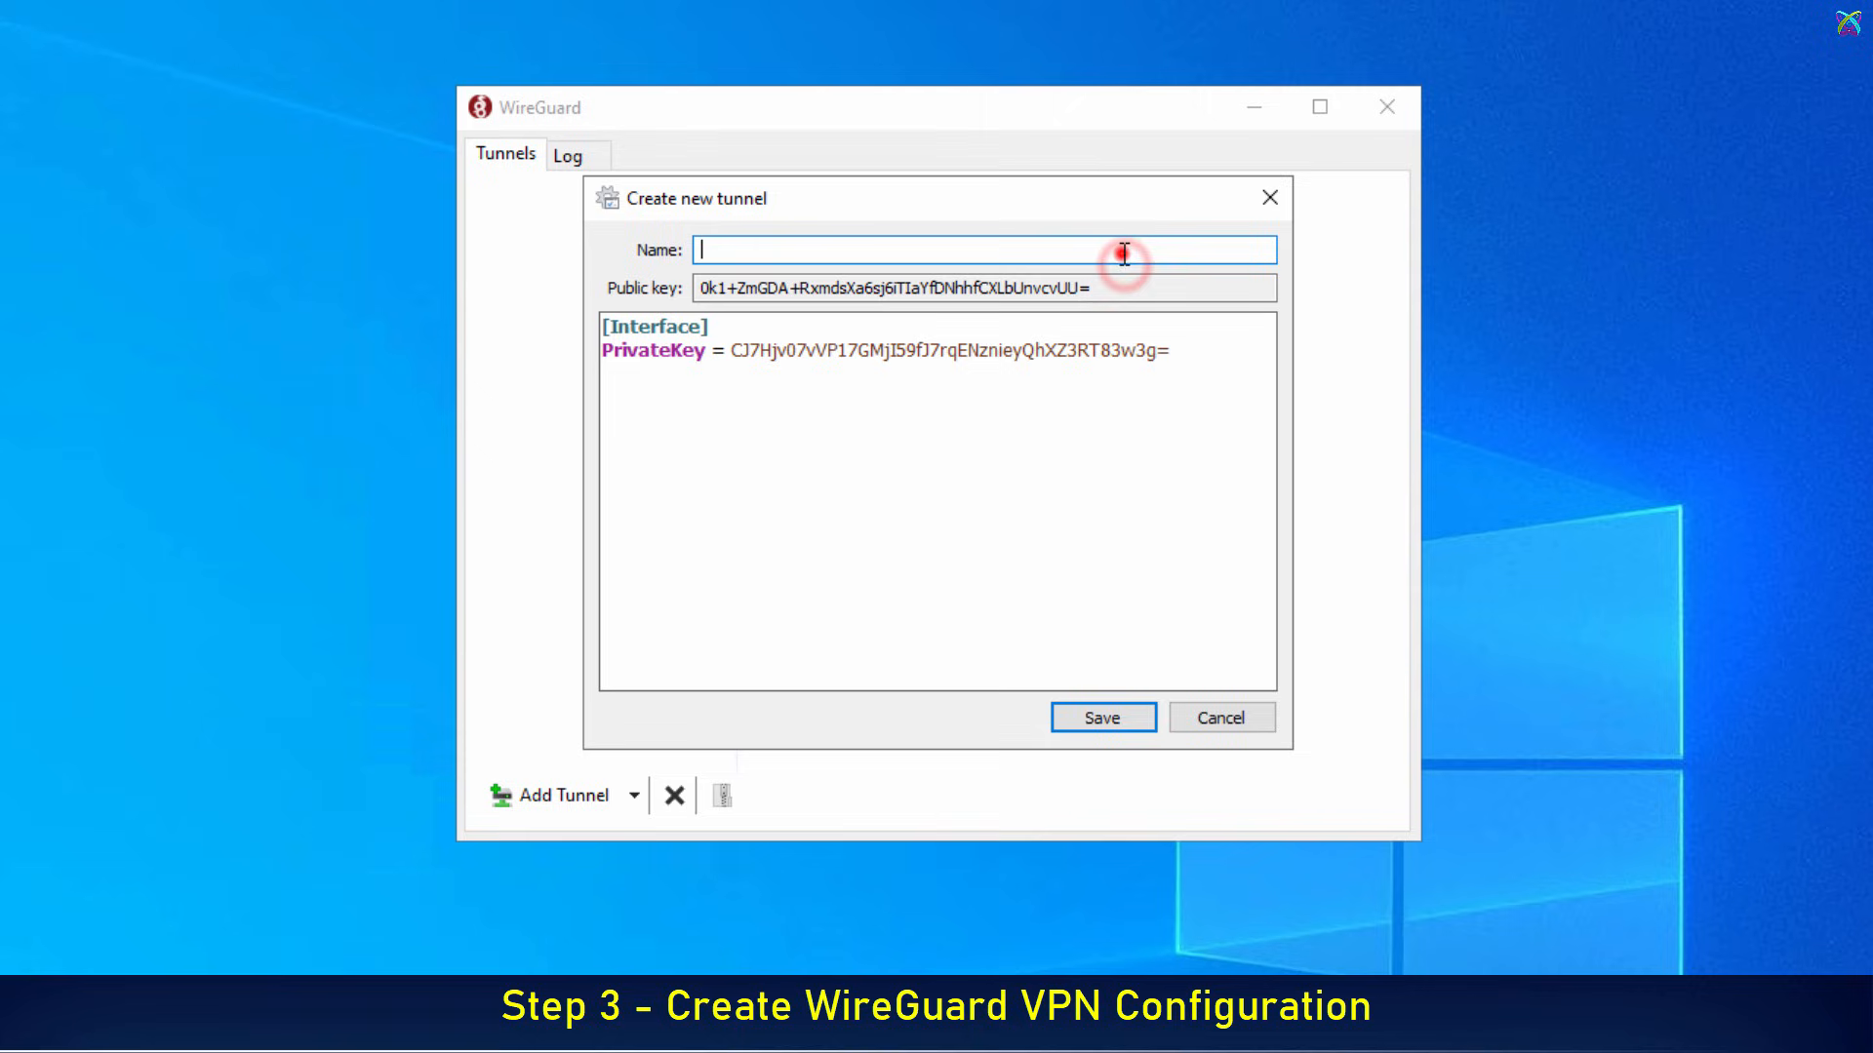
text(Wi)
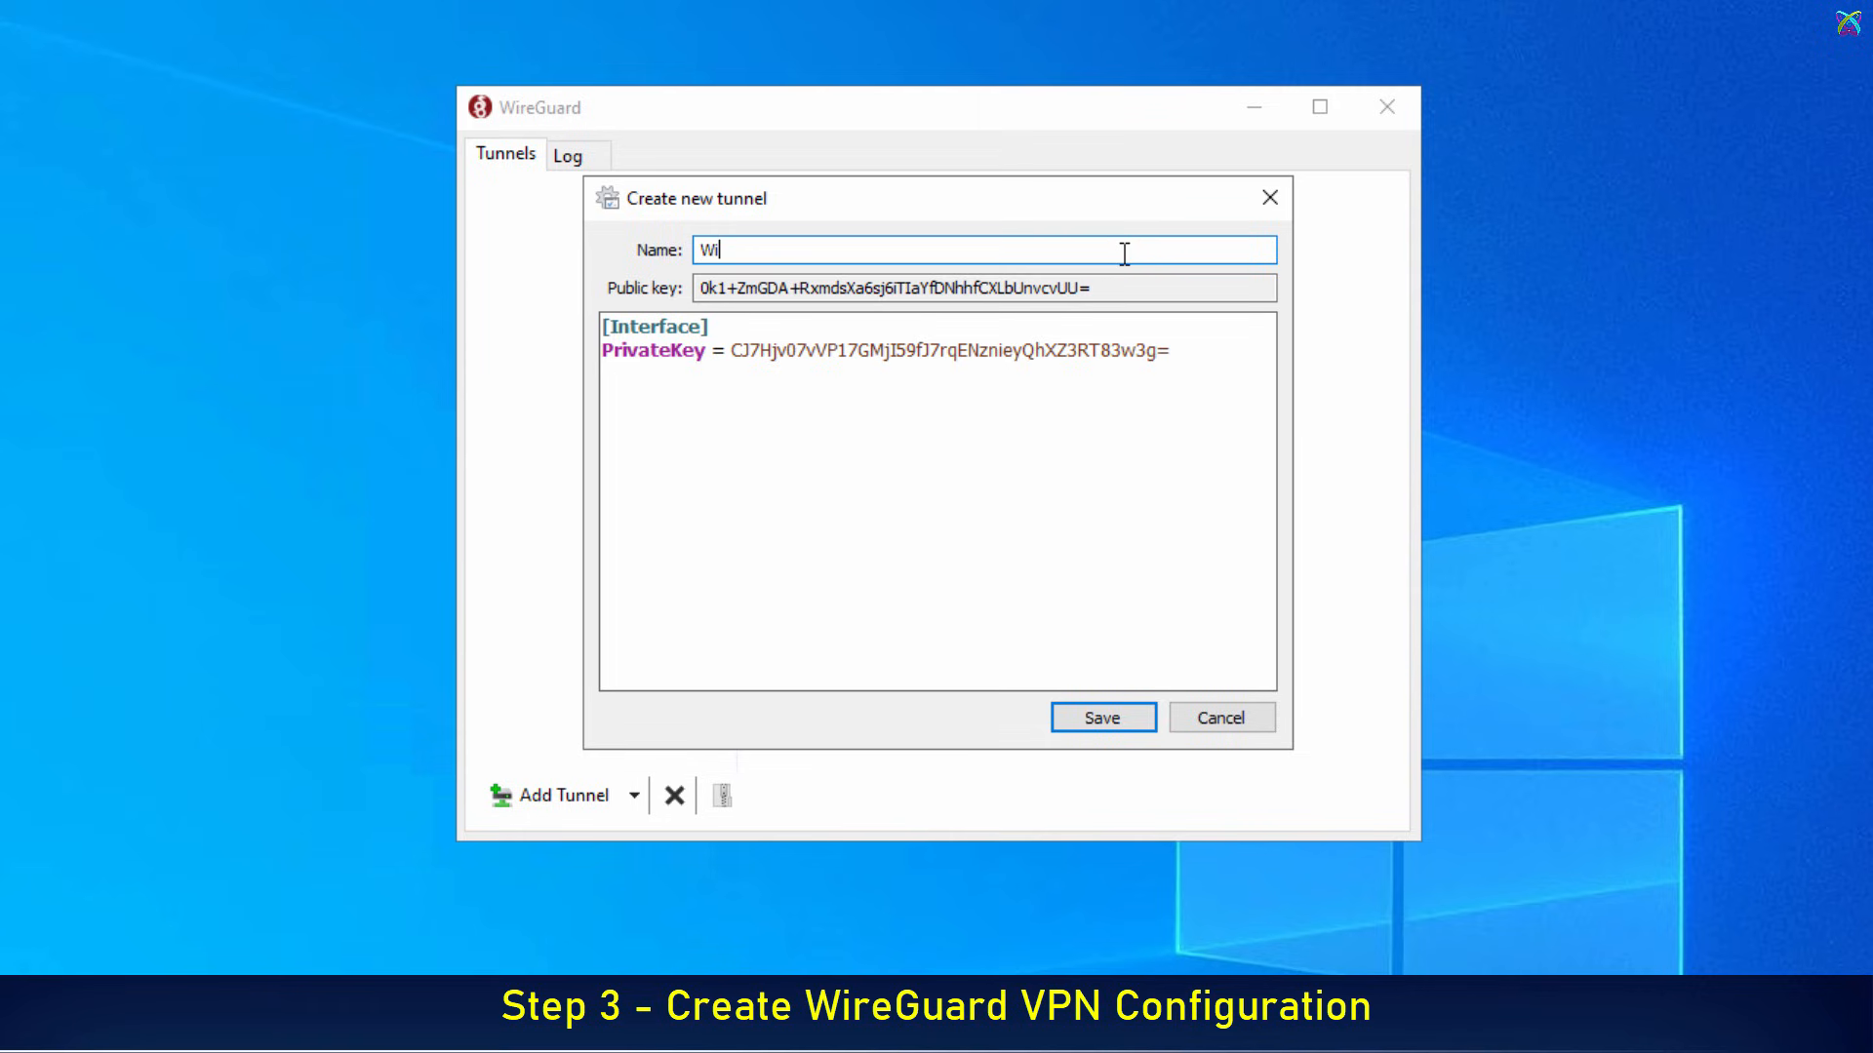
text(reGuard-S)
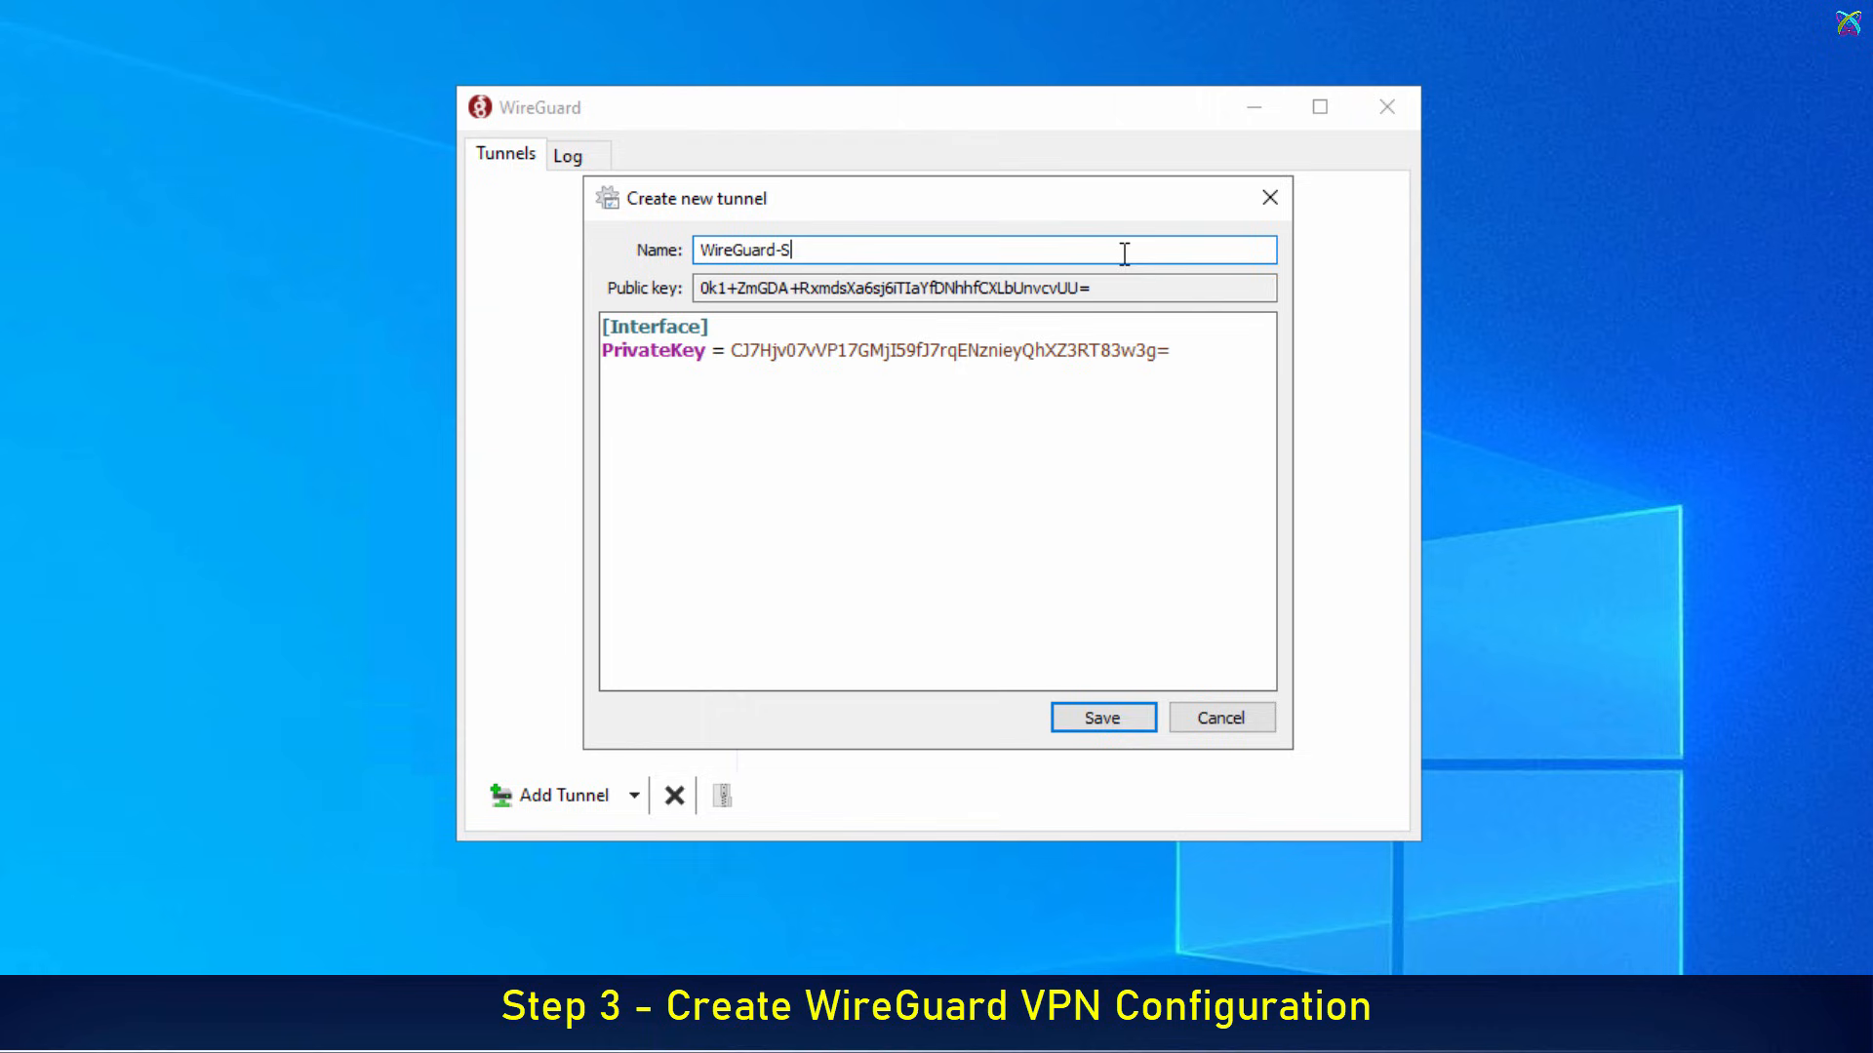
text(erver)
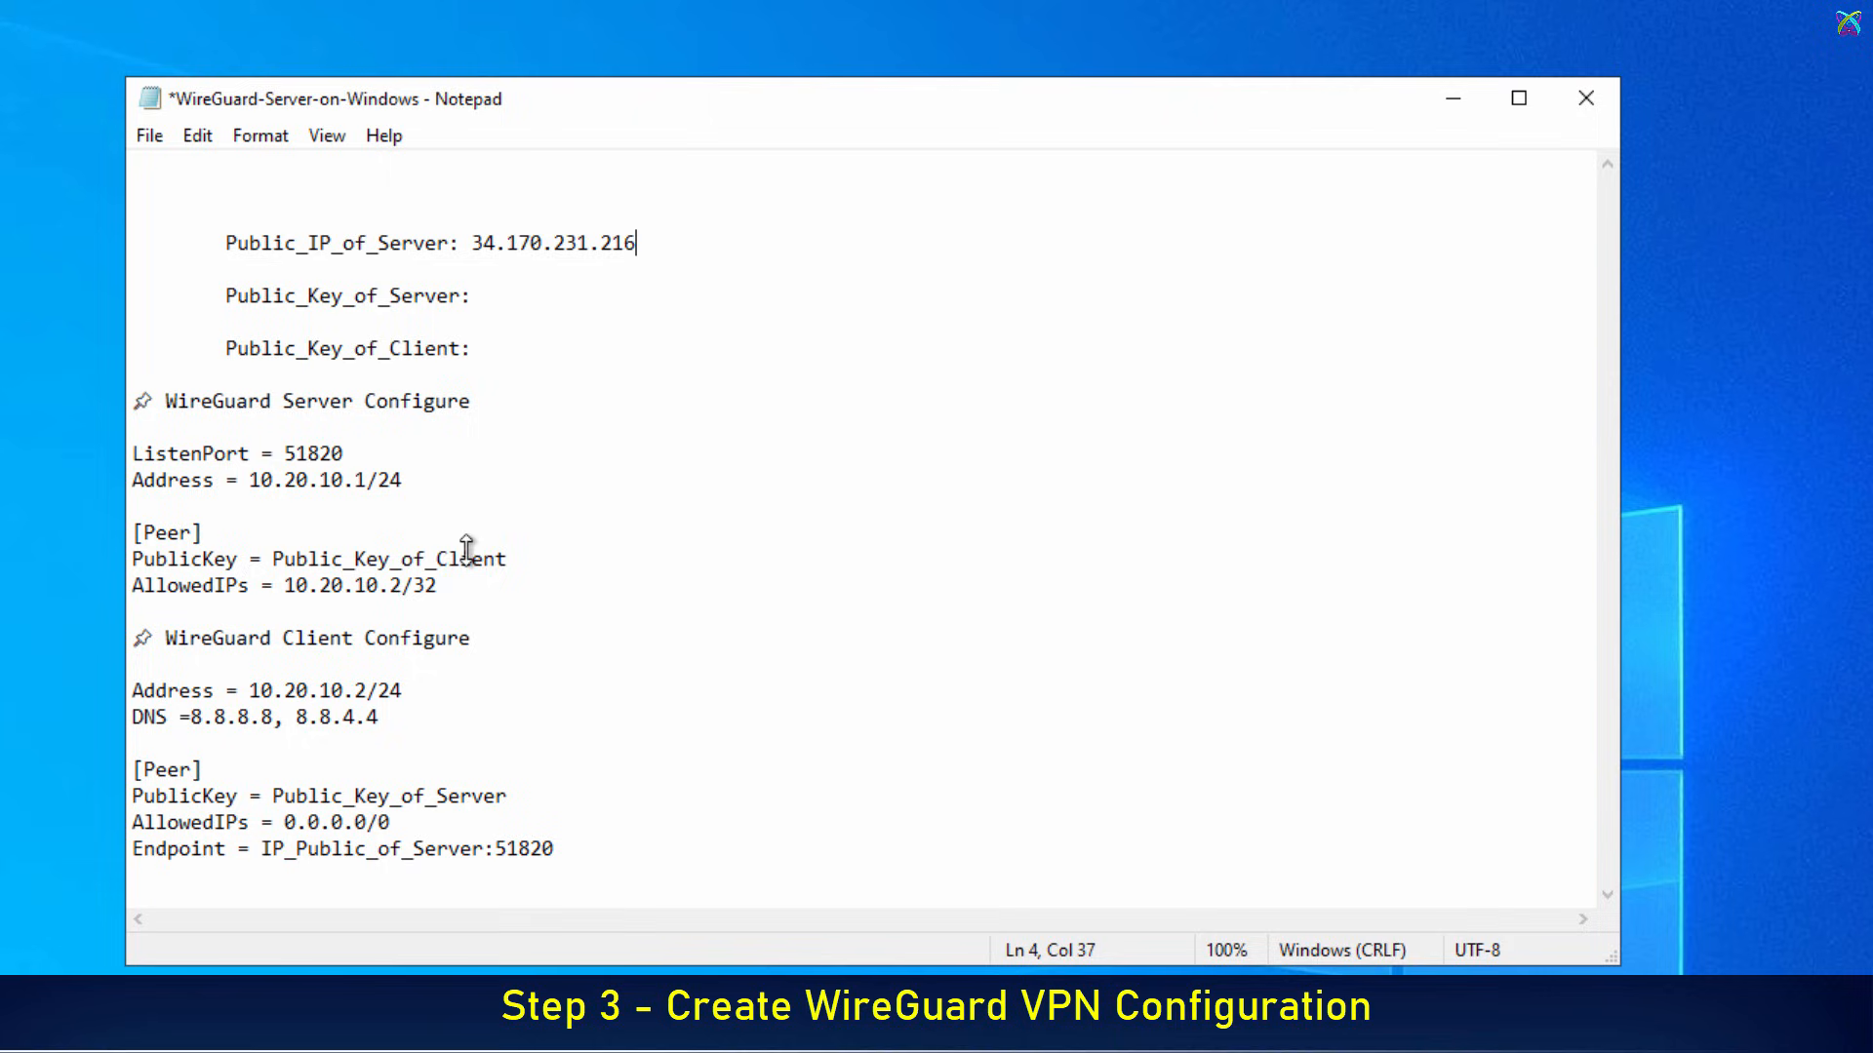
- Paste the server's public key after Public_Key_of_Server in the notes and save the tunnel
right_click(485, 294)
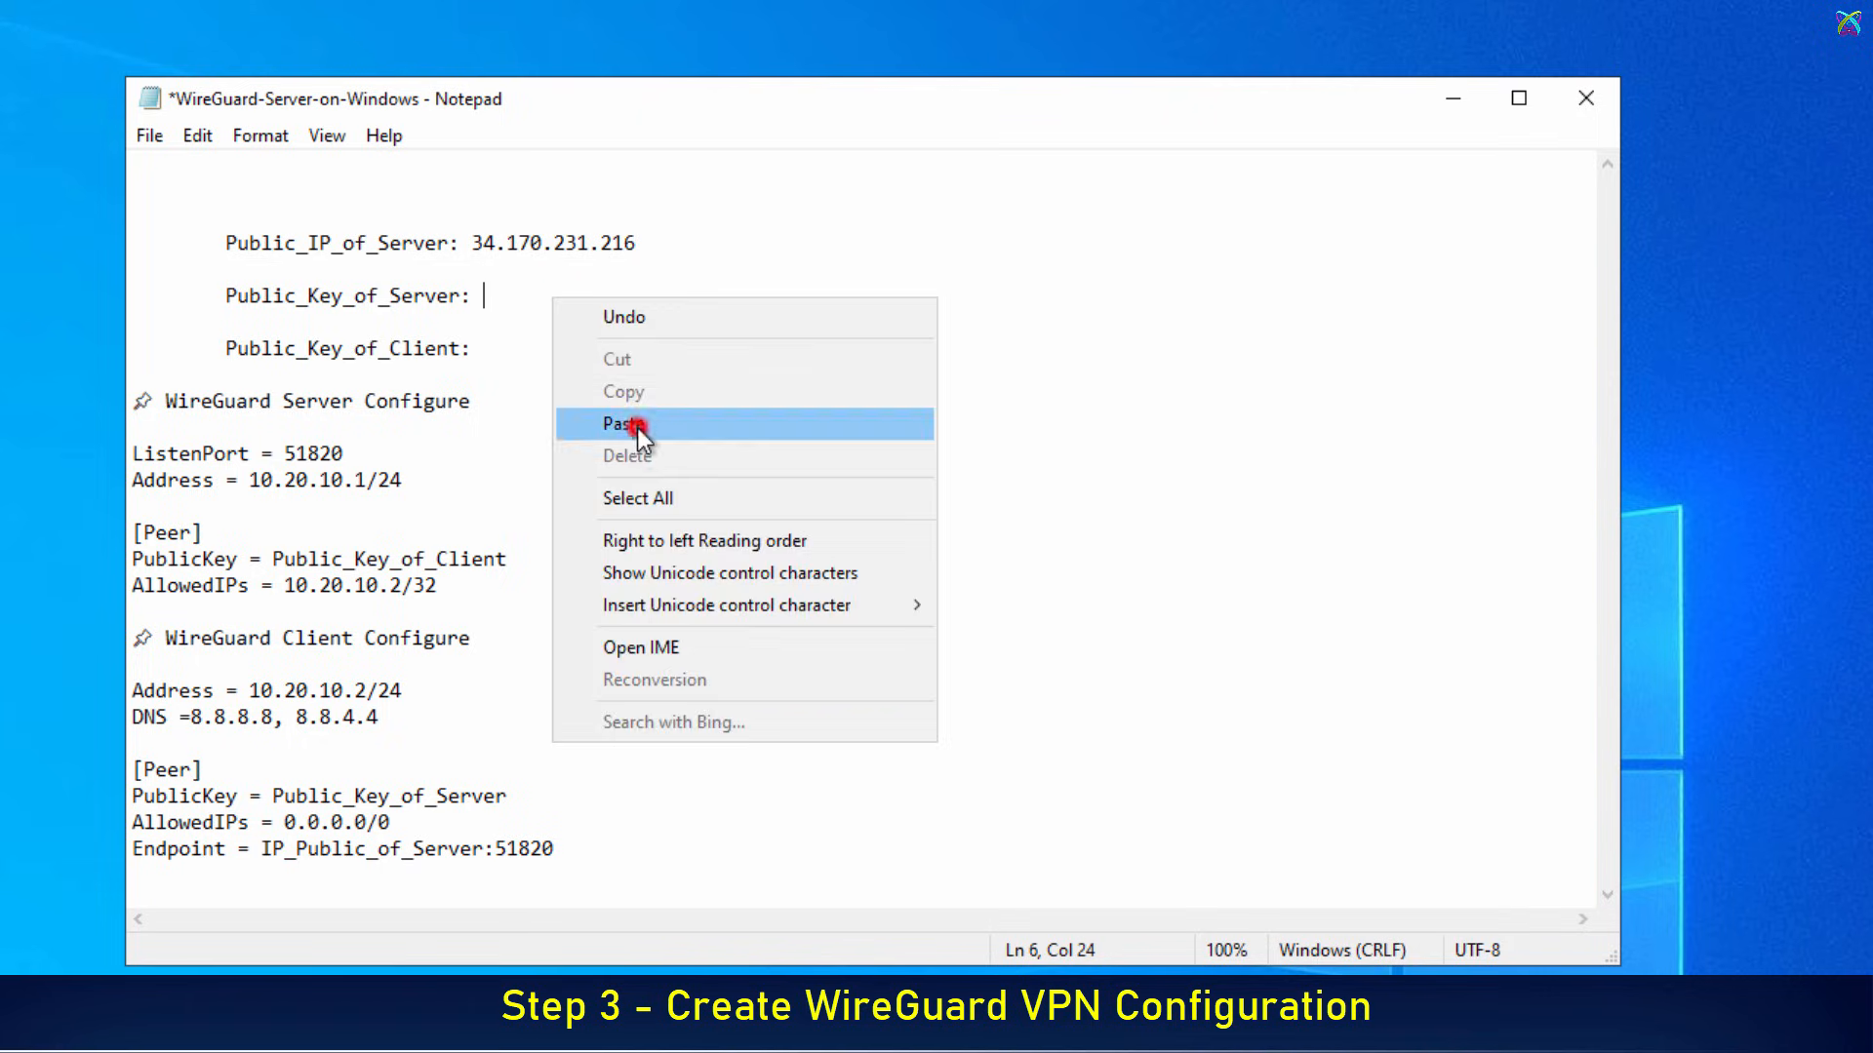
click(624, 422)
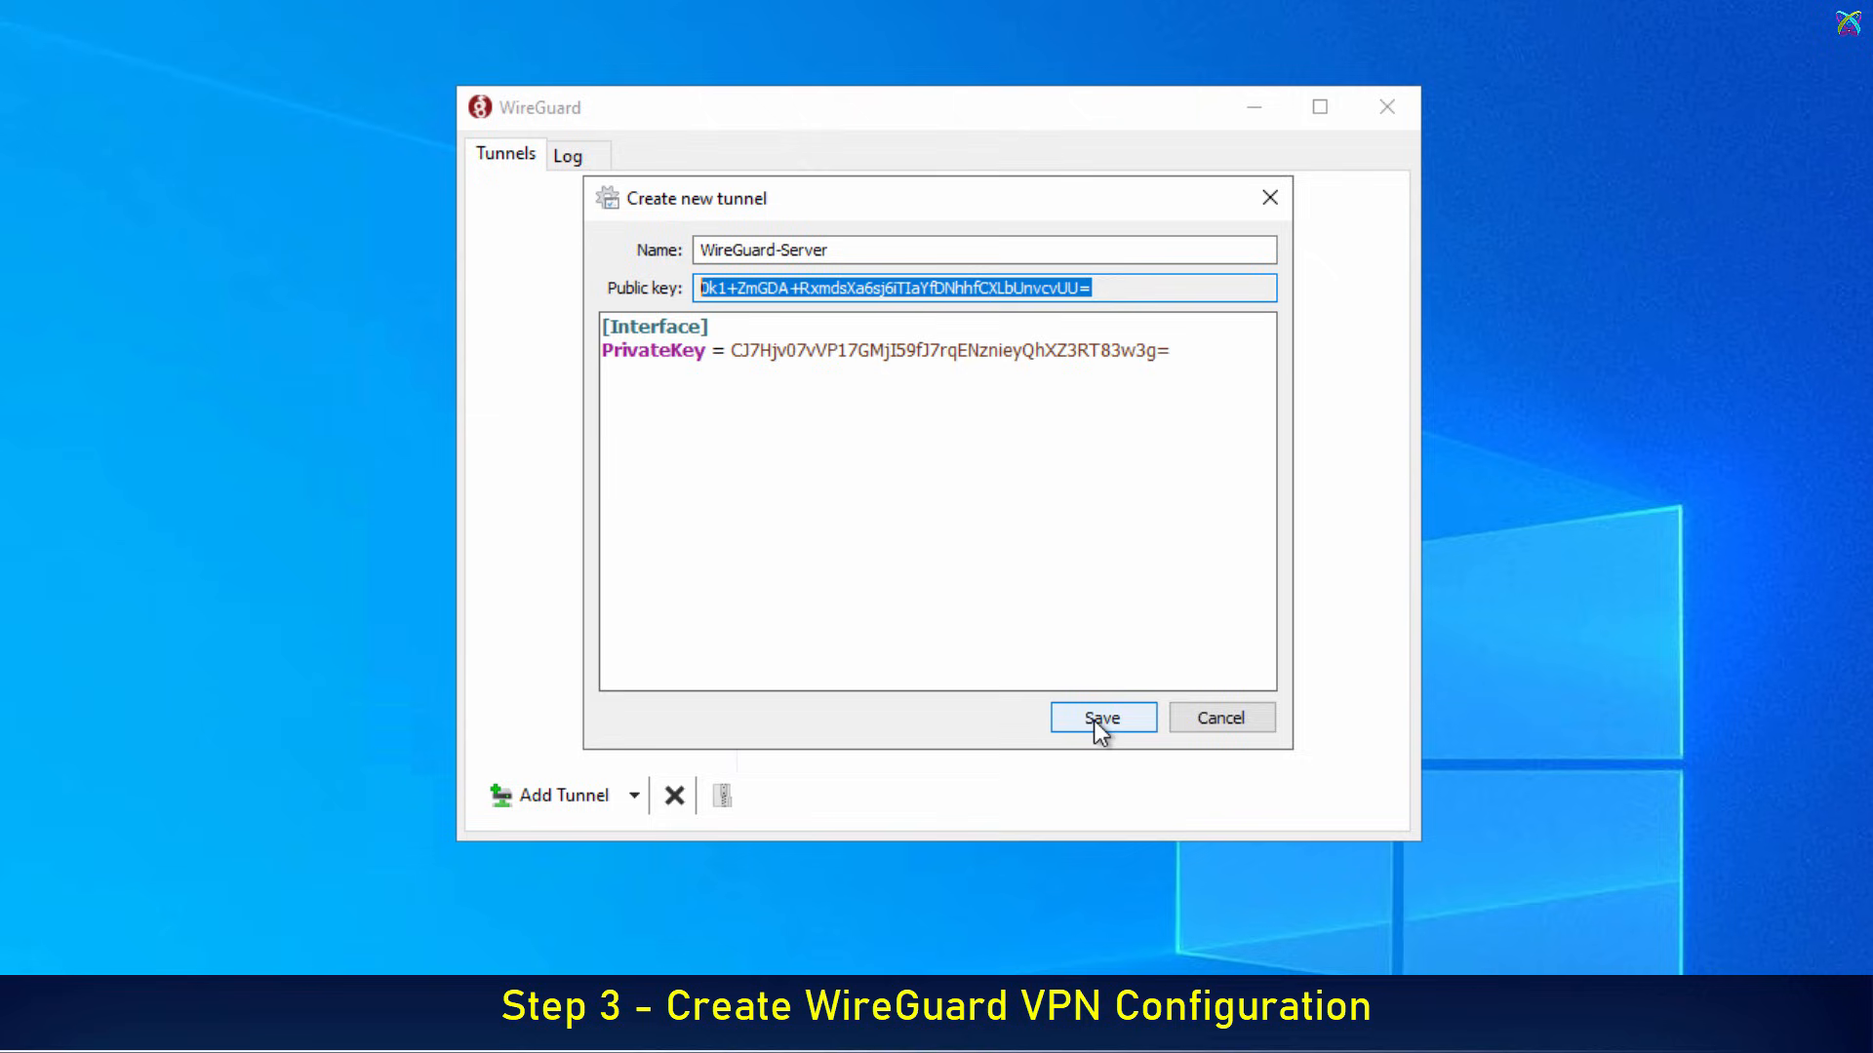
click(1100, 718)
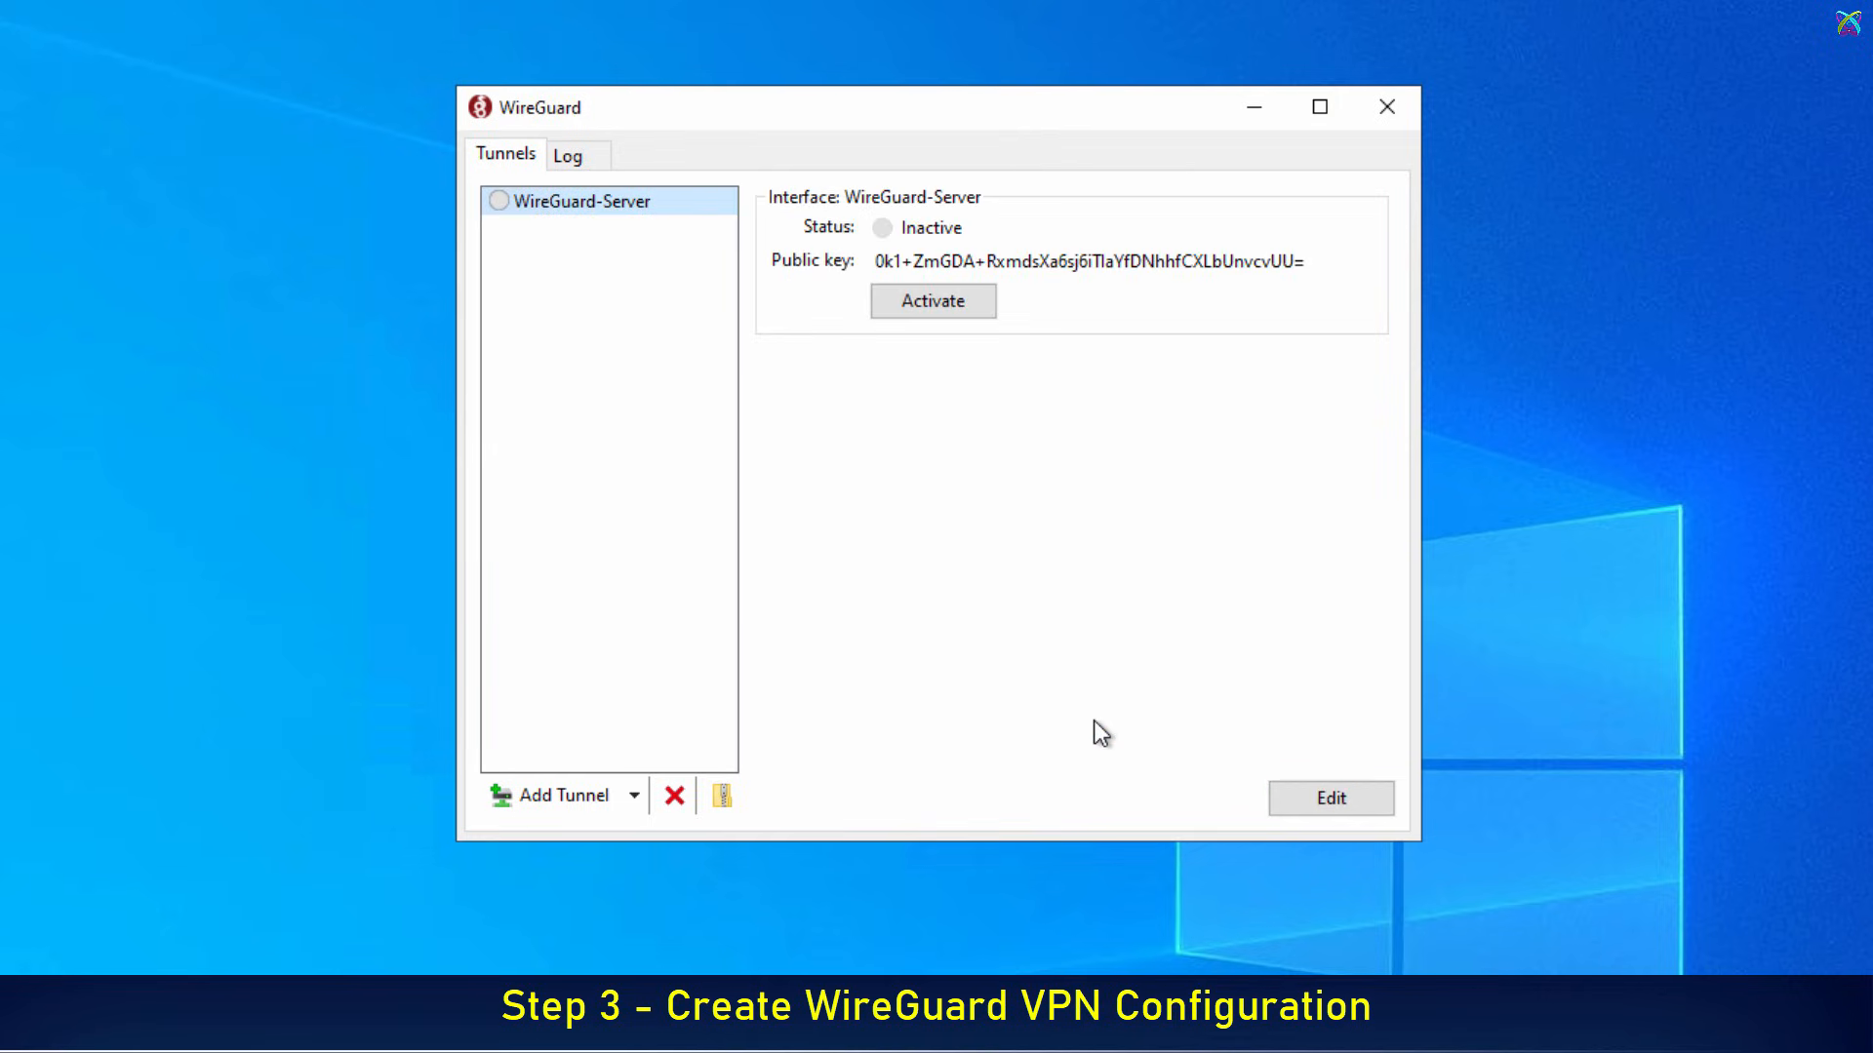
mouse_move(655, 808)
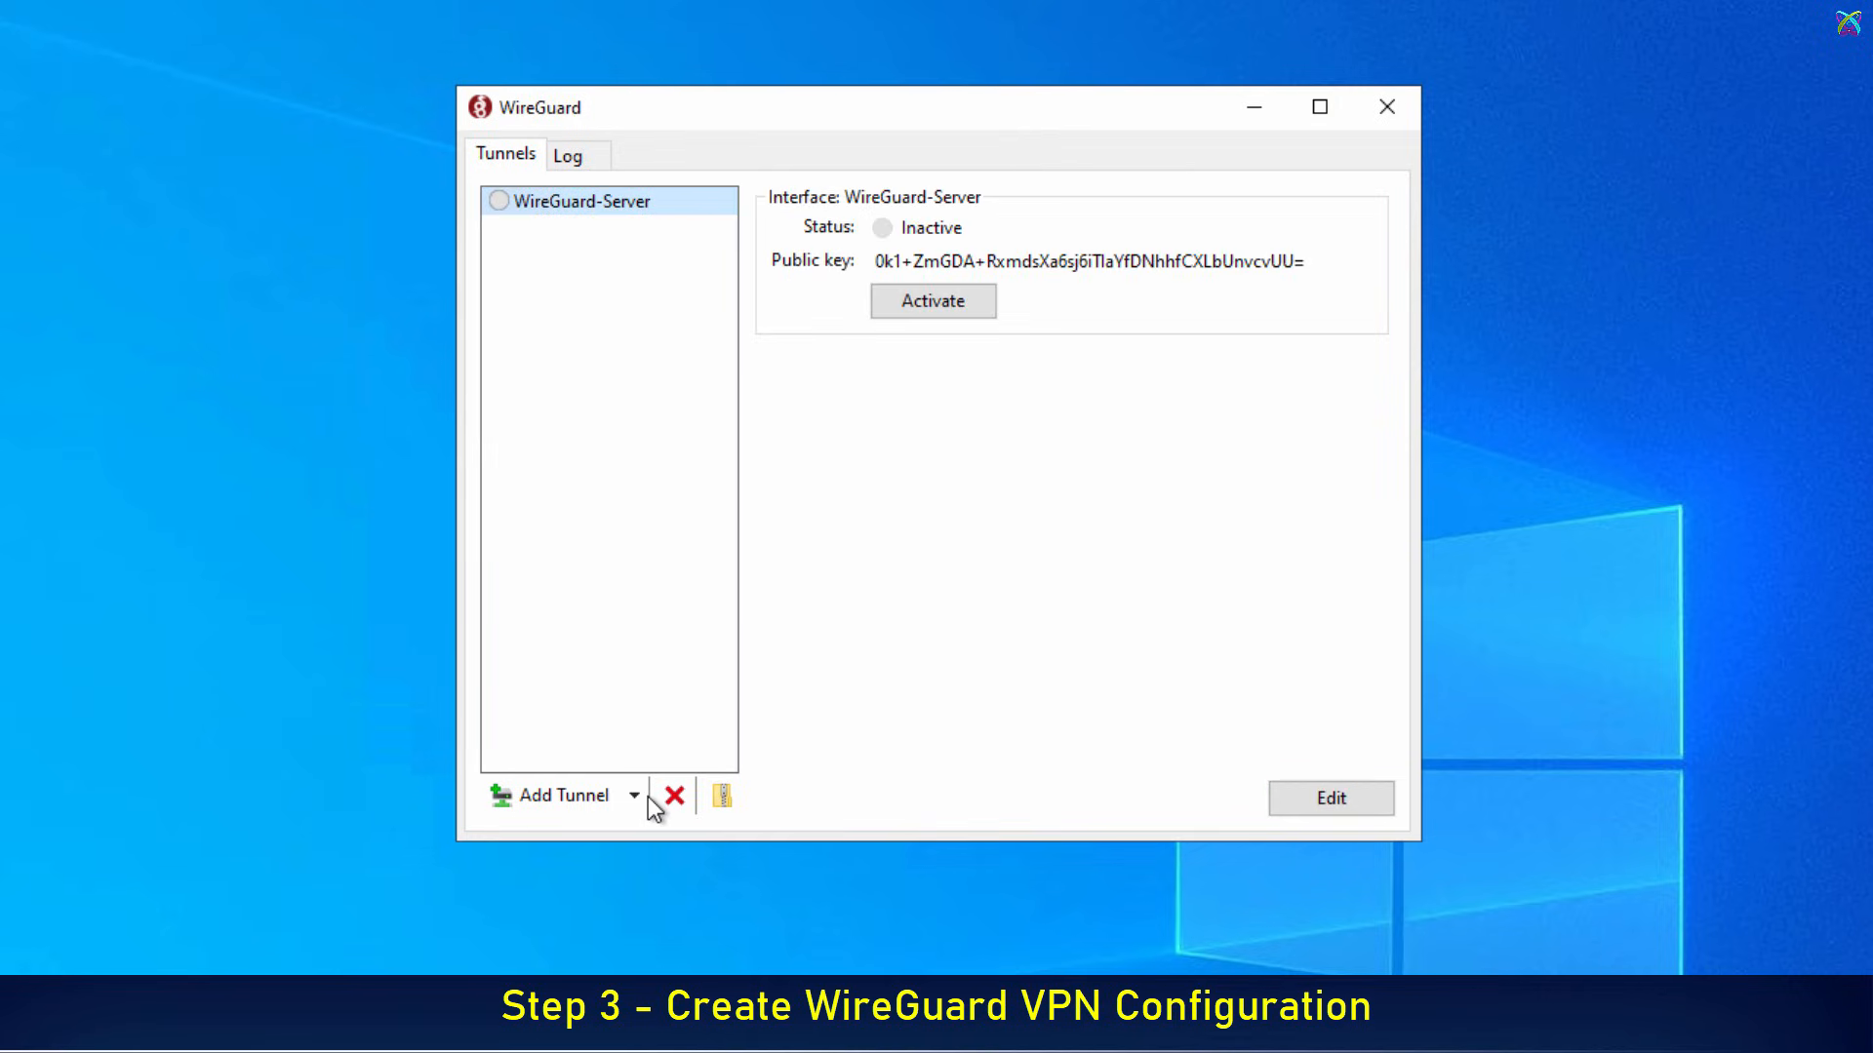
click(634, 796)
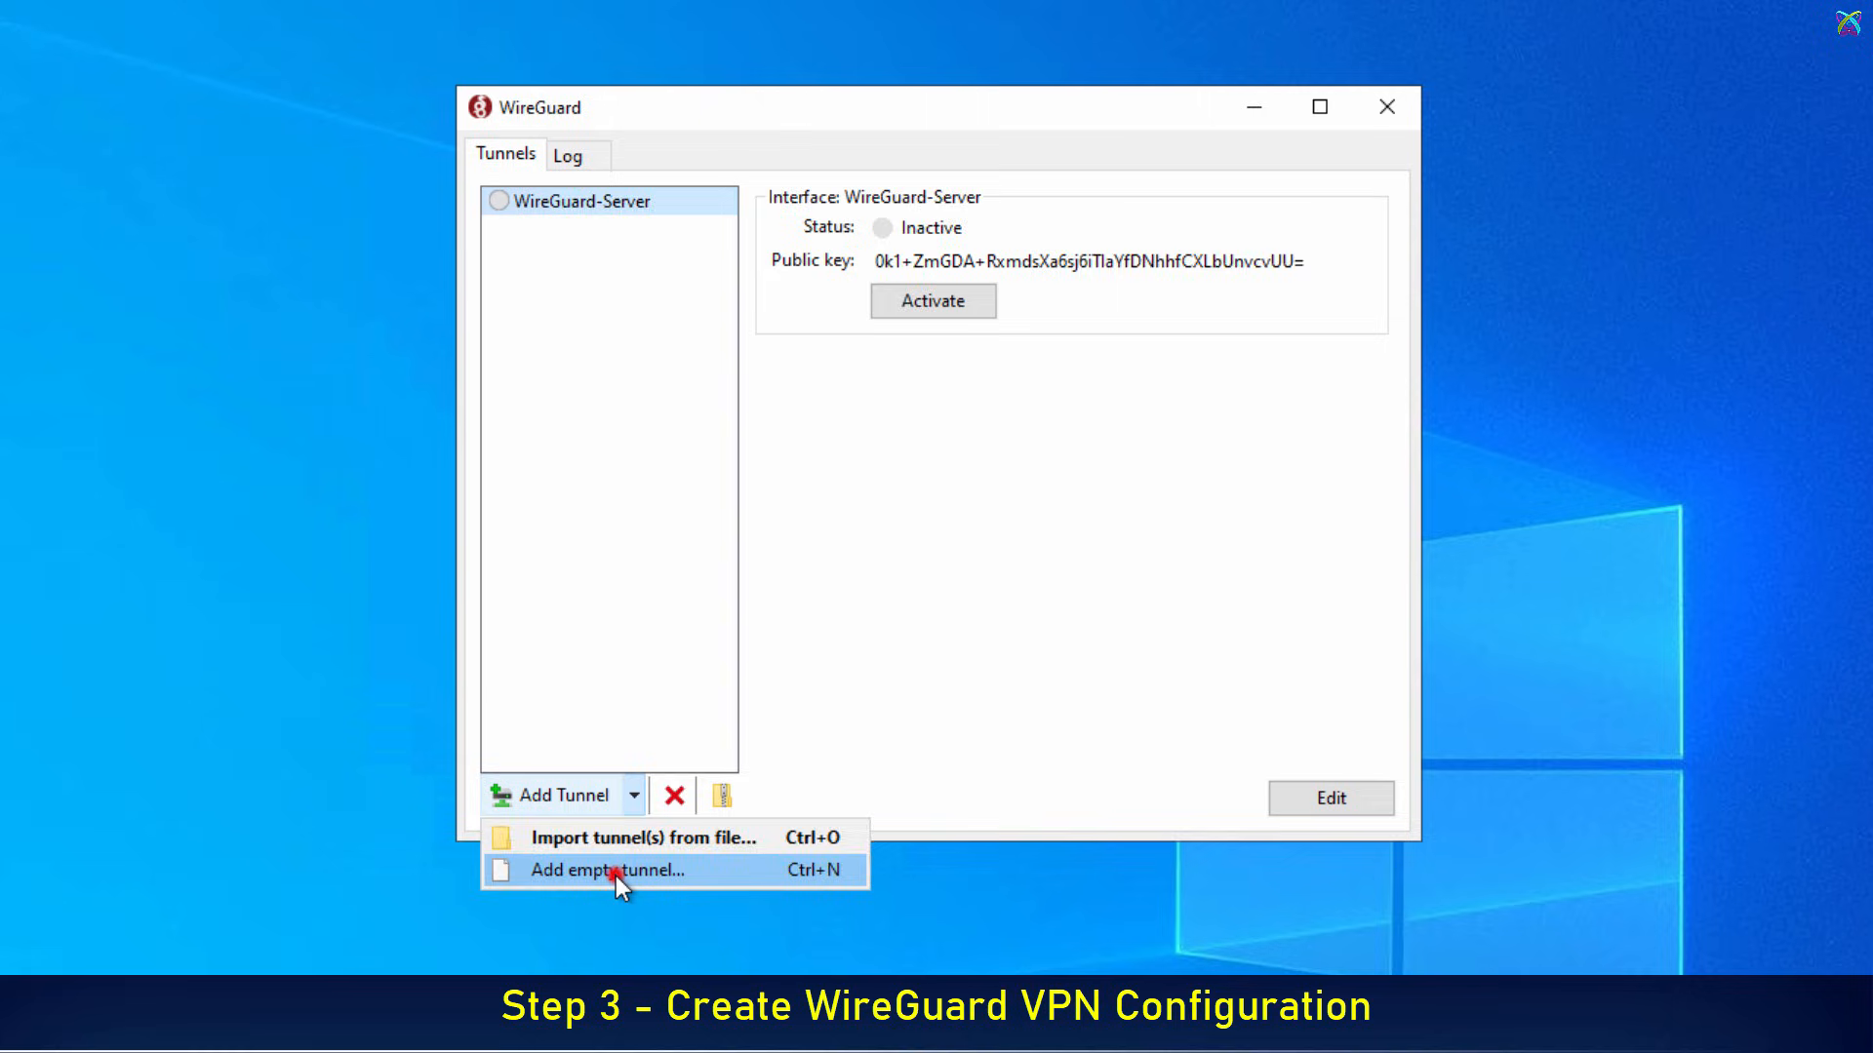
click(606, 869)
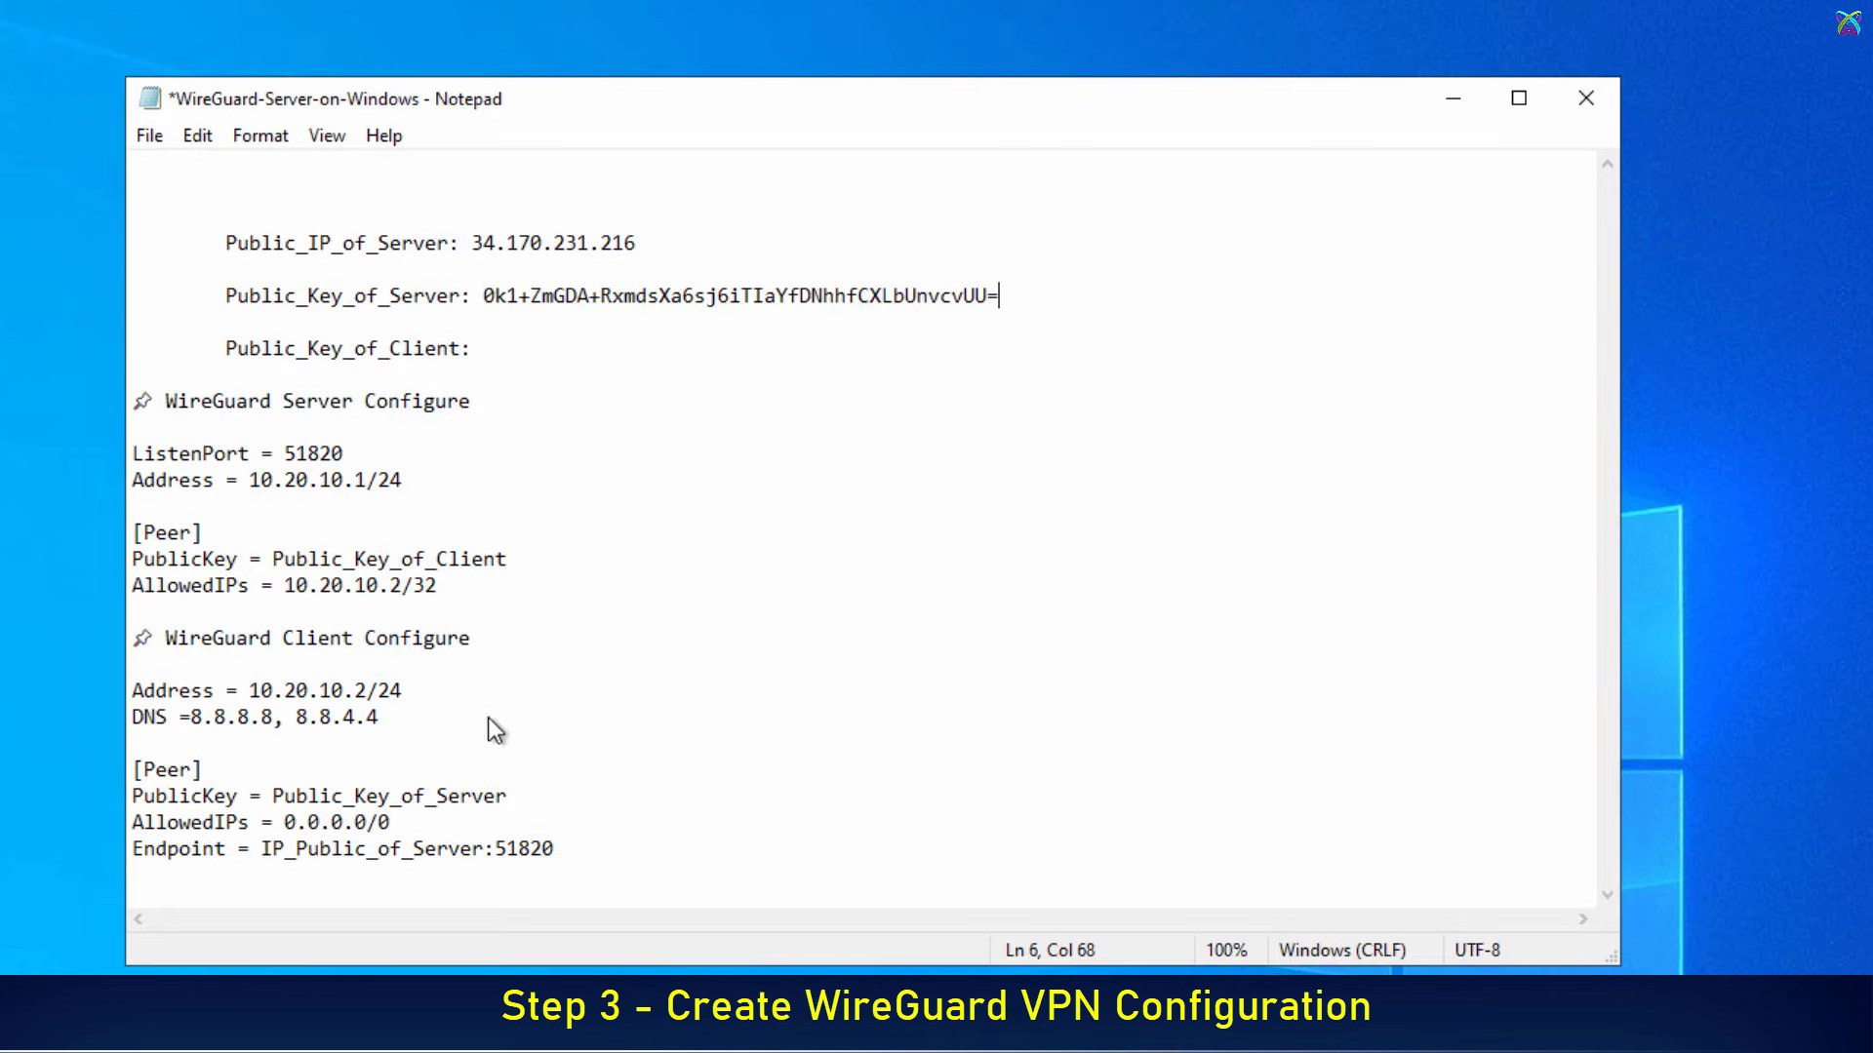
text(XSeFQe7wYP3KvmGIQnE7/UOmiKas1Irn6bdnbvoFiQA=)
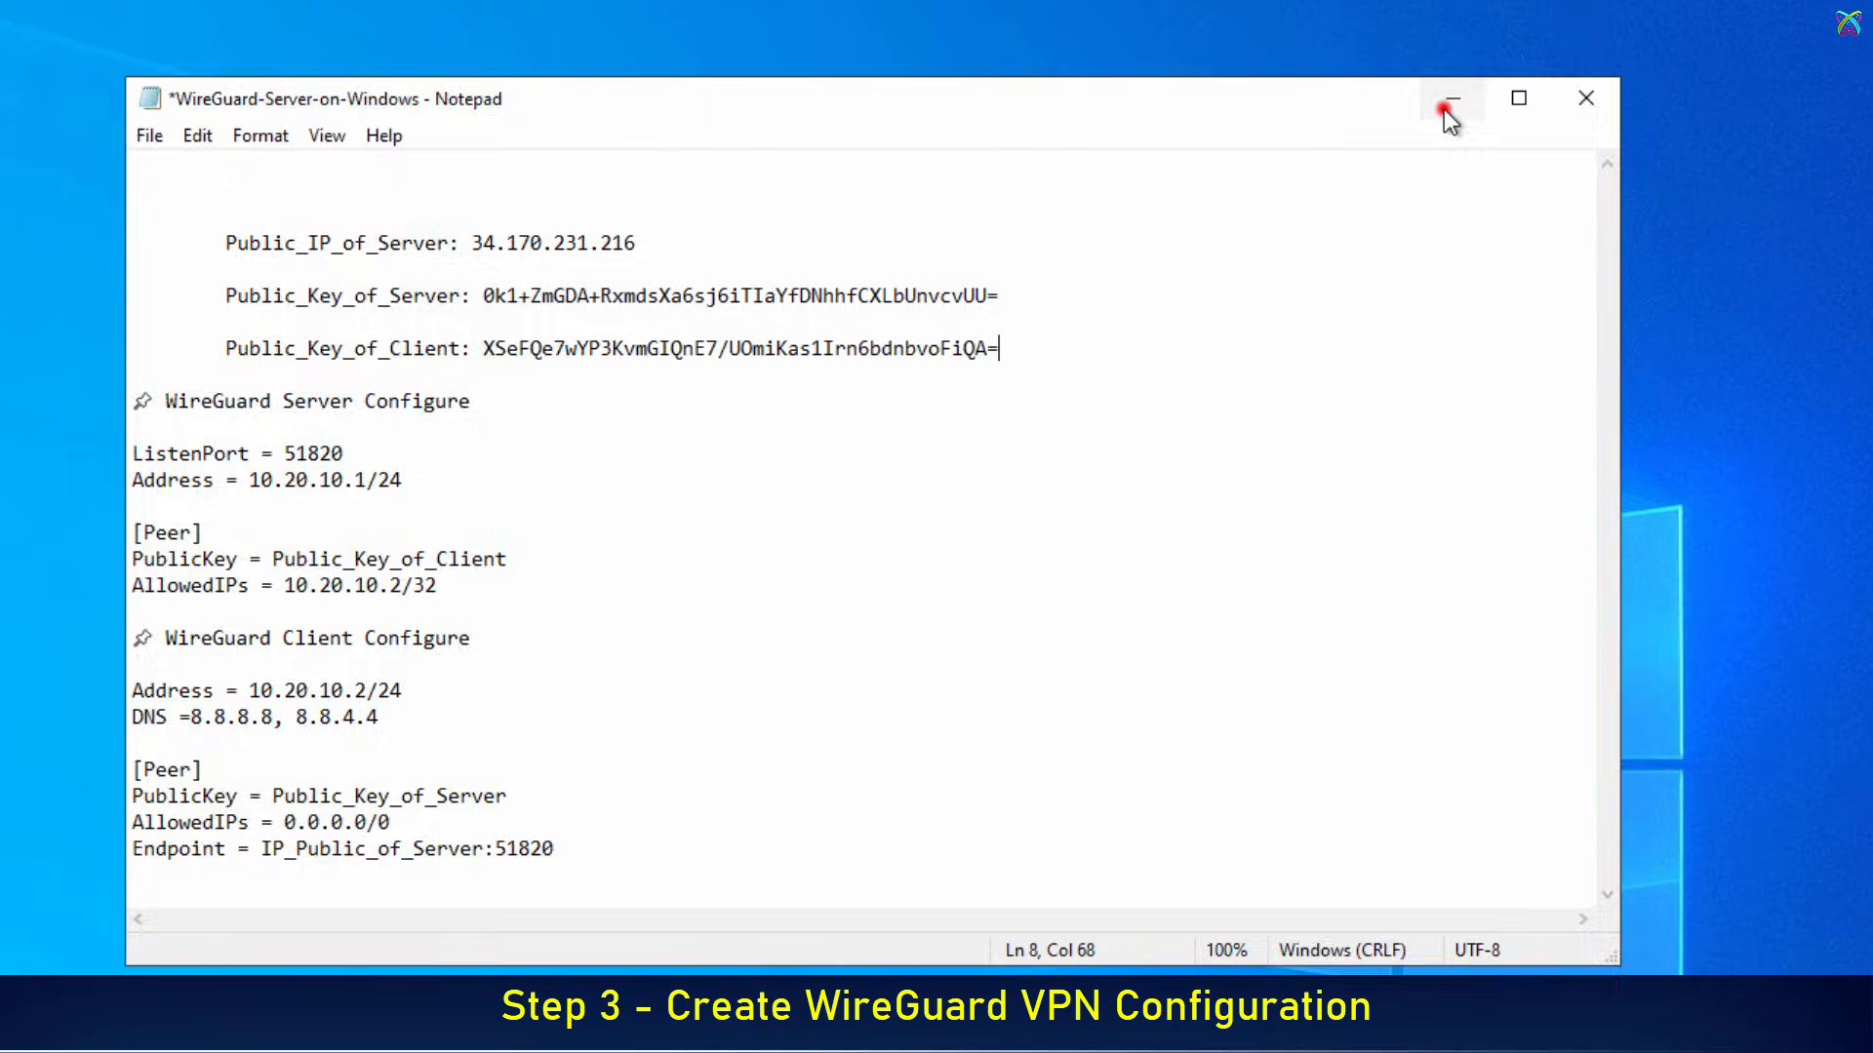
click(1450, 98)
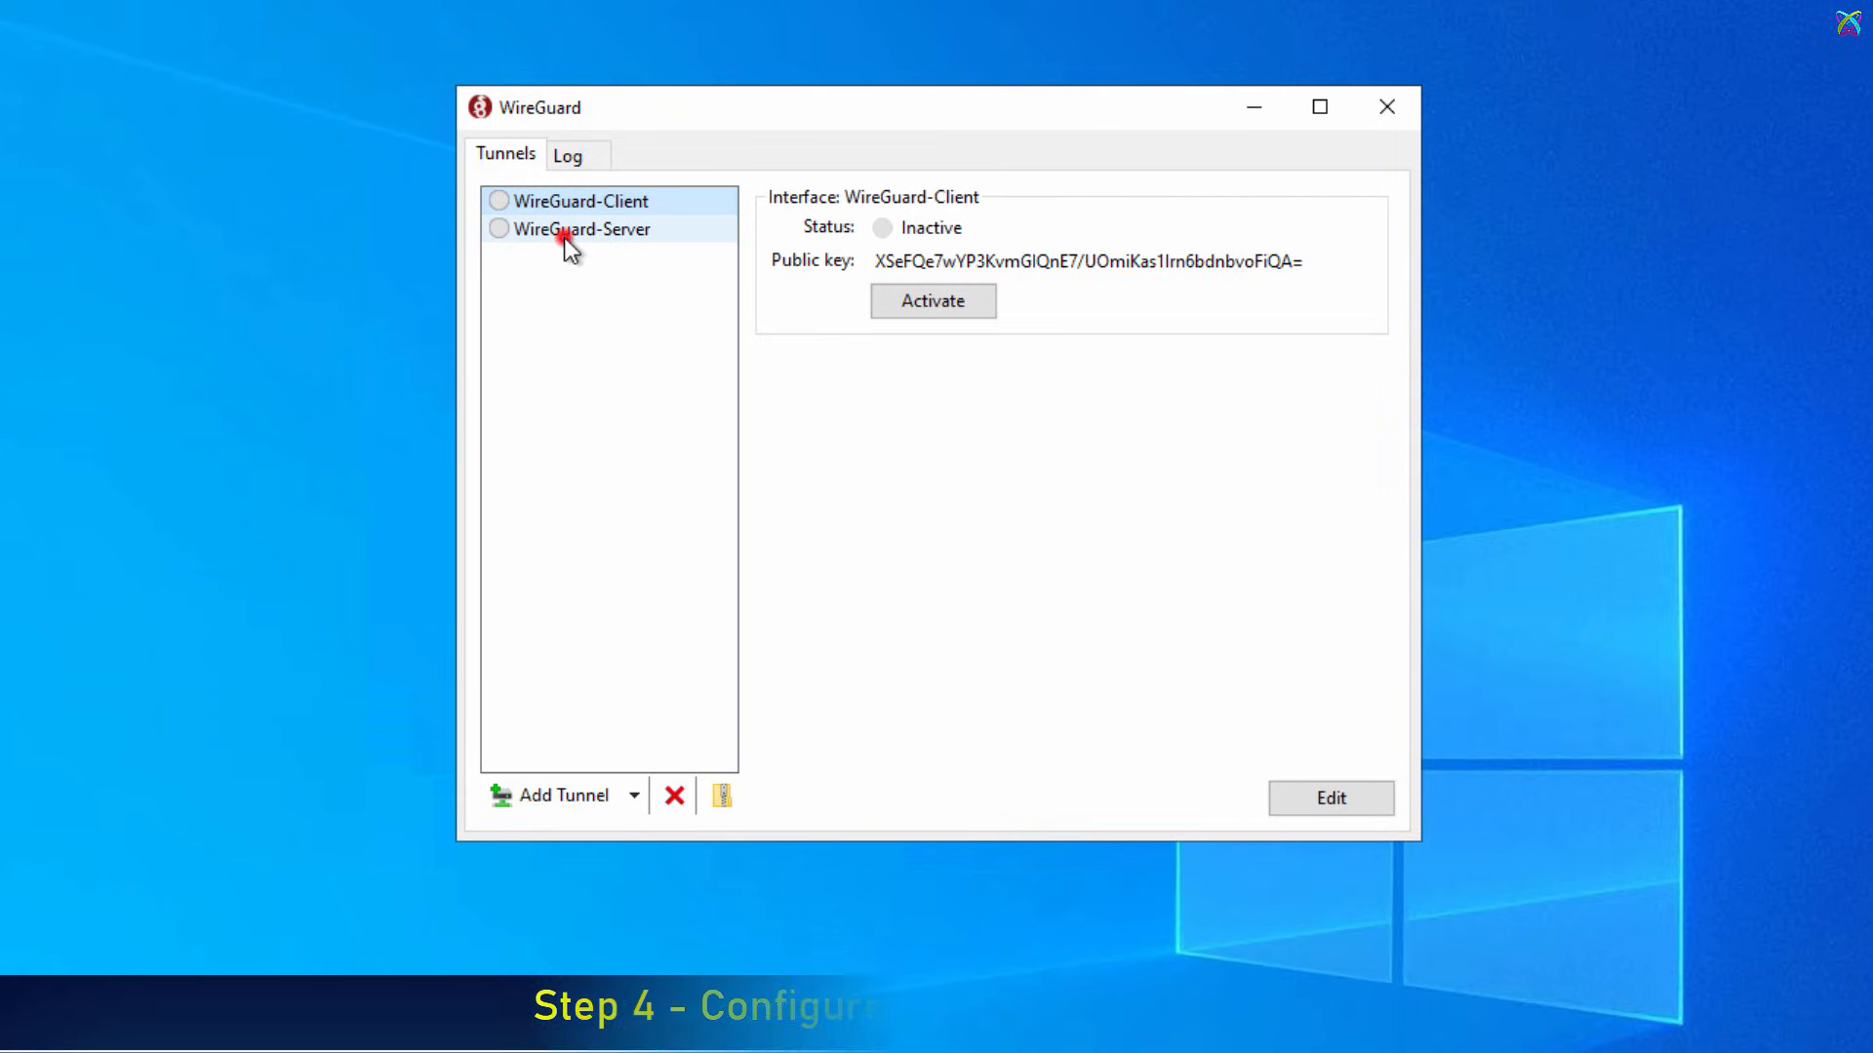
- Select WireGuard-Server in the tunnel list and open its configuration editor
click(584, 228)
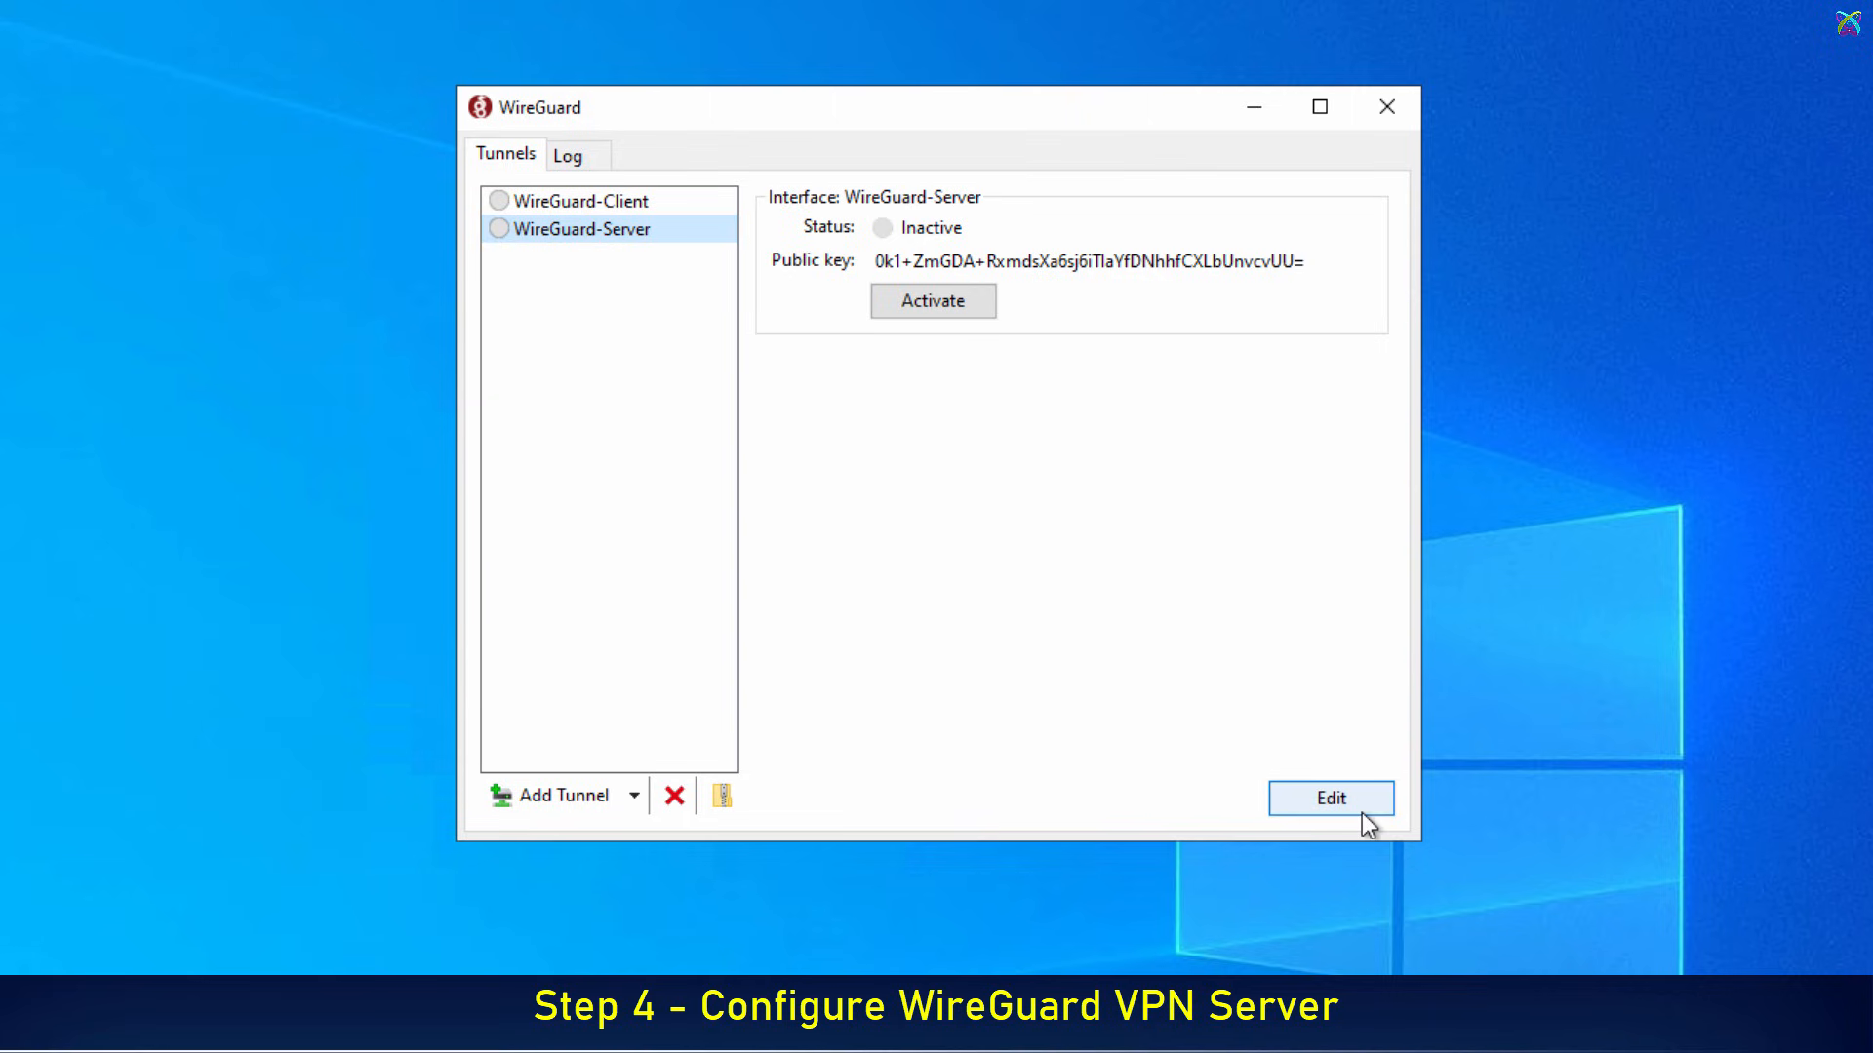
click(1329, 798)
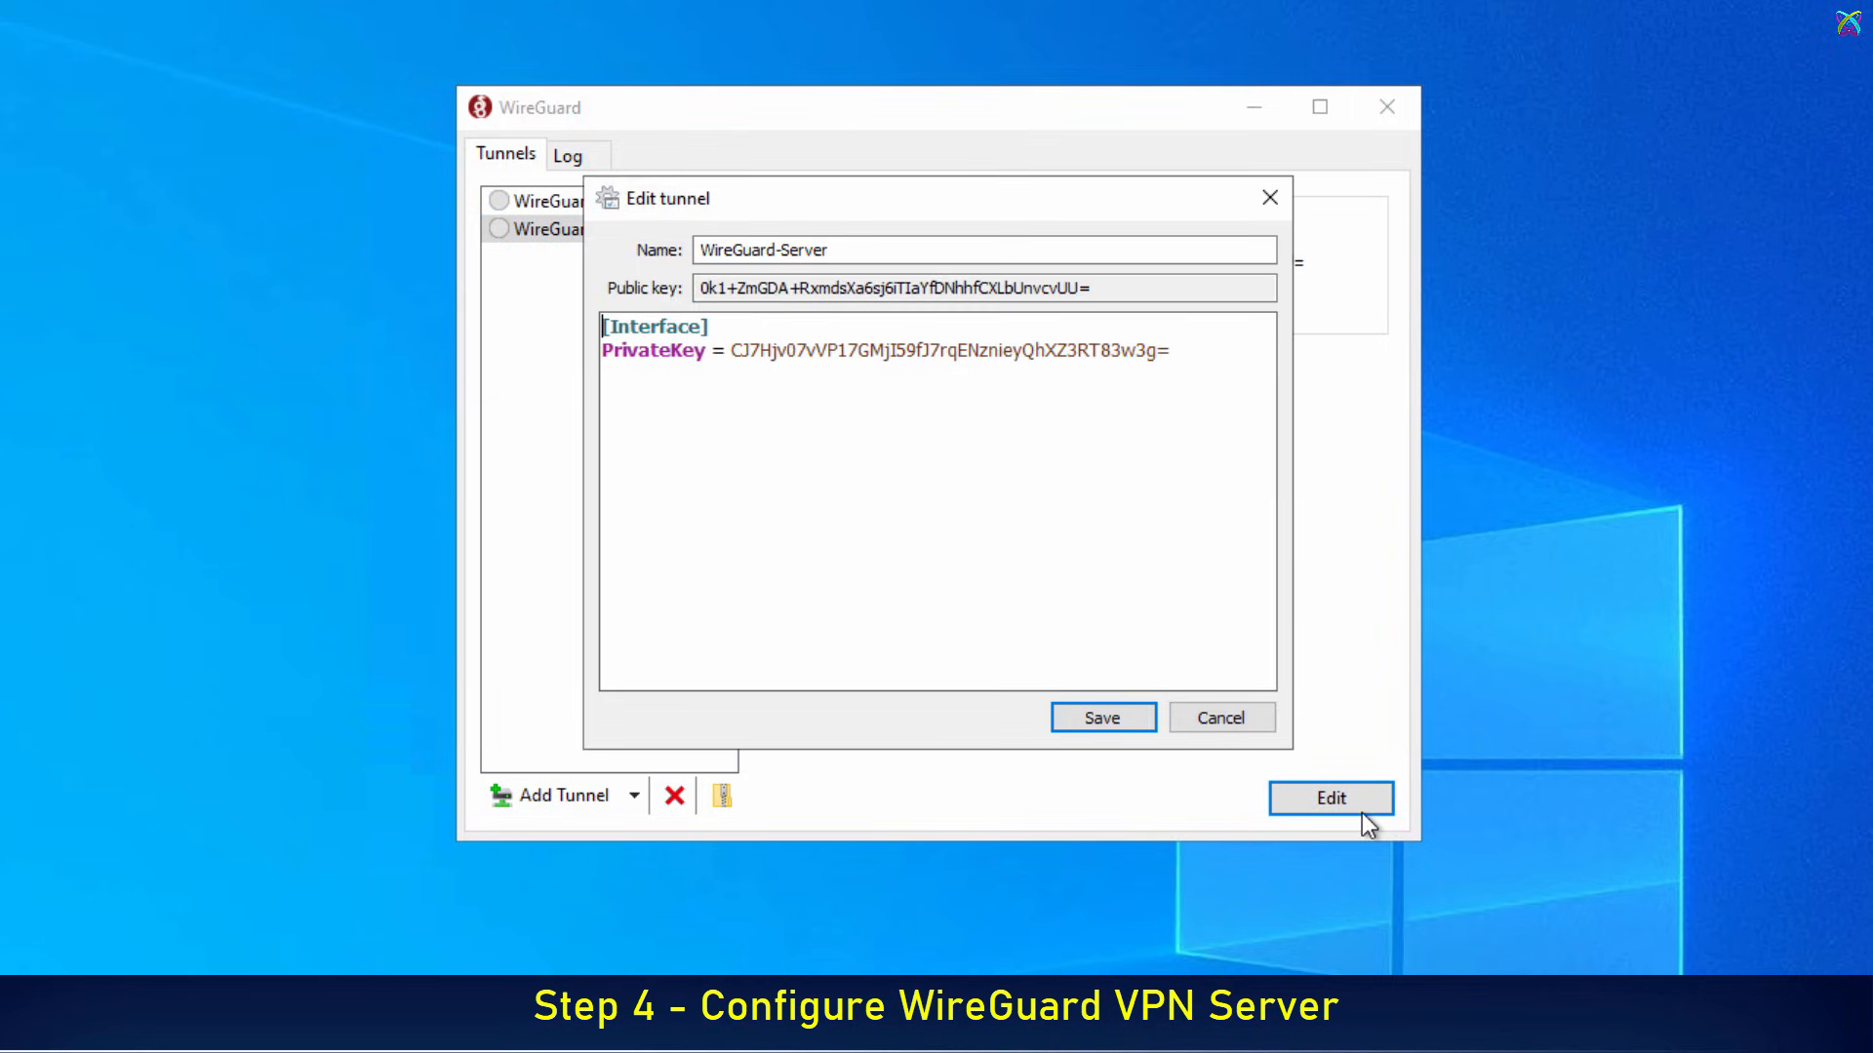
mouse_move(195, 887)
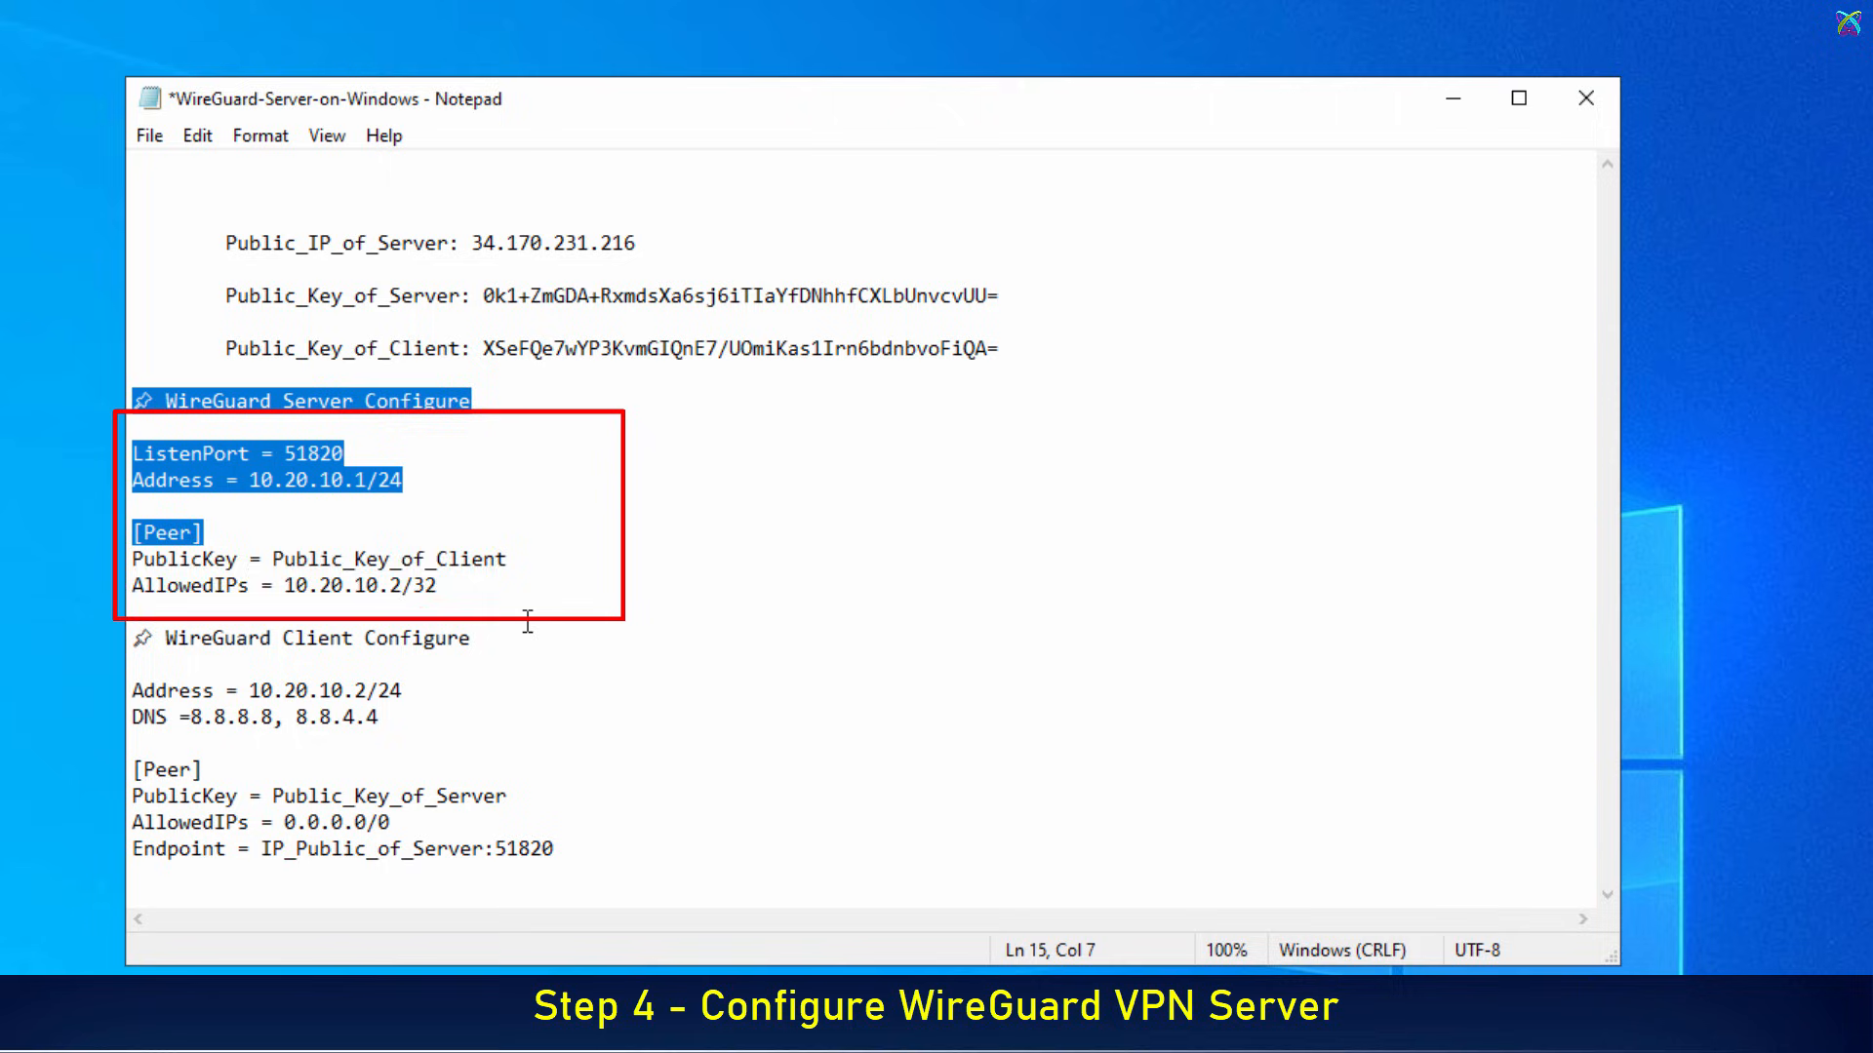
- Select and remove the Public_Key_of_Client placeholder in the server peer template
click(149, 506)
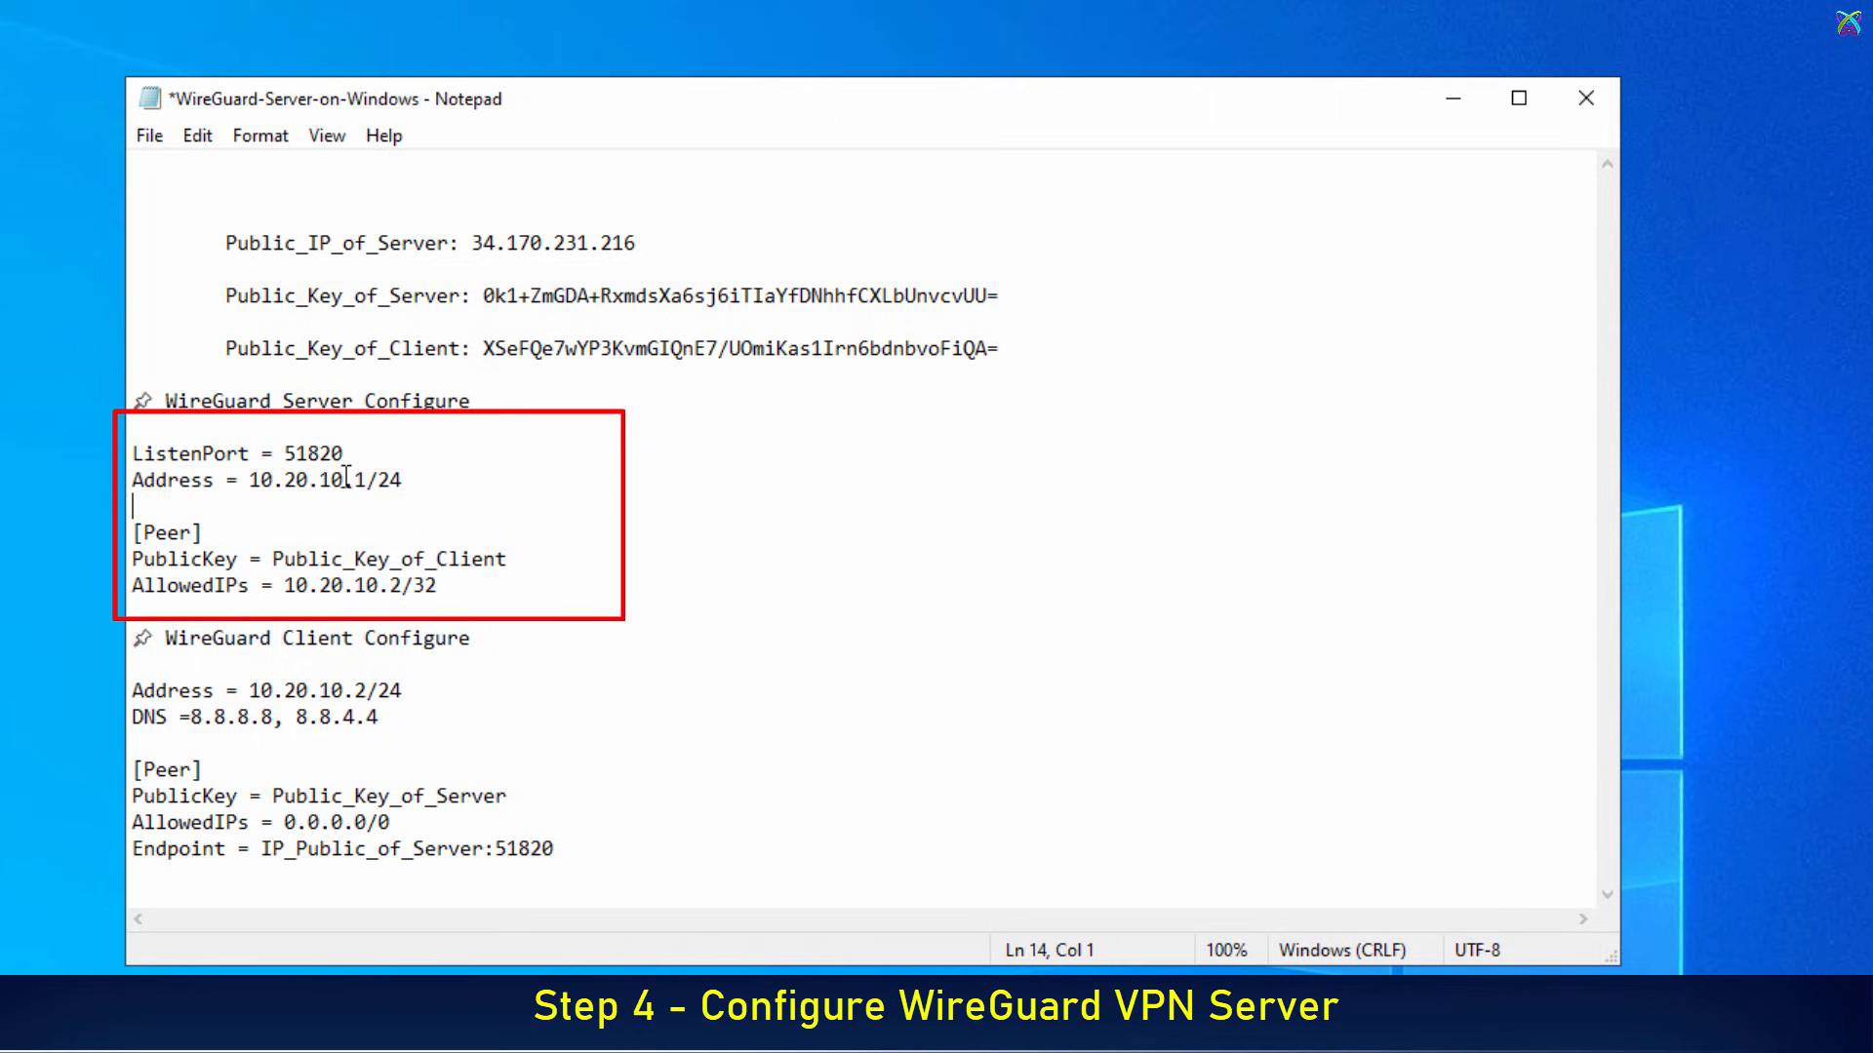
double_click(390, 558)
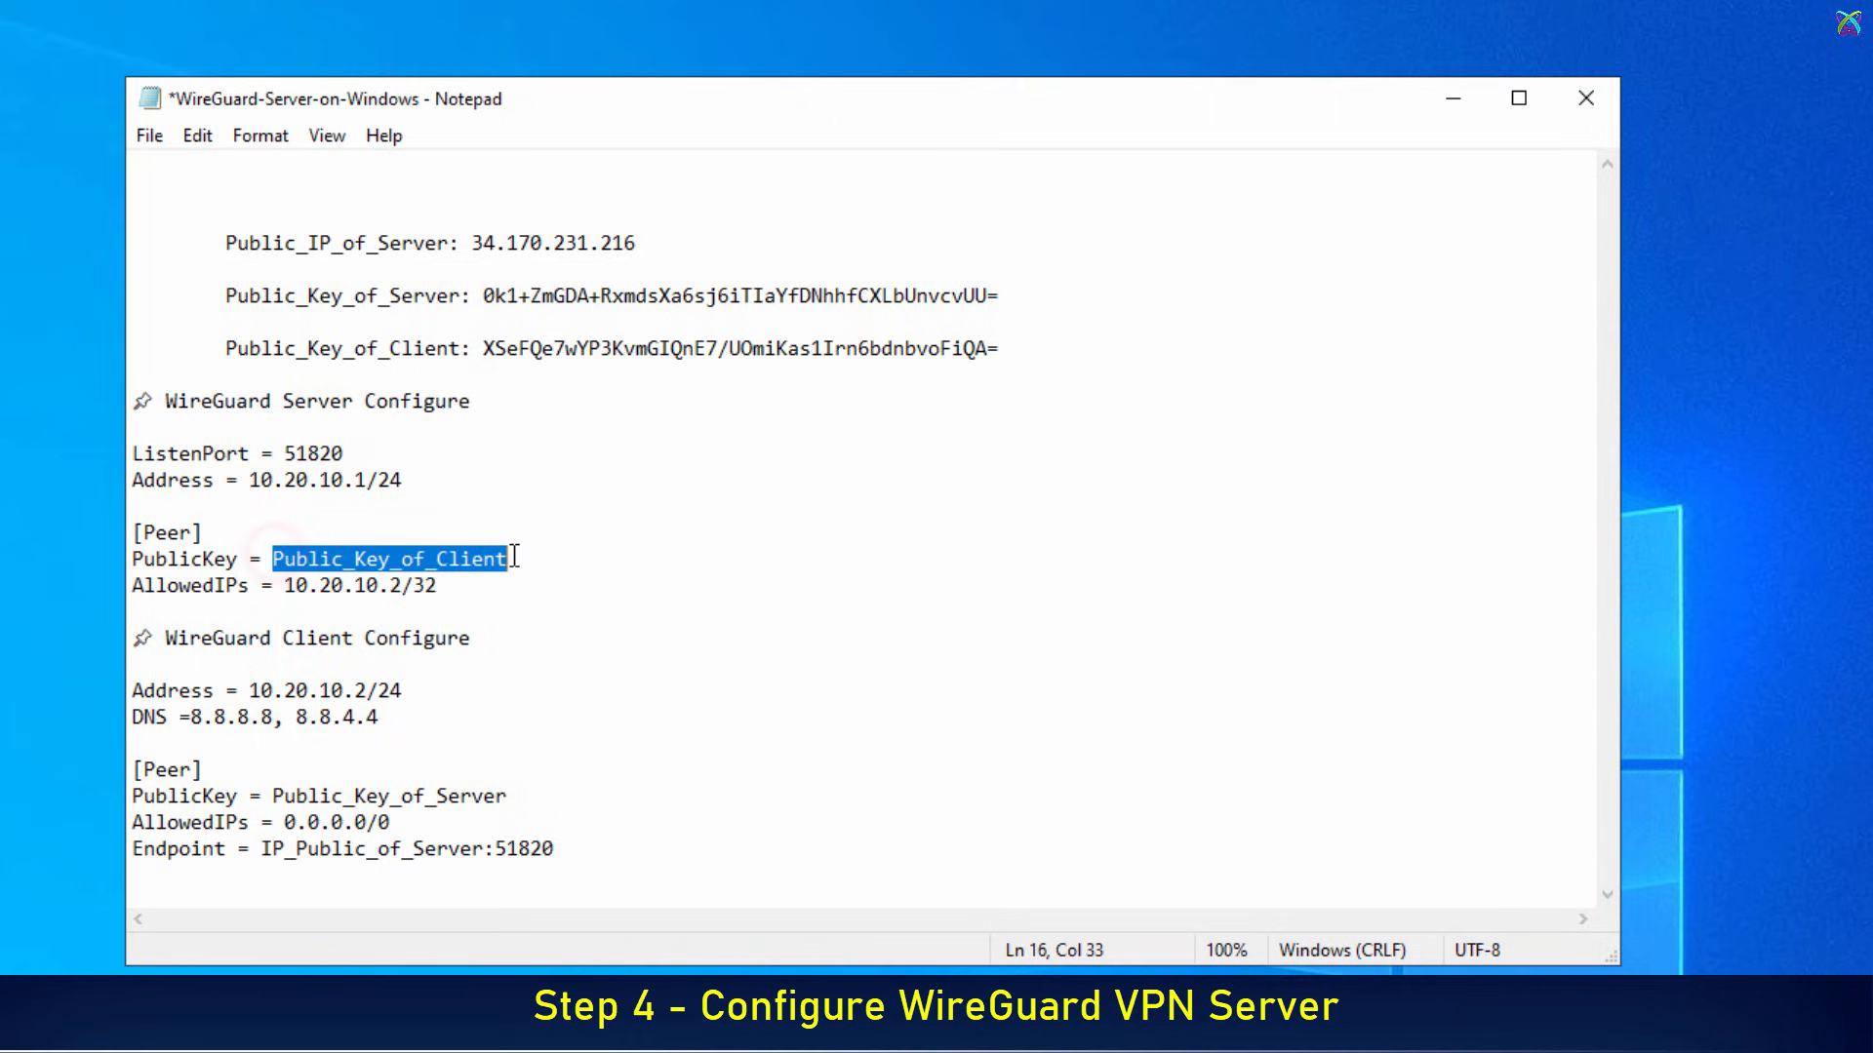
key(Delete)
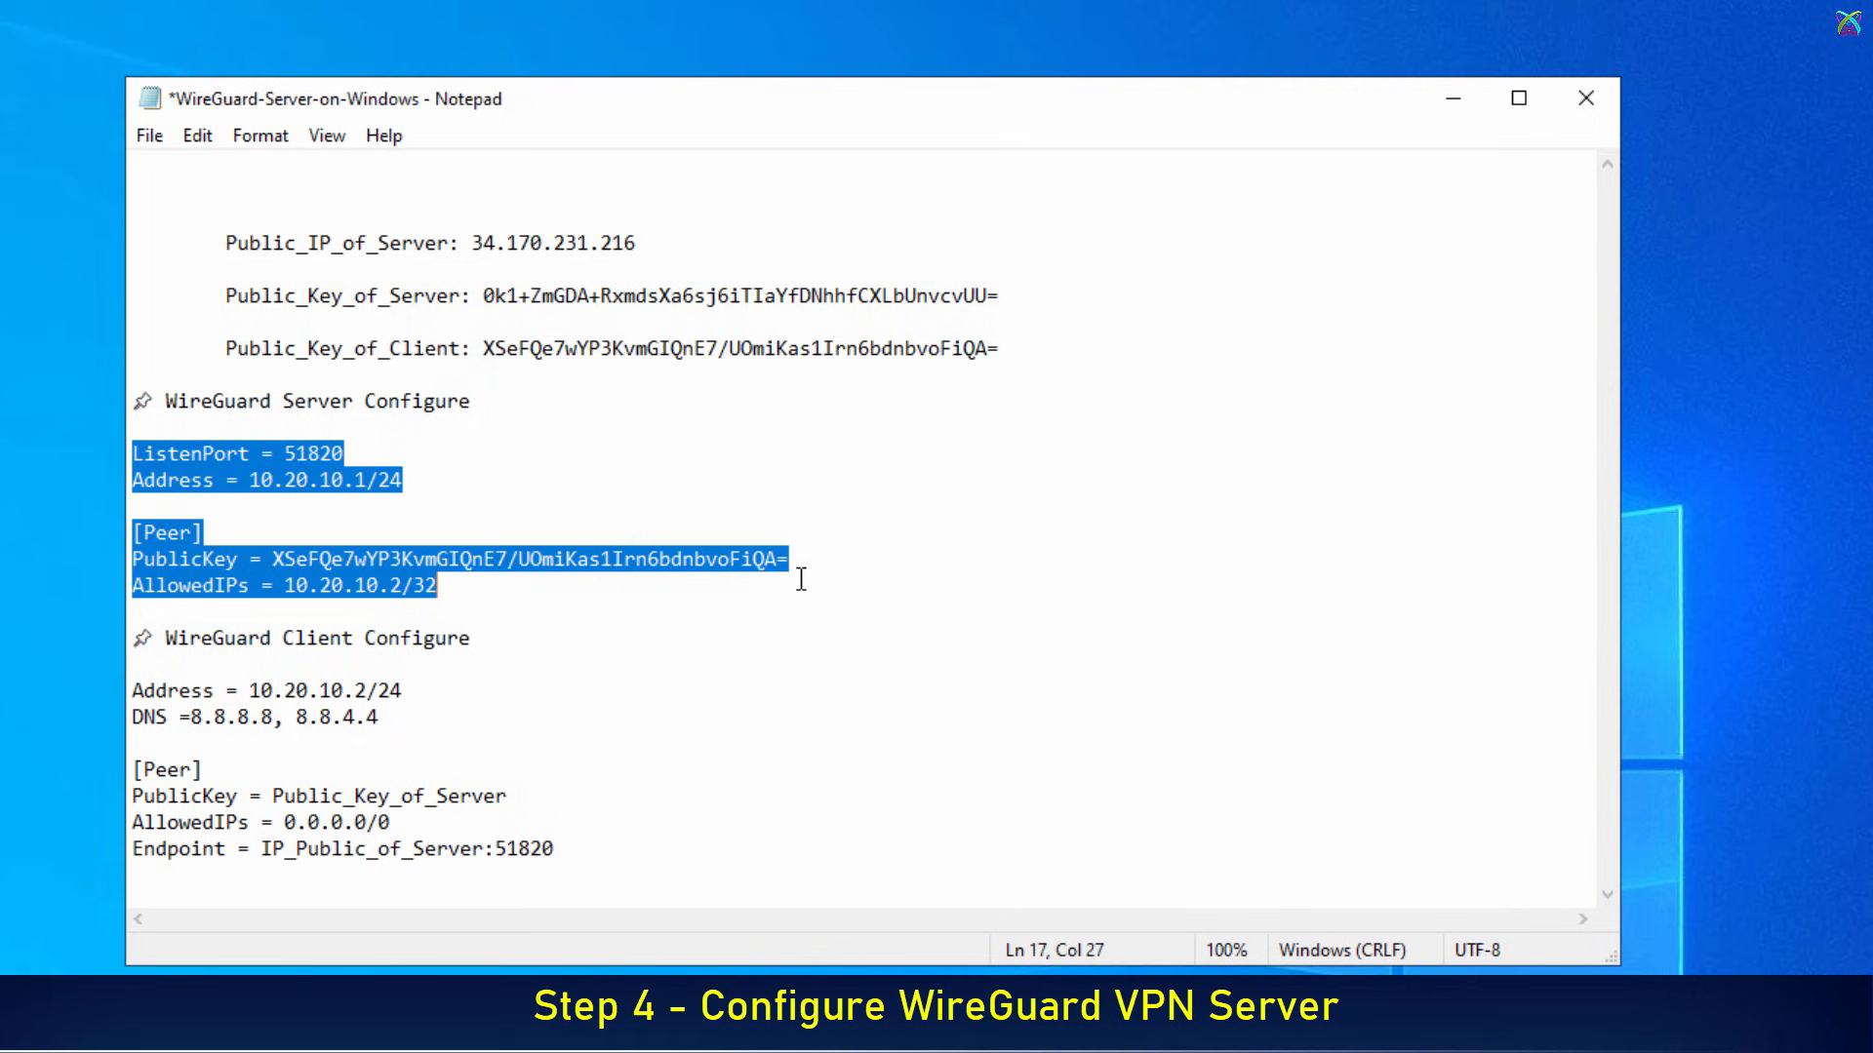
mouse_move(800, 578)
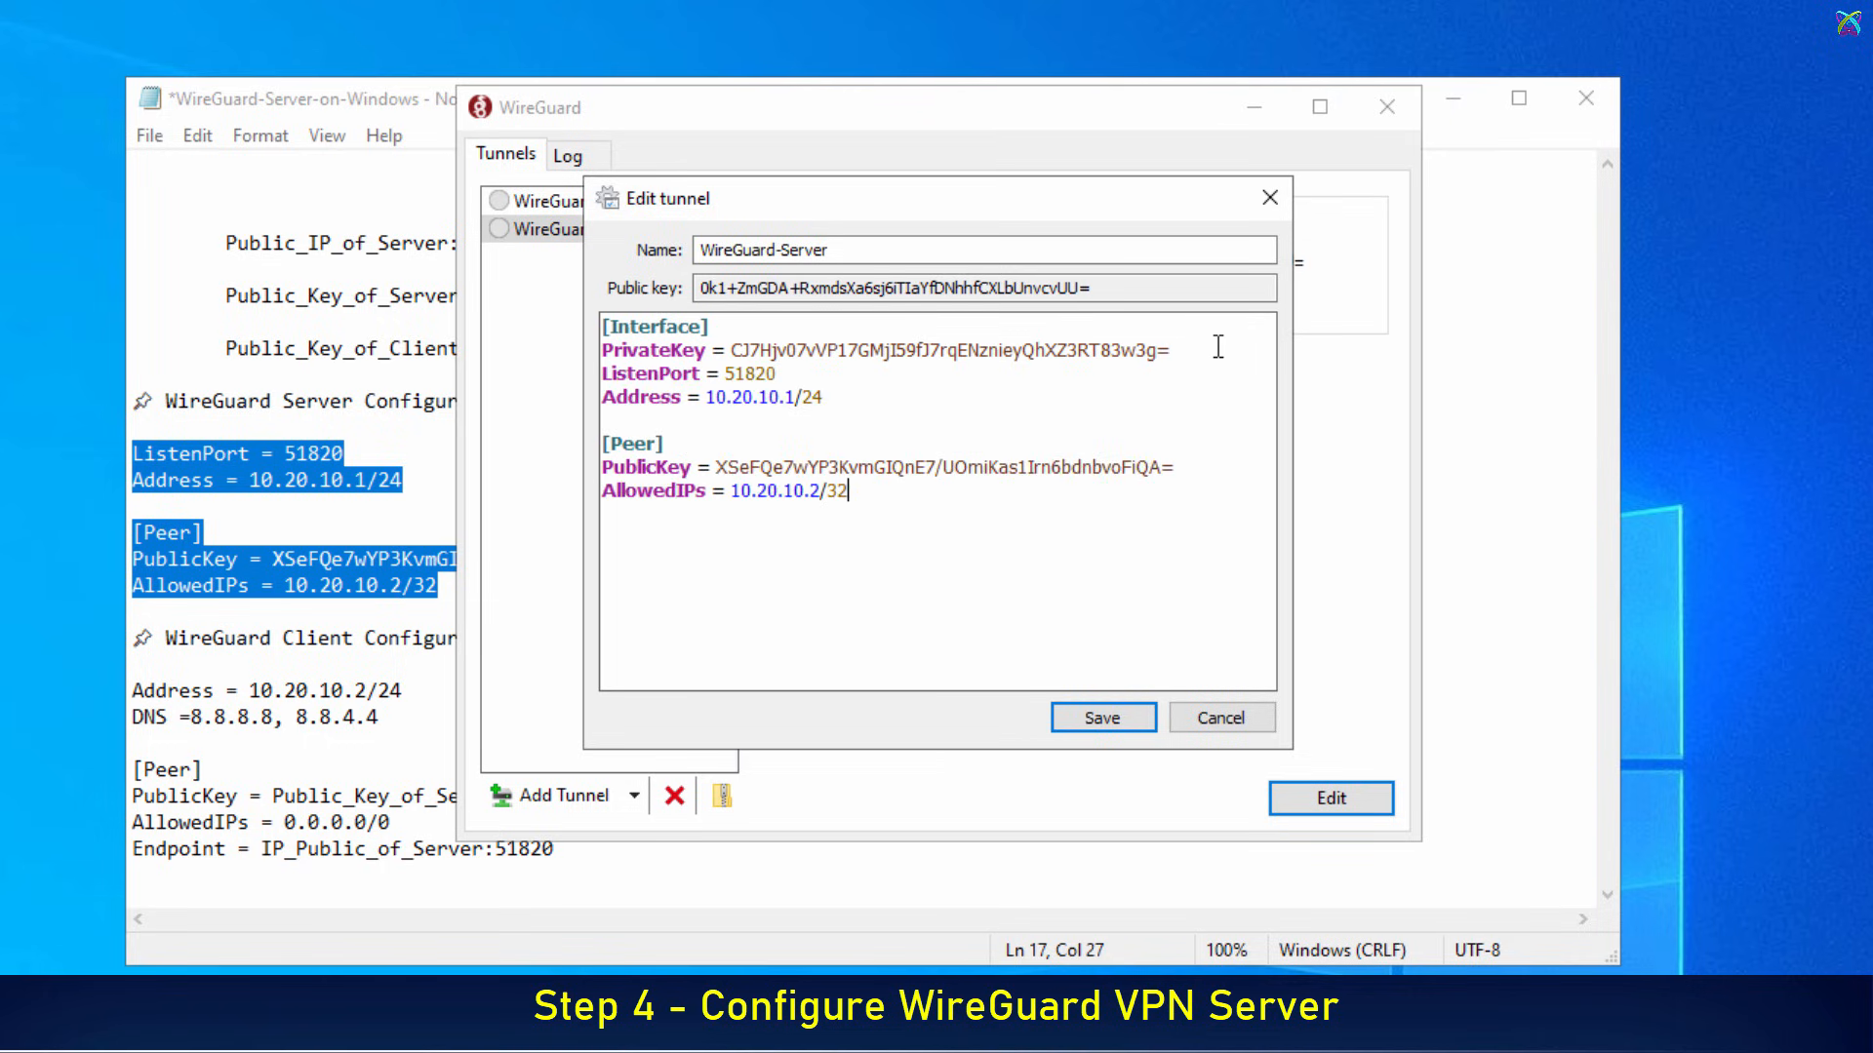
mouse_move(1102, 718)
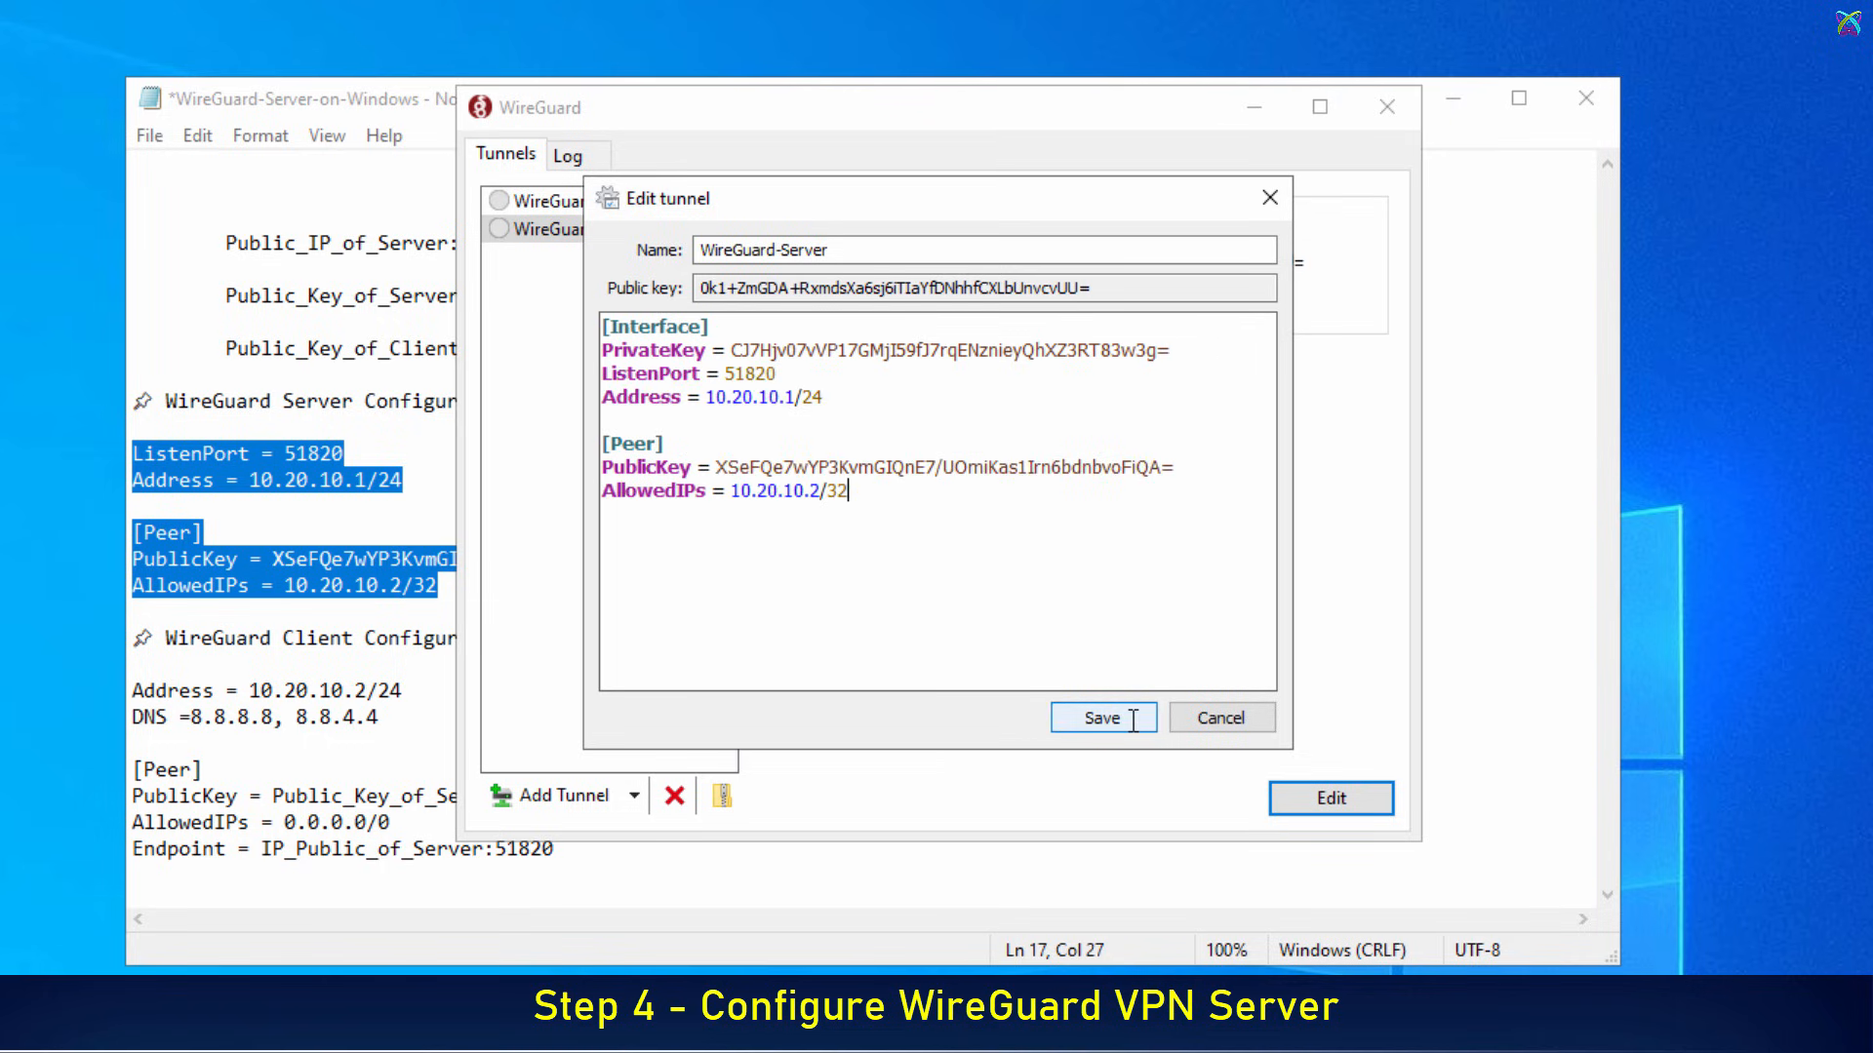
- Save the WireGuard-Server configuration, then open WireGuard-Client for editing
click(1100, 717)
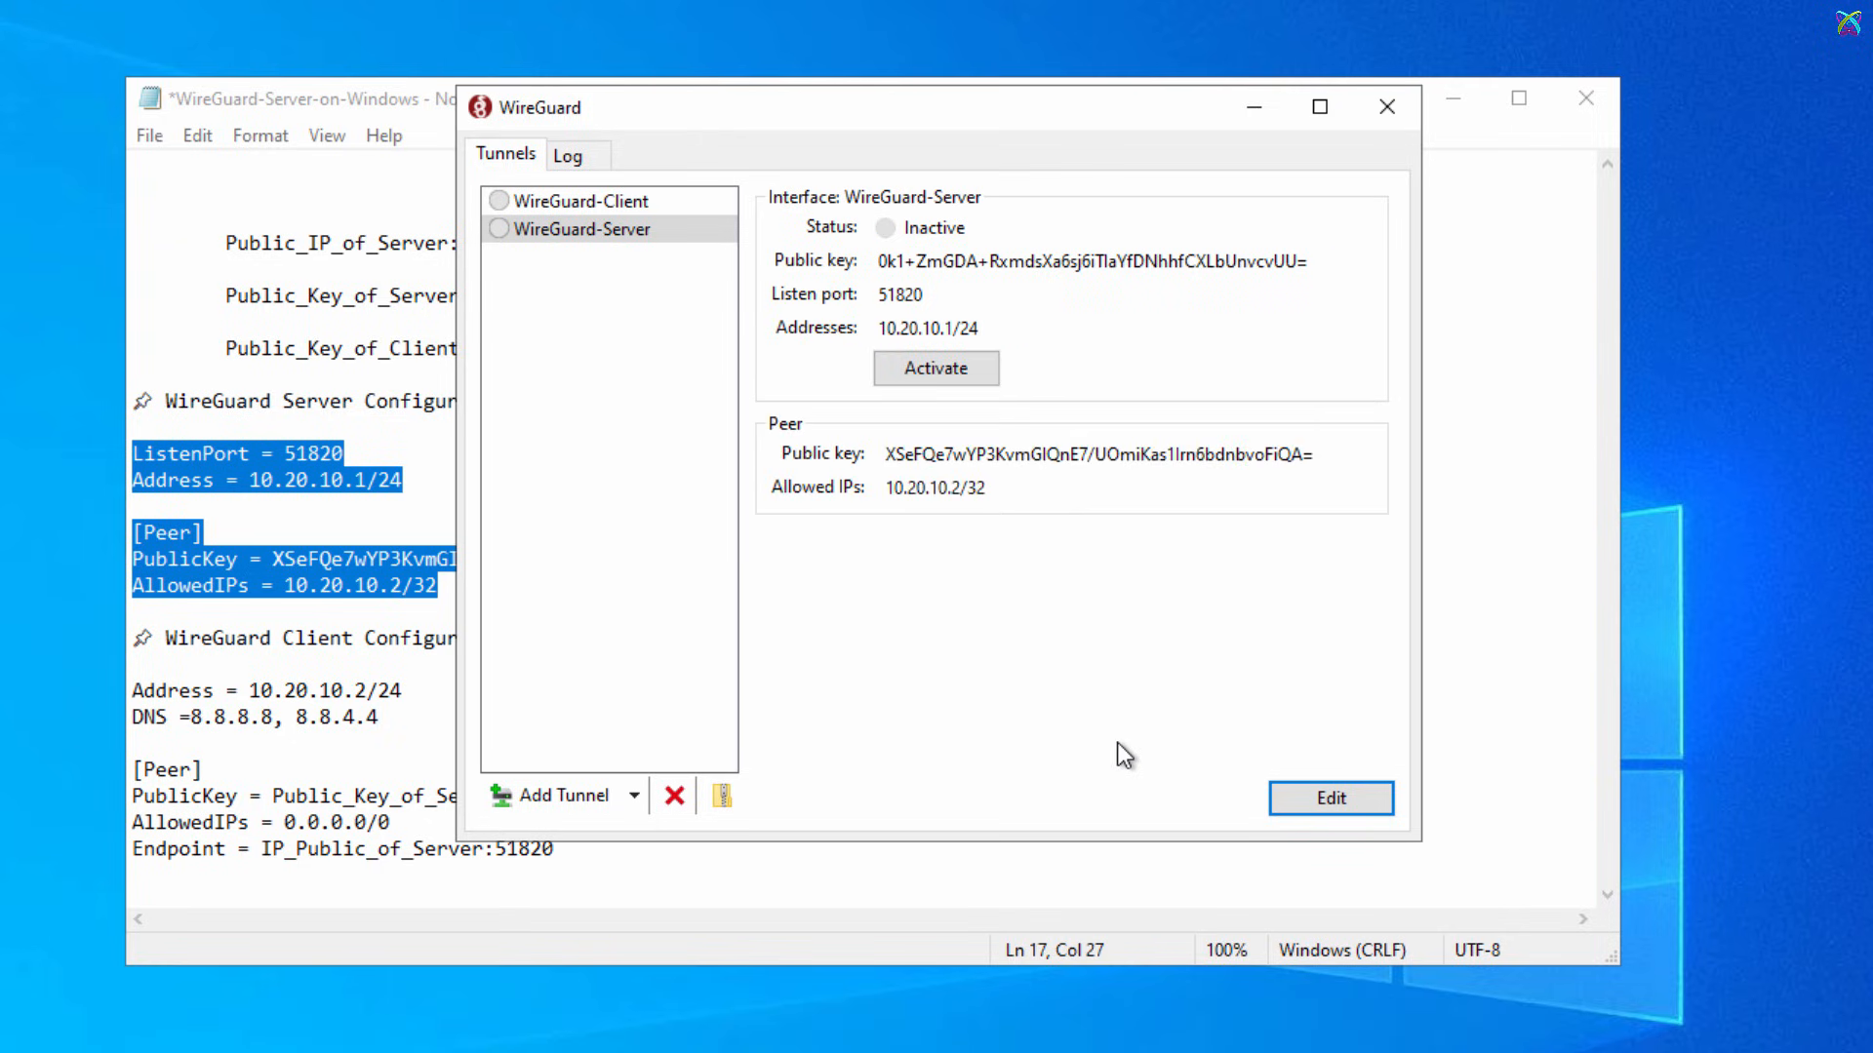
mouse_move(596, 199)
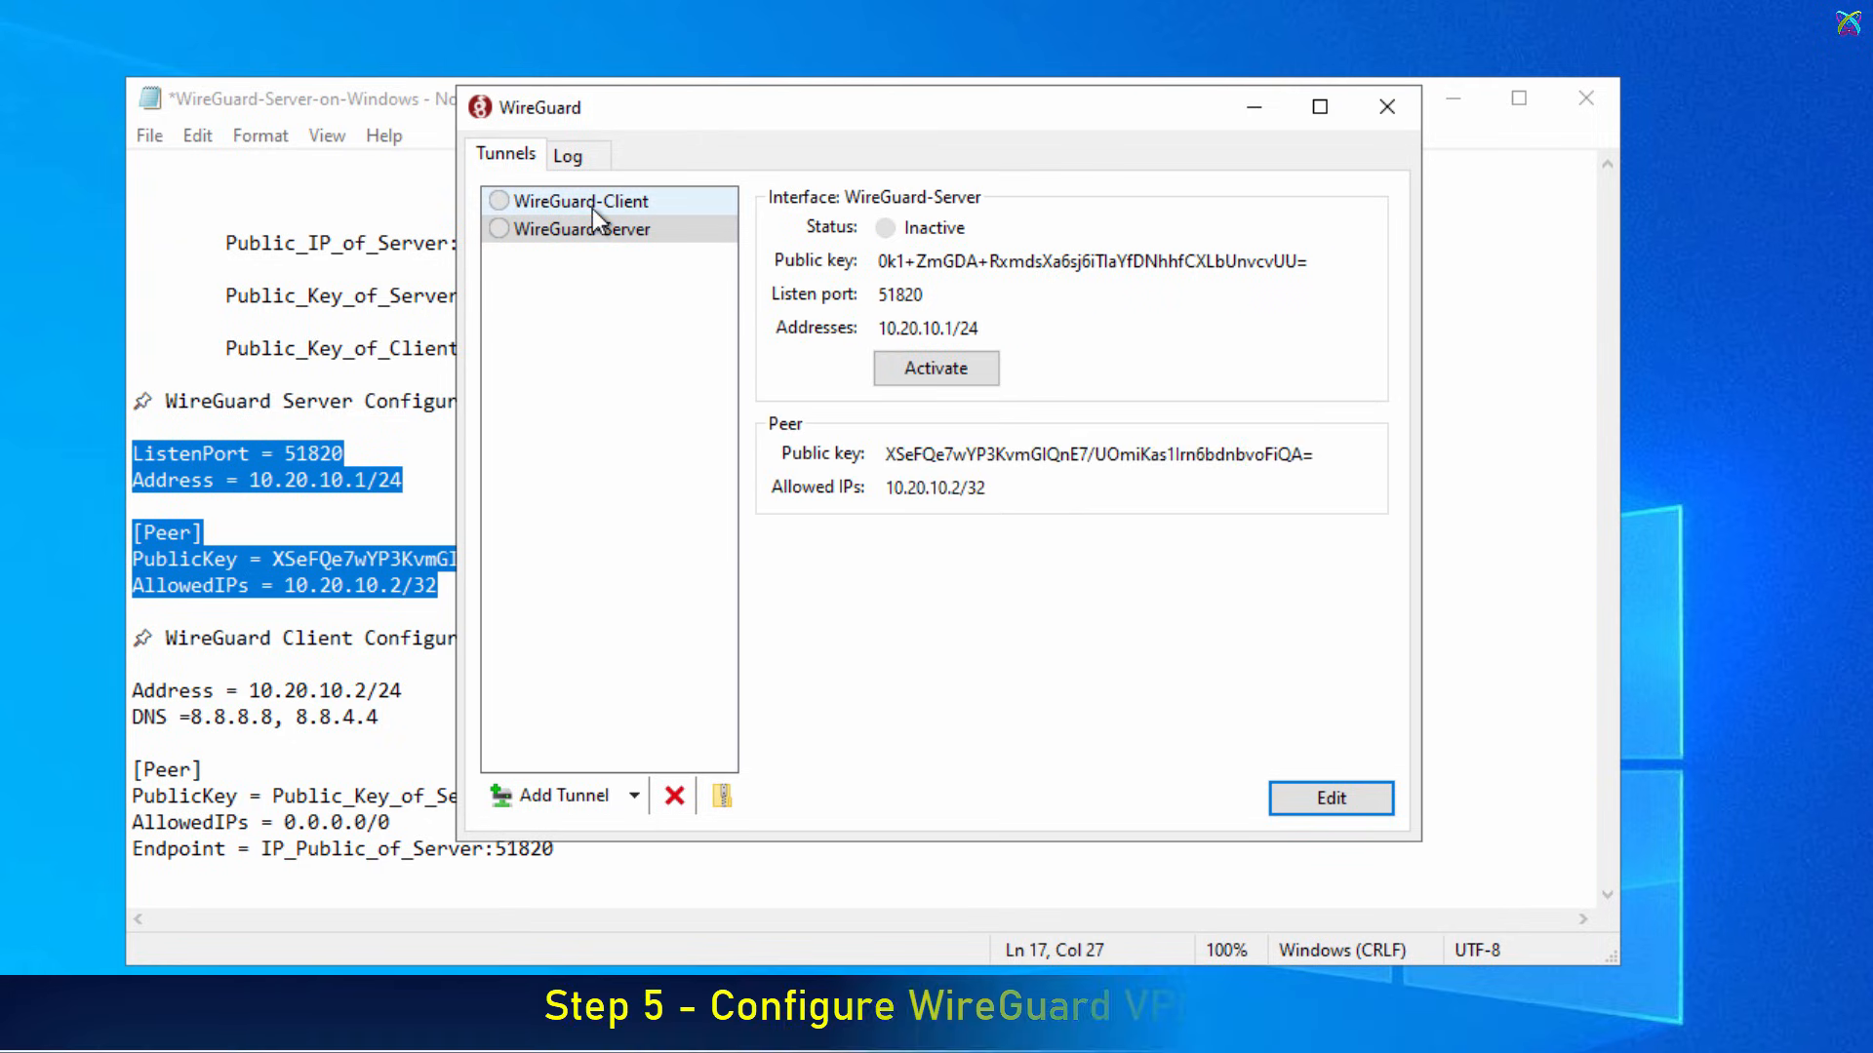
click(585, 199)
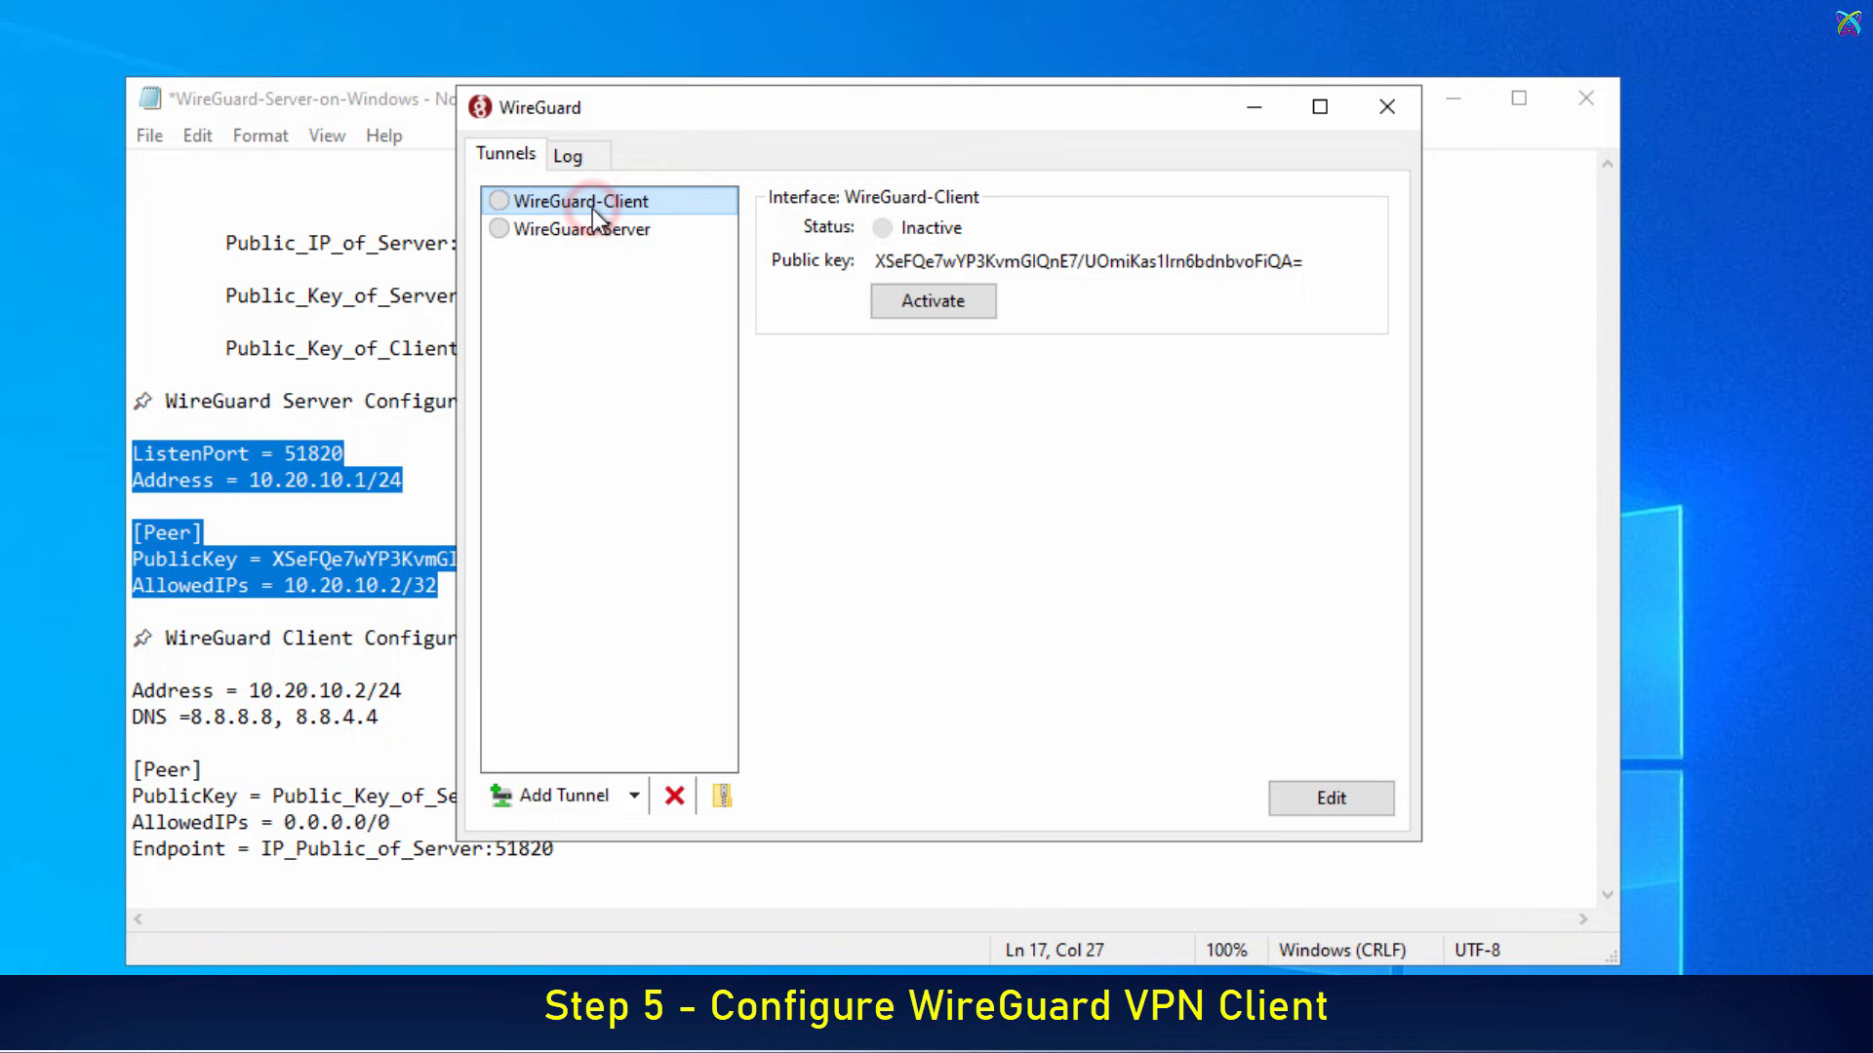
mouse_move(1347, 815)
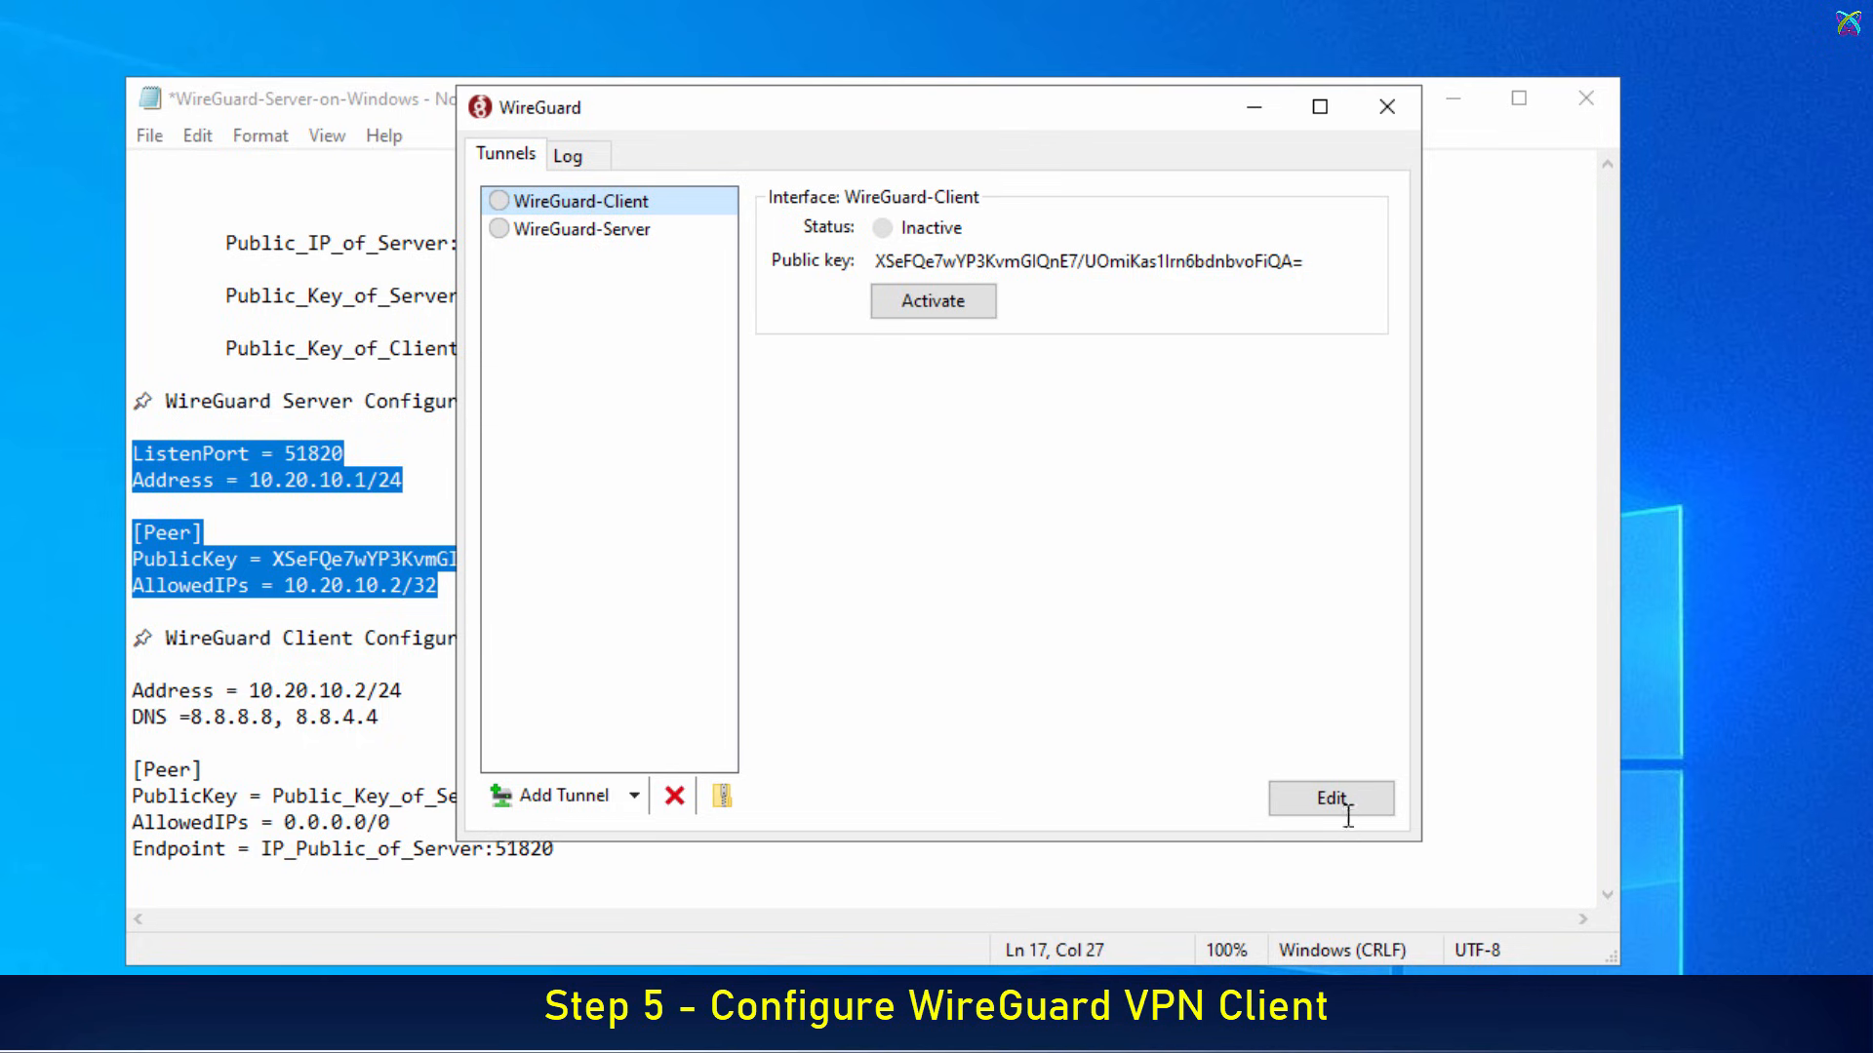
click(1329, 798)
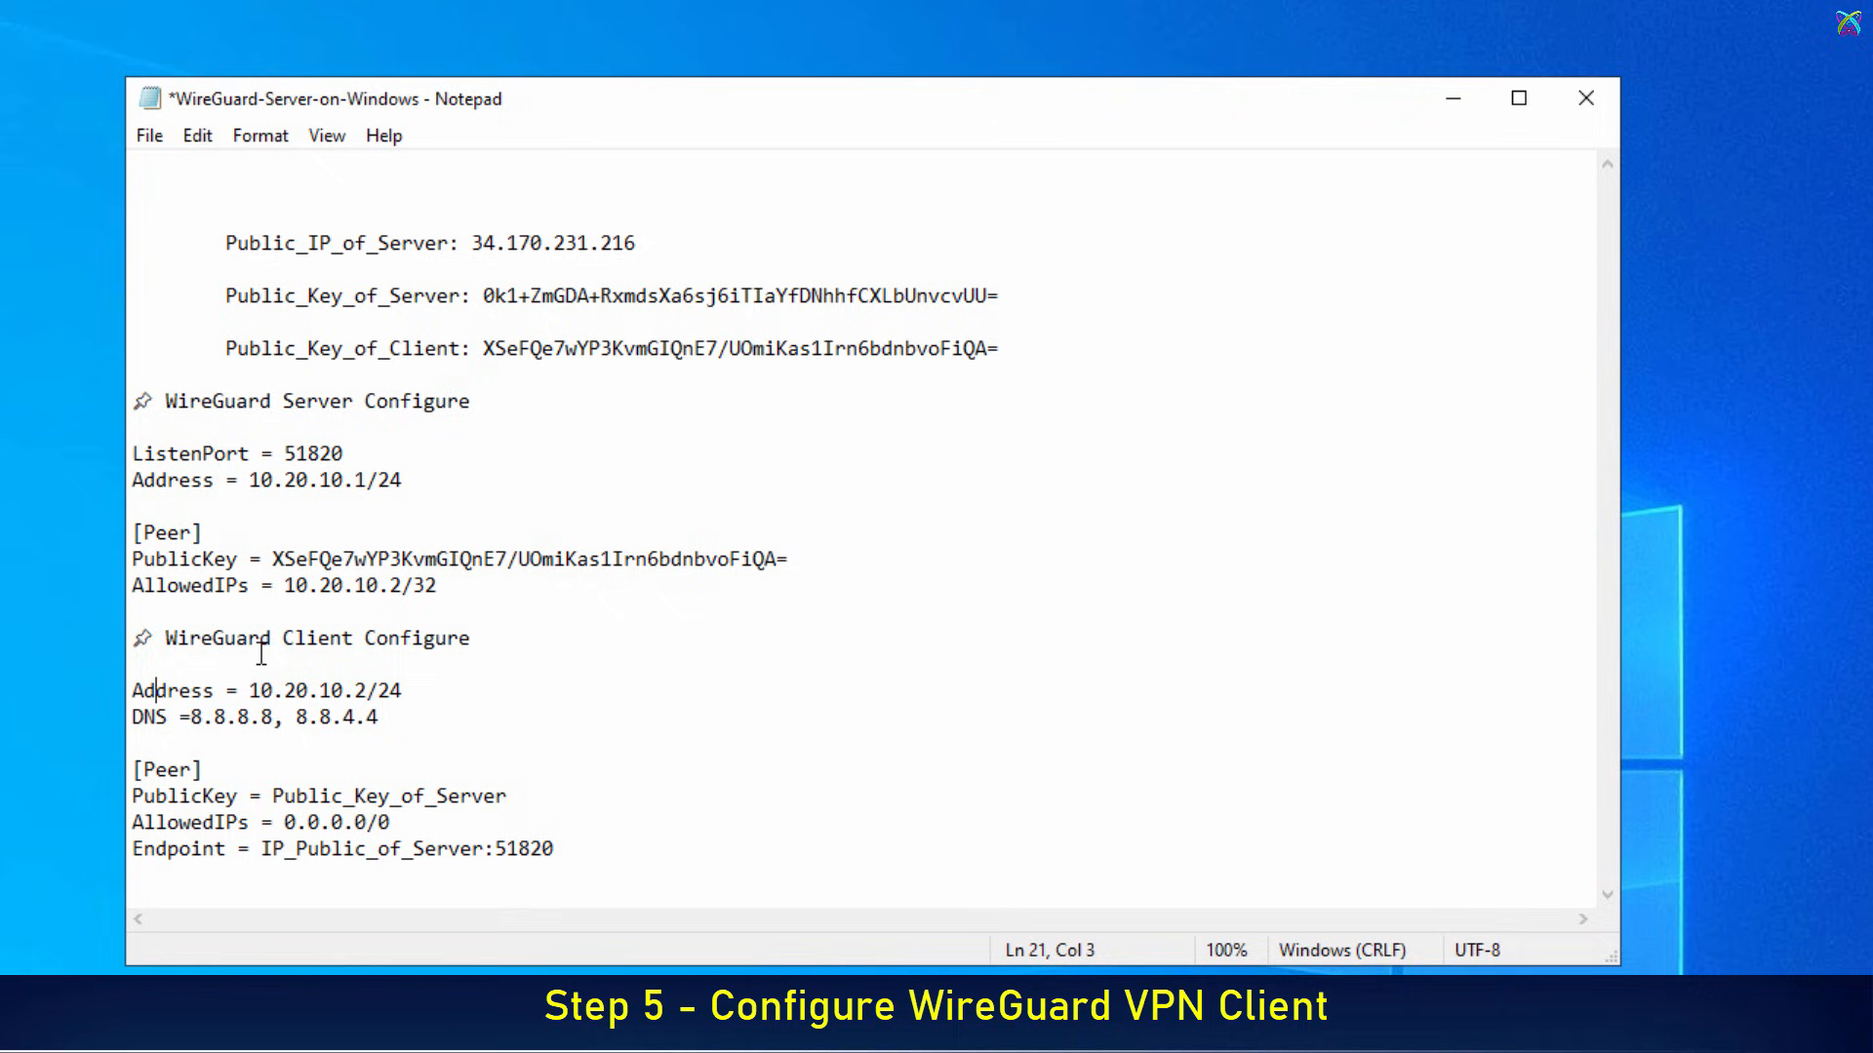
double_click(386, 797)
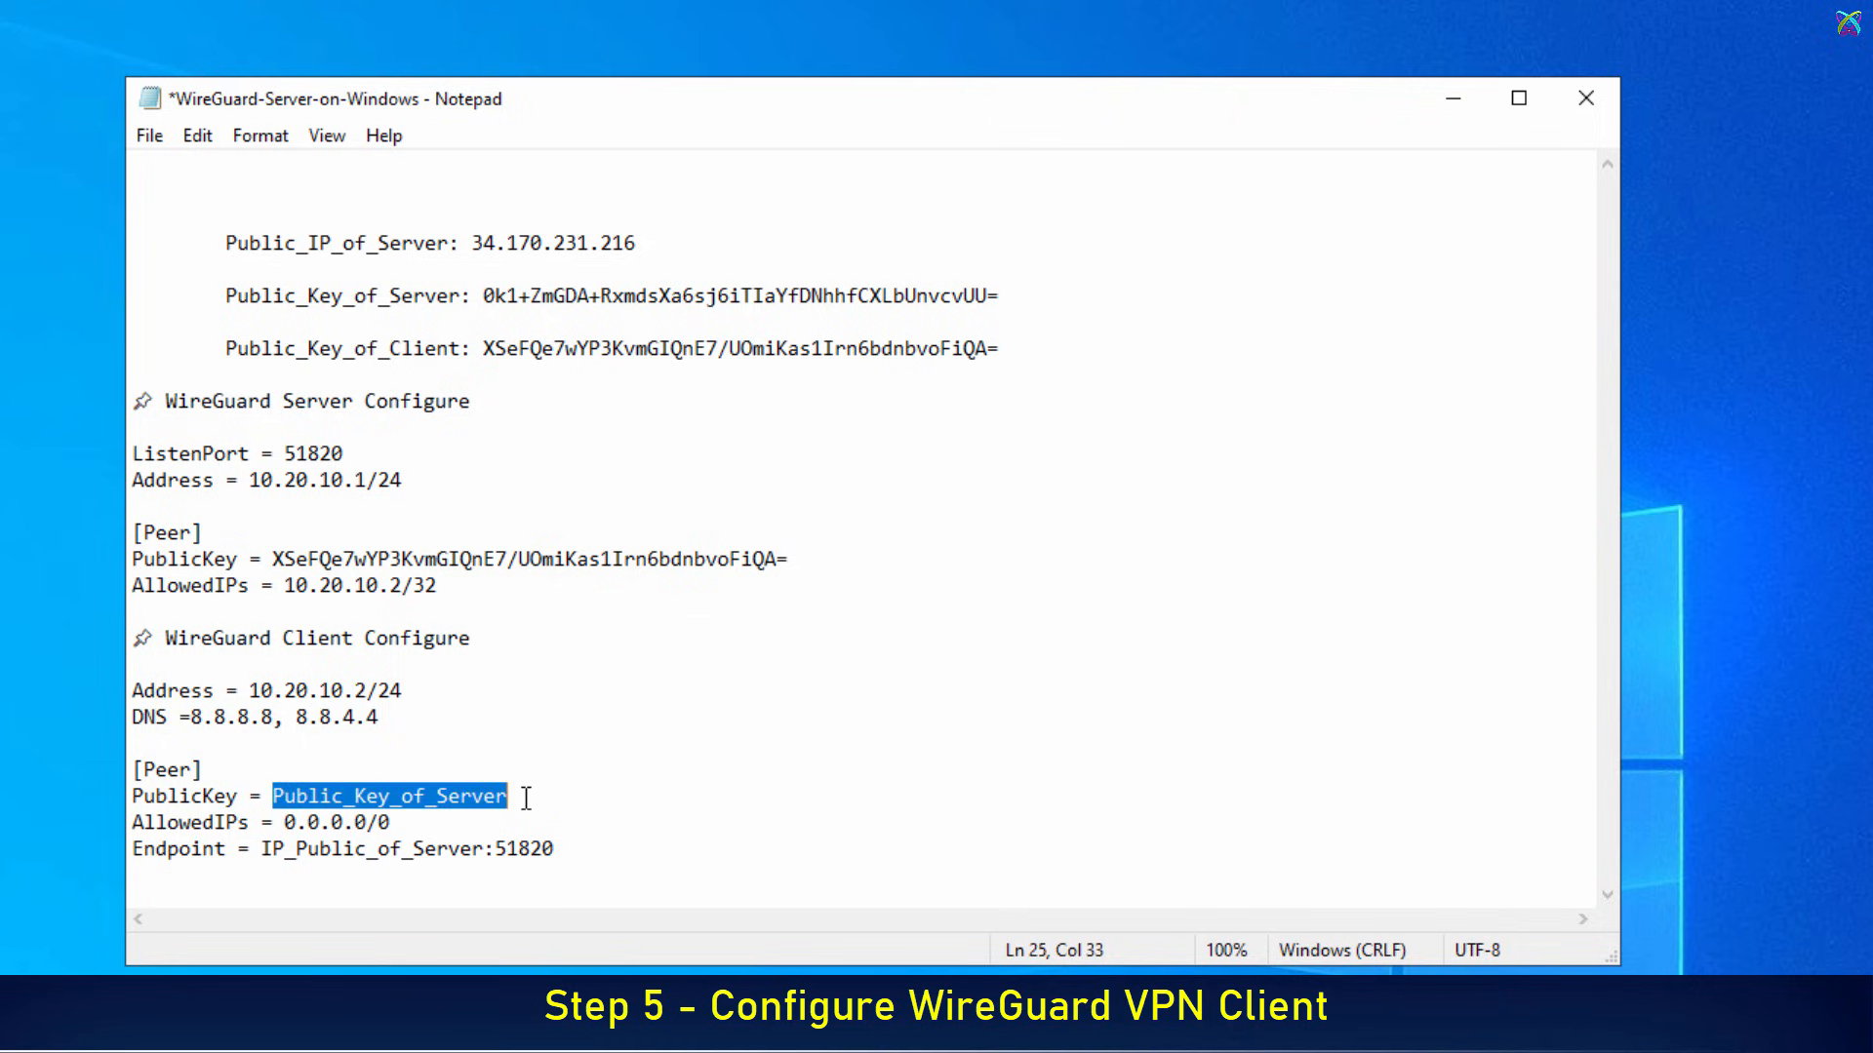
key(Delete)
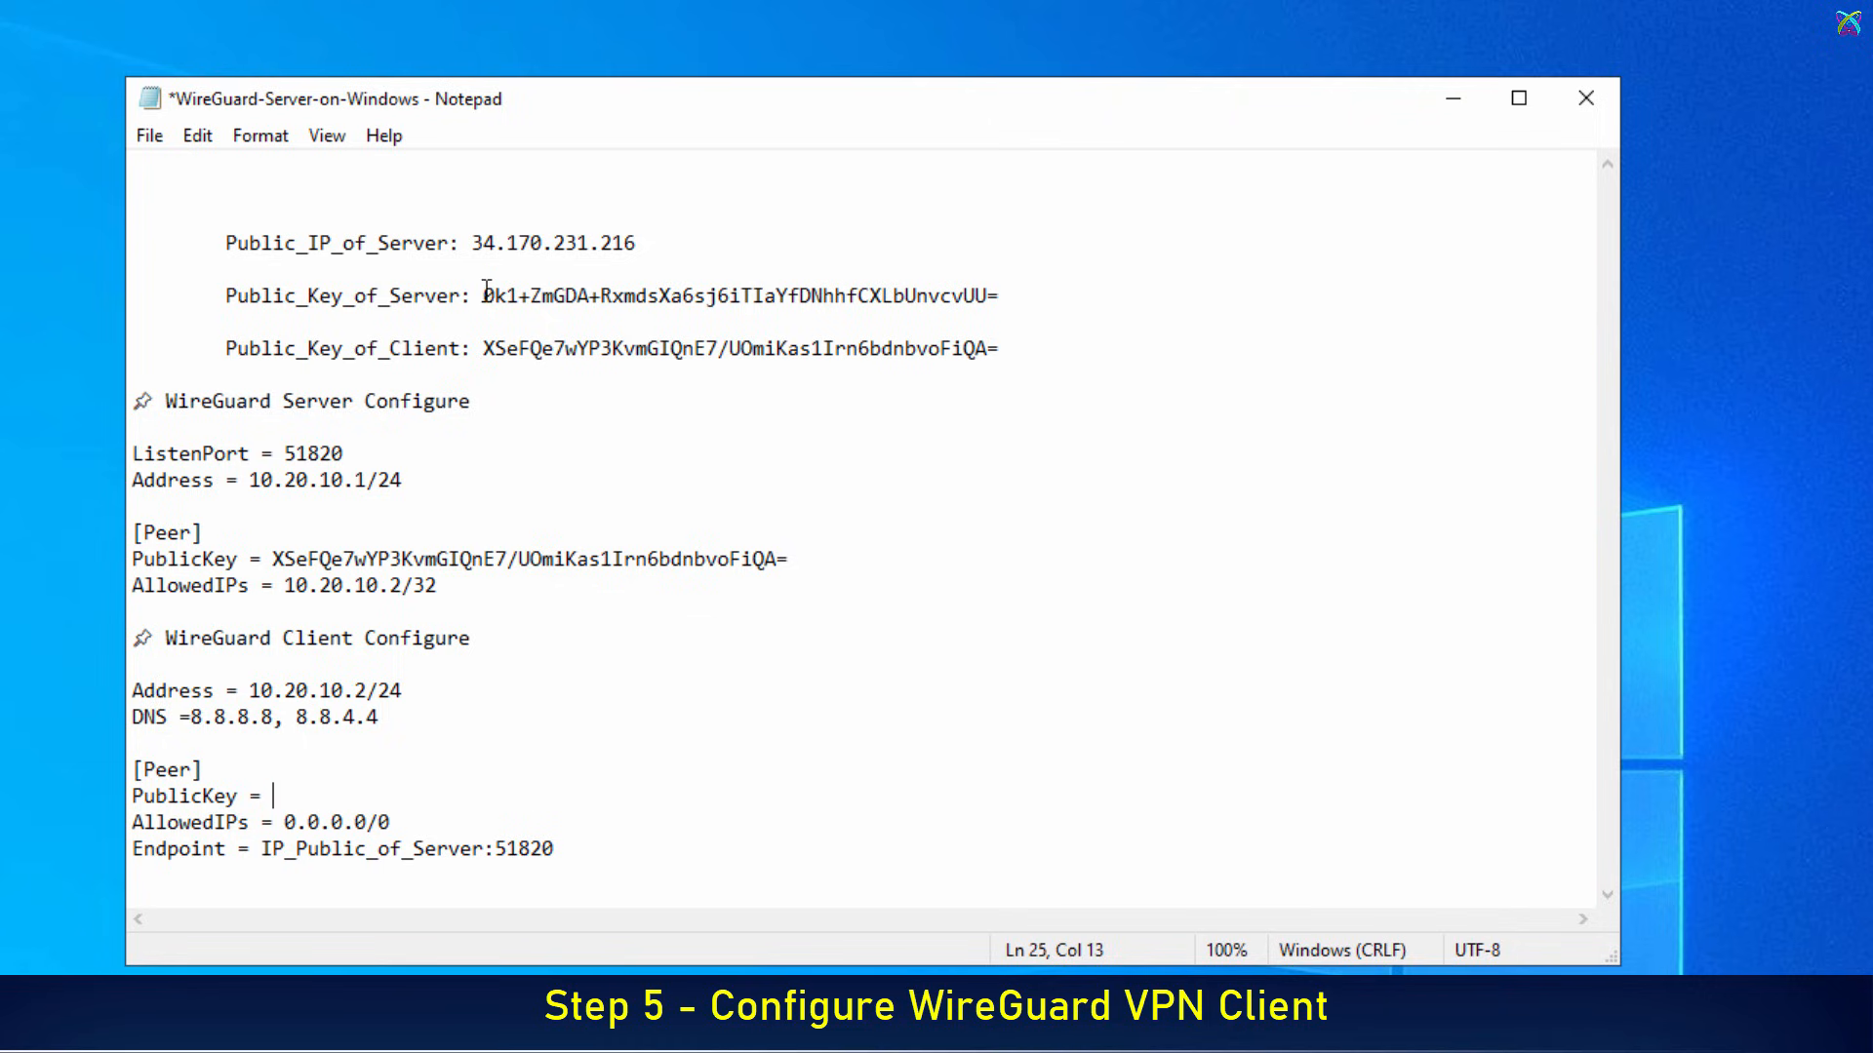
mouse_move(341, 794)
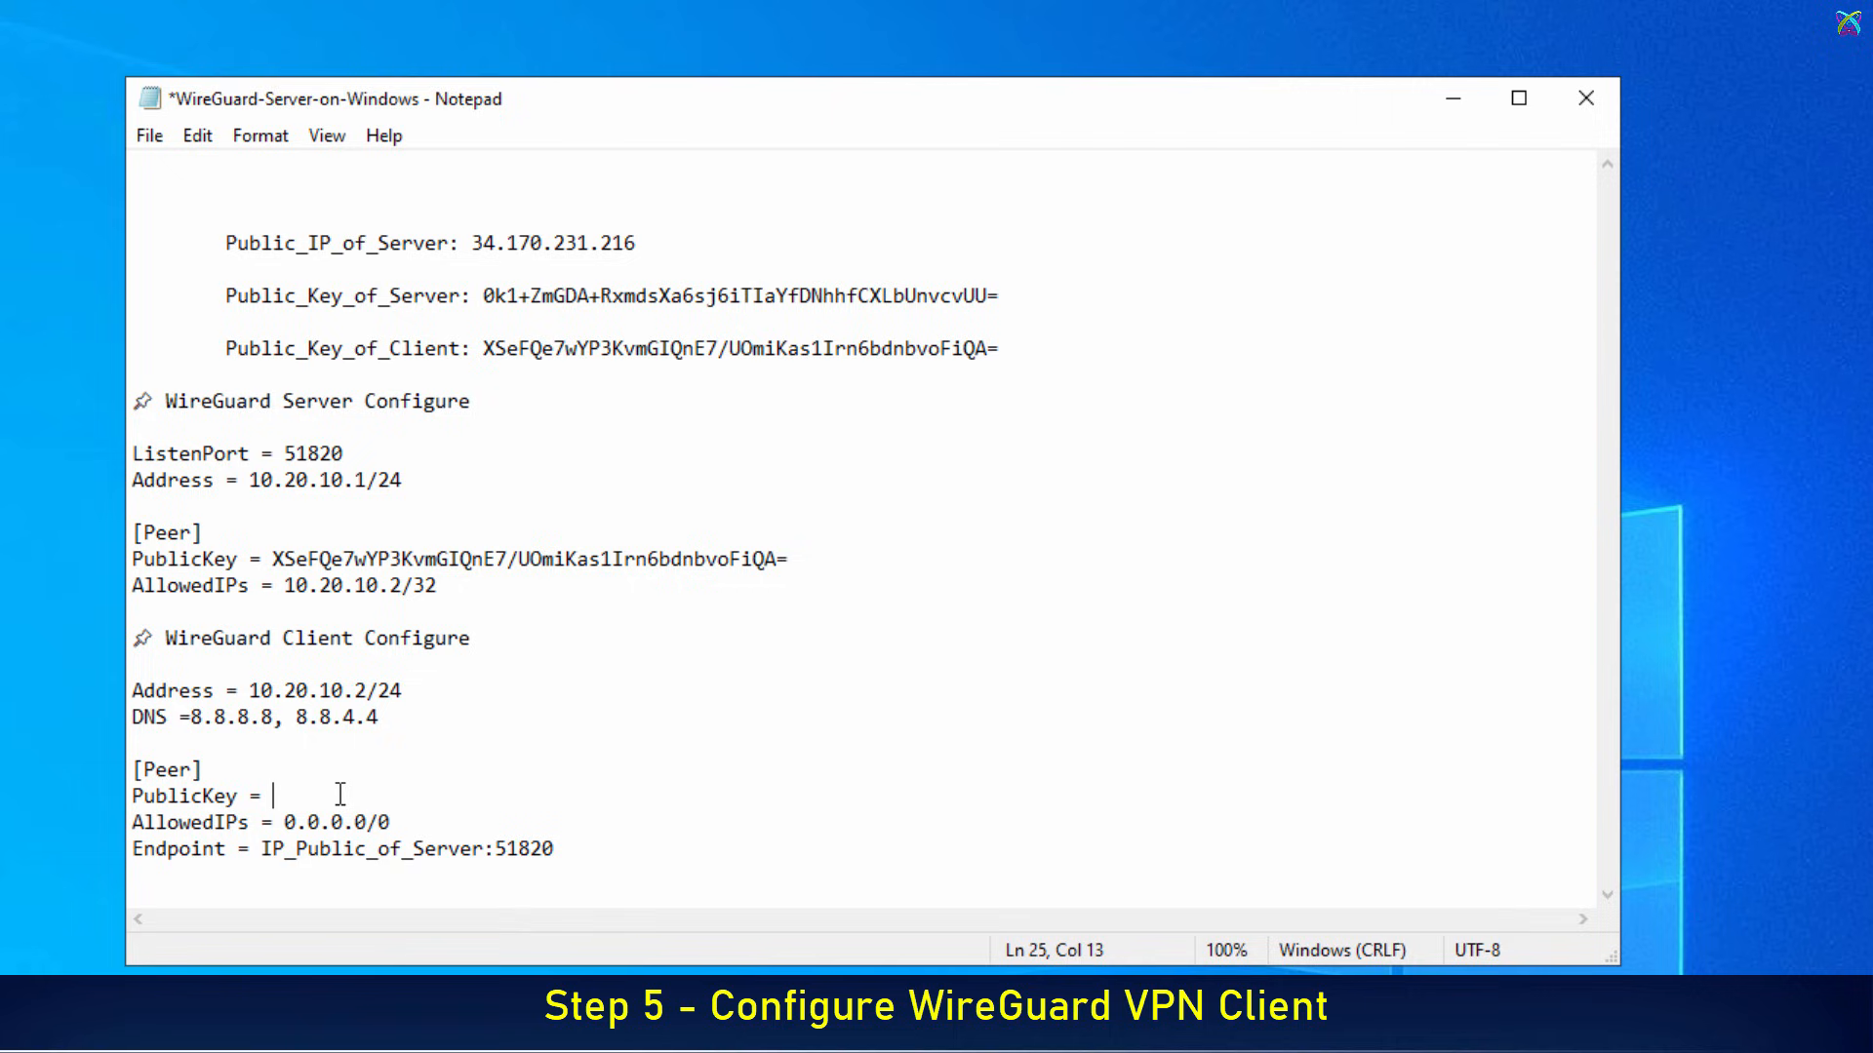
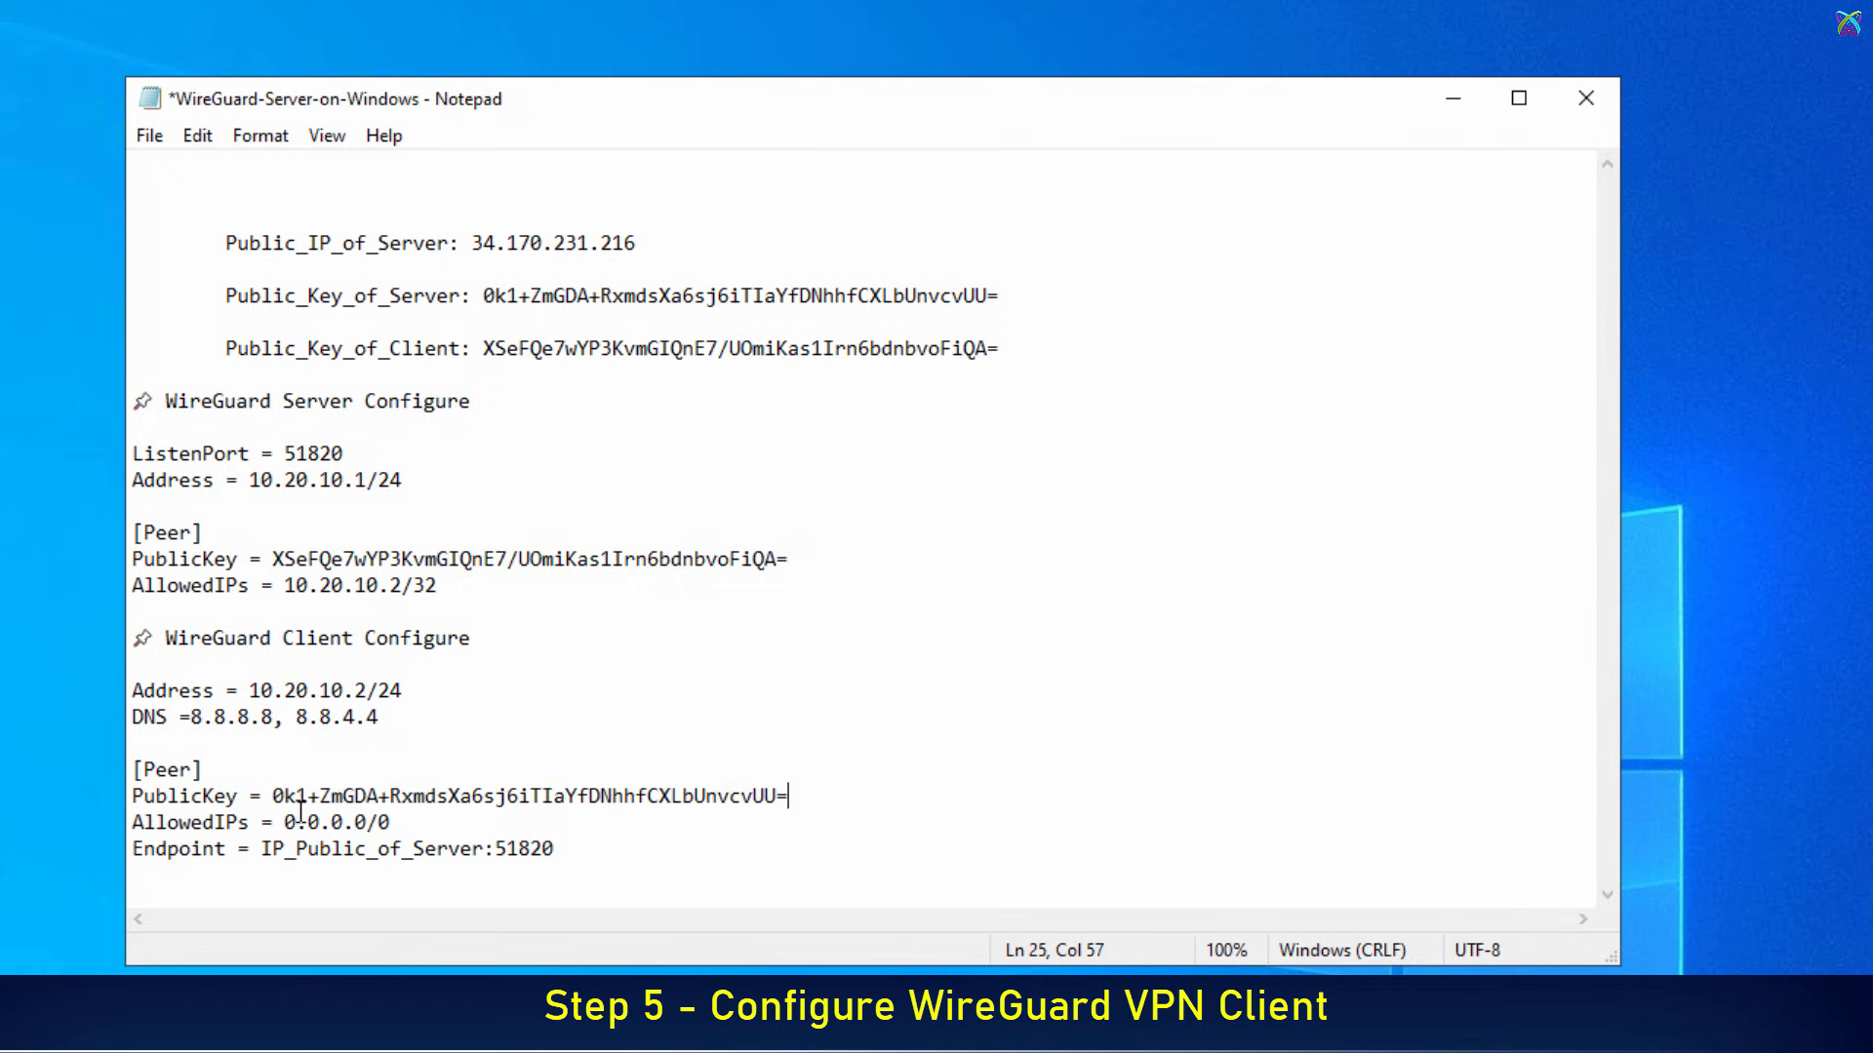
double_click(553, 243)
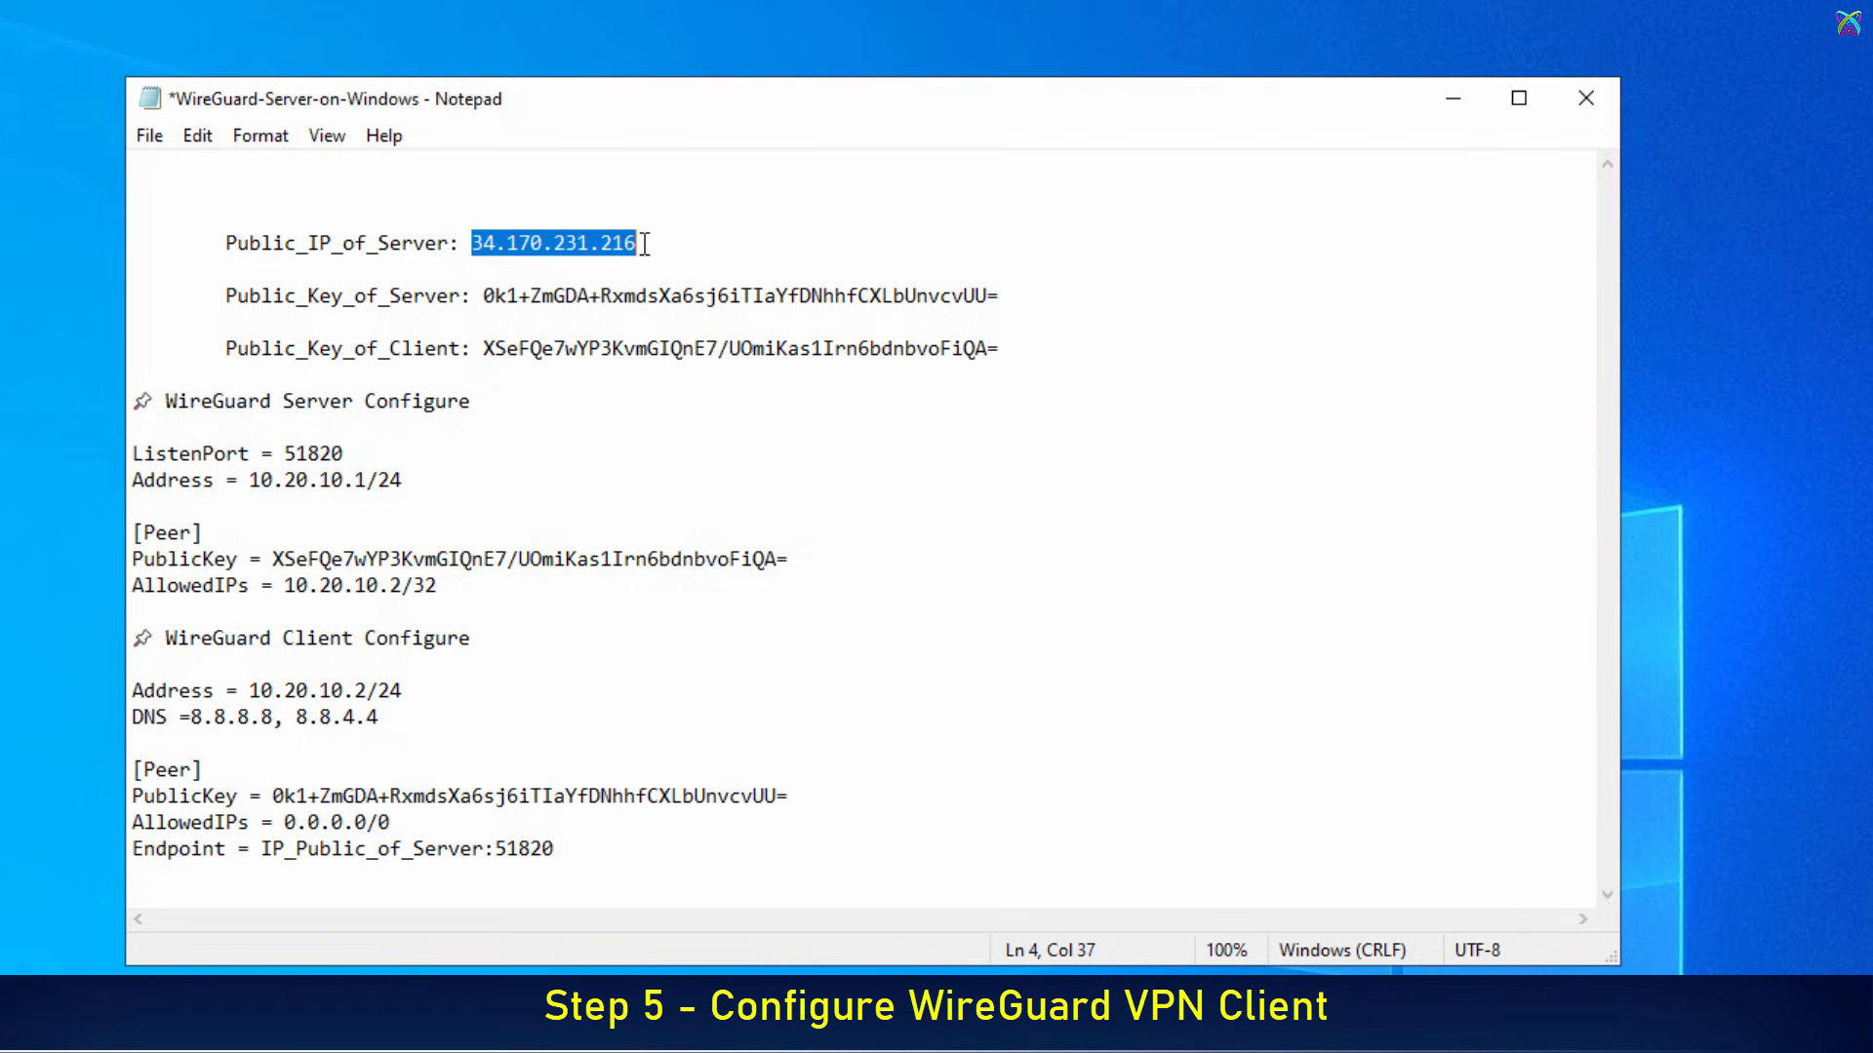
double_click(286, 849)
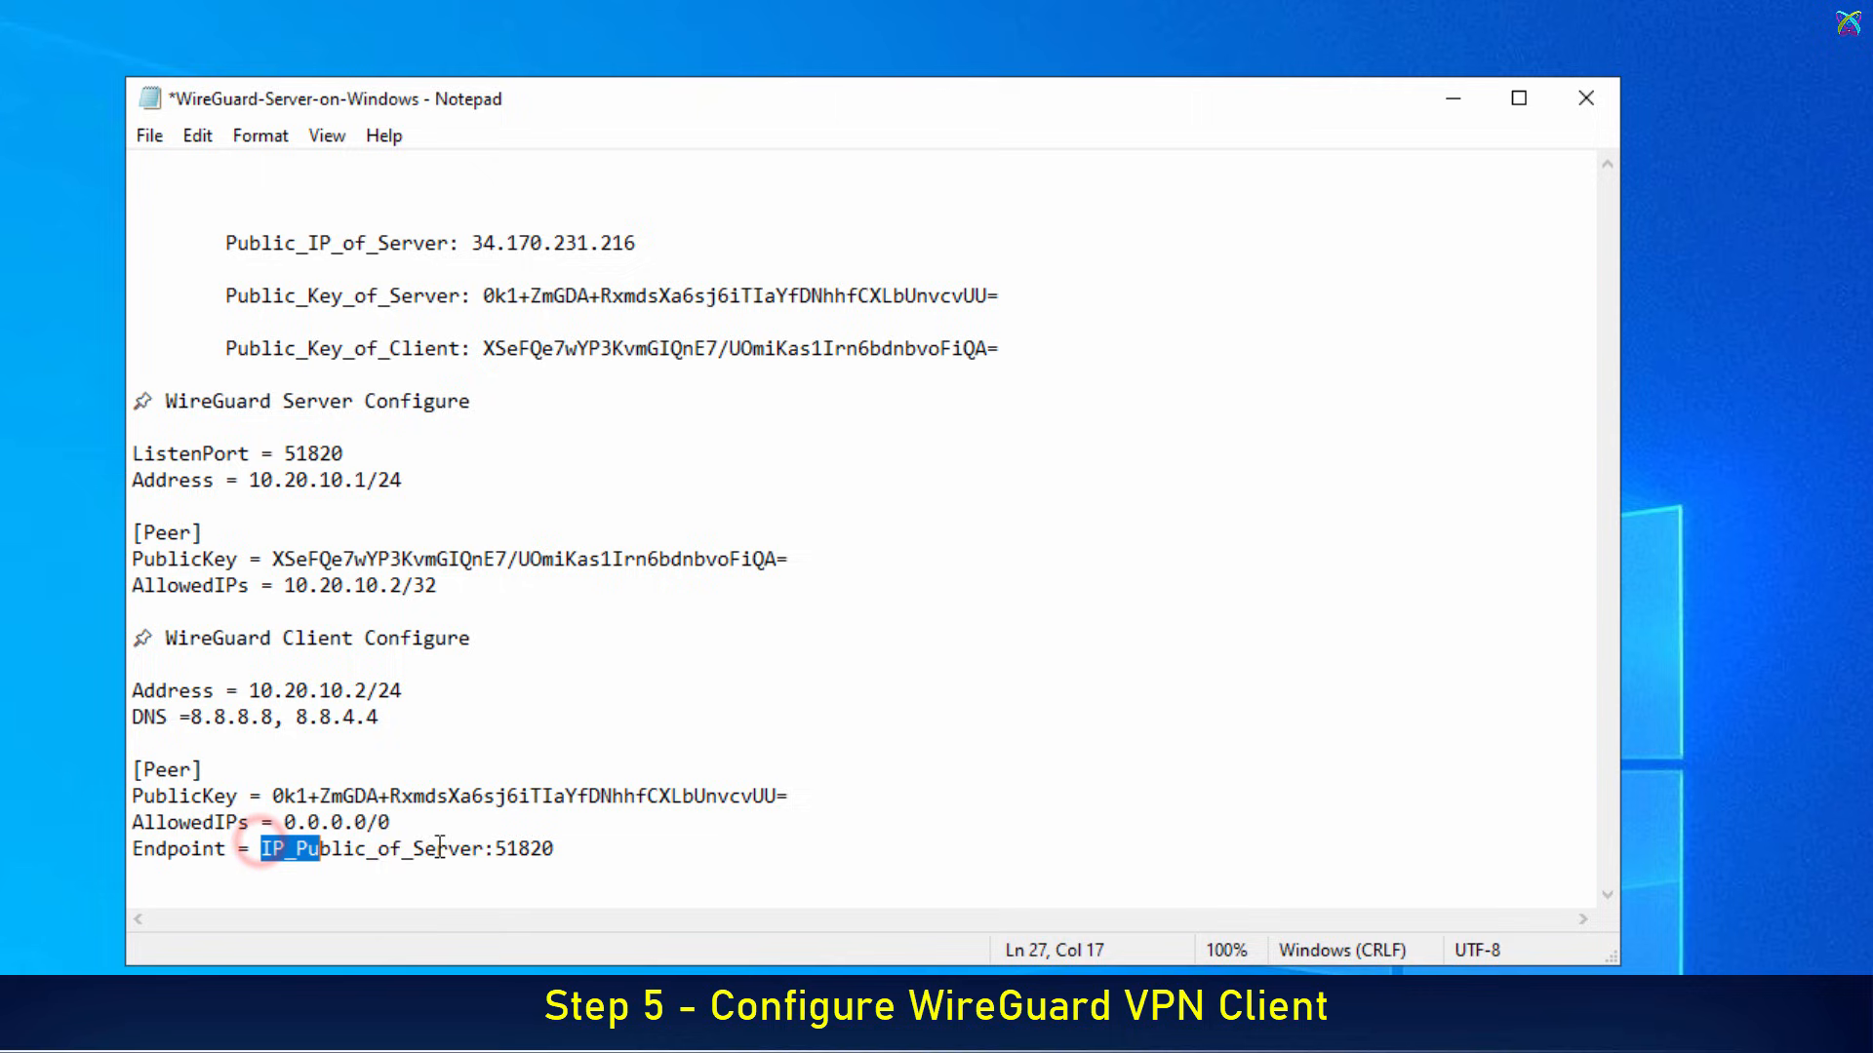
text(34.170.231.216:51820)
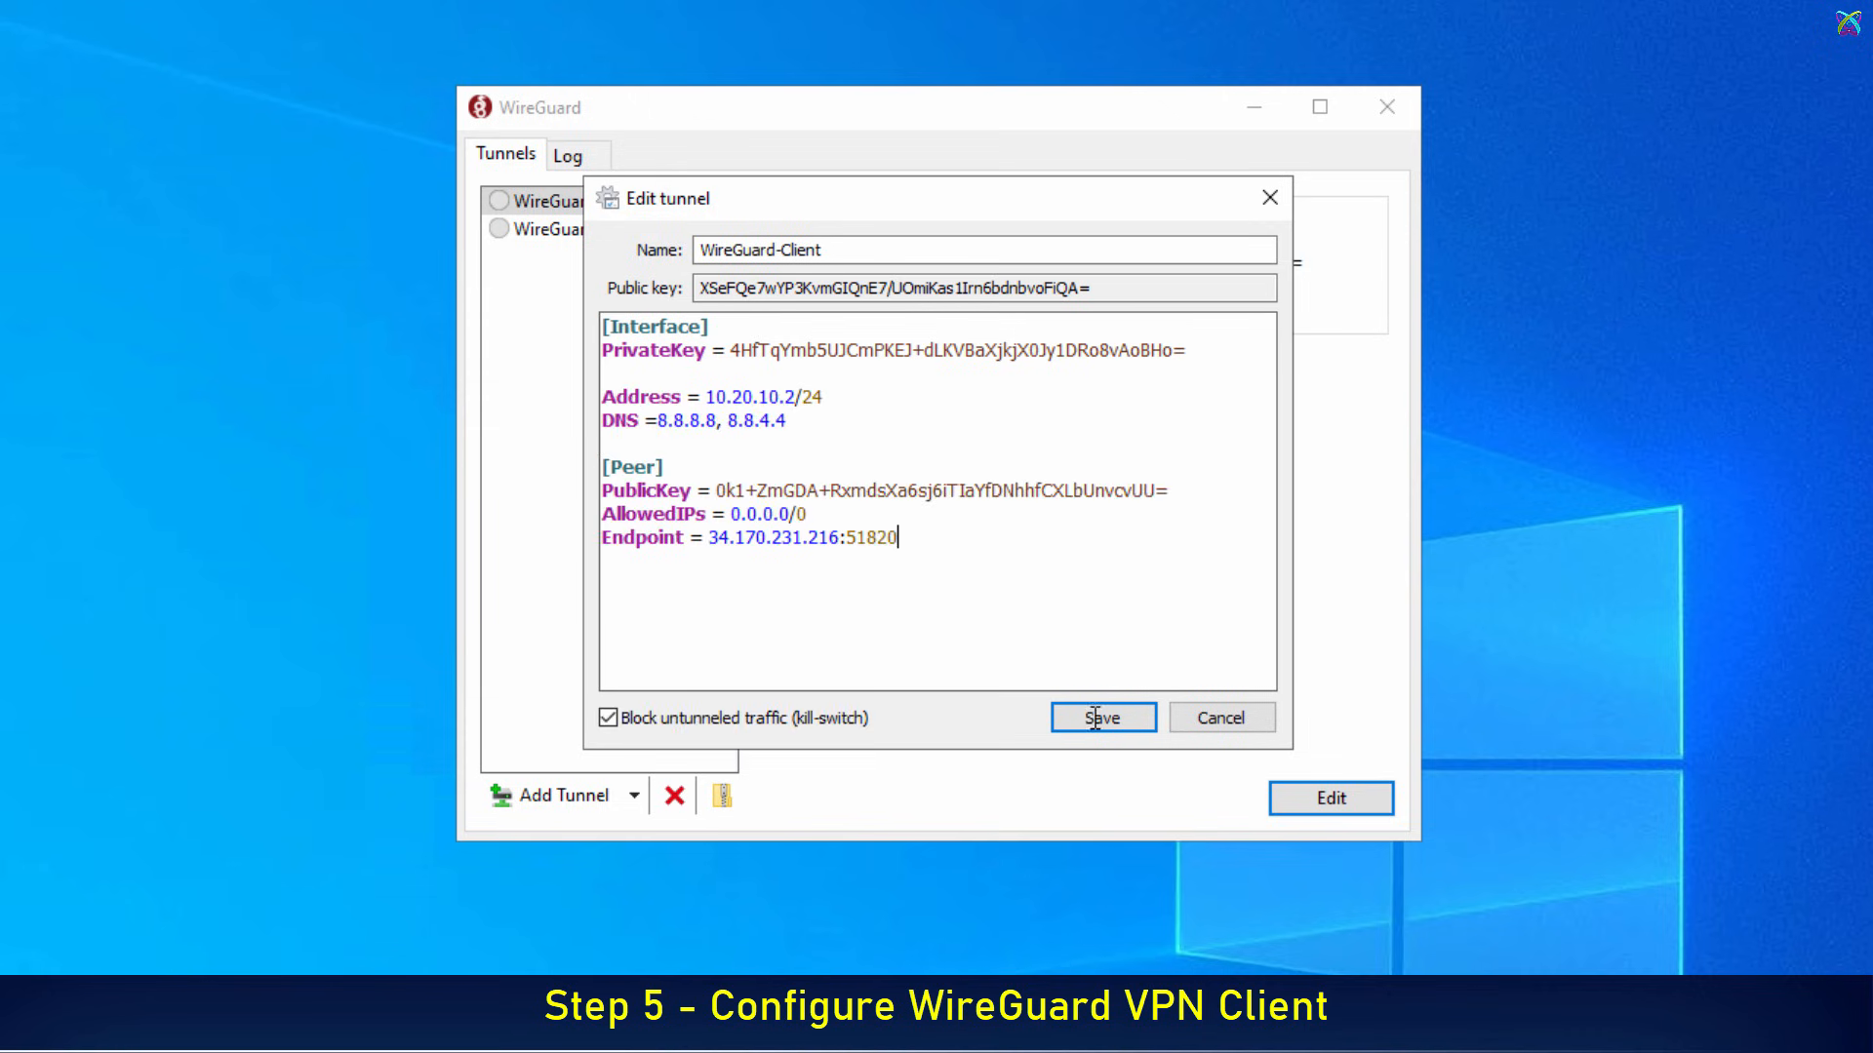
- Save the WireGuard-Client tunnel and view both client and server tunnel details
click(1100, 718)
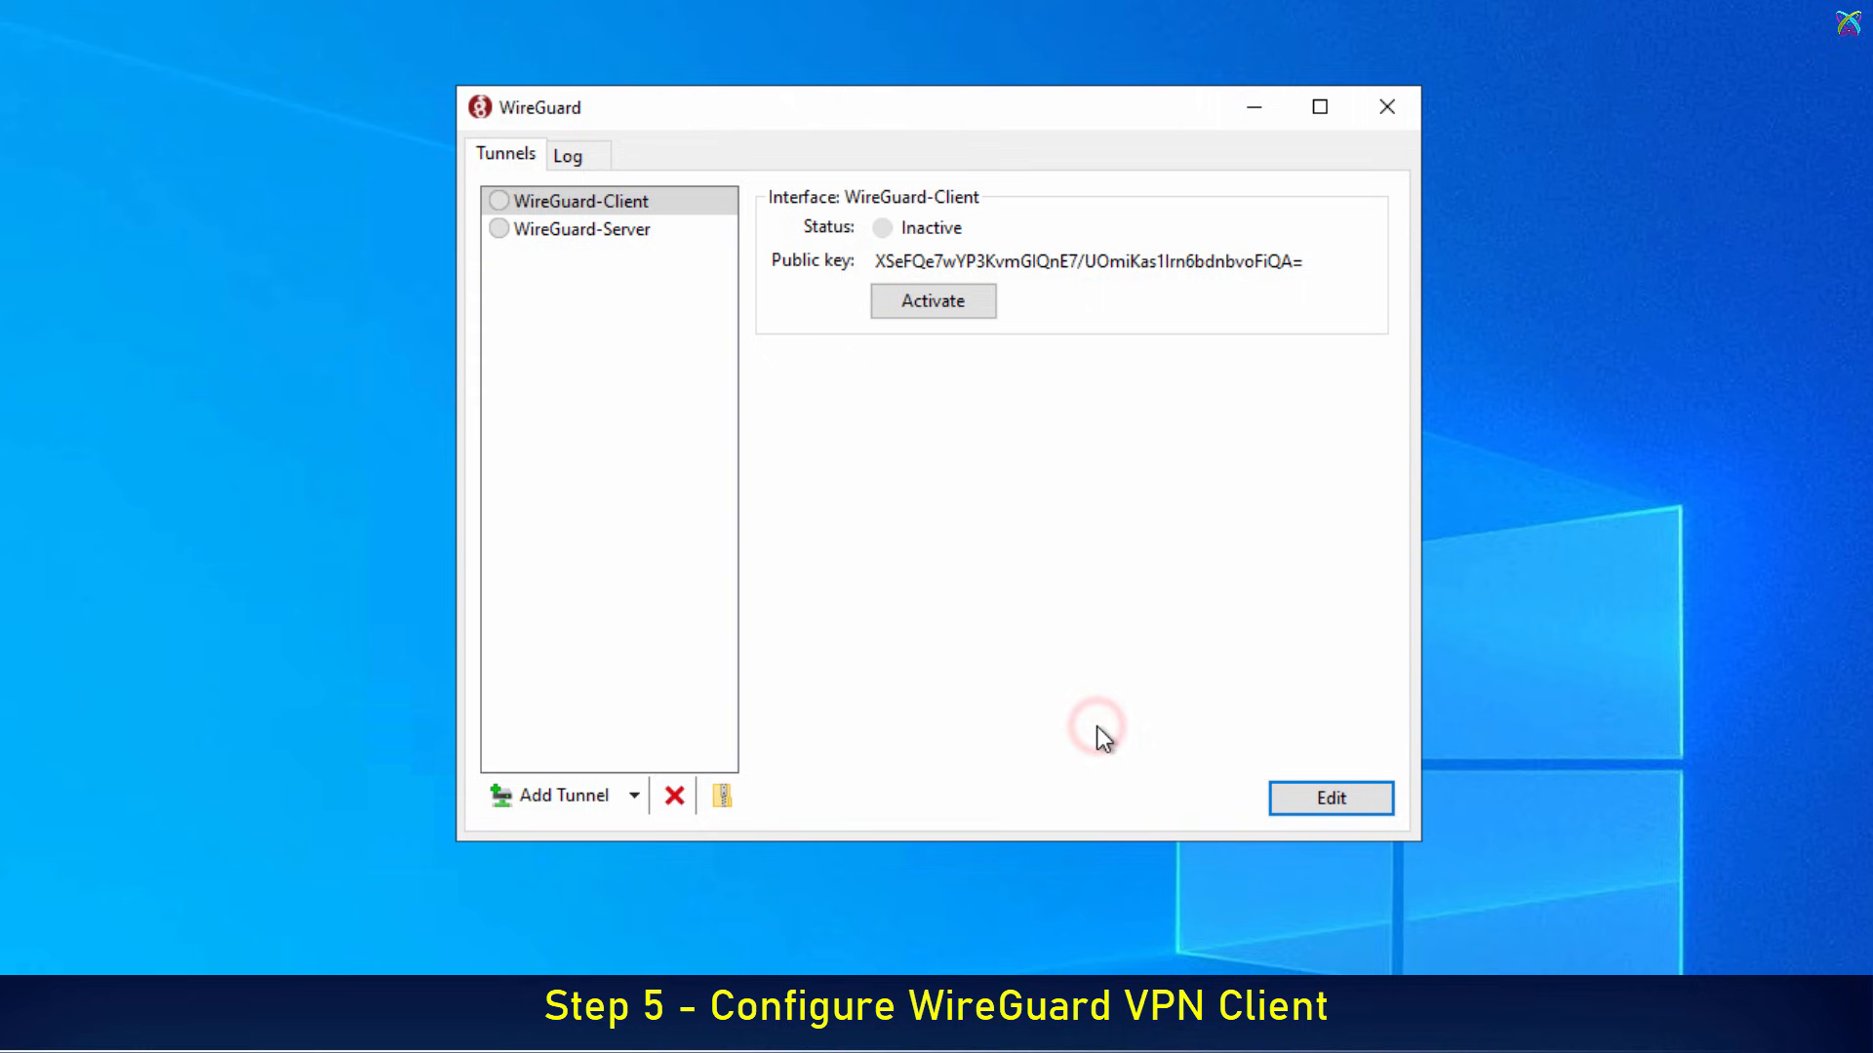
click(585, 228)
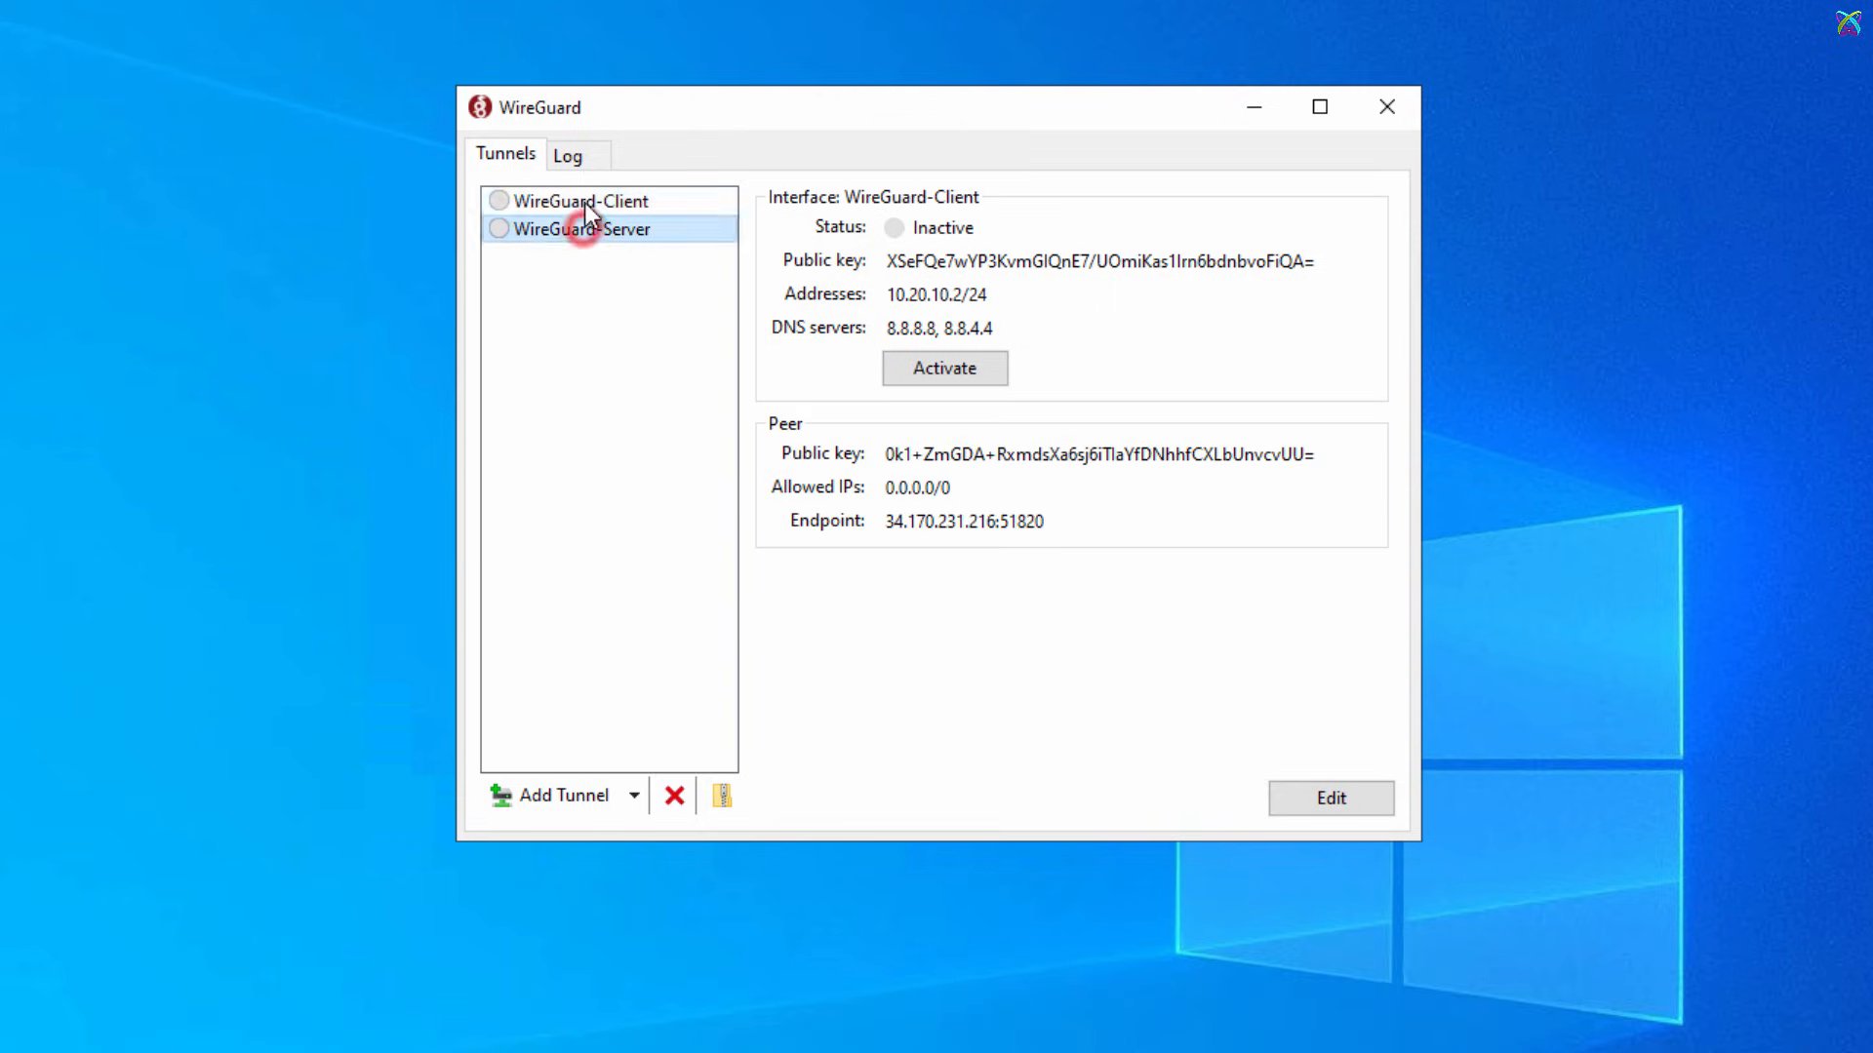
click(581, 228)
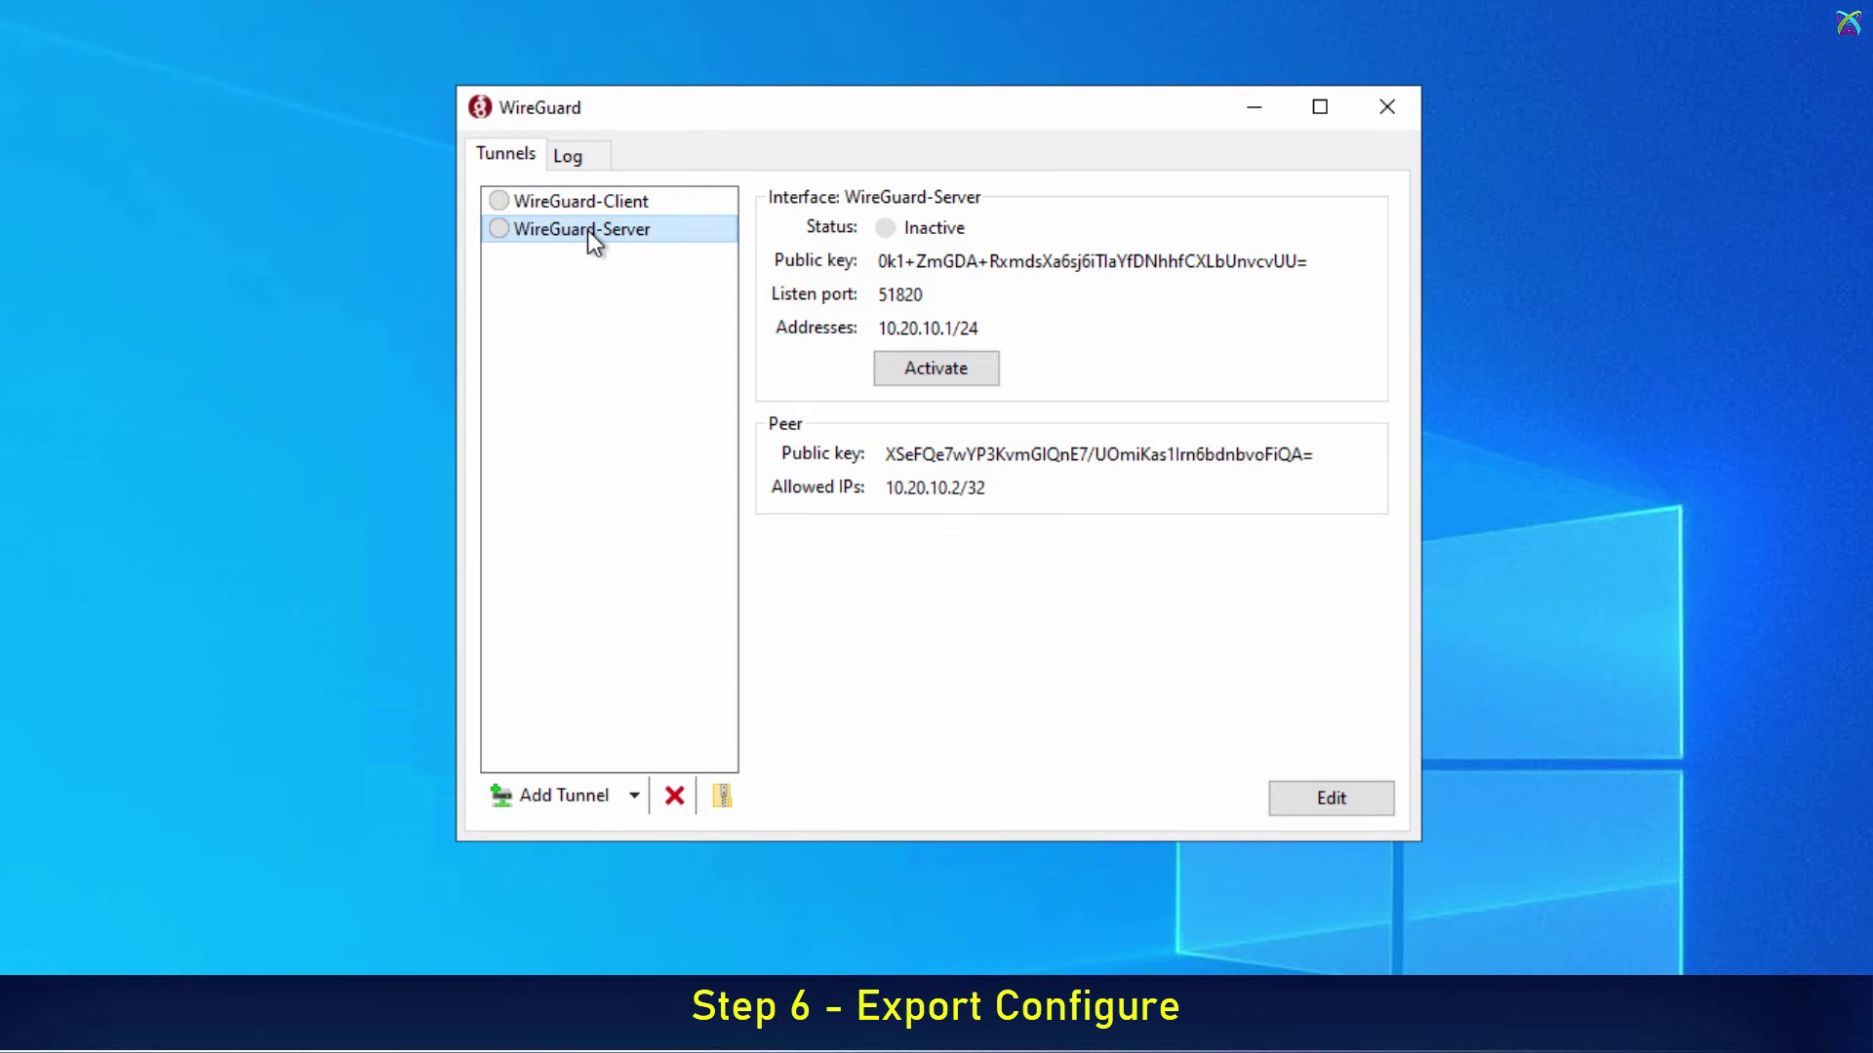
mouse_move(741, 922)
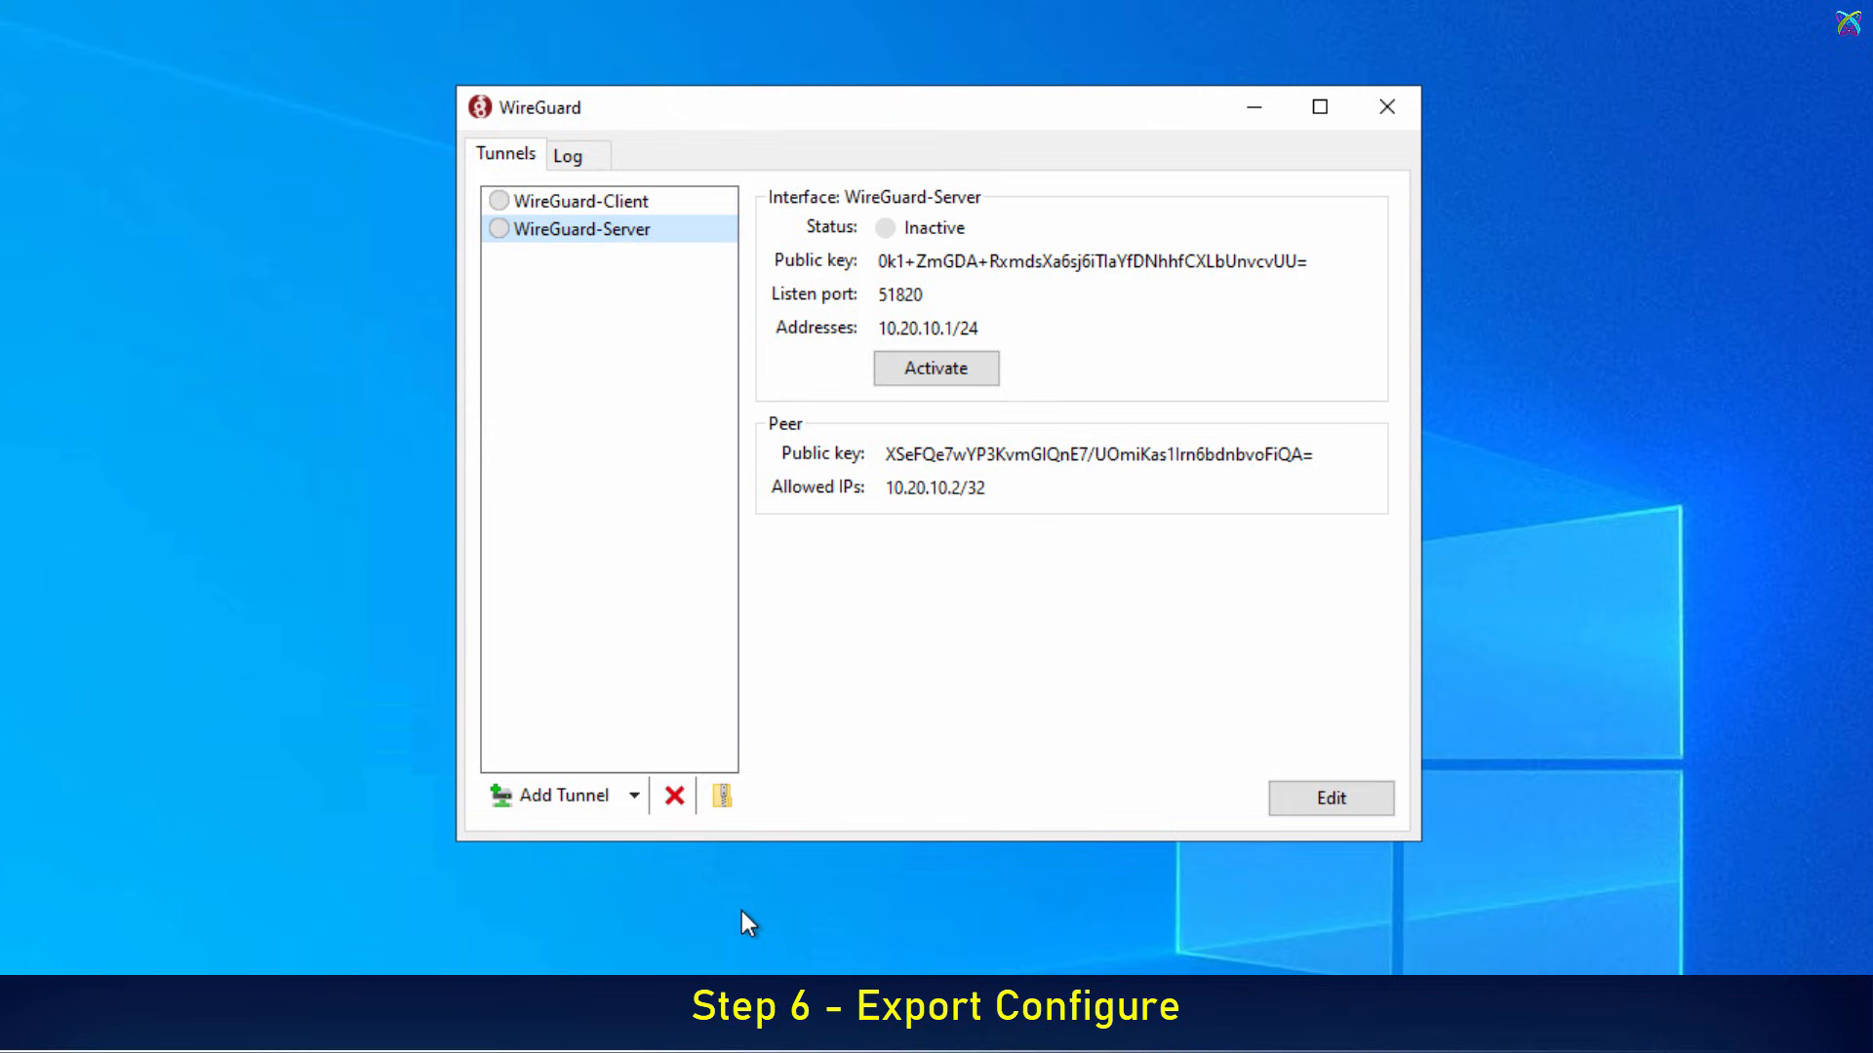
mouse_move(720, 796)
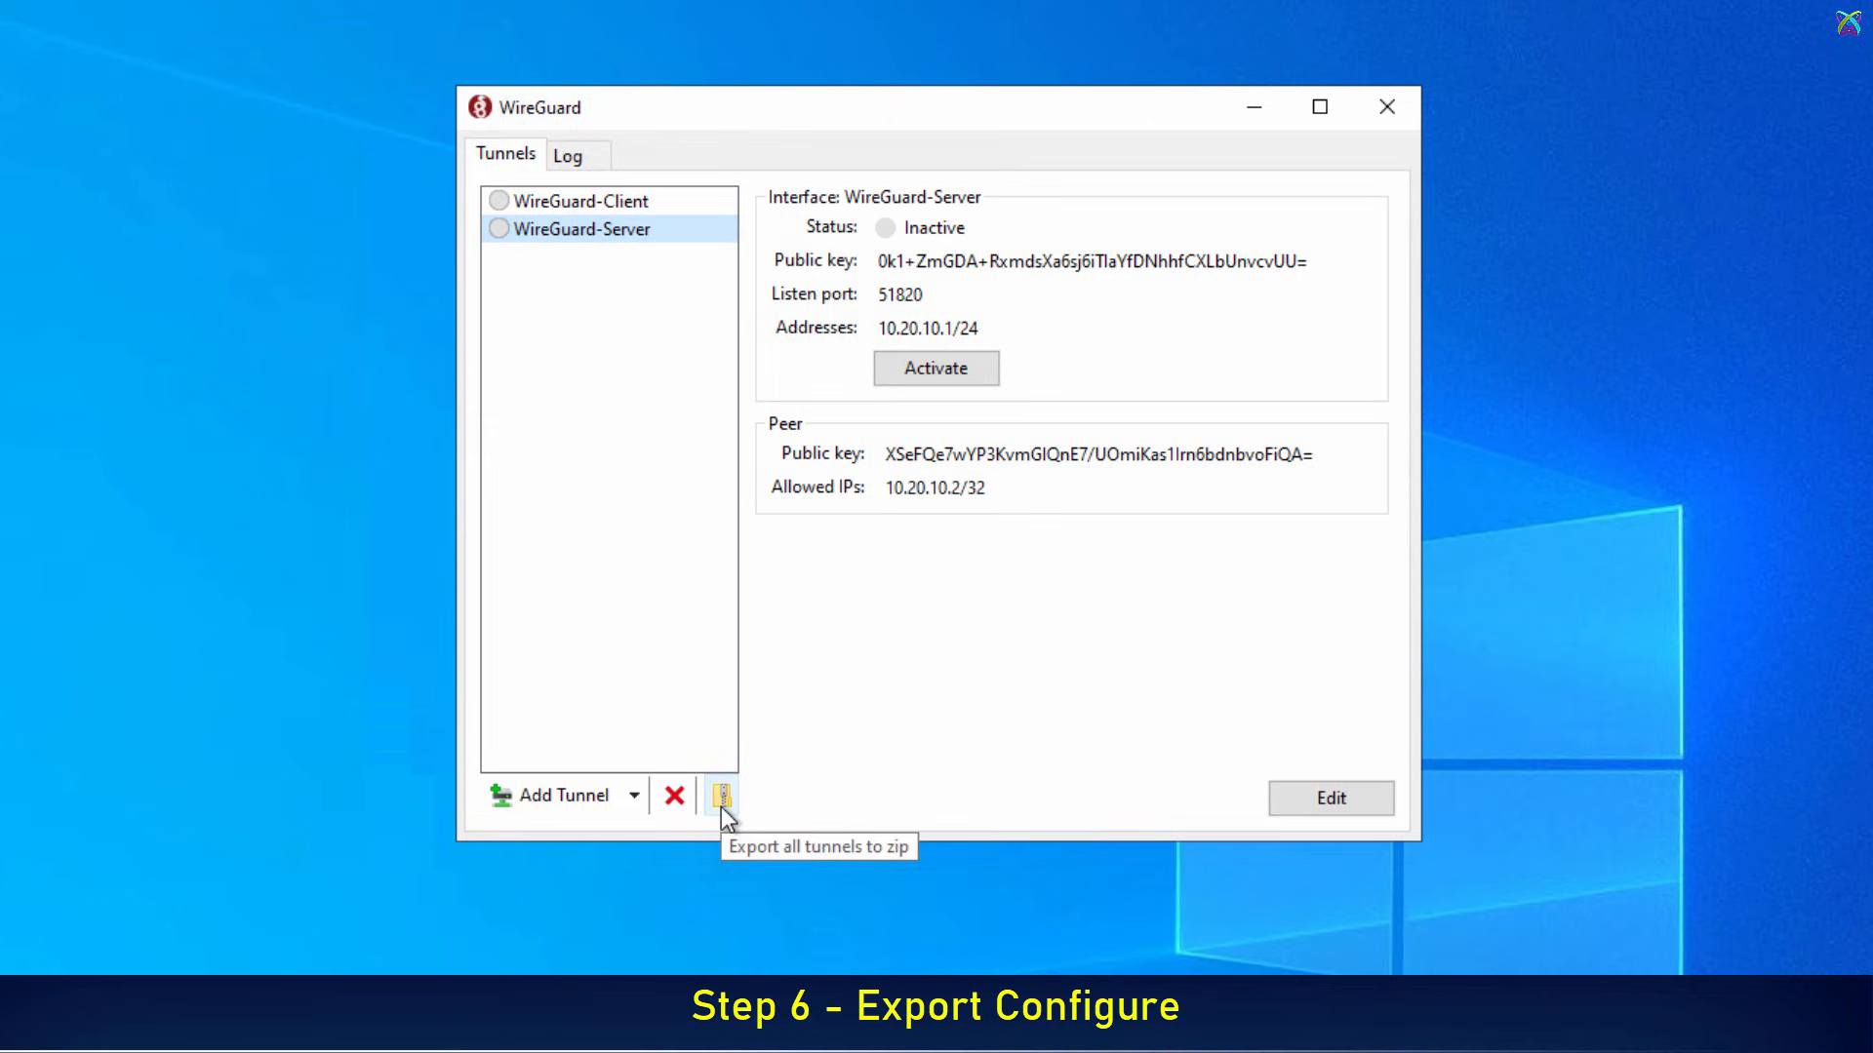
- Export all WireGuard tunnels to a zip archive named 'WireG…' on the Desktop
click(719, 794)
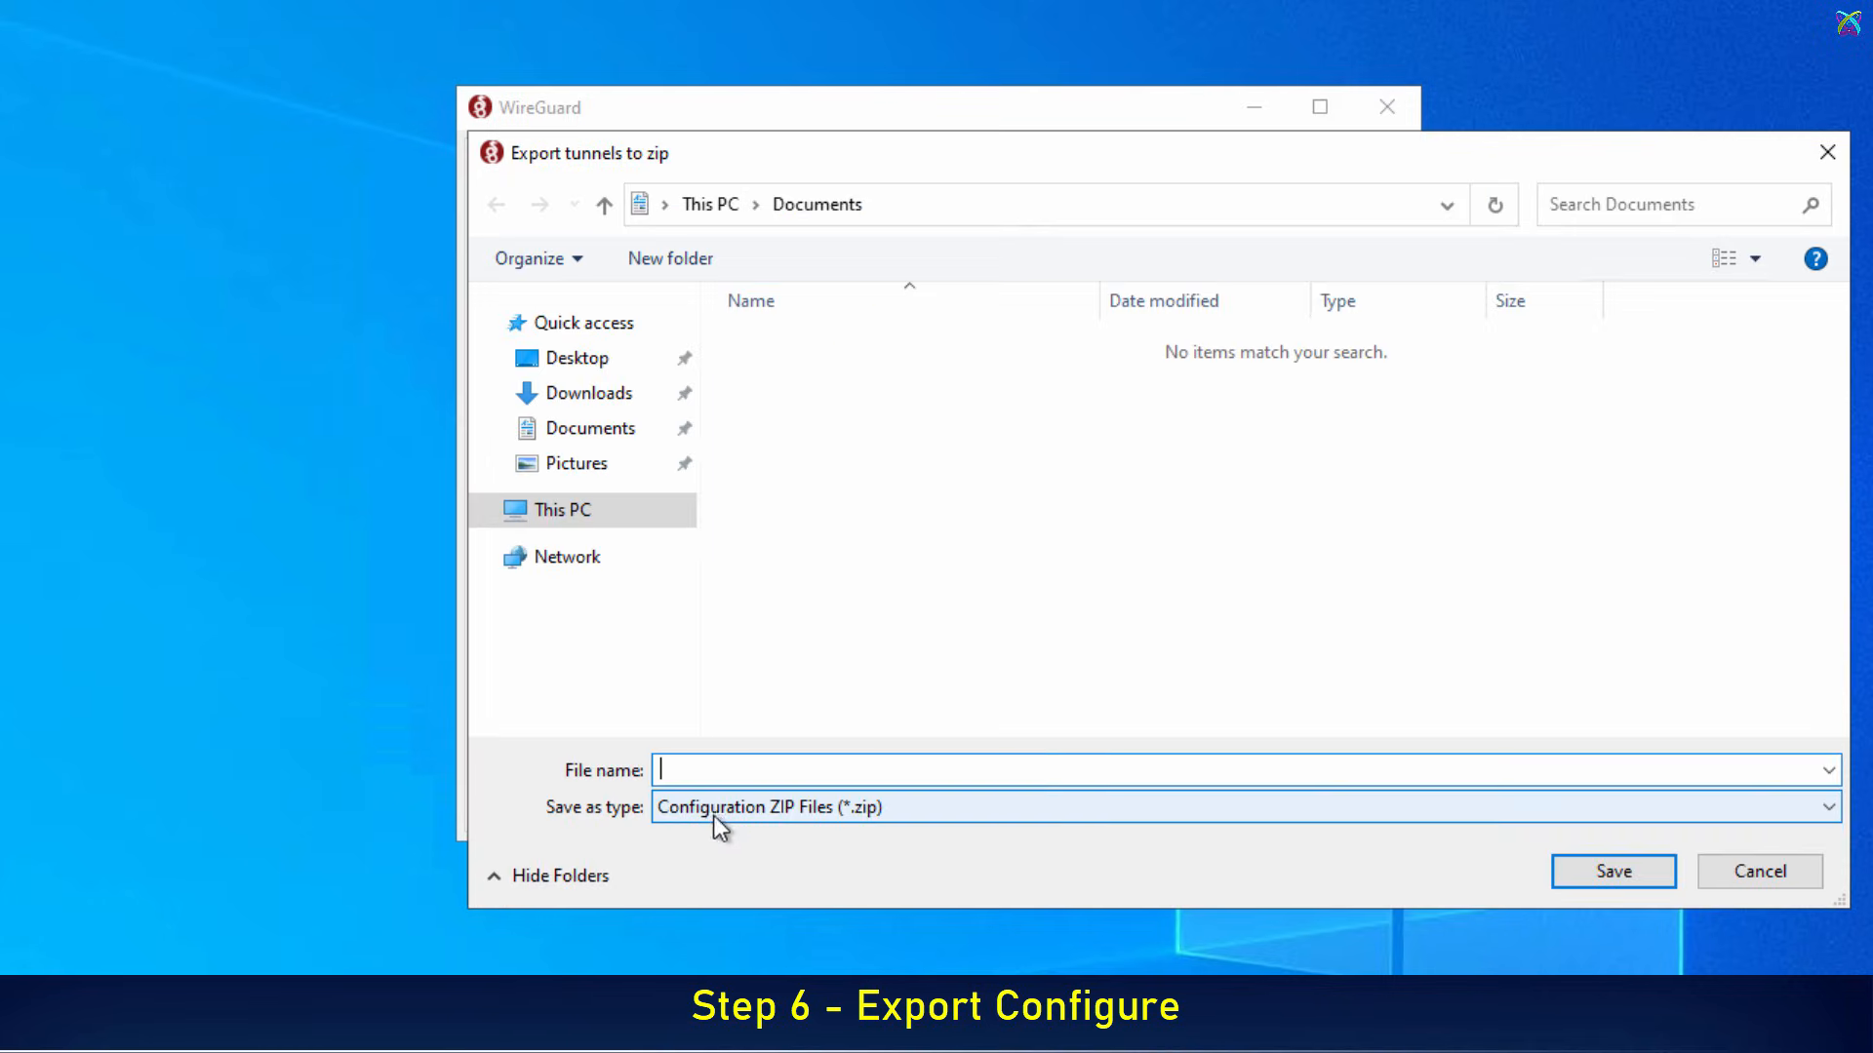
click(575, 357)
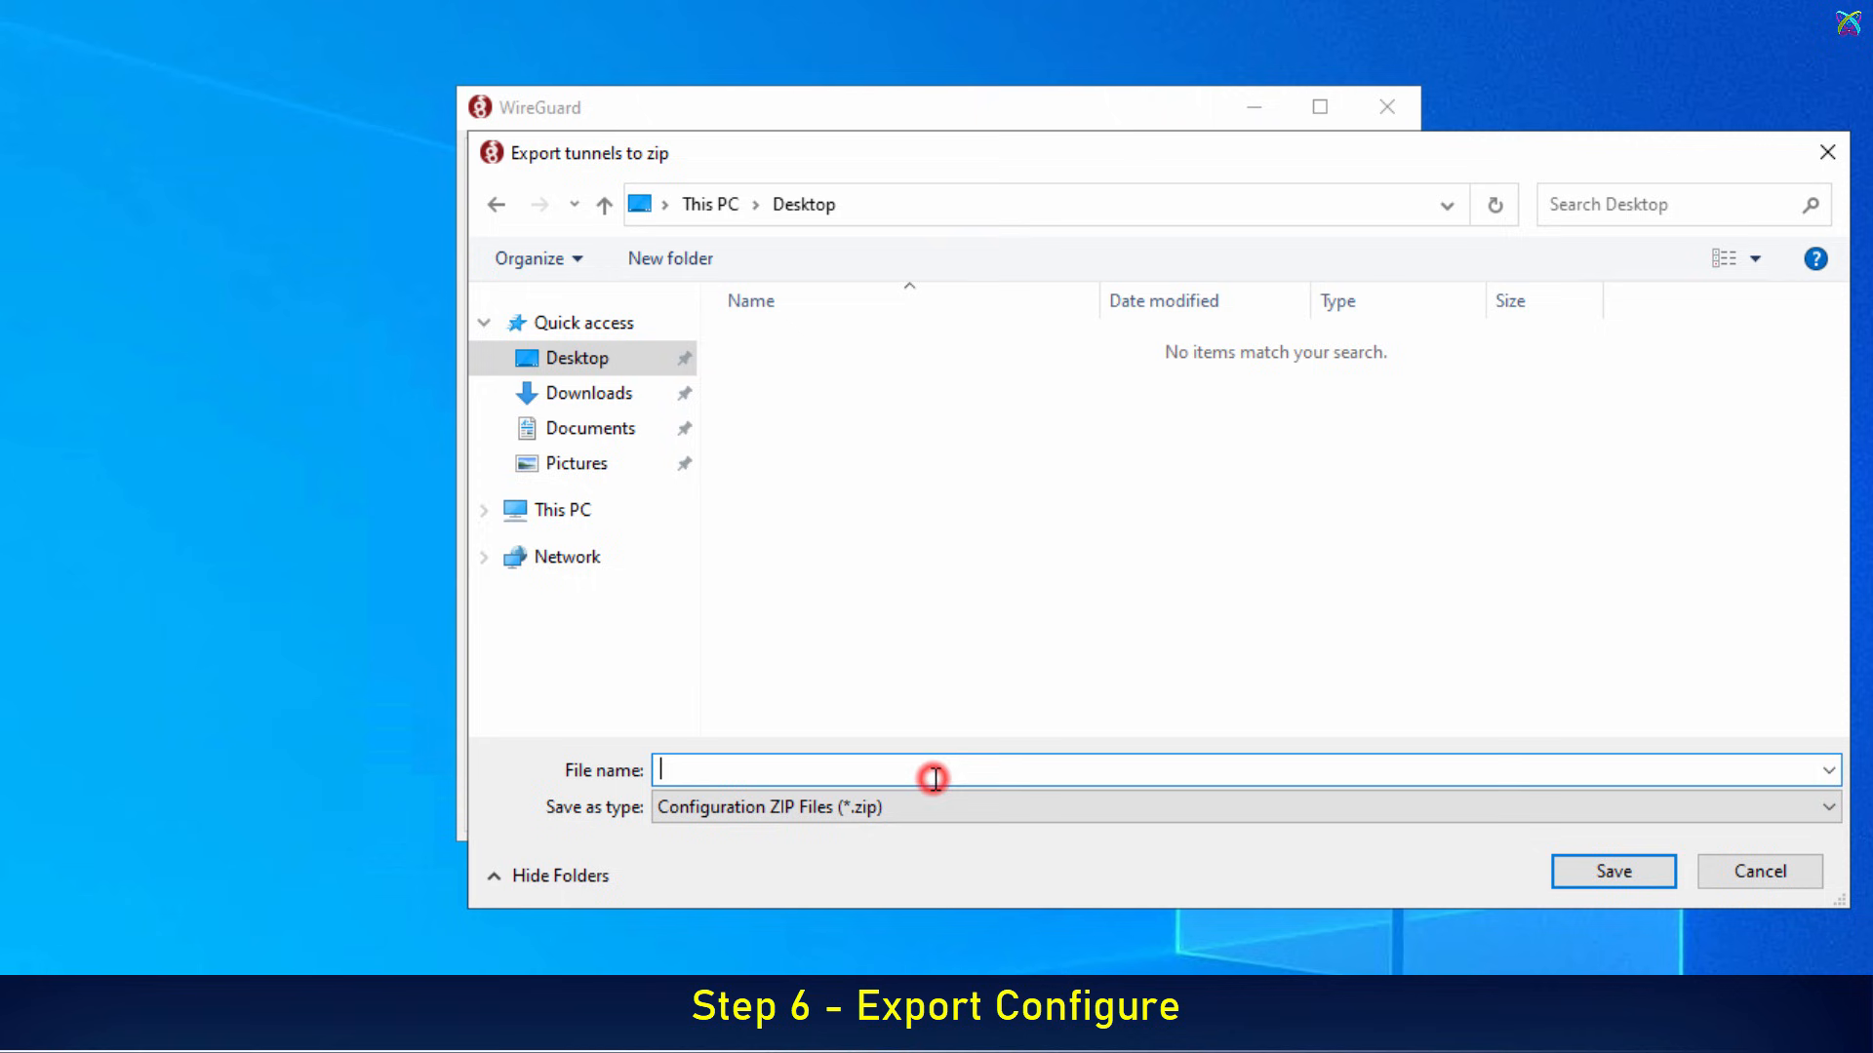
text(WireG)
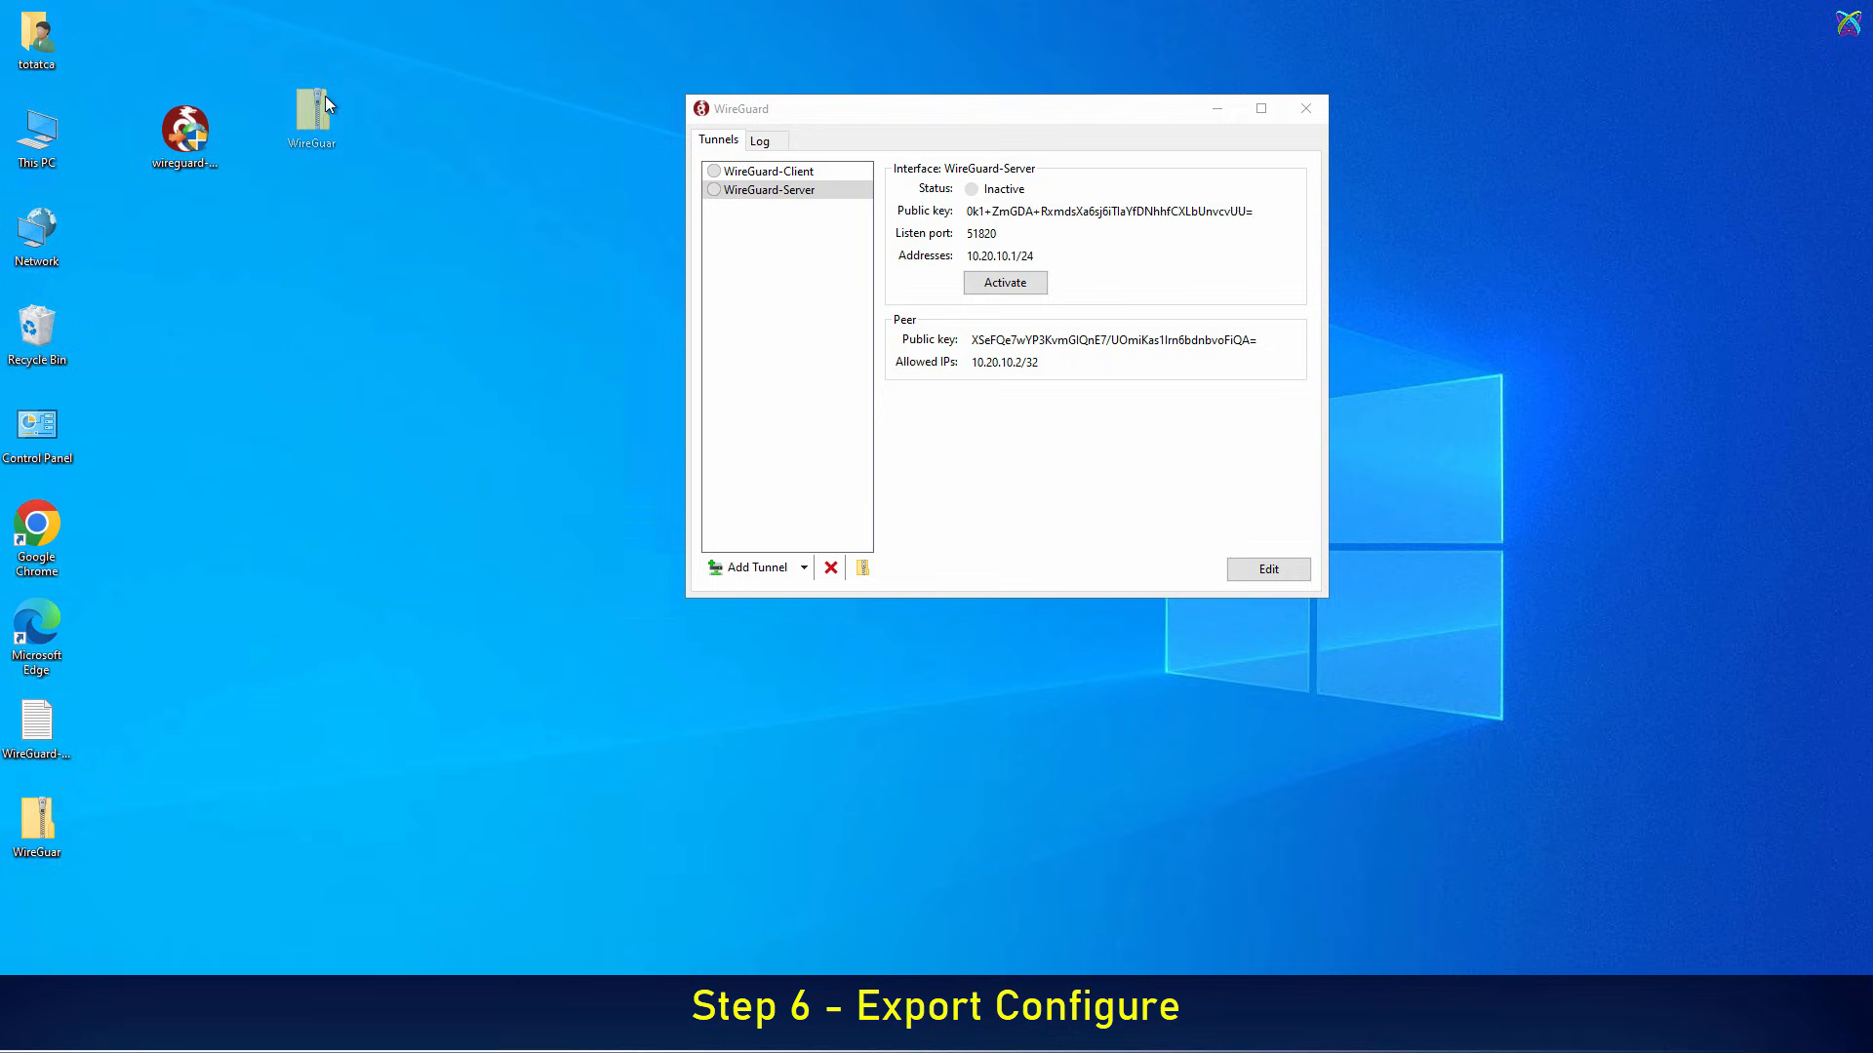
mouse_move(331, 135)
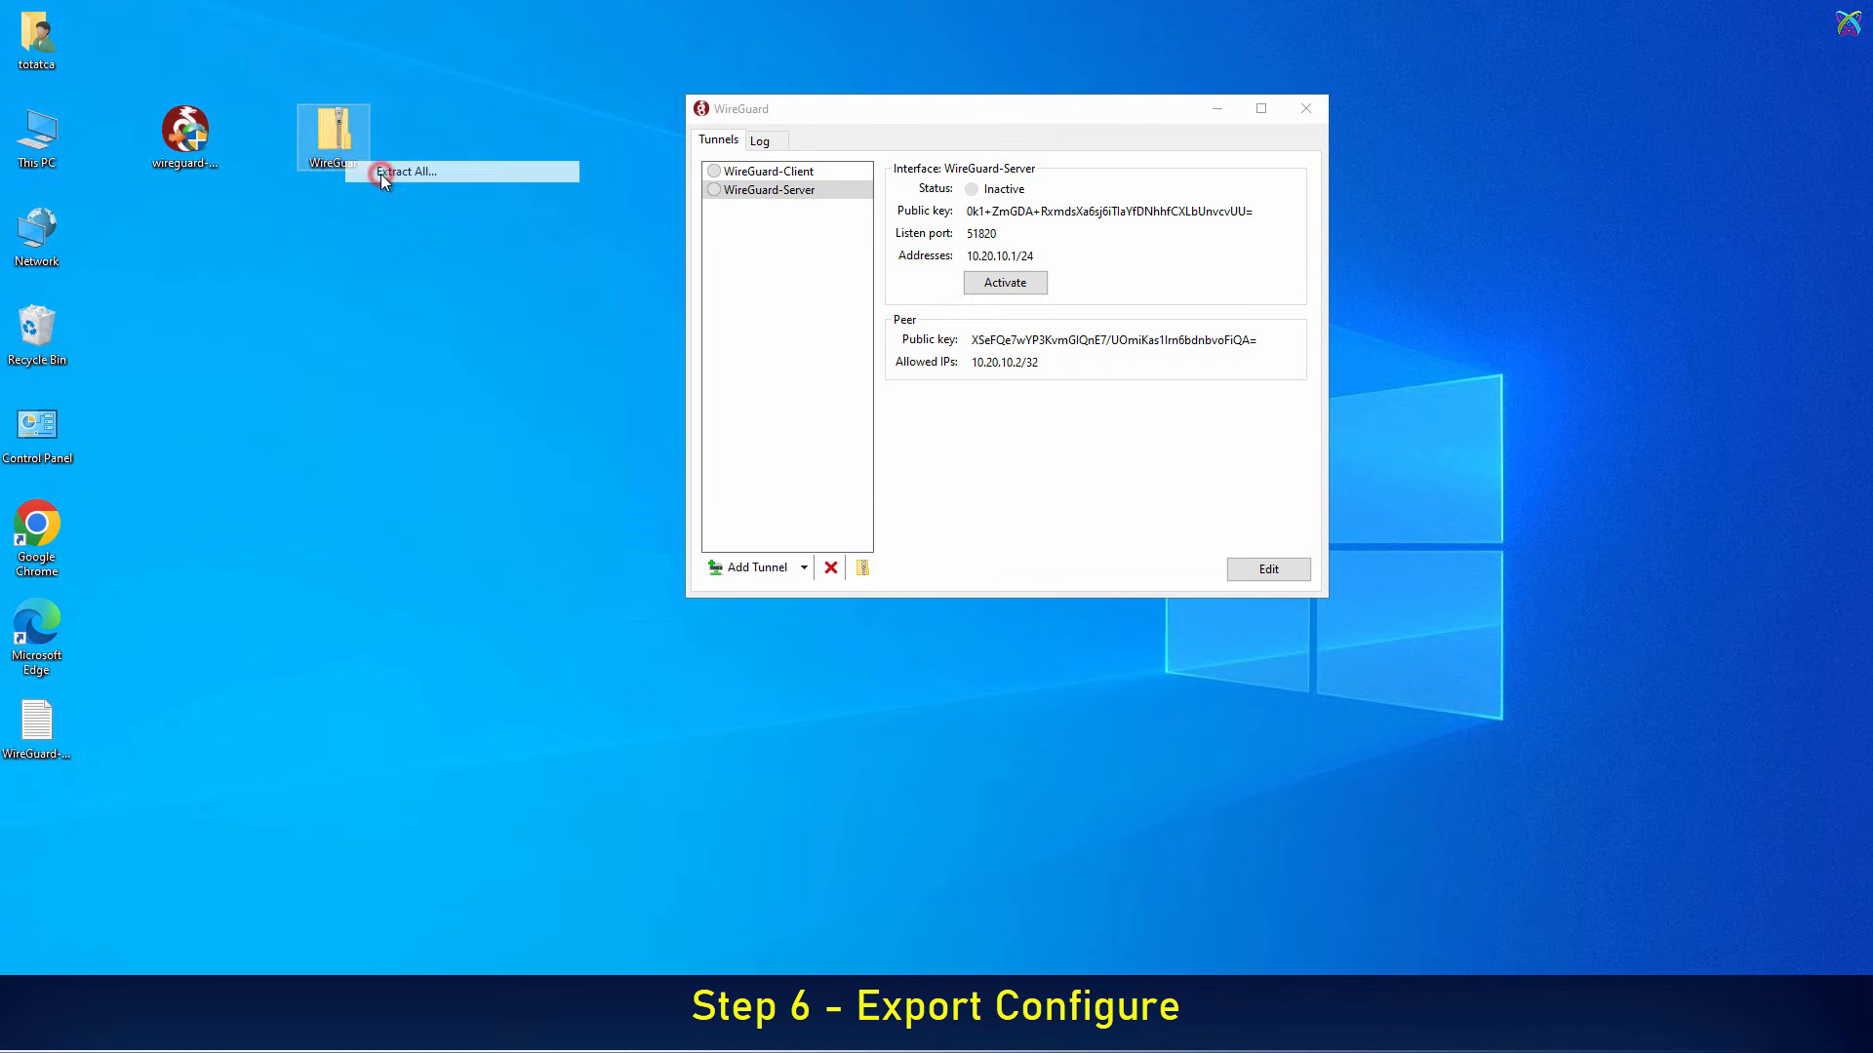
- Extract the exported WireGuard zip on the desktop into a folder with Extract All
click(406, 171)
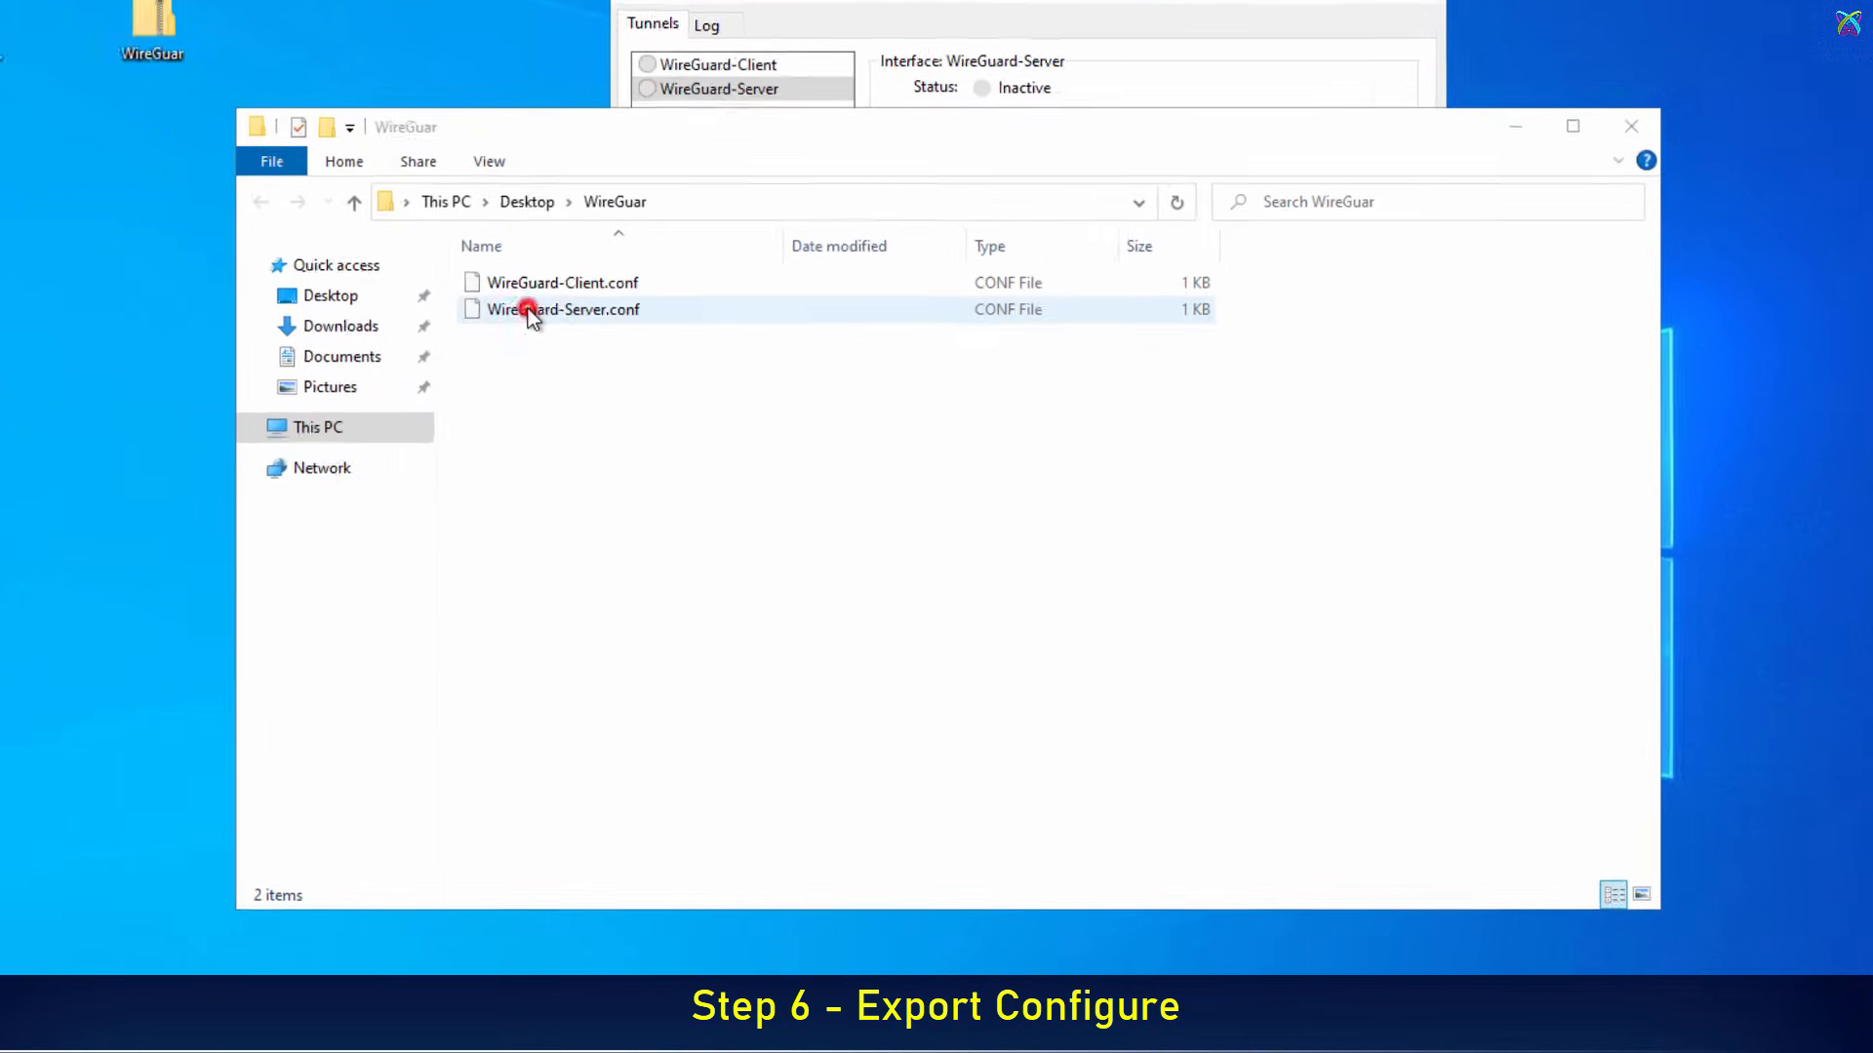
- Delete WireGuard-Server.conf from the extracted folder, leaving WireGuard-Client.conf
click(561, 309)
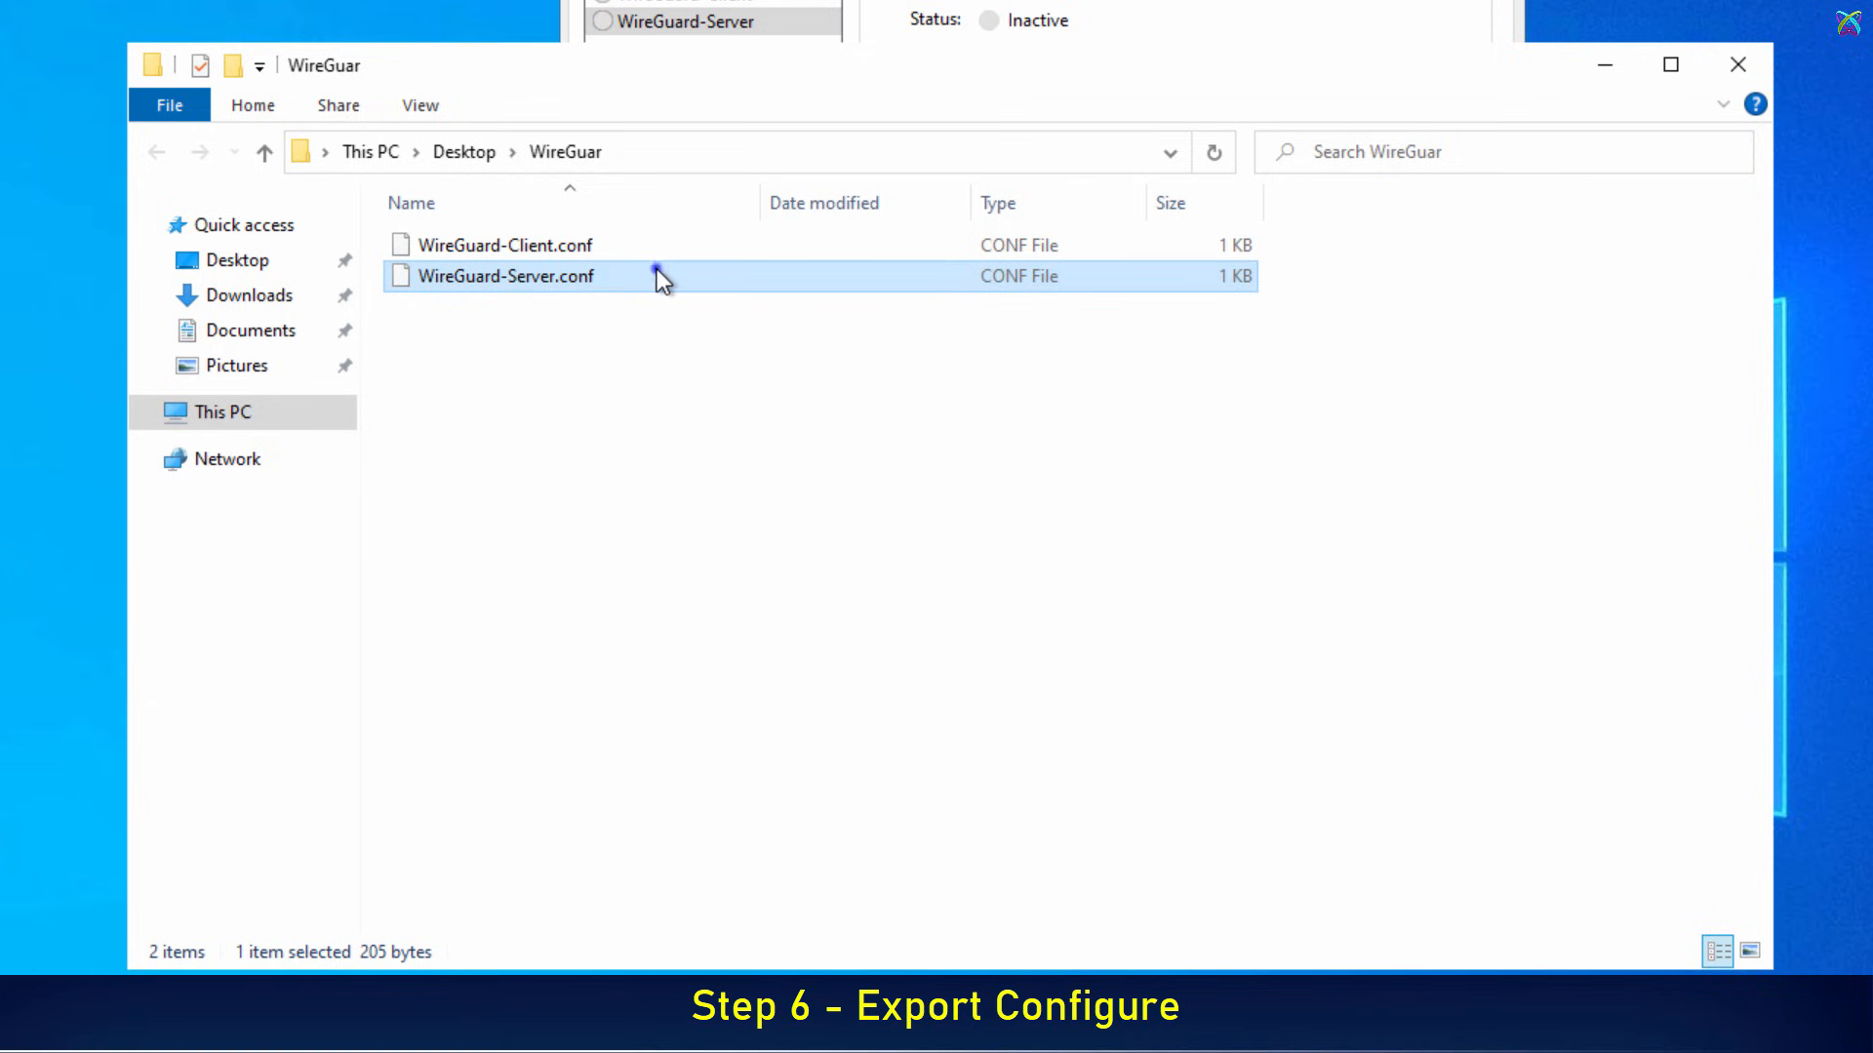
right_click(504, 276)
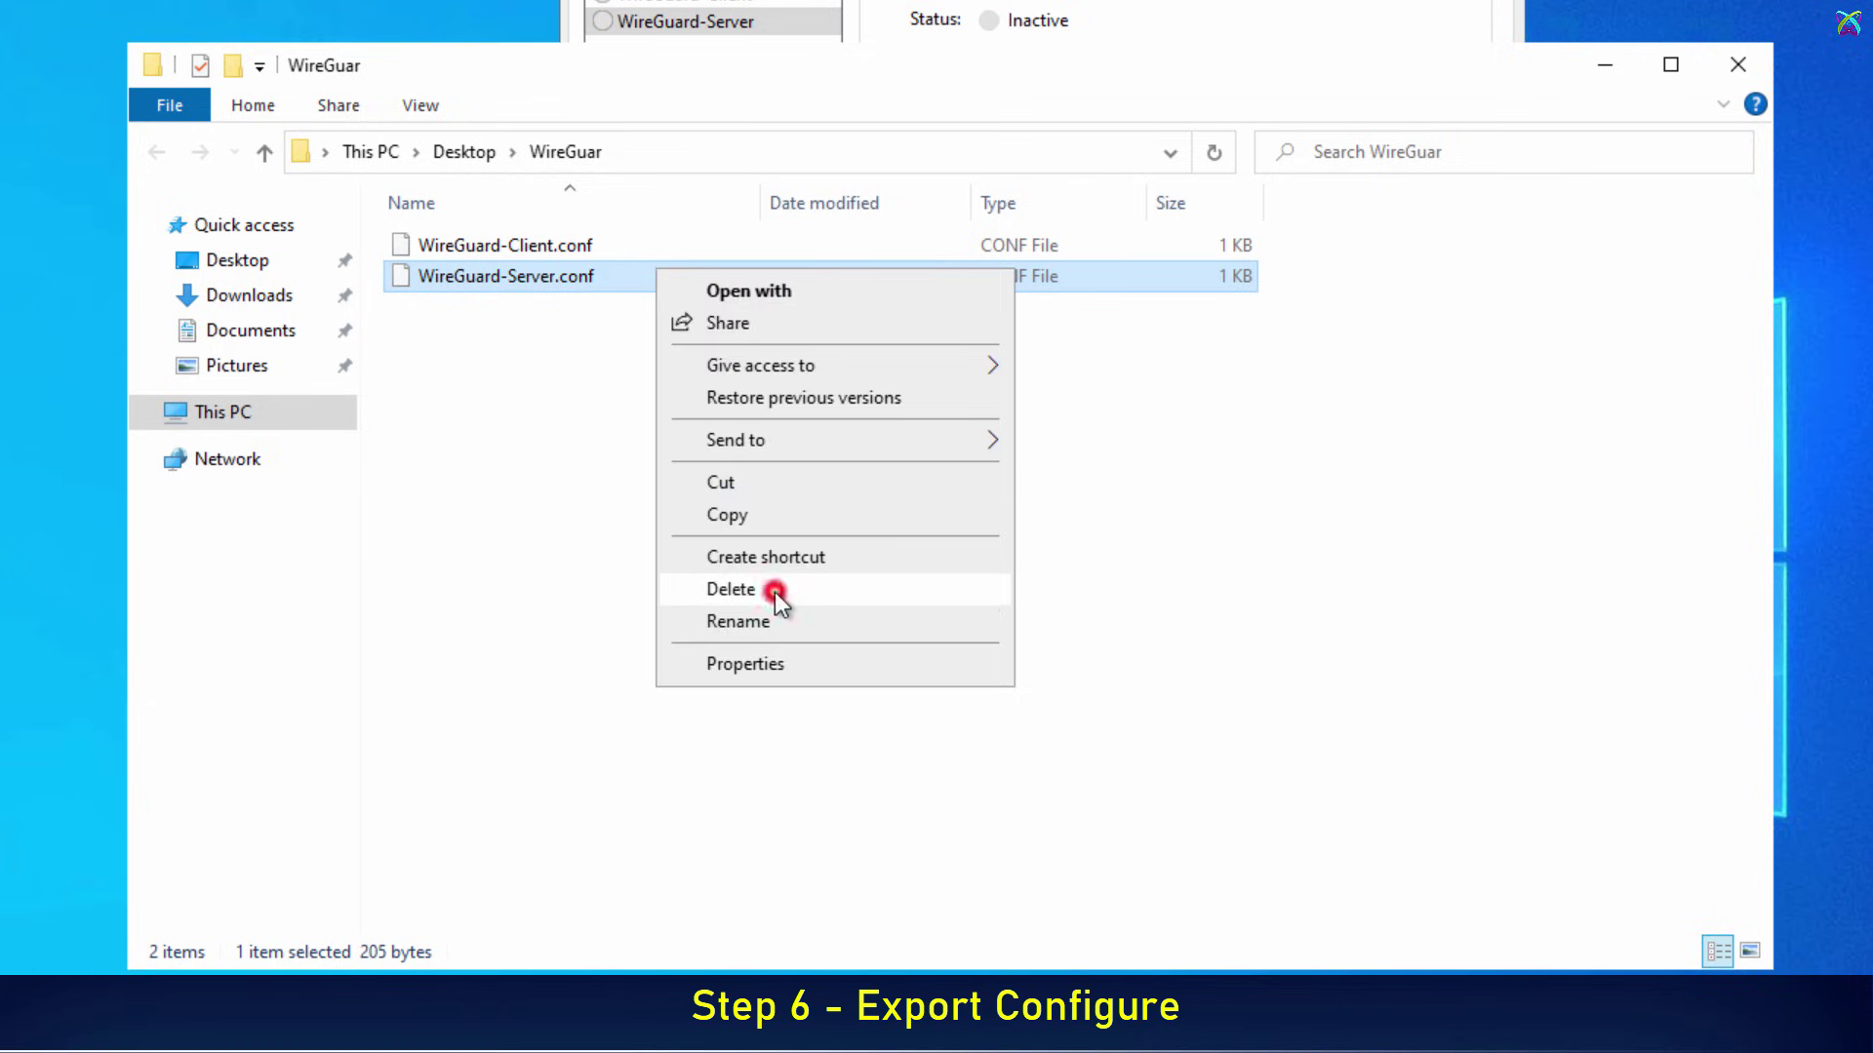
click(730, 590)
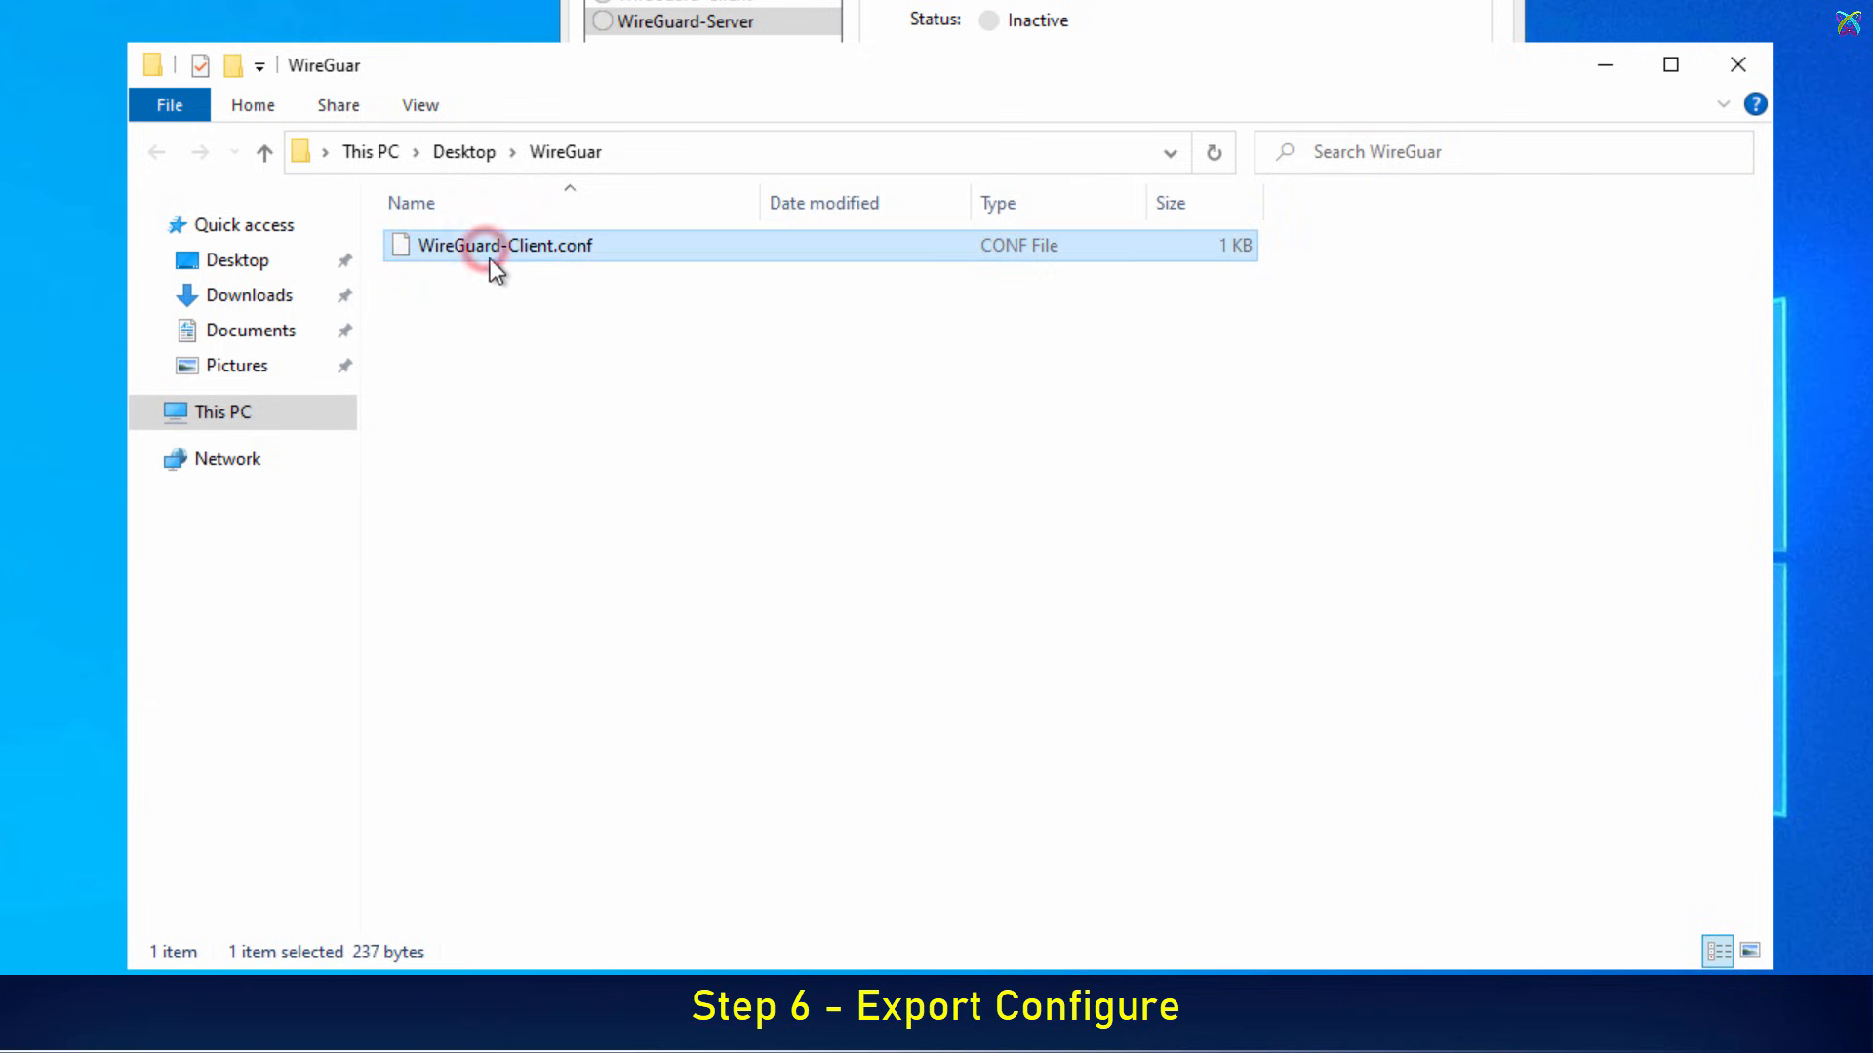
click(444, 336)
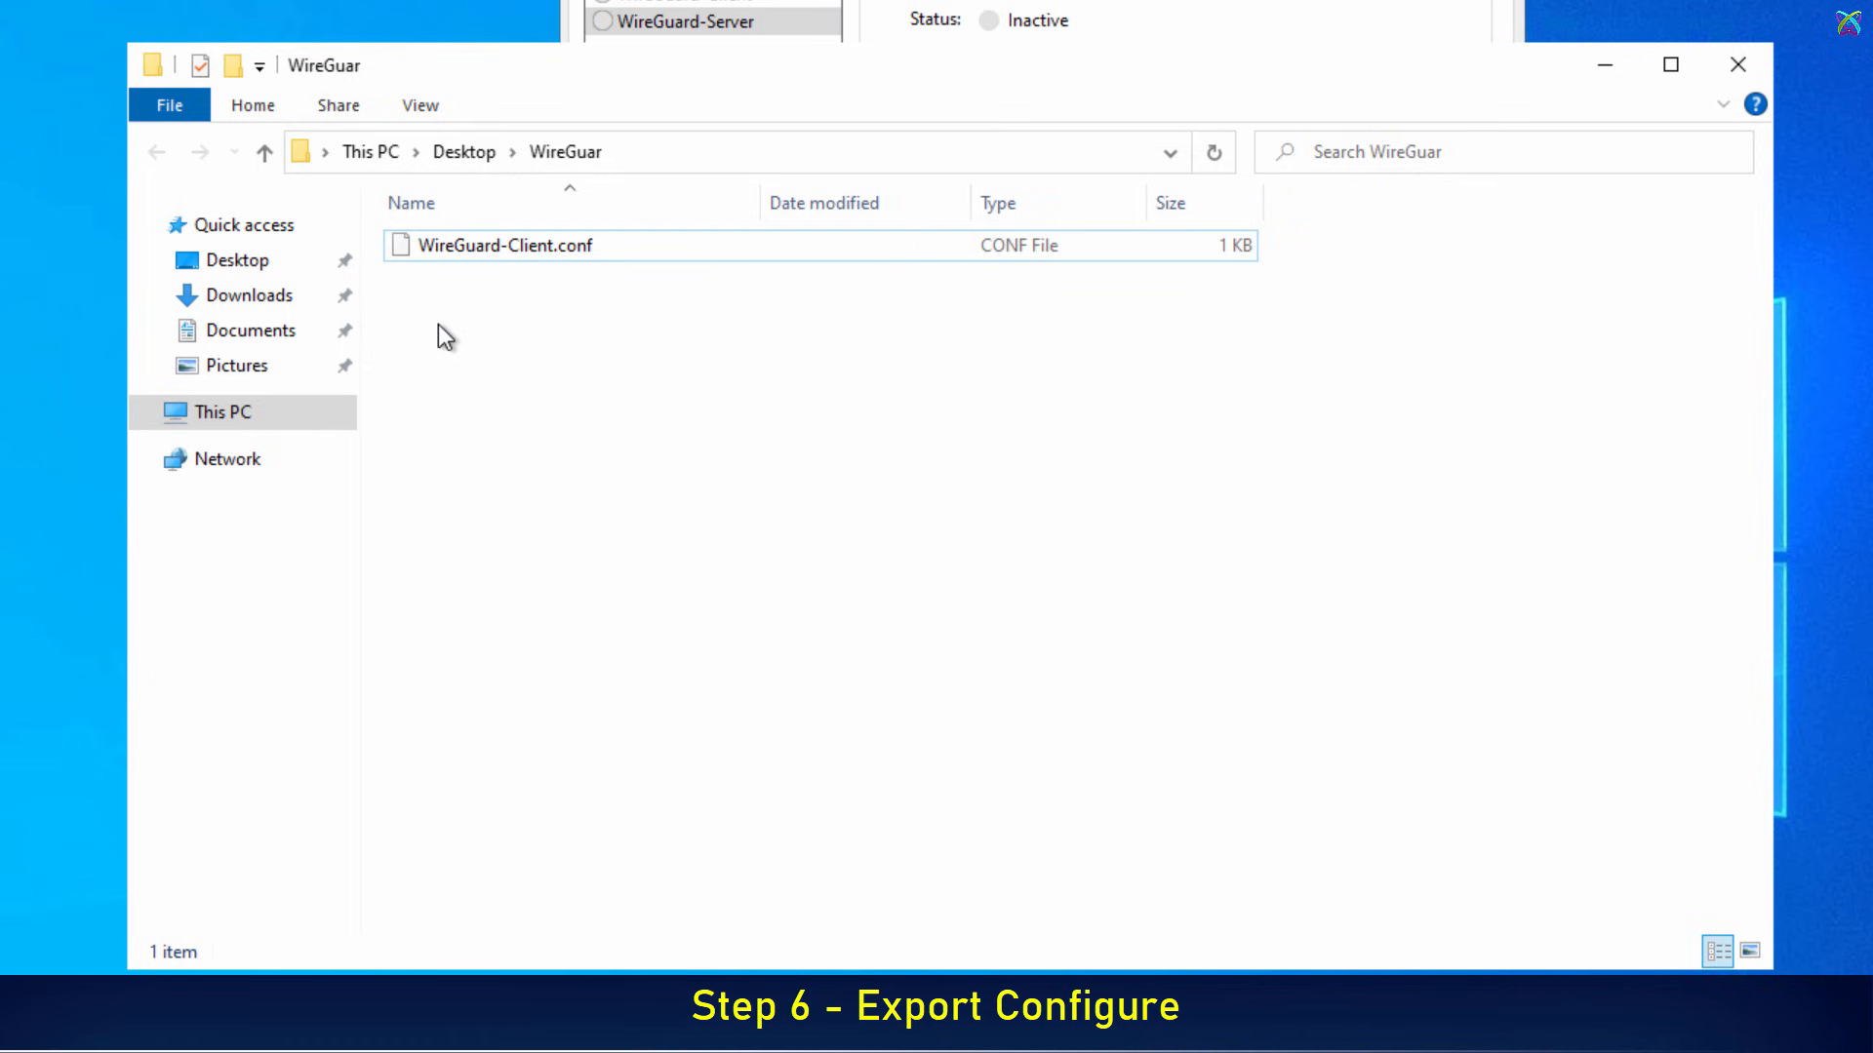
mouse_move(1739, 64)
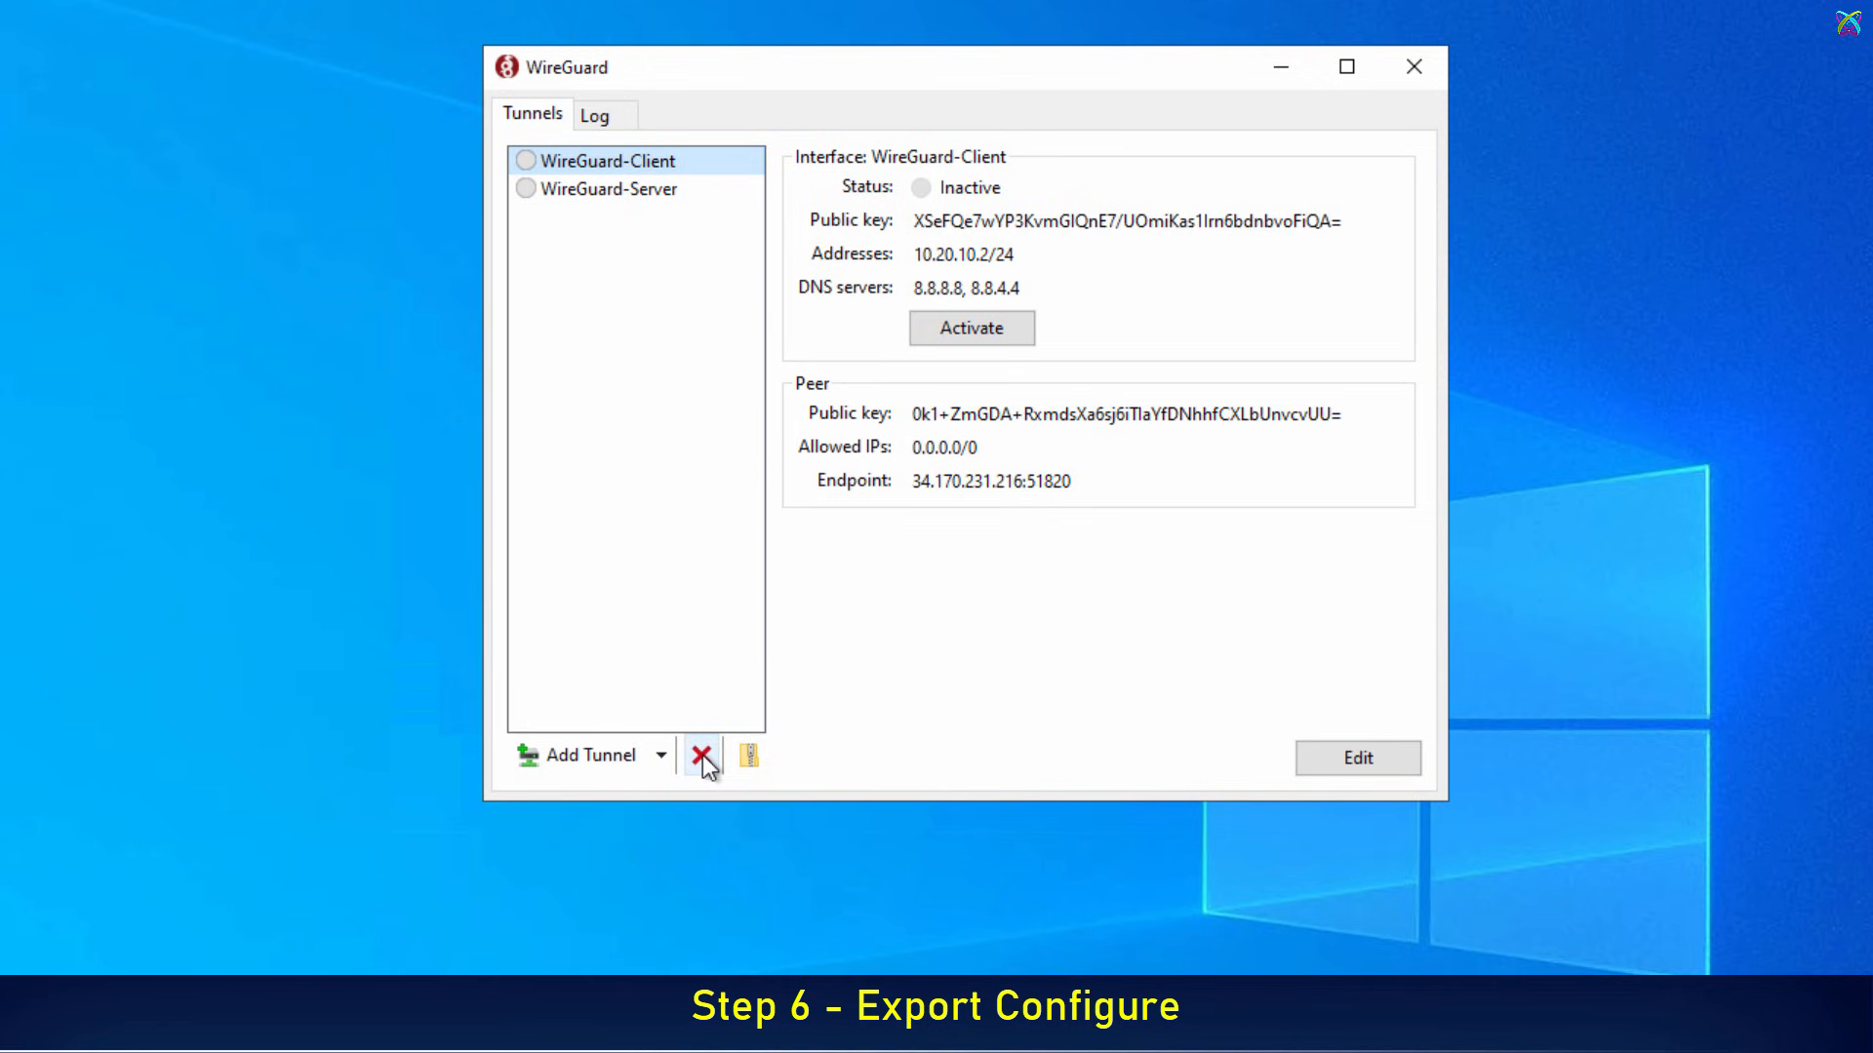
- Delete the WireGuard-Client tunnel after confirming, then activate WireGuard-Server
click(701, 756)
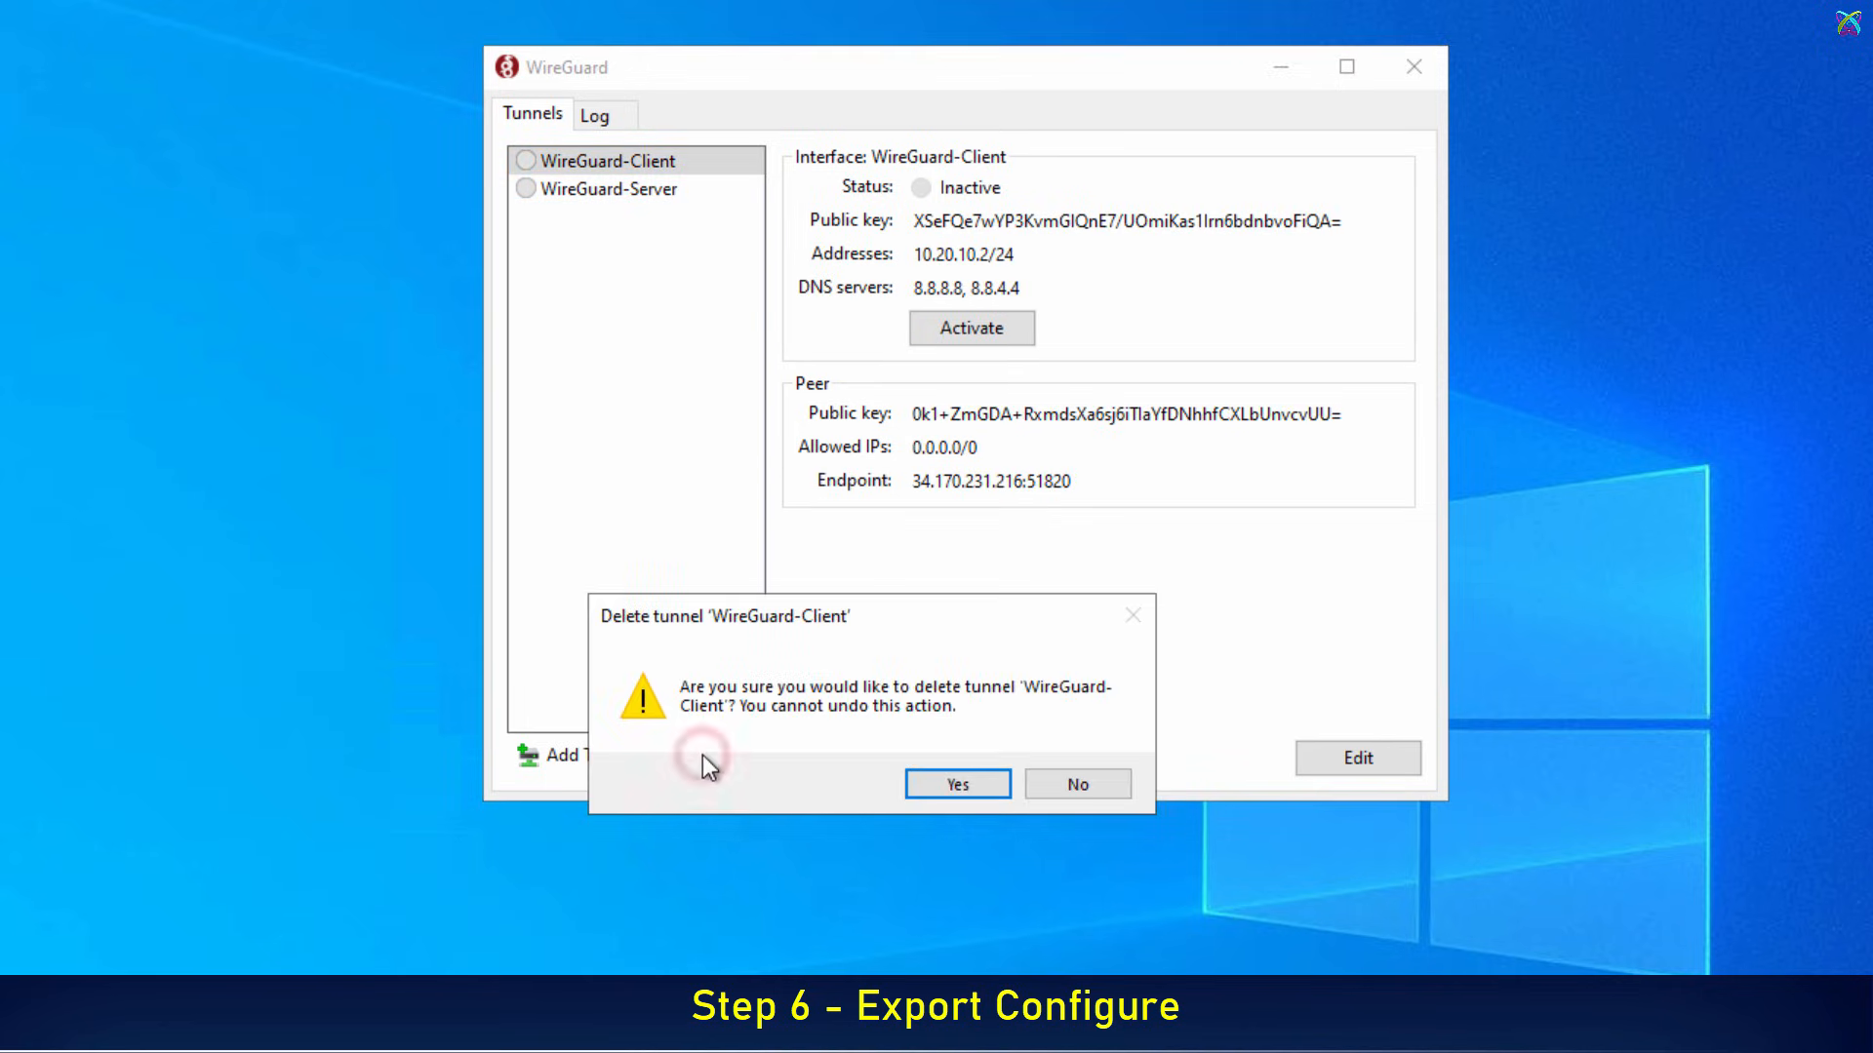
click(956, 783)
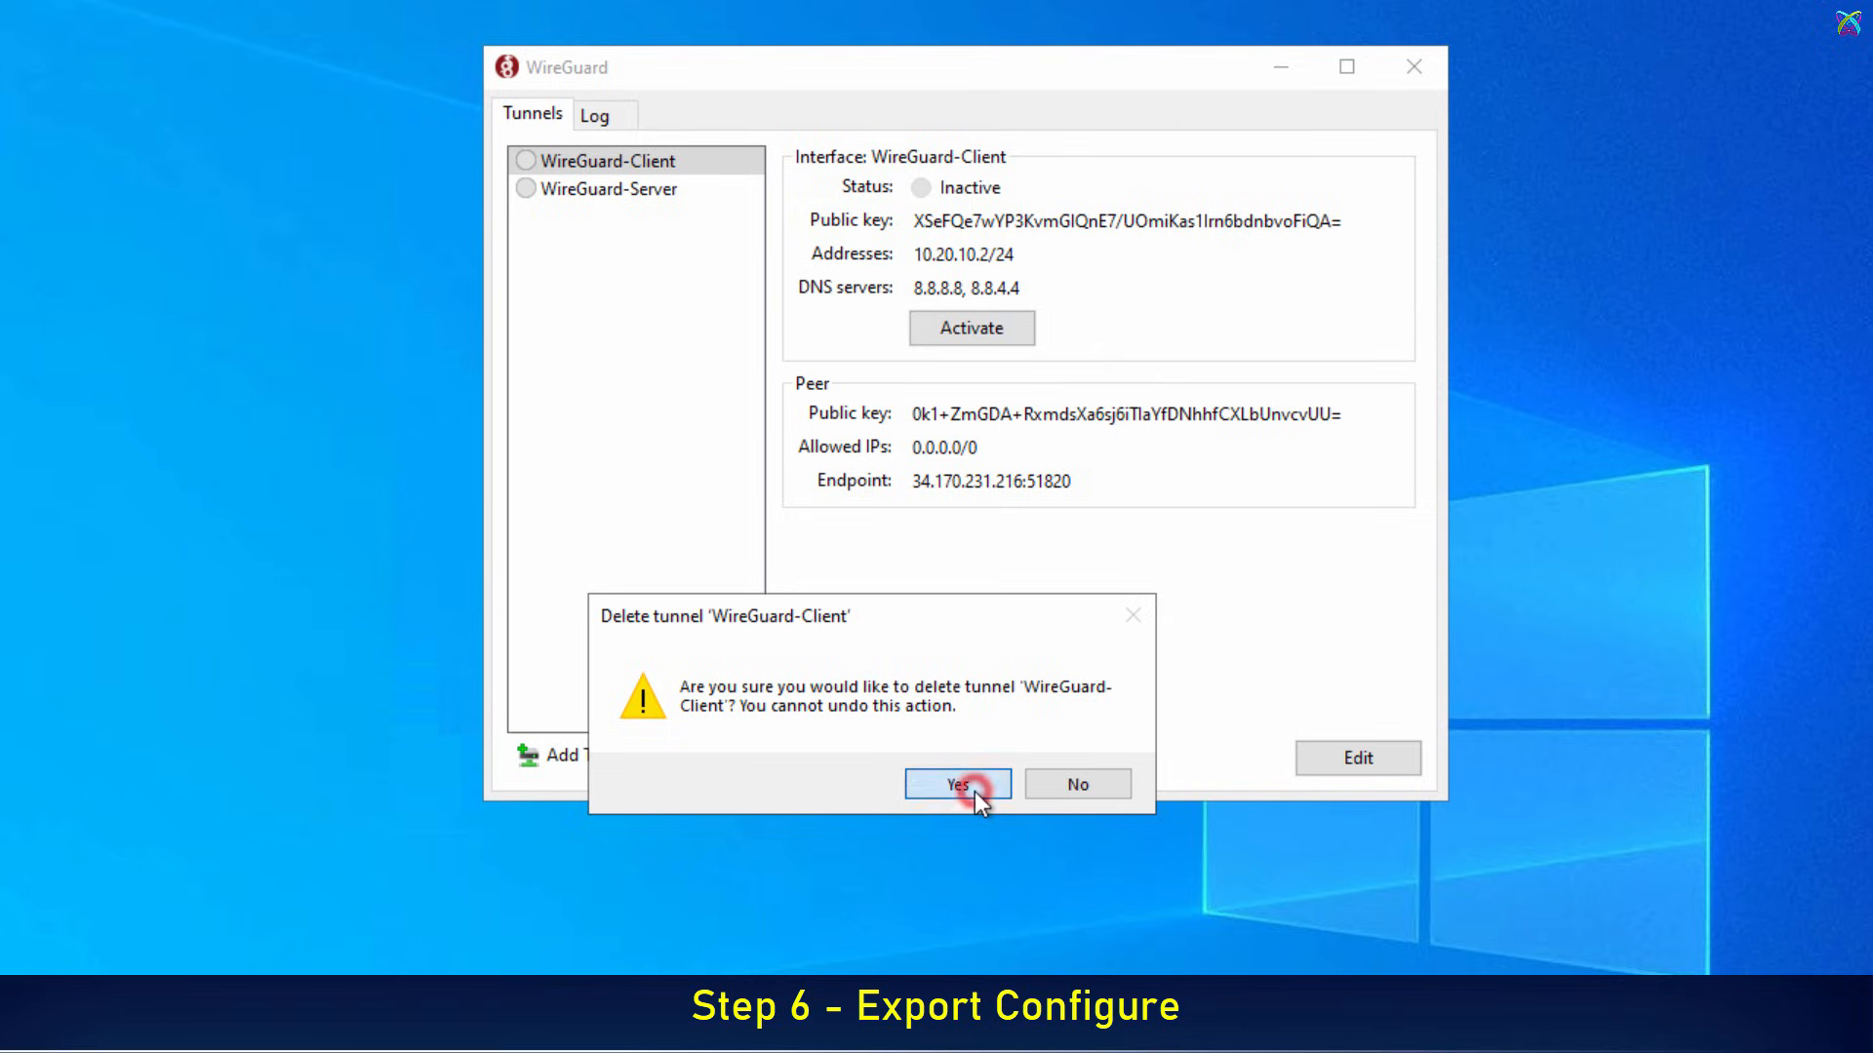
click(954, 783)
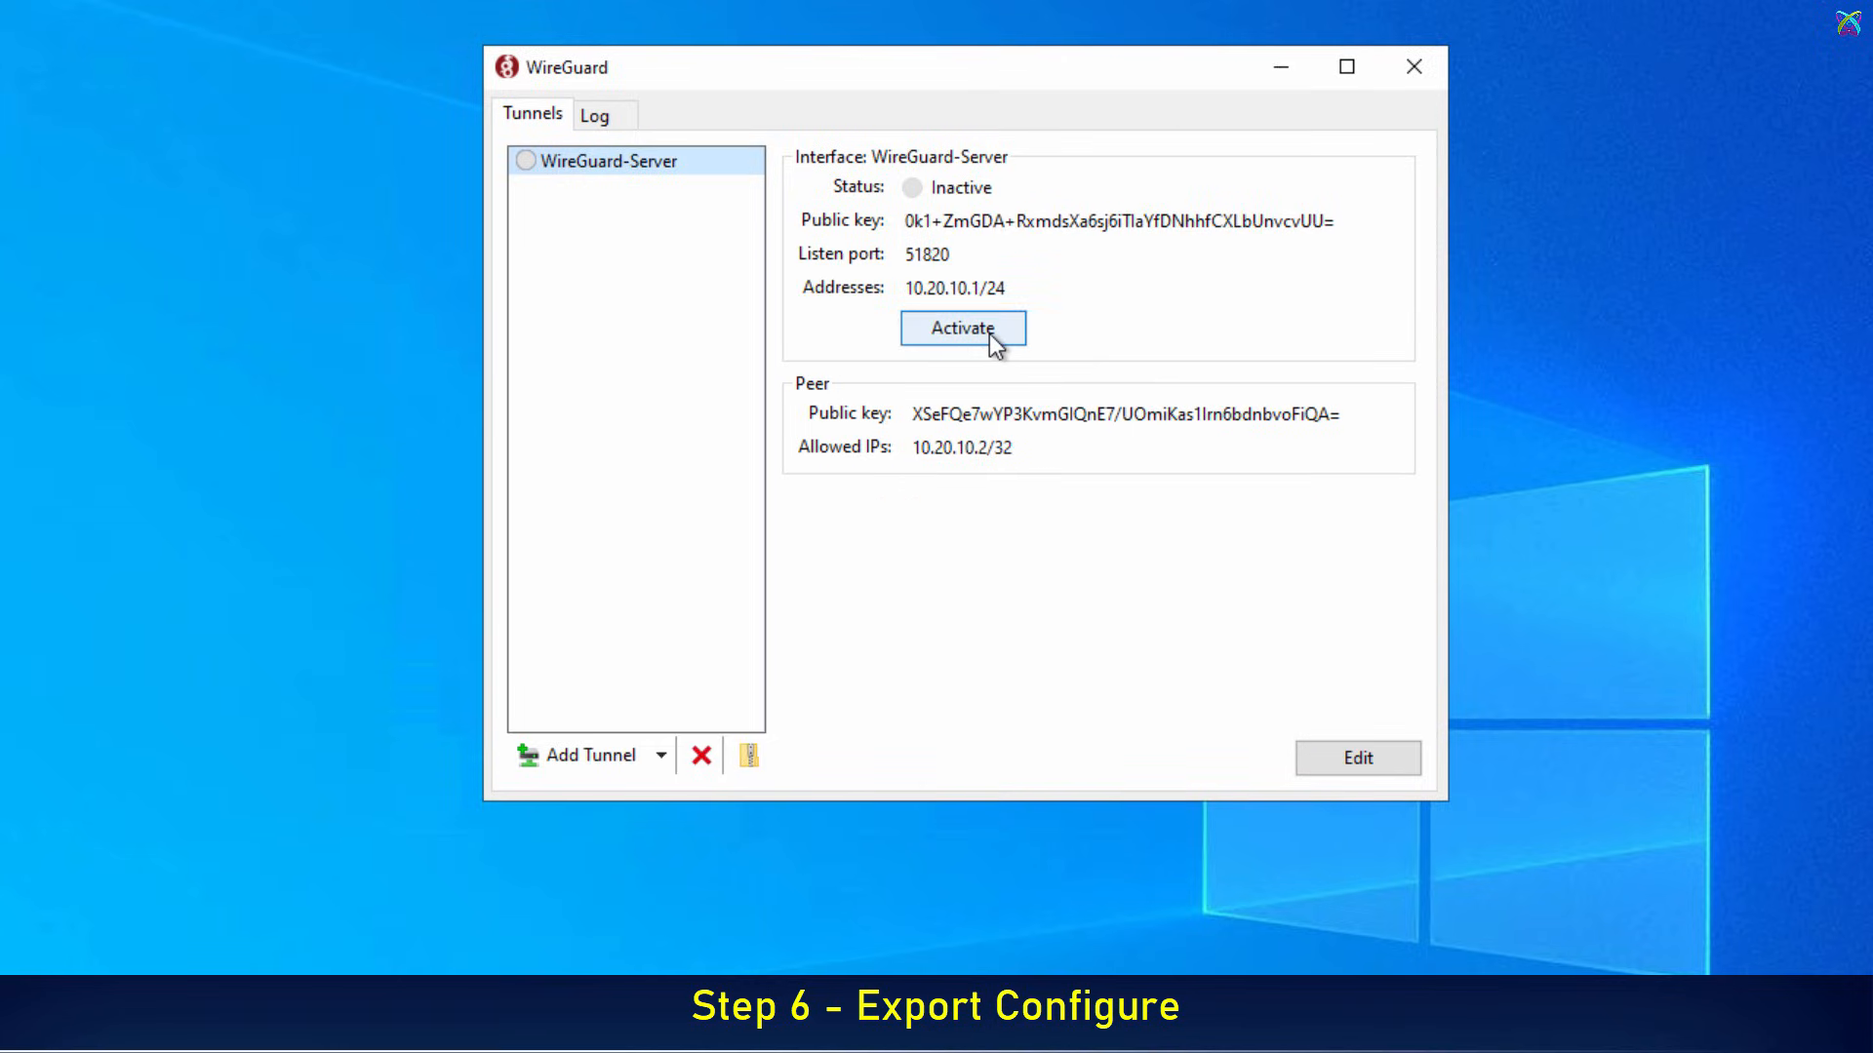
click(962, 329)
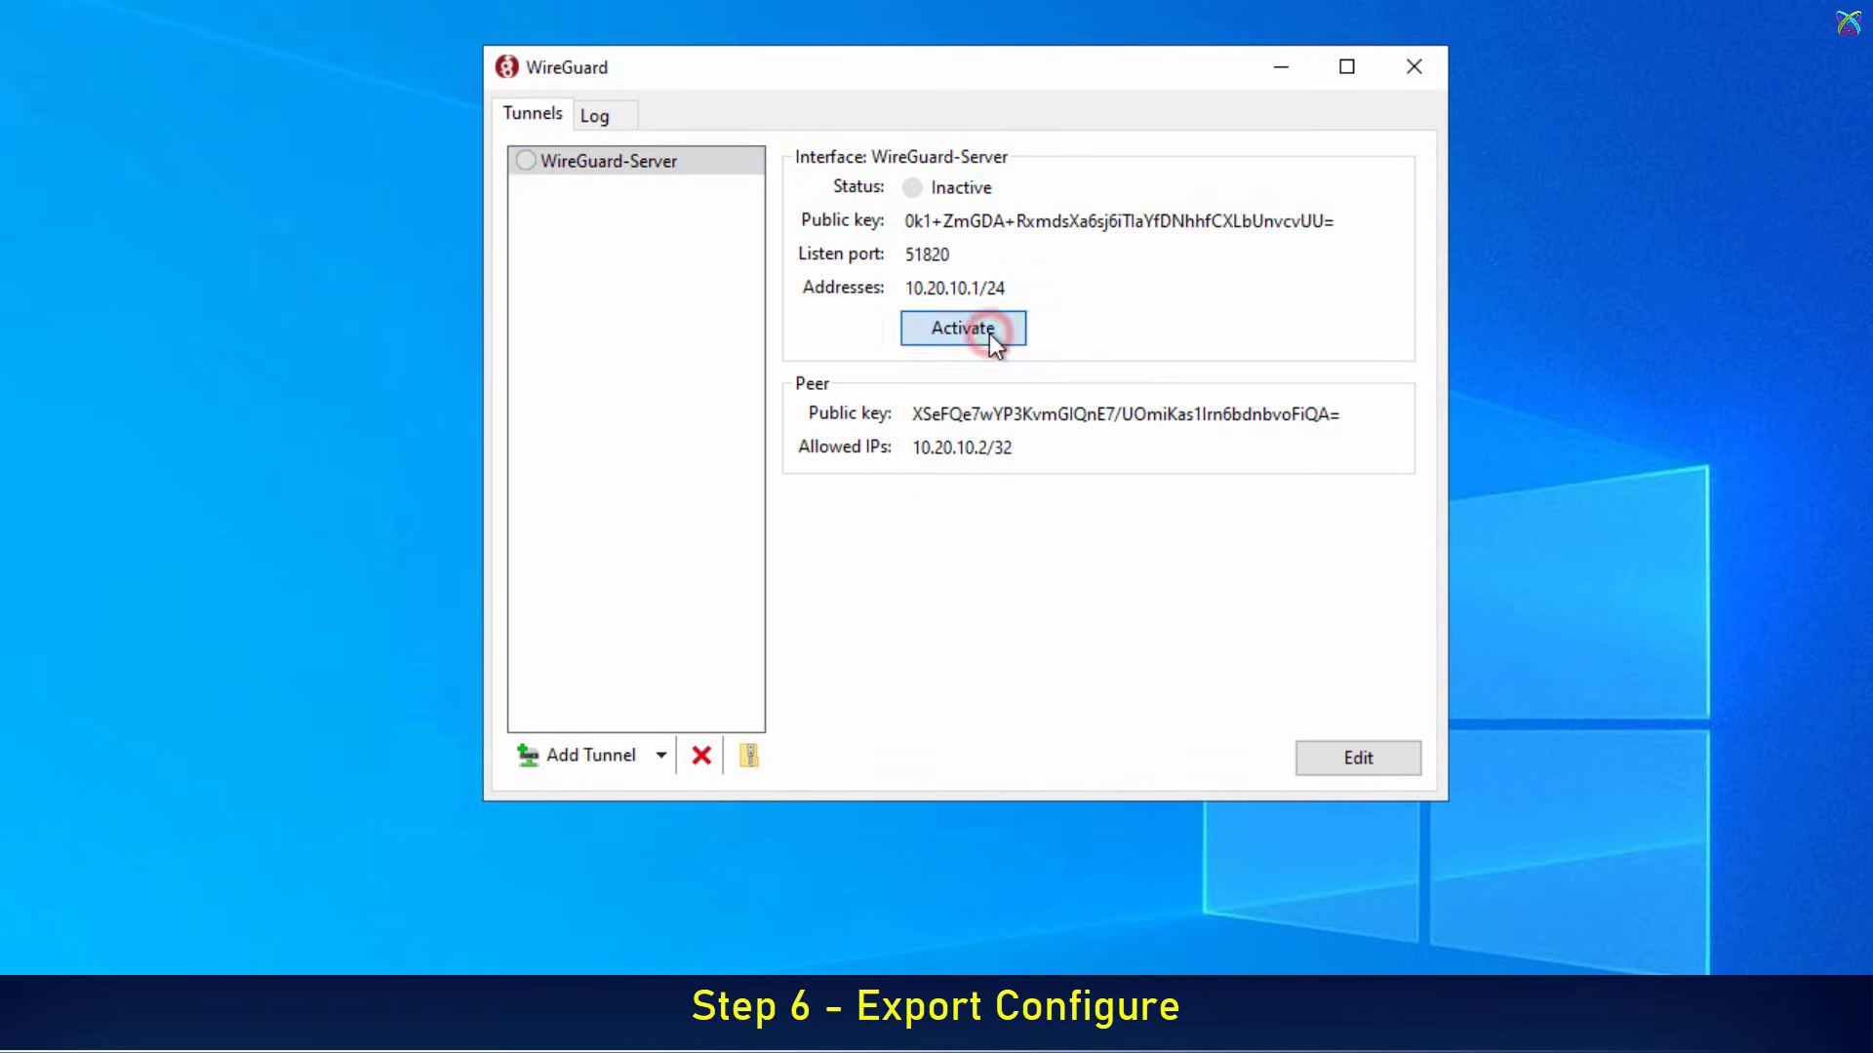
click(961, 329)
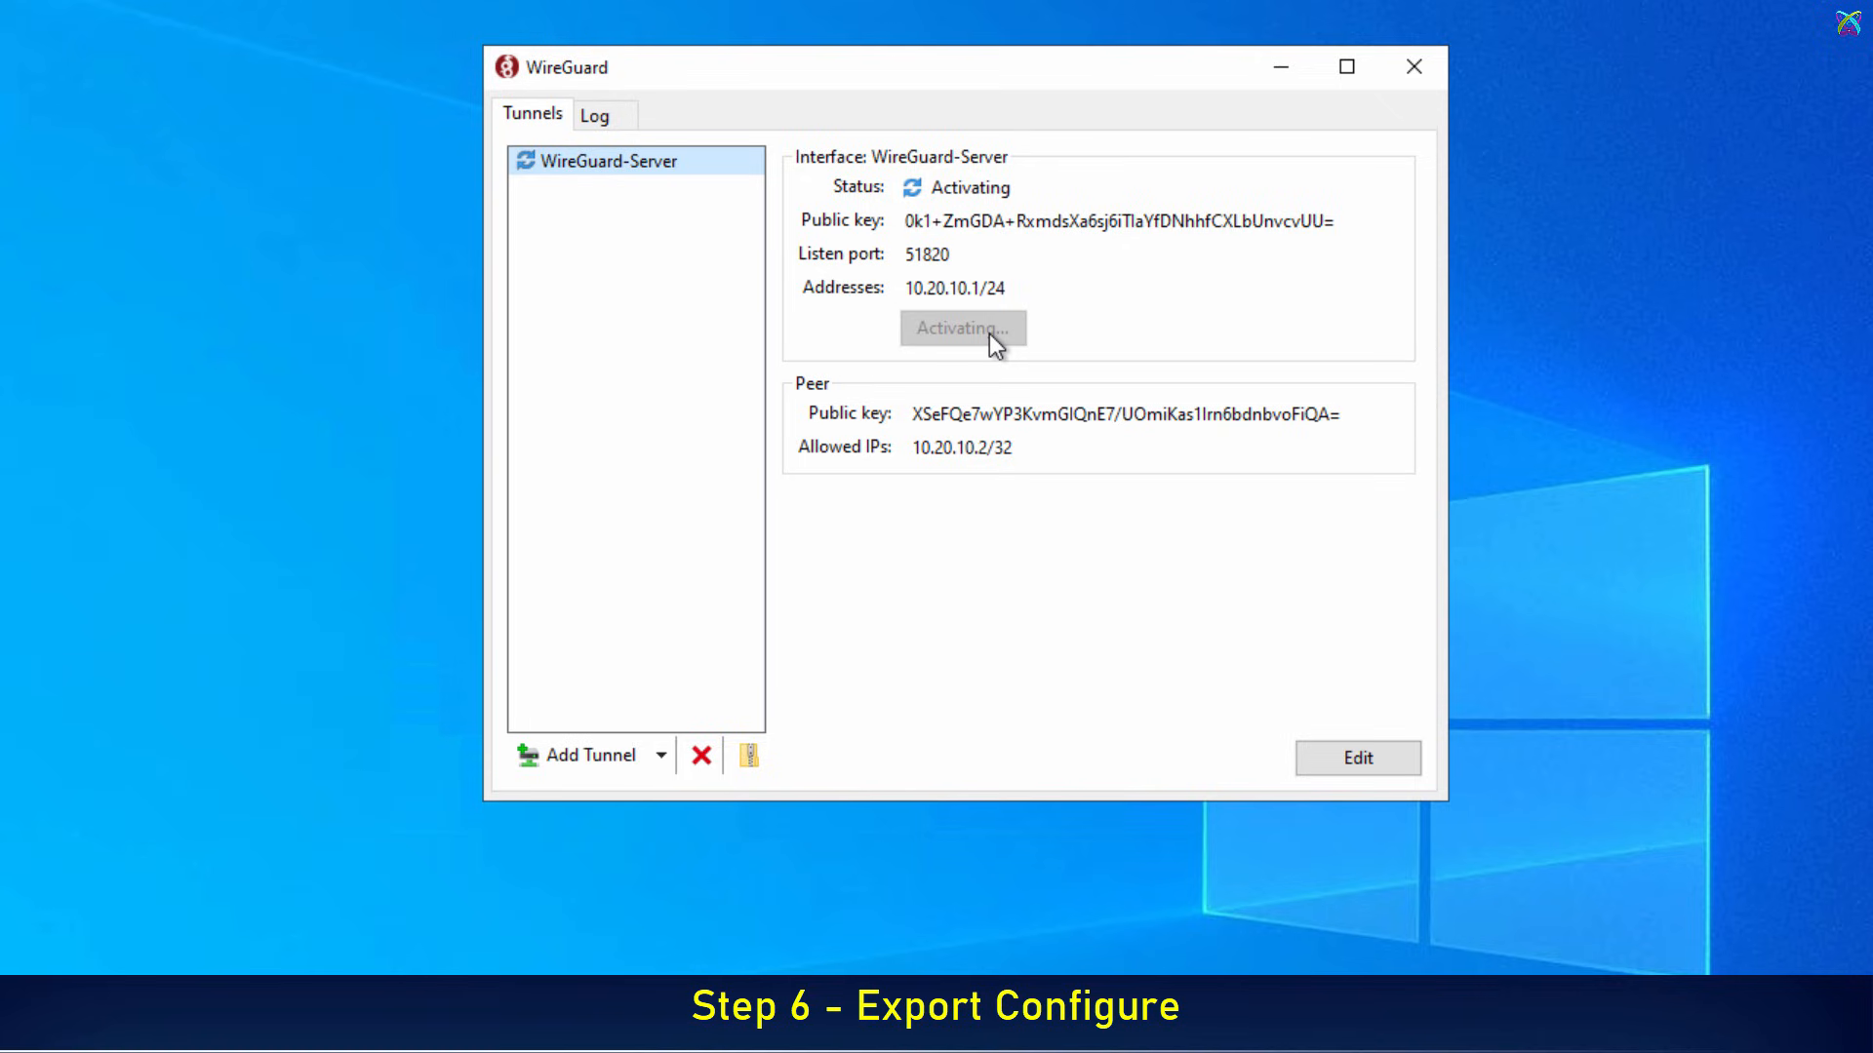
mouse_move(1009, 371)
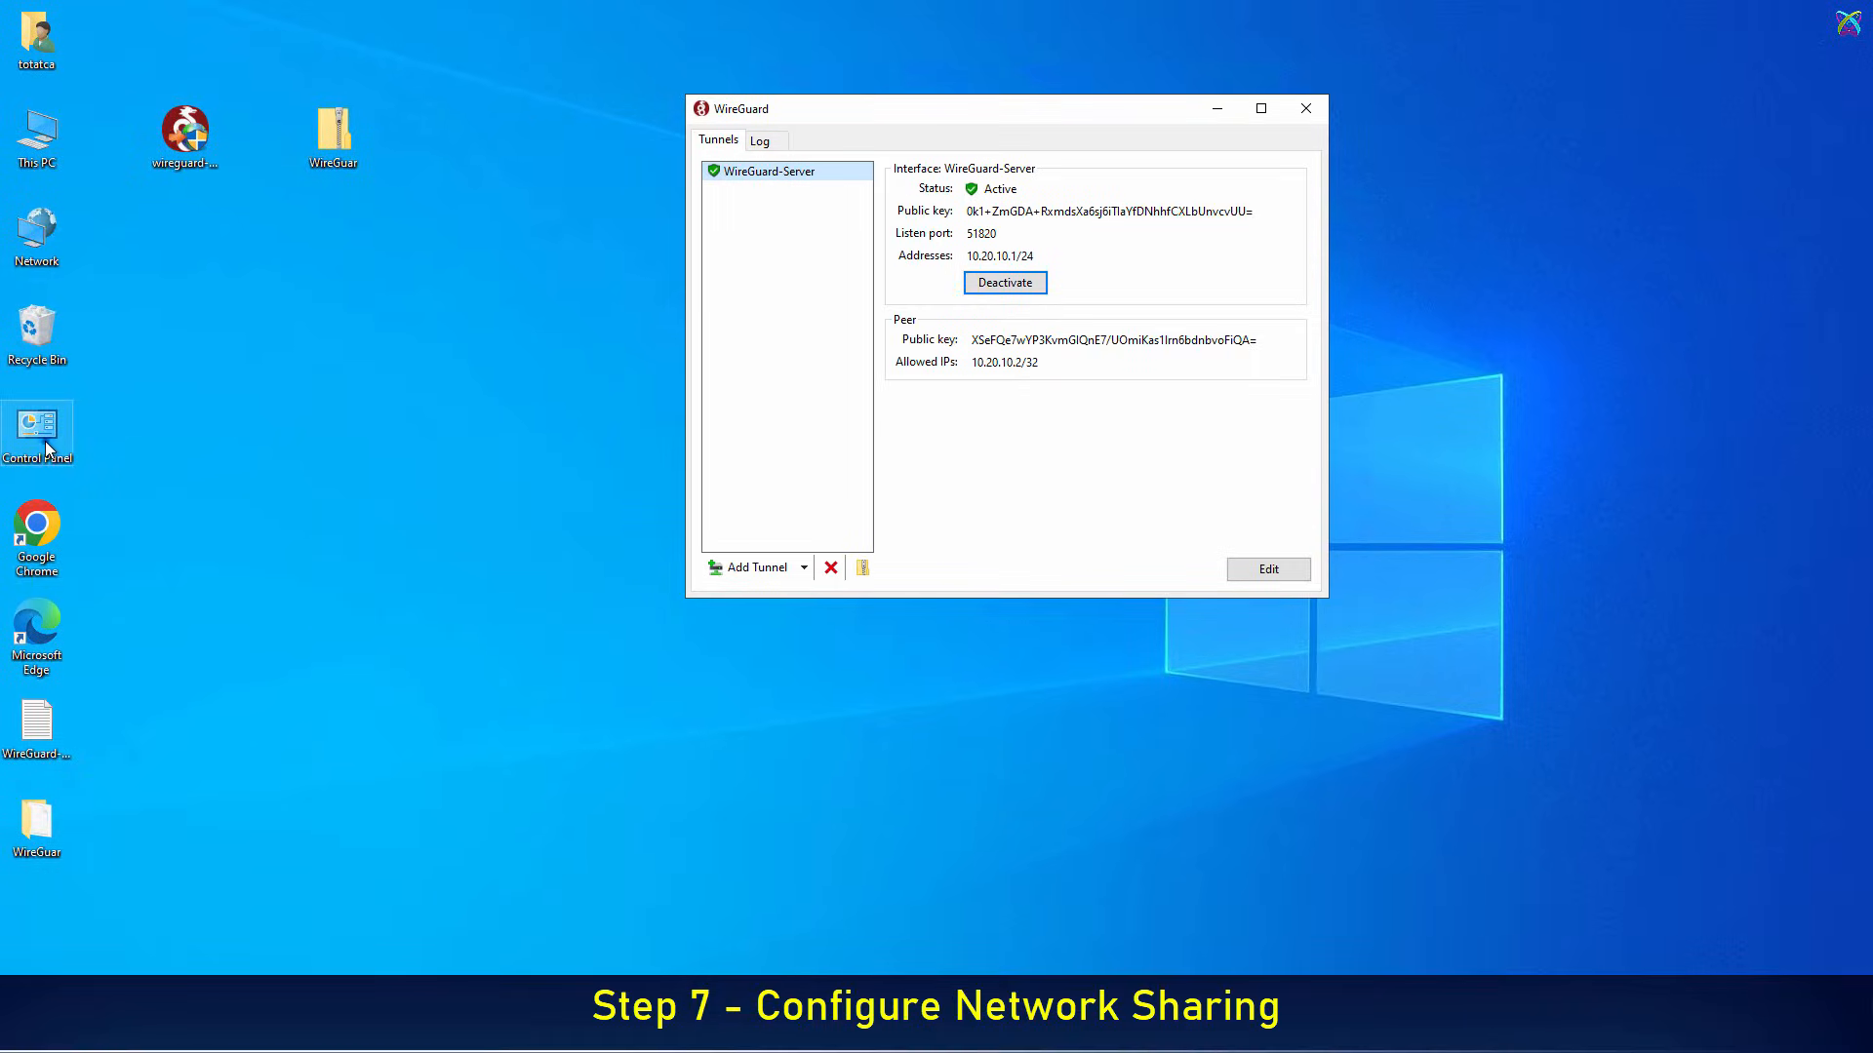
- Open Control Panel's Network and Sharing Center, then its adapter settings list
double_click(37, 426)
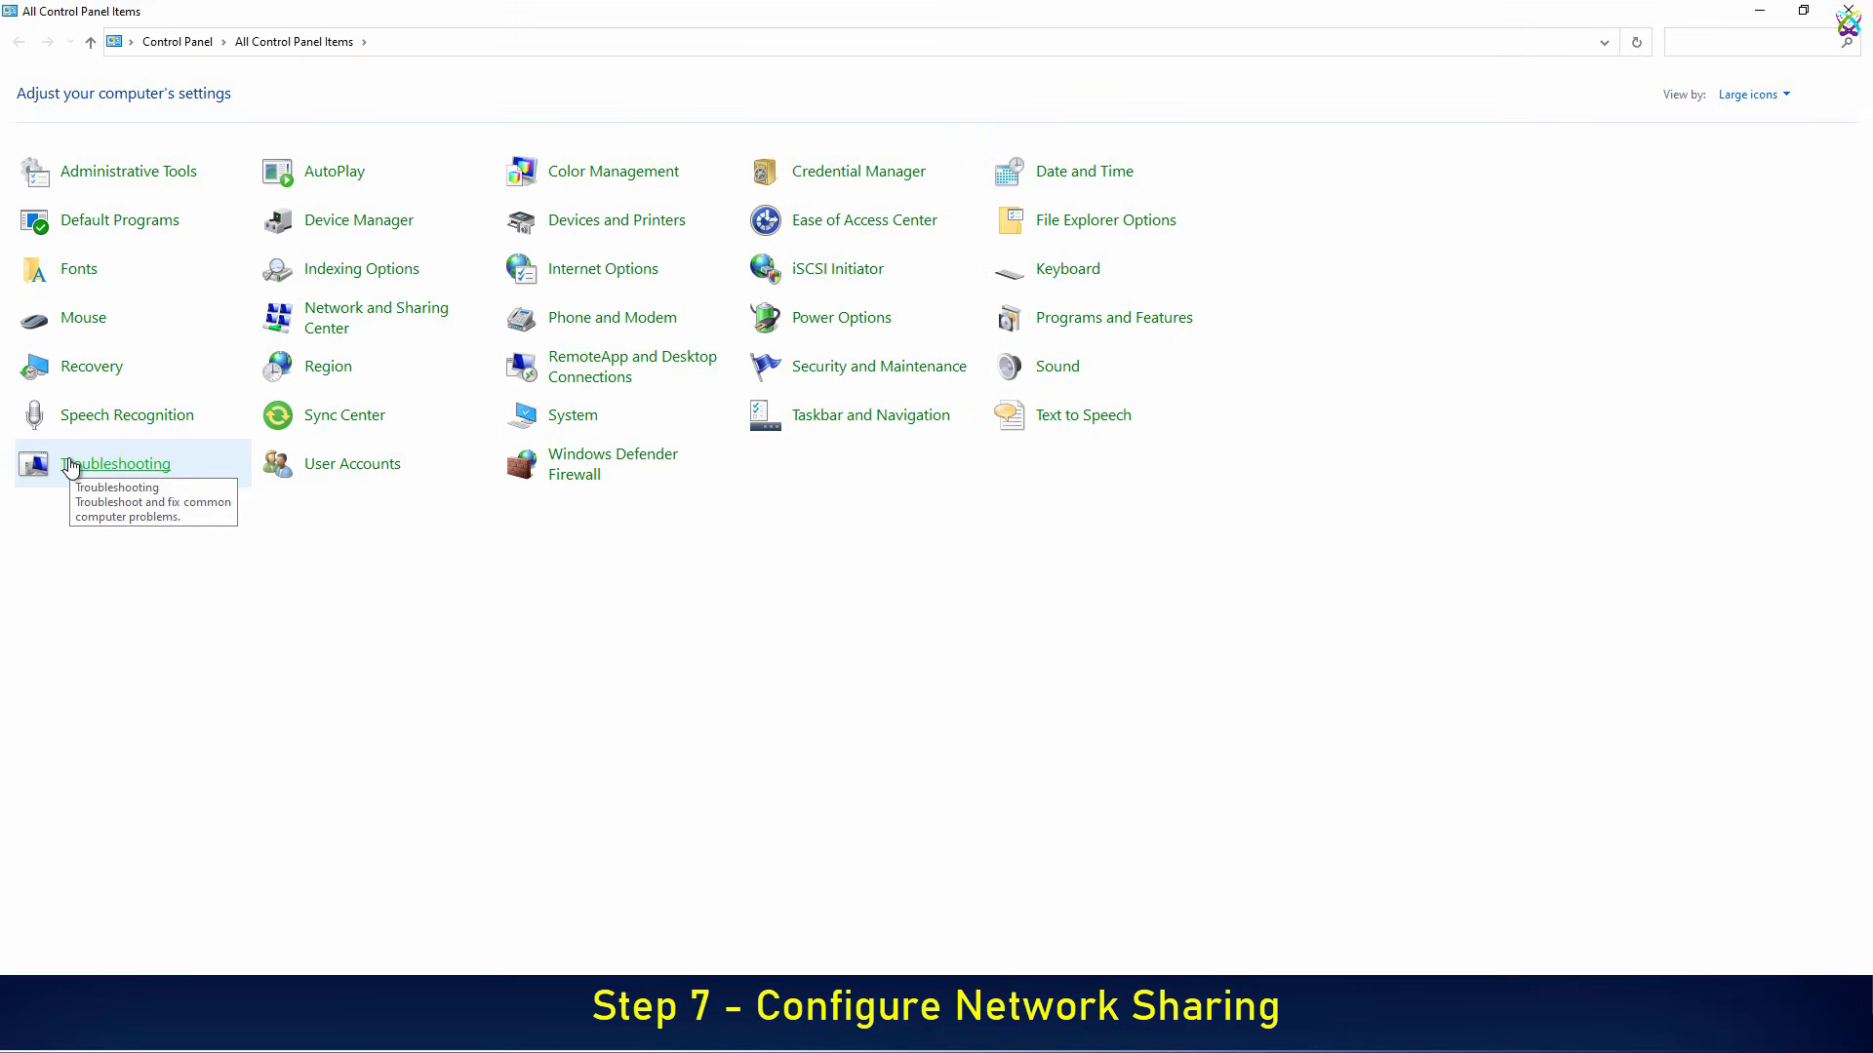
mouse_move(425, 318)
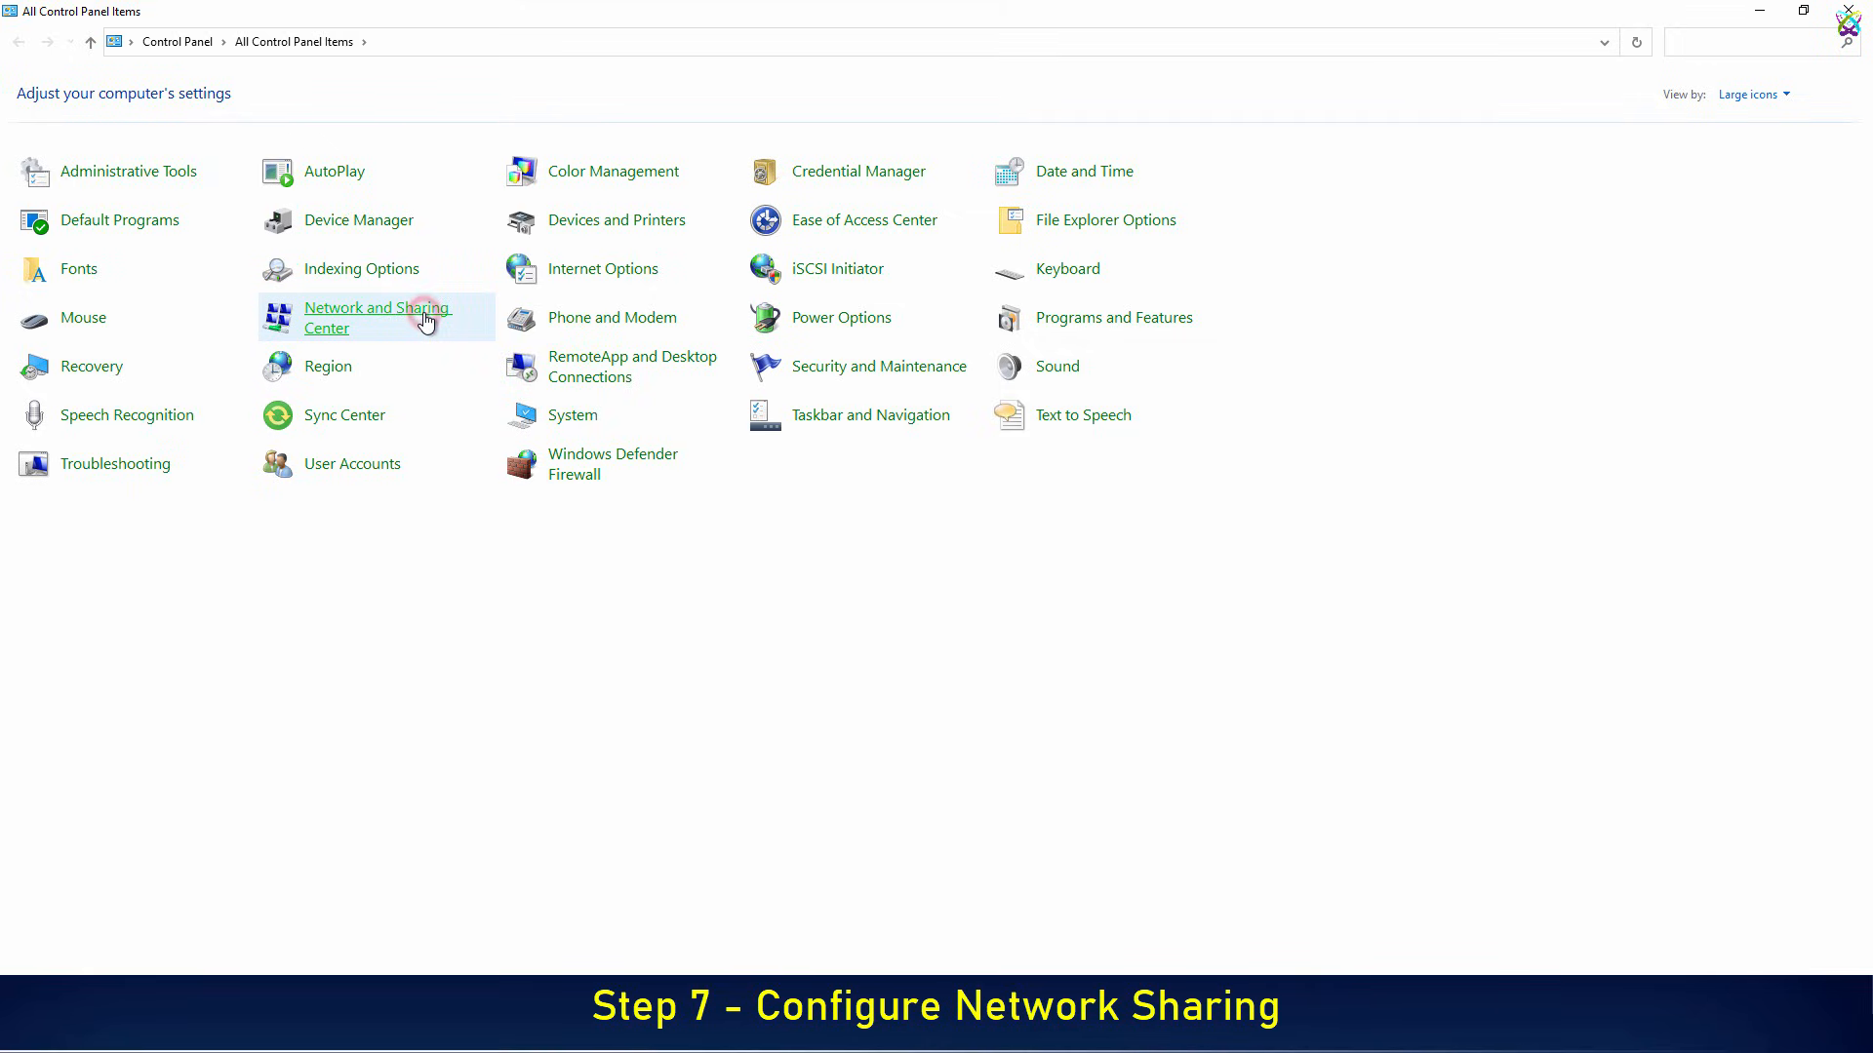
click(374, 316)
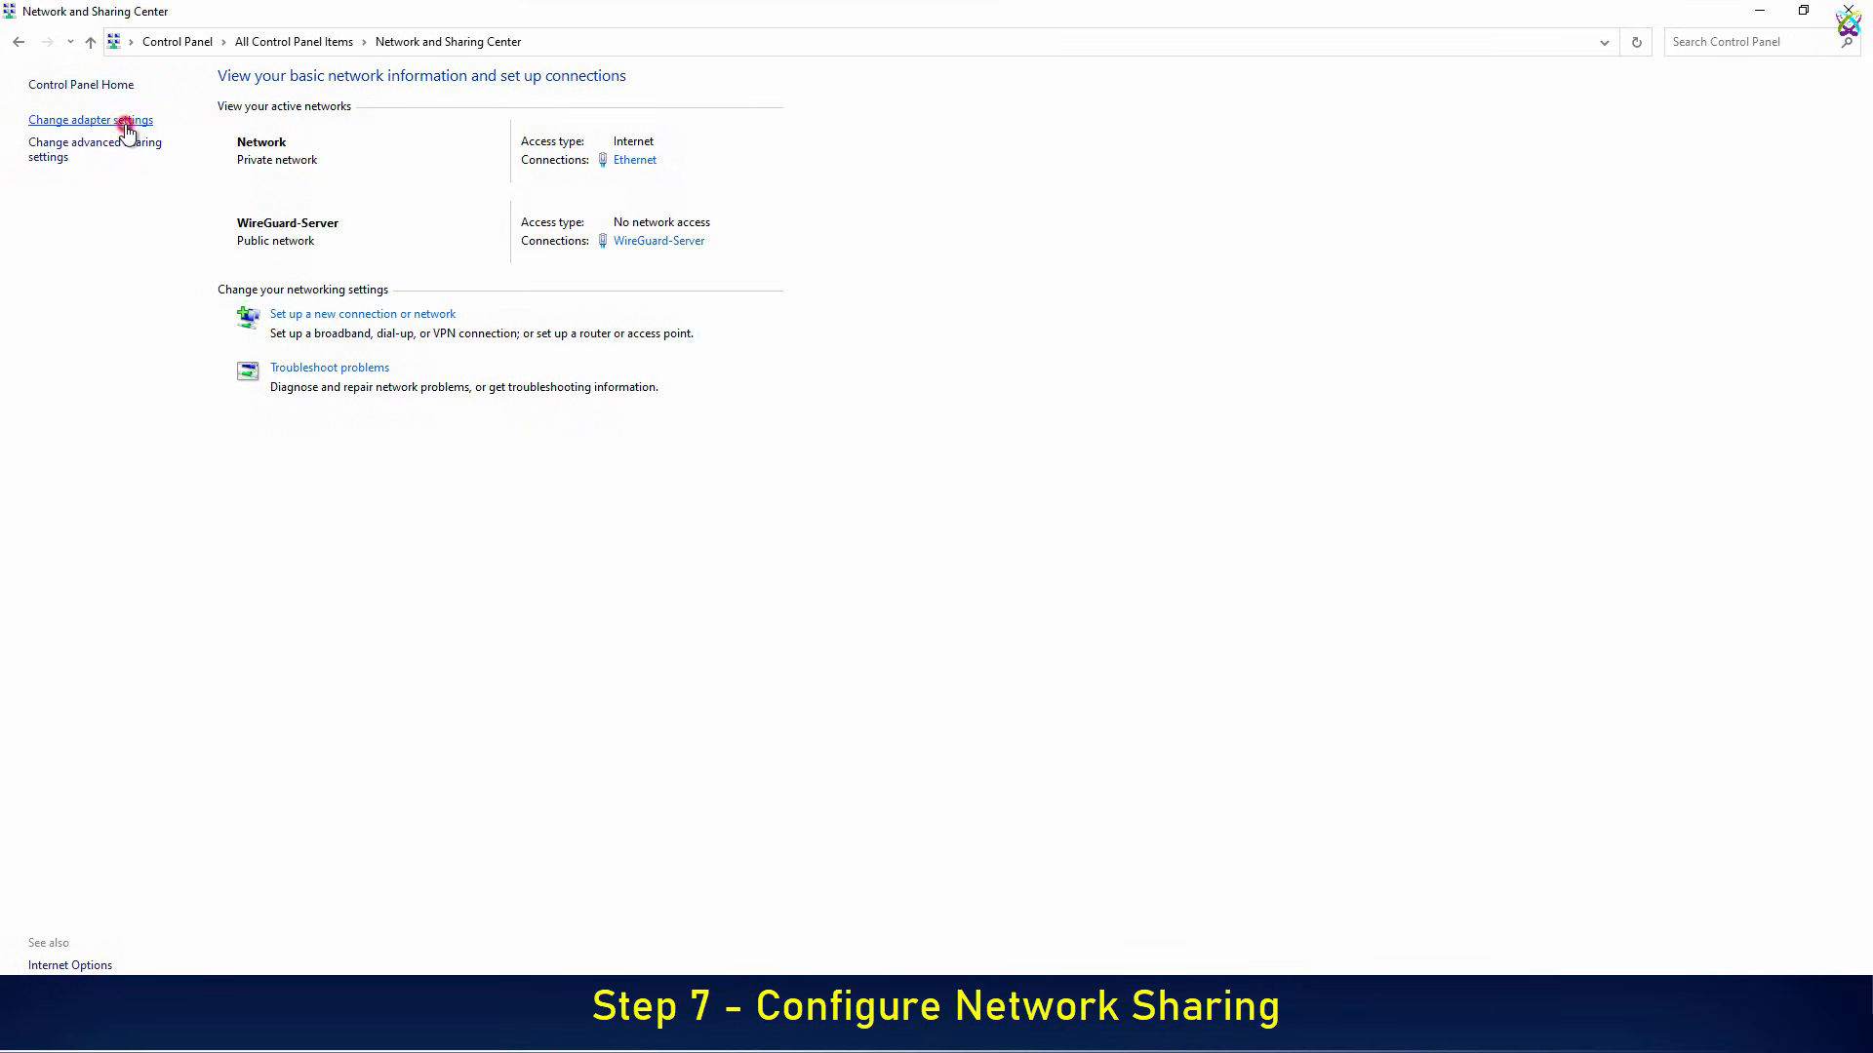
click(90, 119)
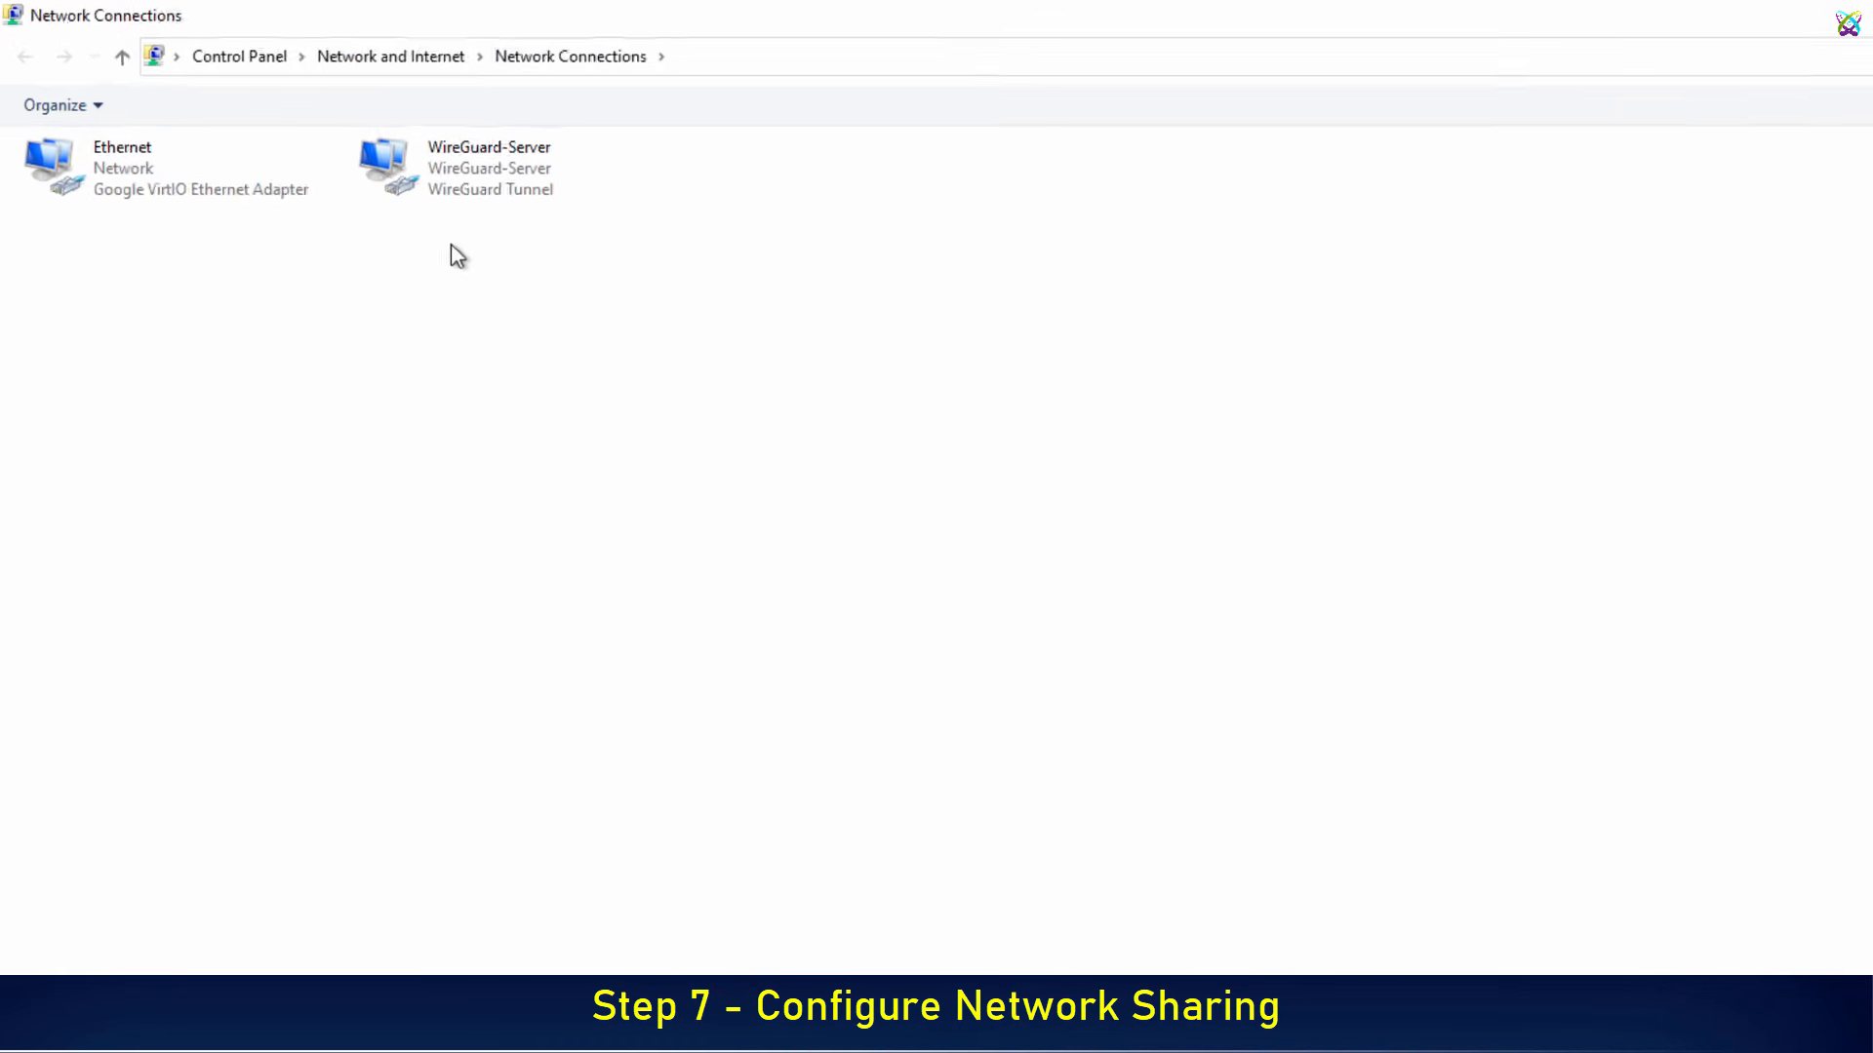
- Enable Internet Connection Sharing in Ethernet's properties, accepting the LAN address change
click(167, 187)
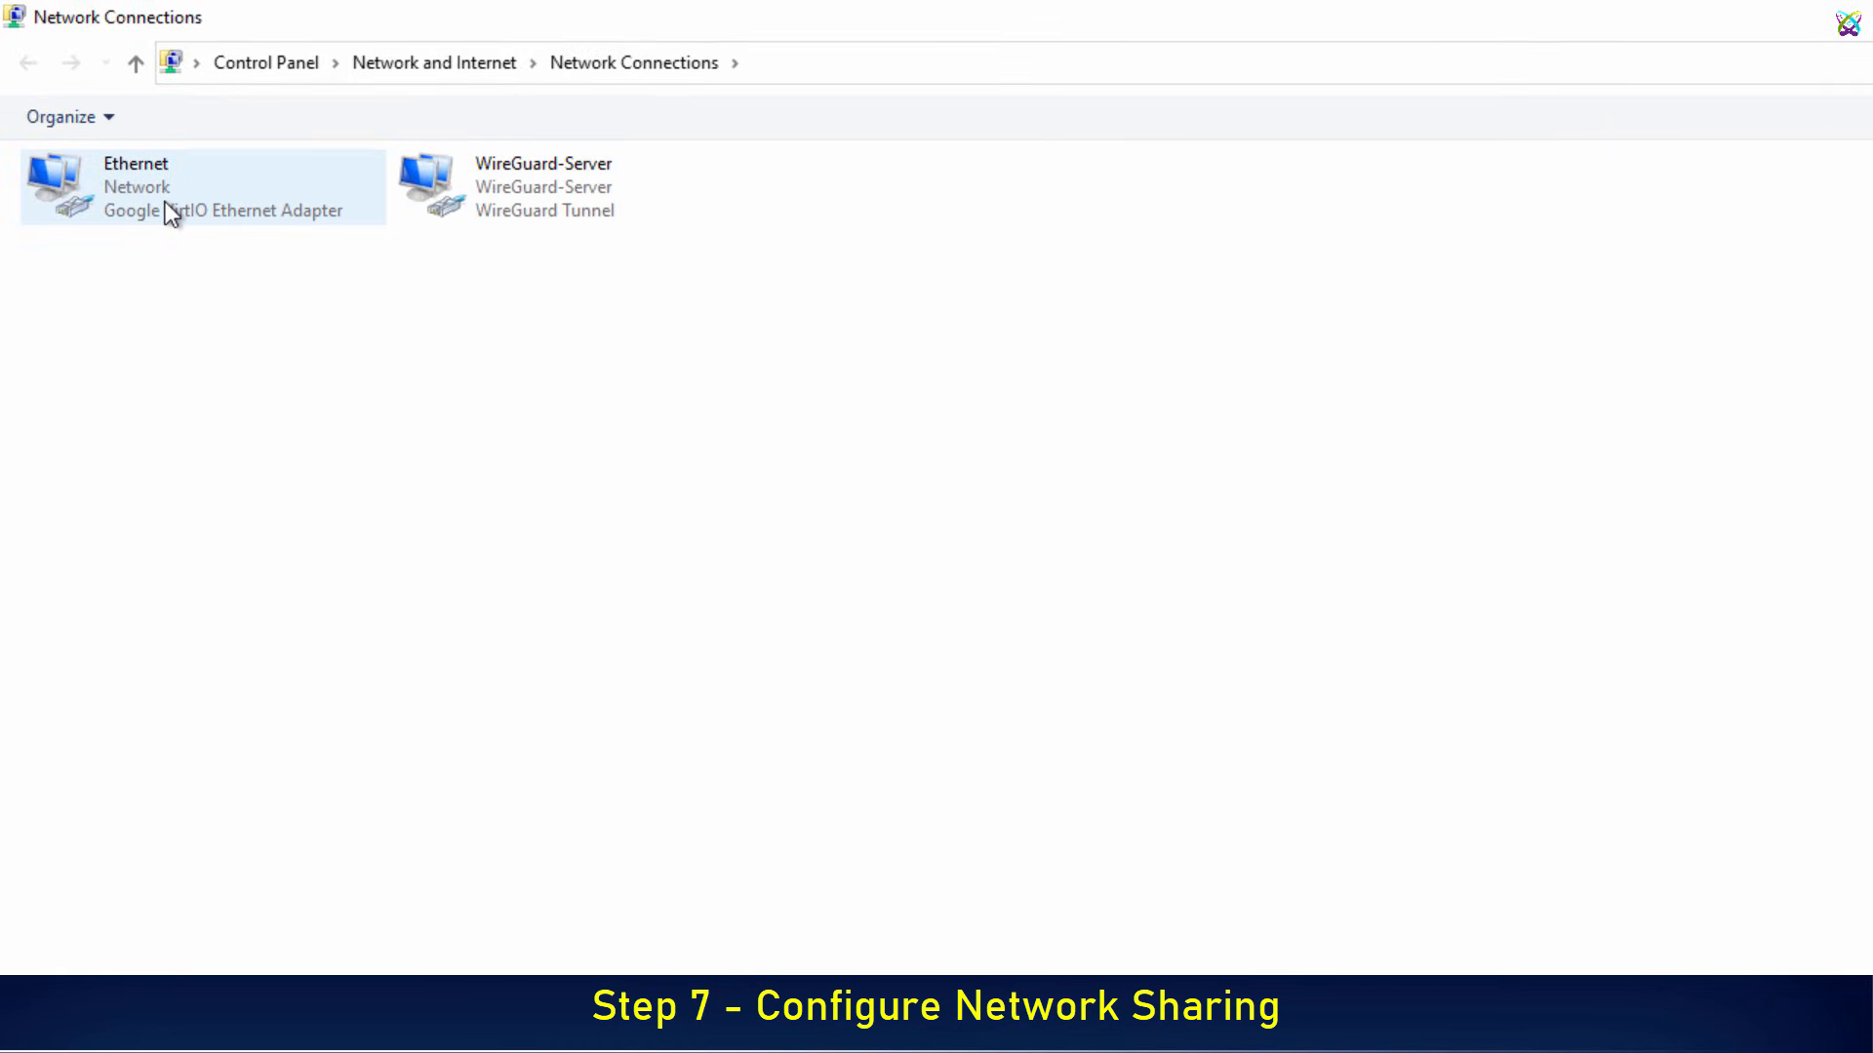
right_click(167, 186)
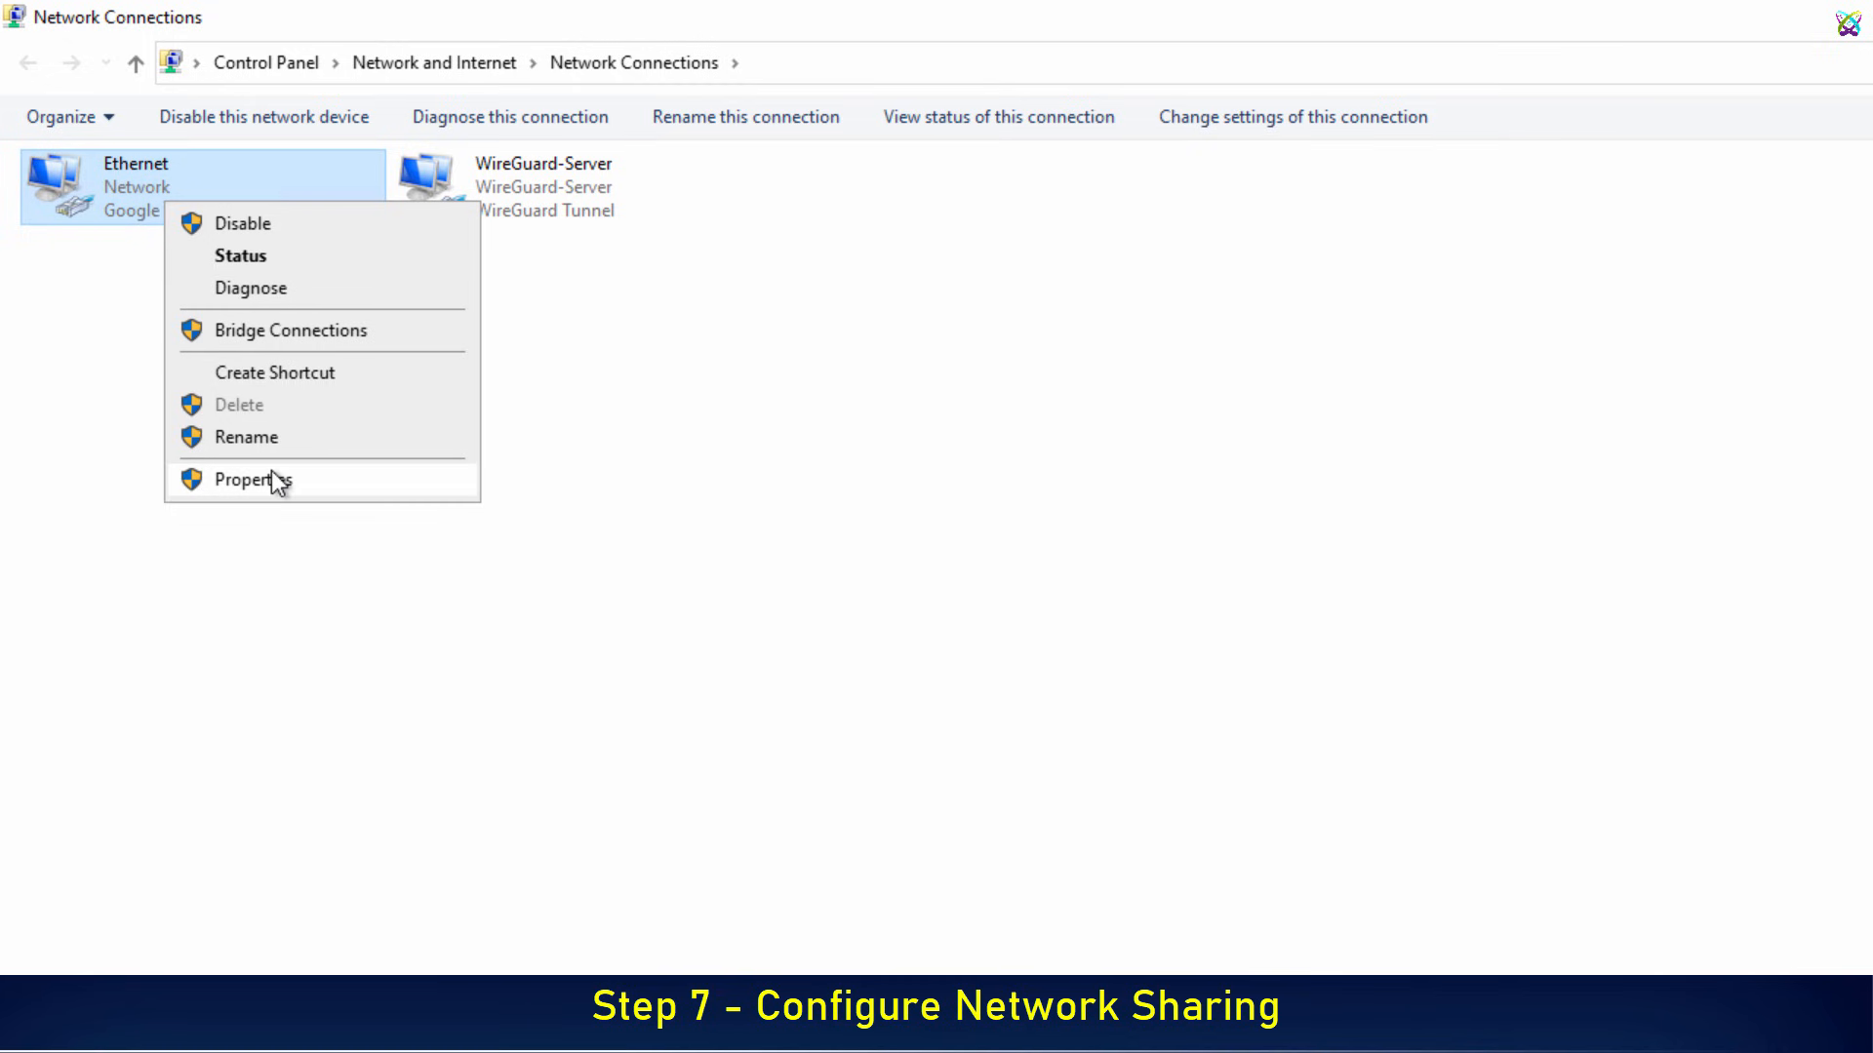
click(251, 479)
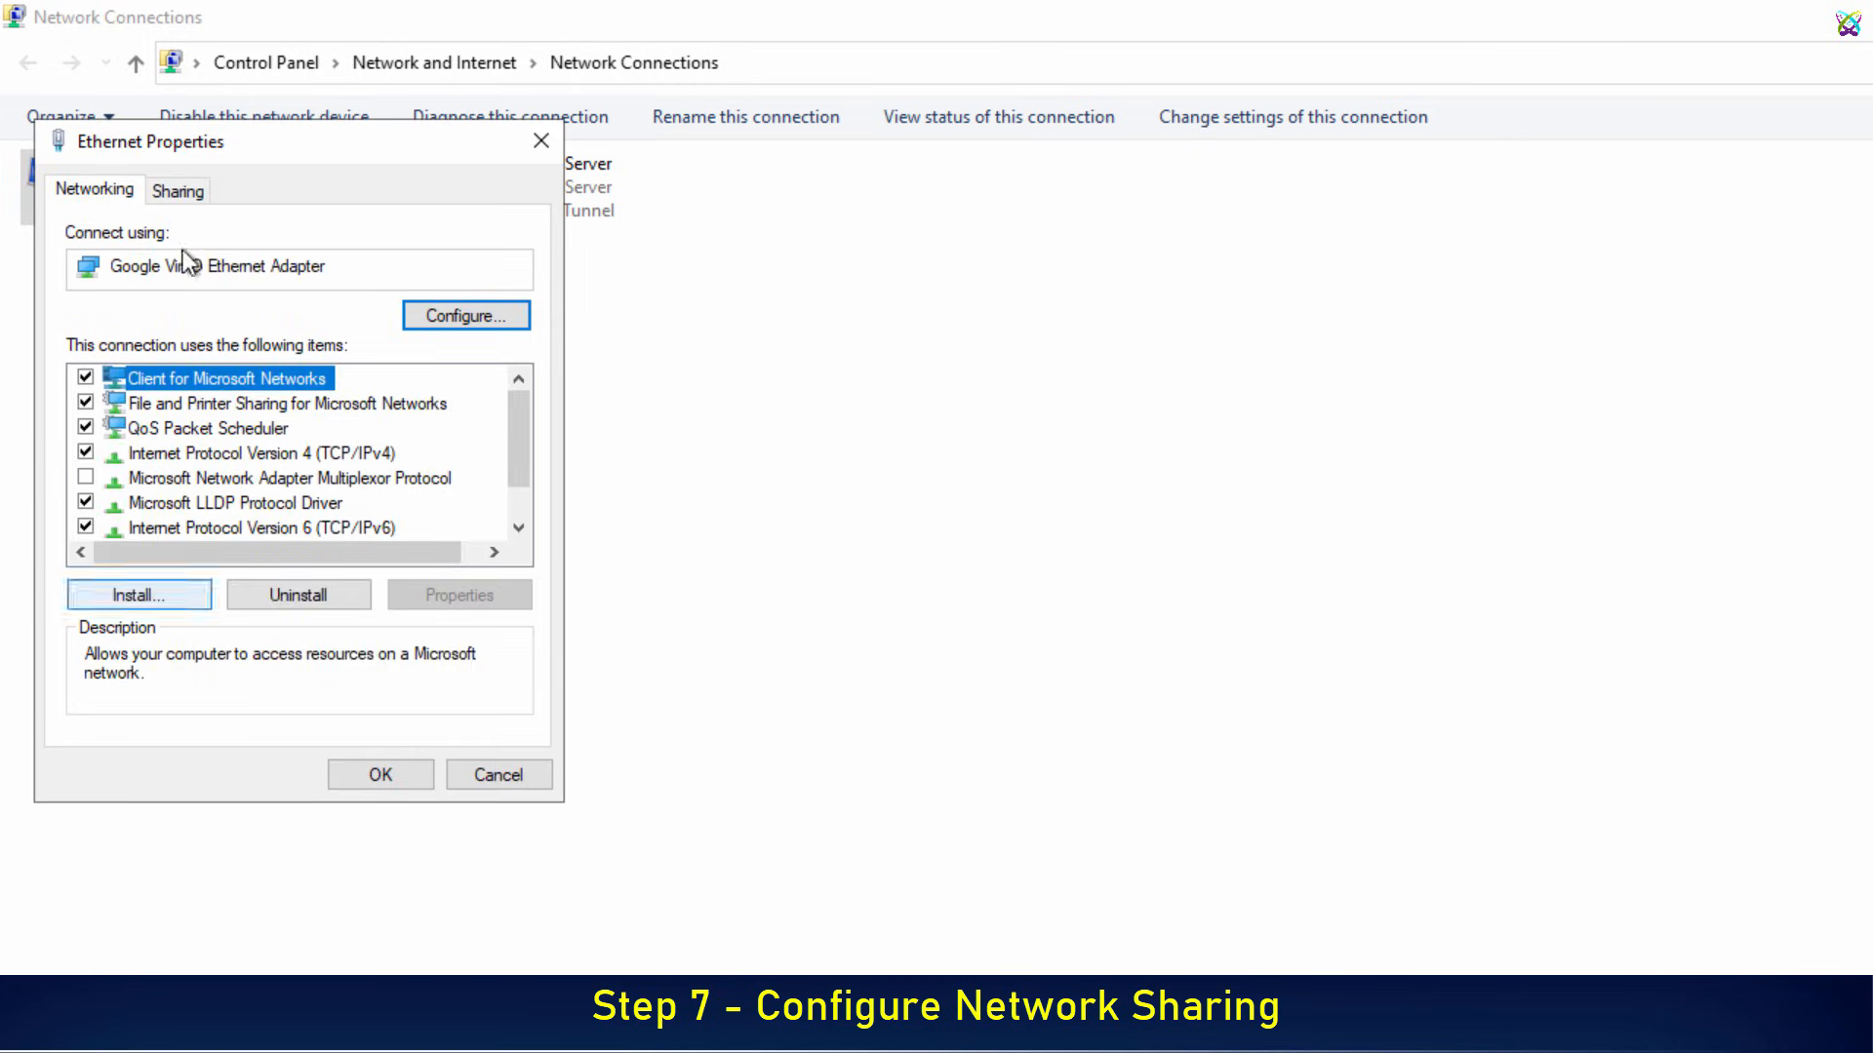
mouse_move(178, 191)
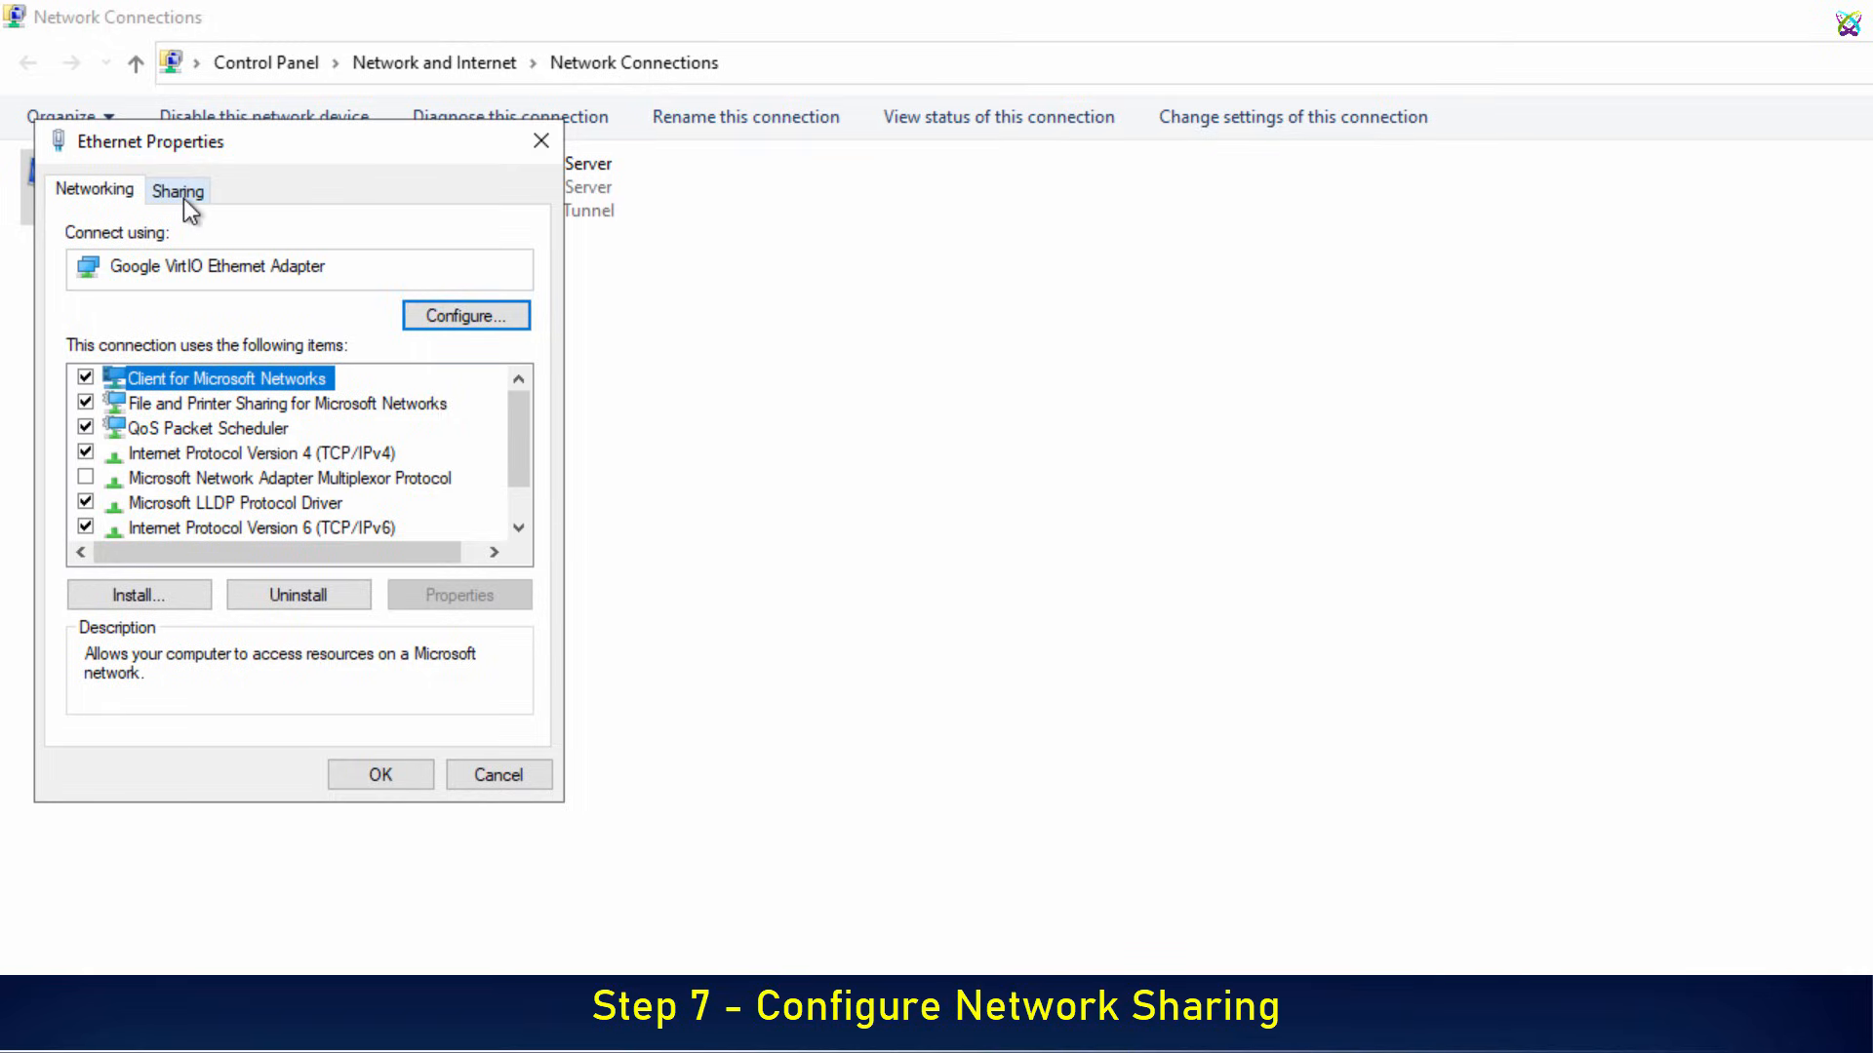
click(178, 190)
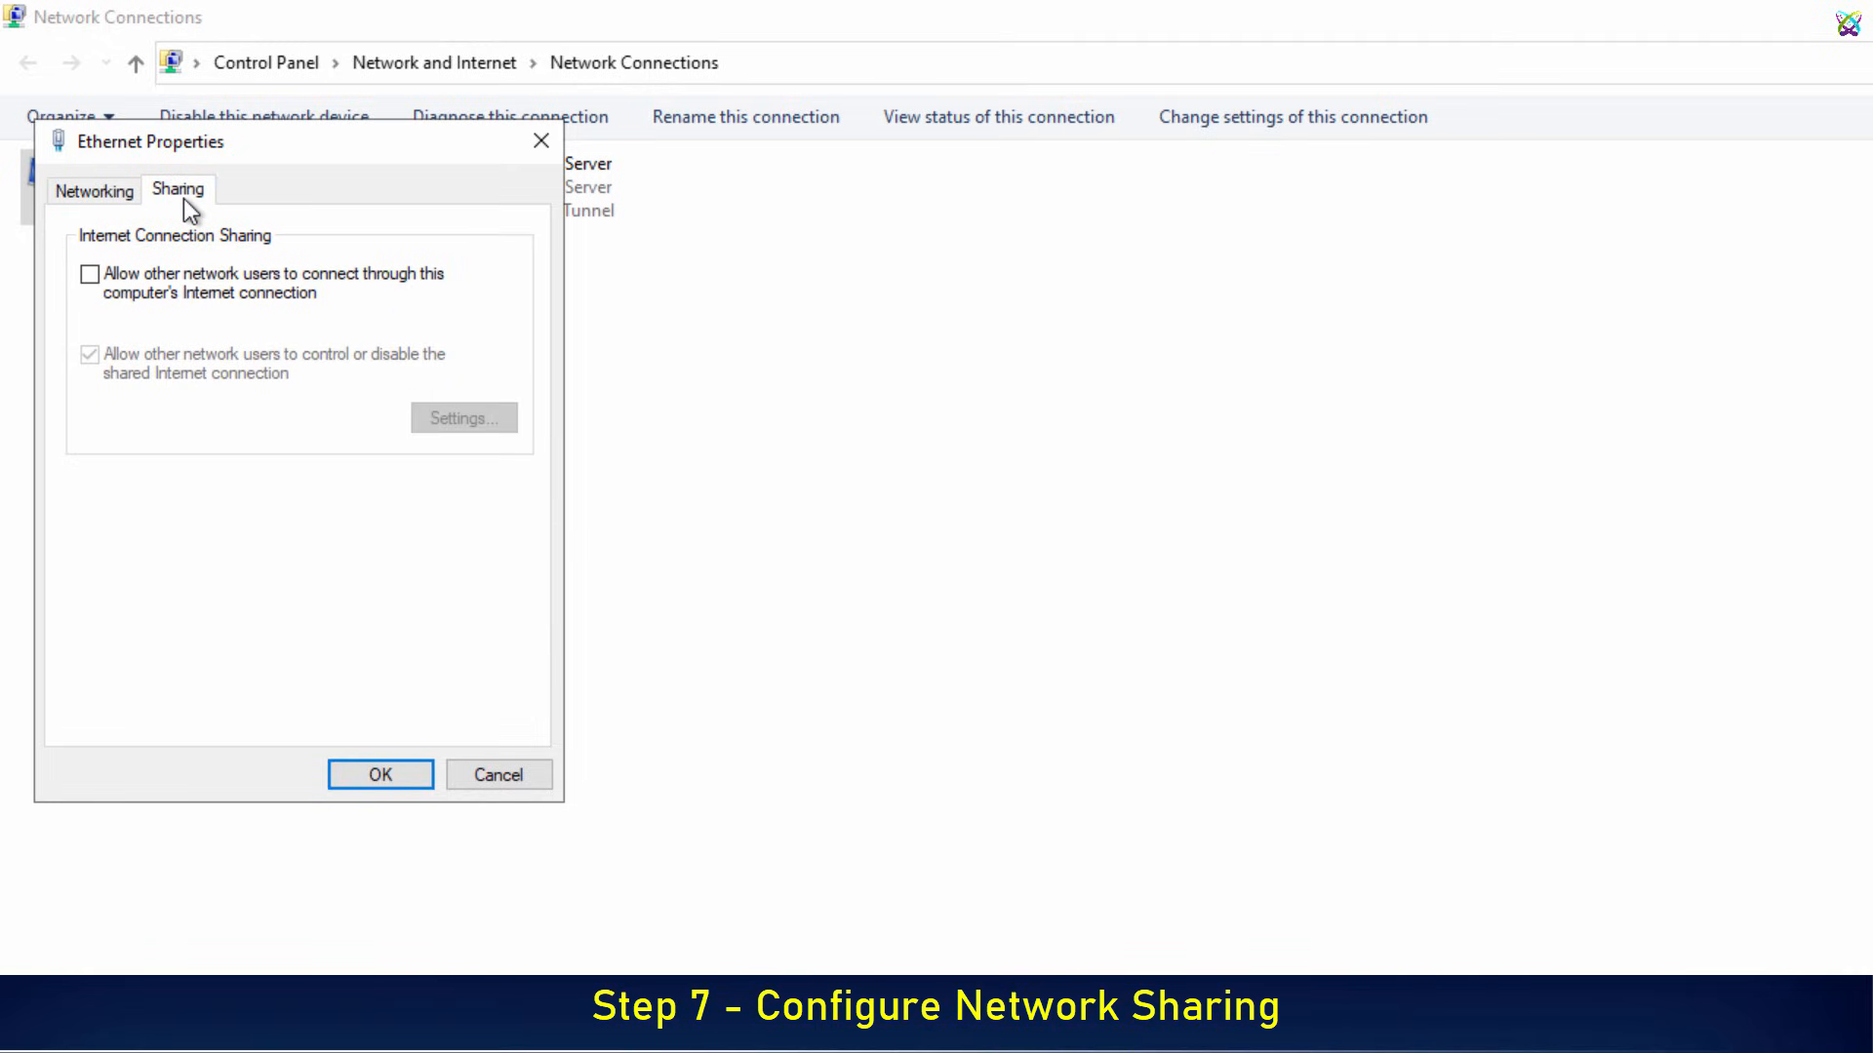
mouse_move(89, 273)
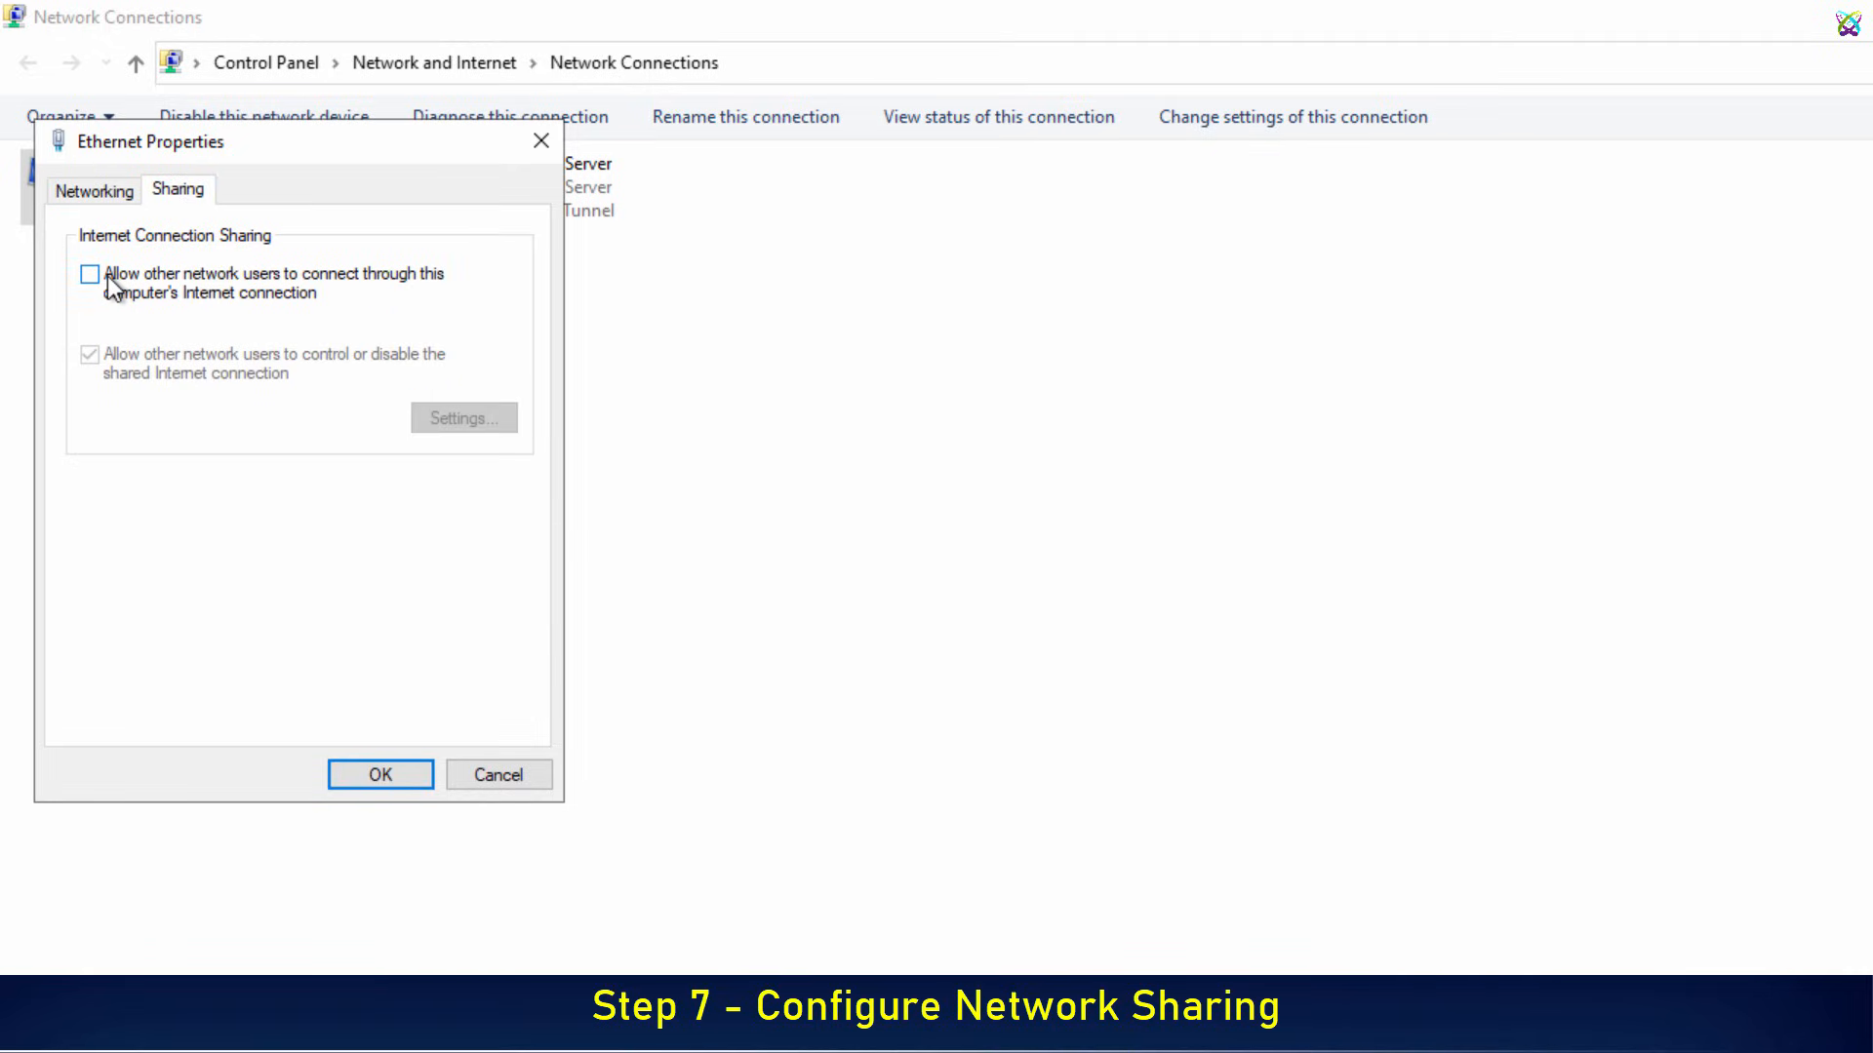
click(90, 273)
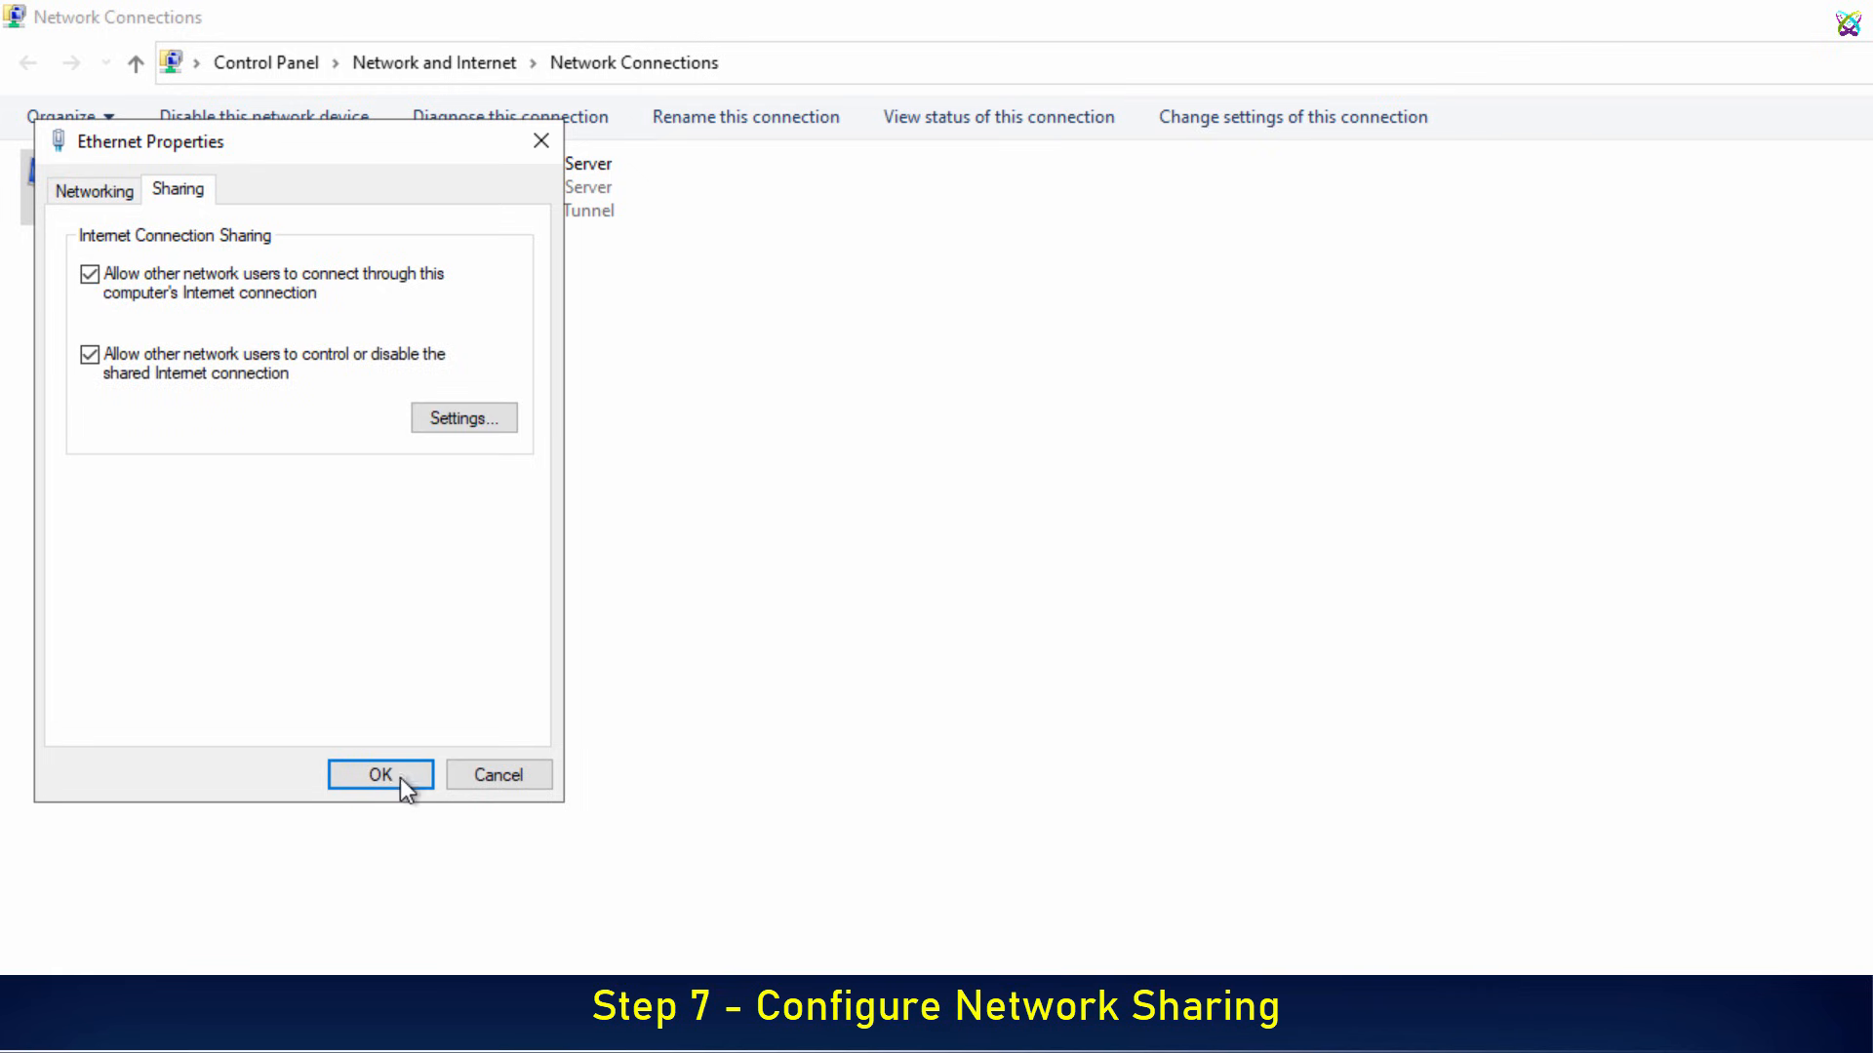
click(379, 774)
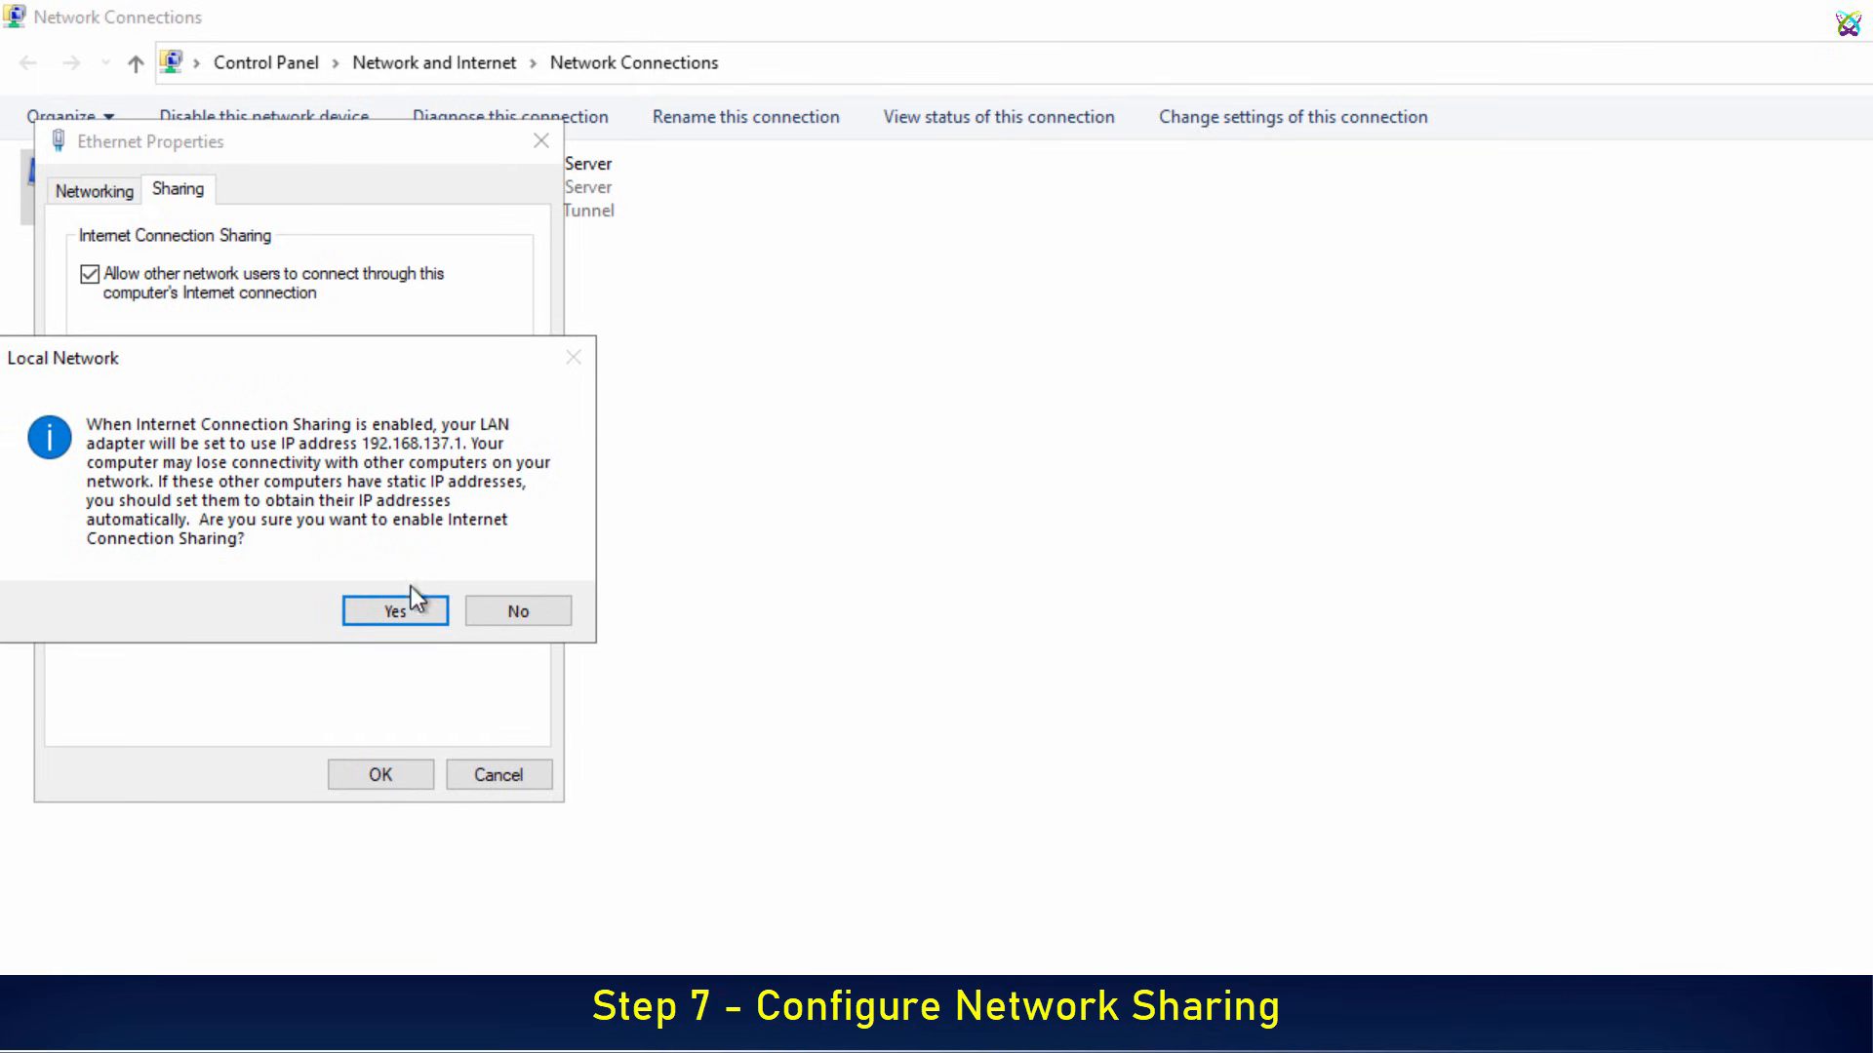
click(394, 611)
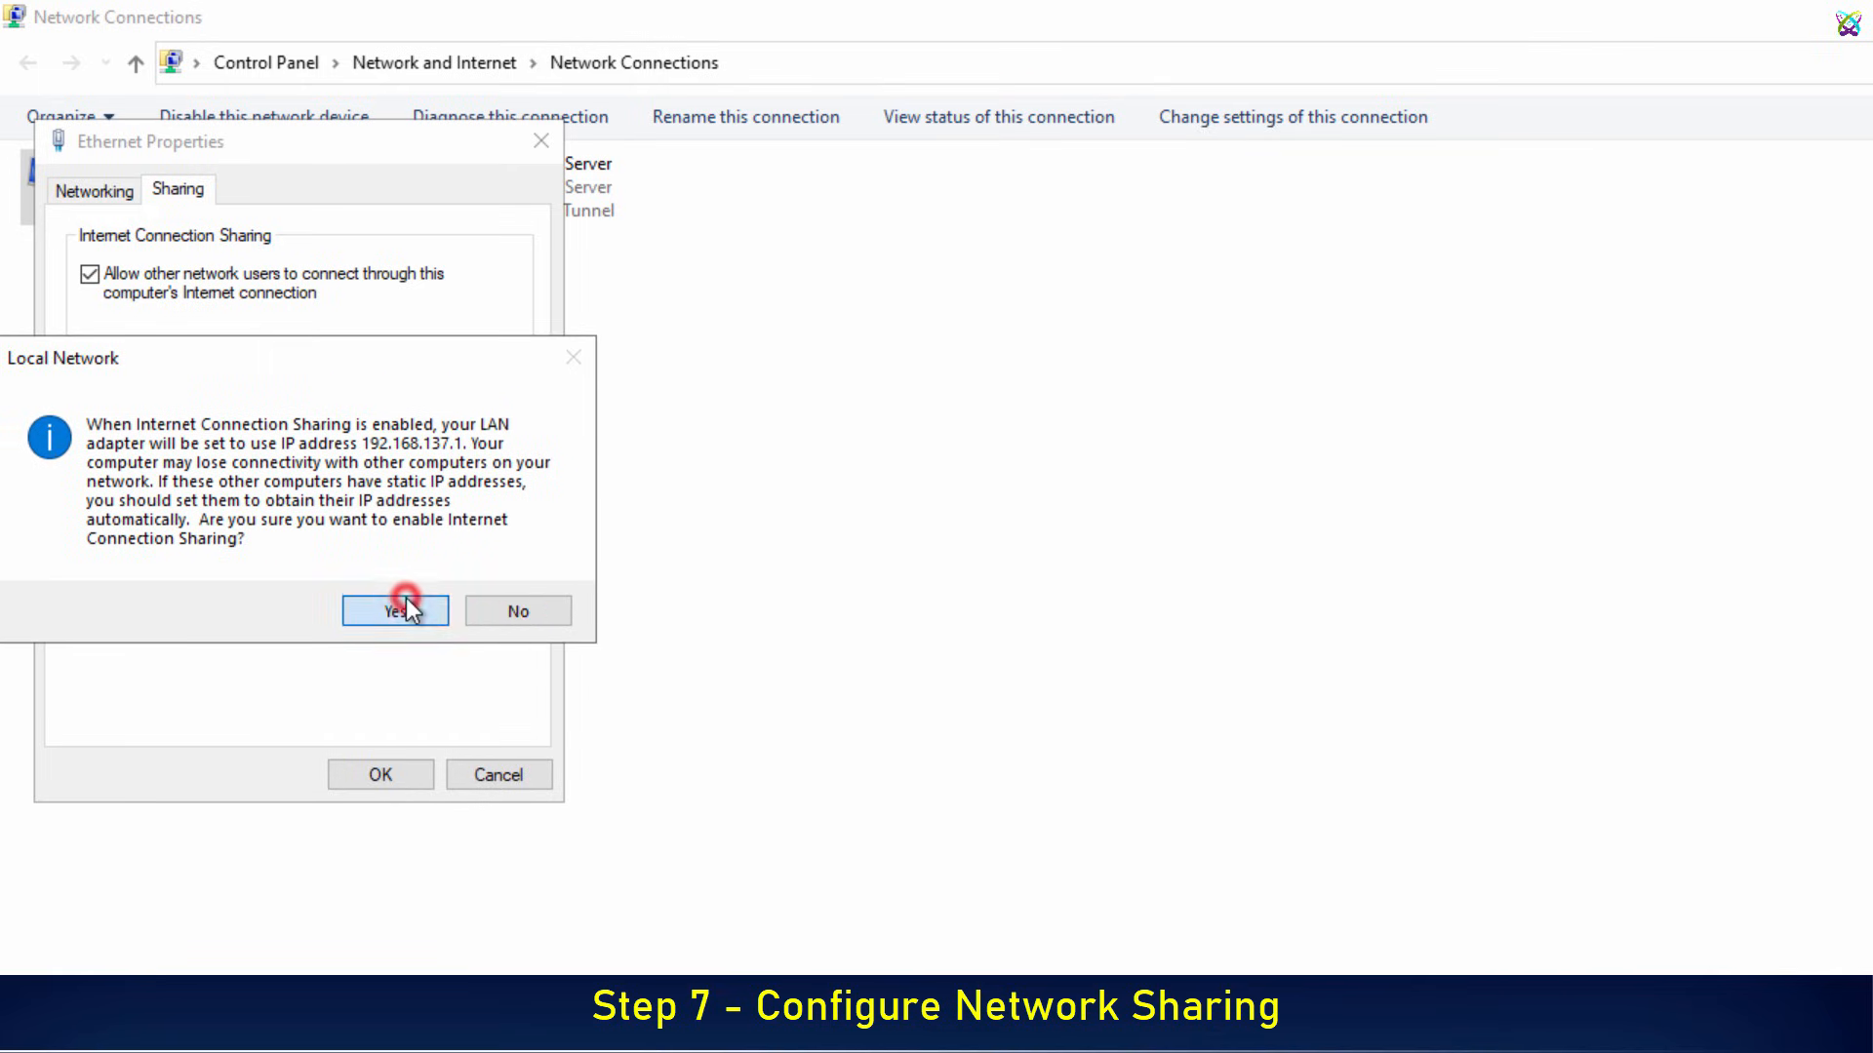
click(394, 610)
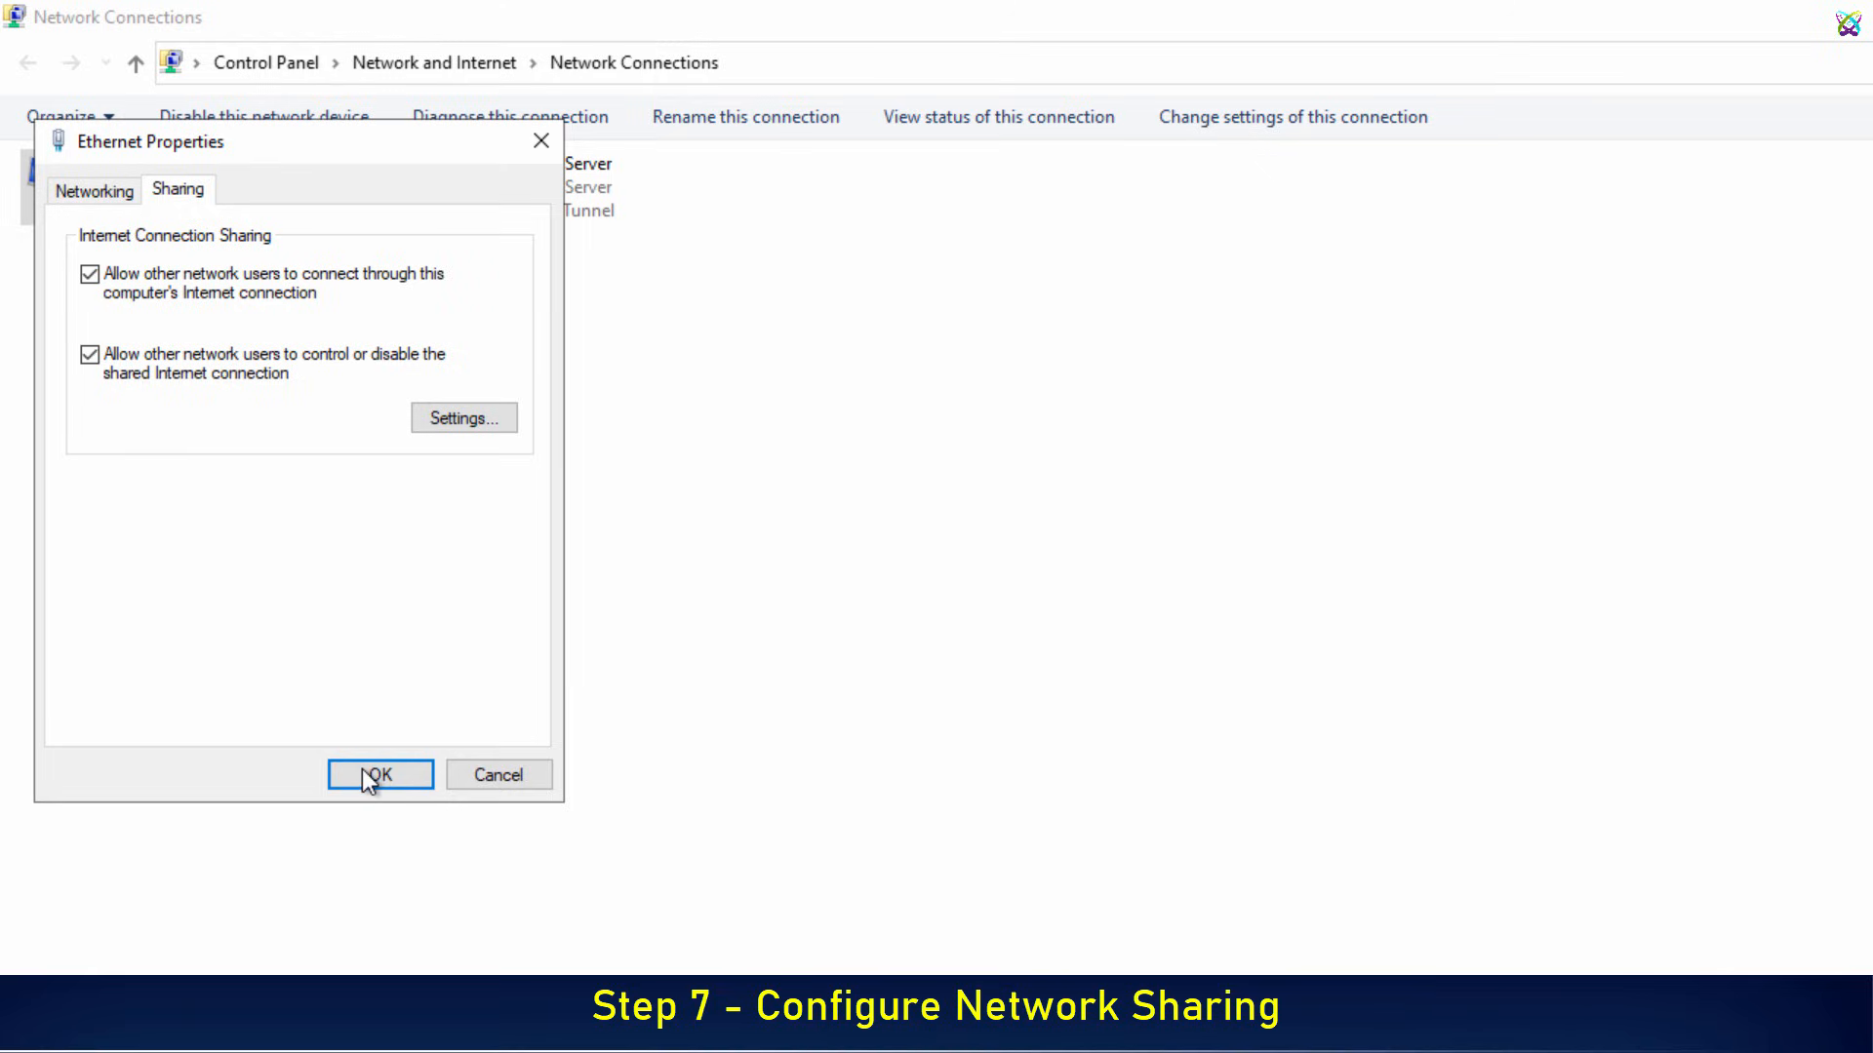
click(378, 773)
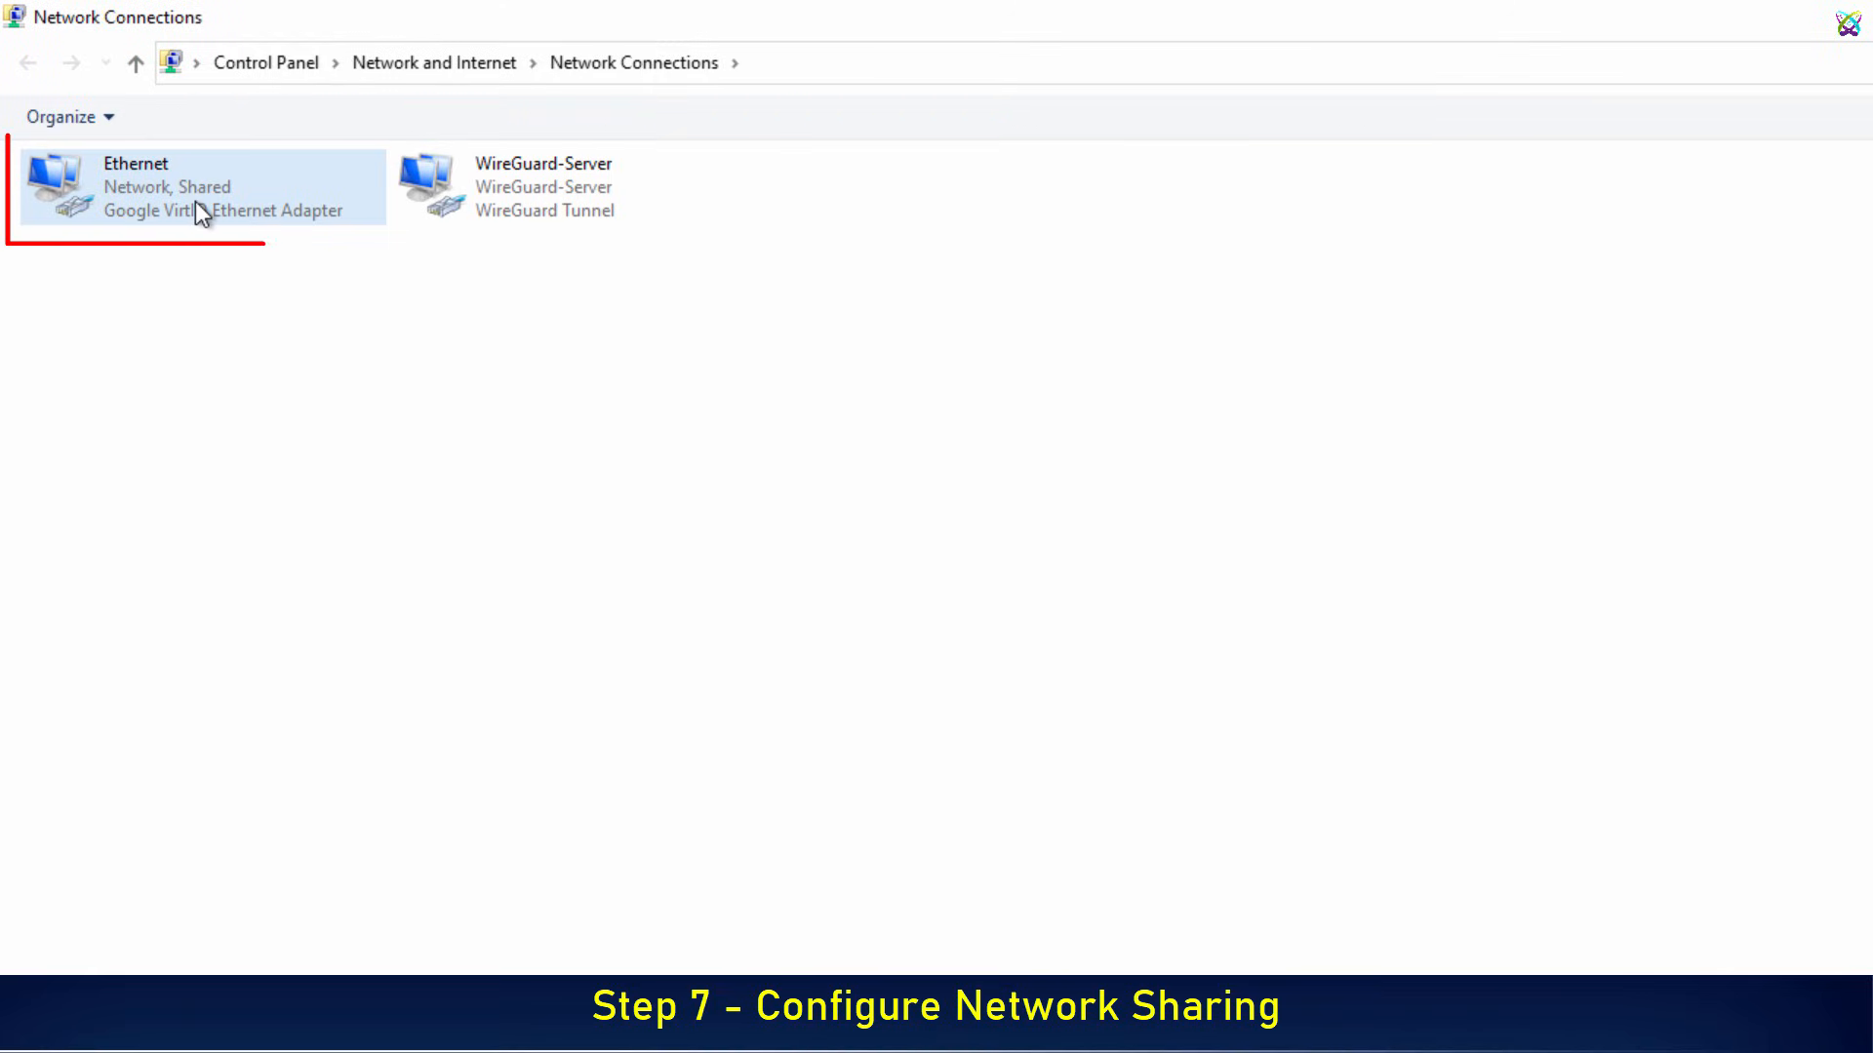
click(199, 186)
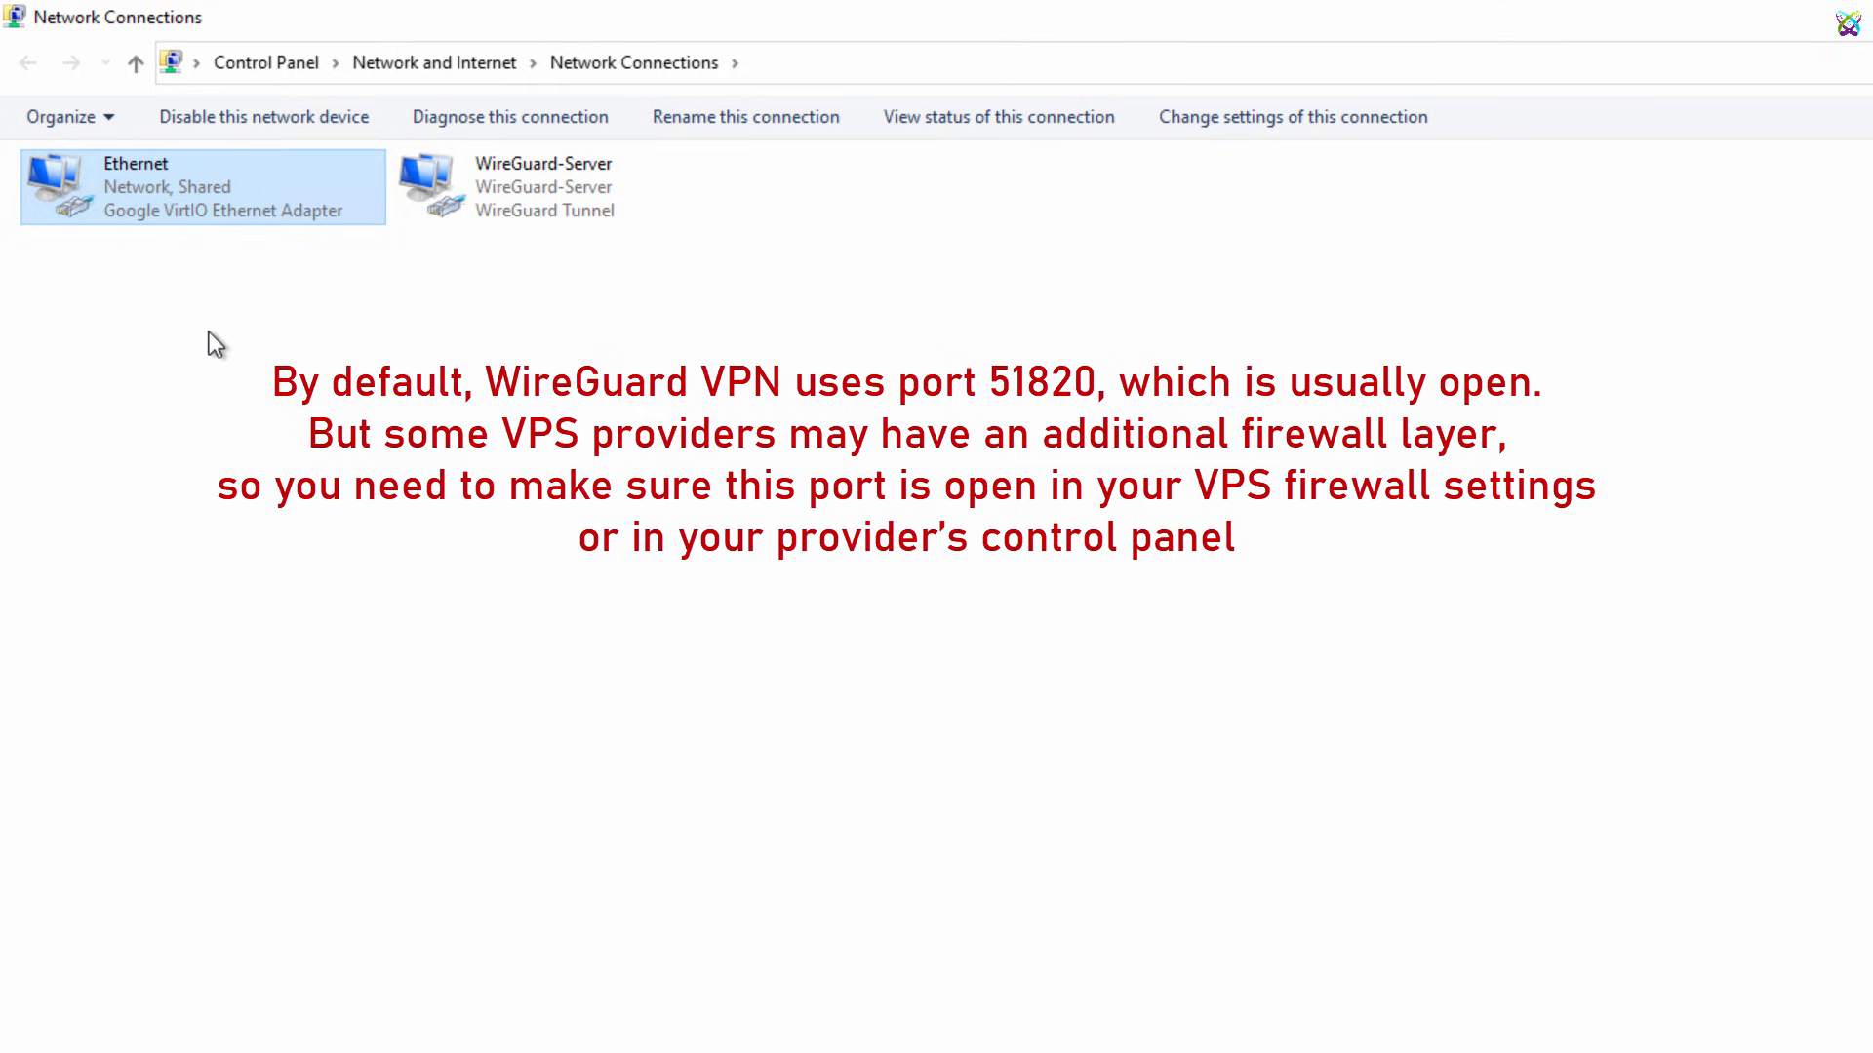
mouse_move(410, 706)
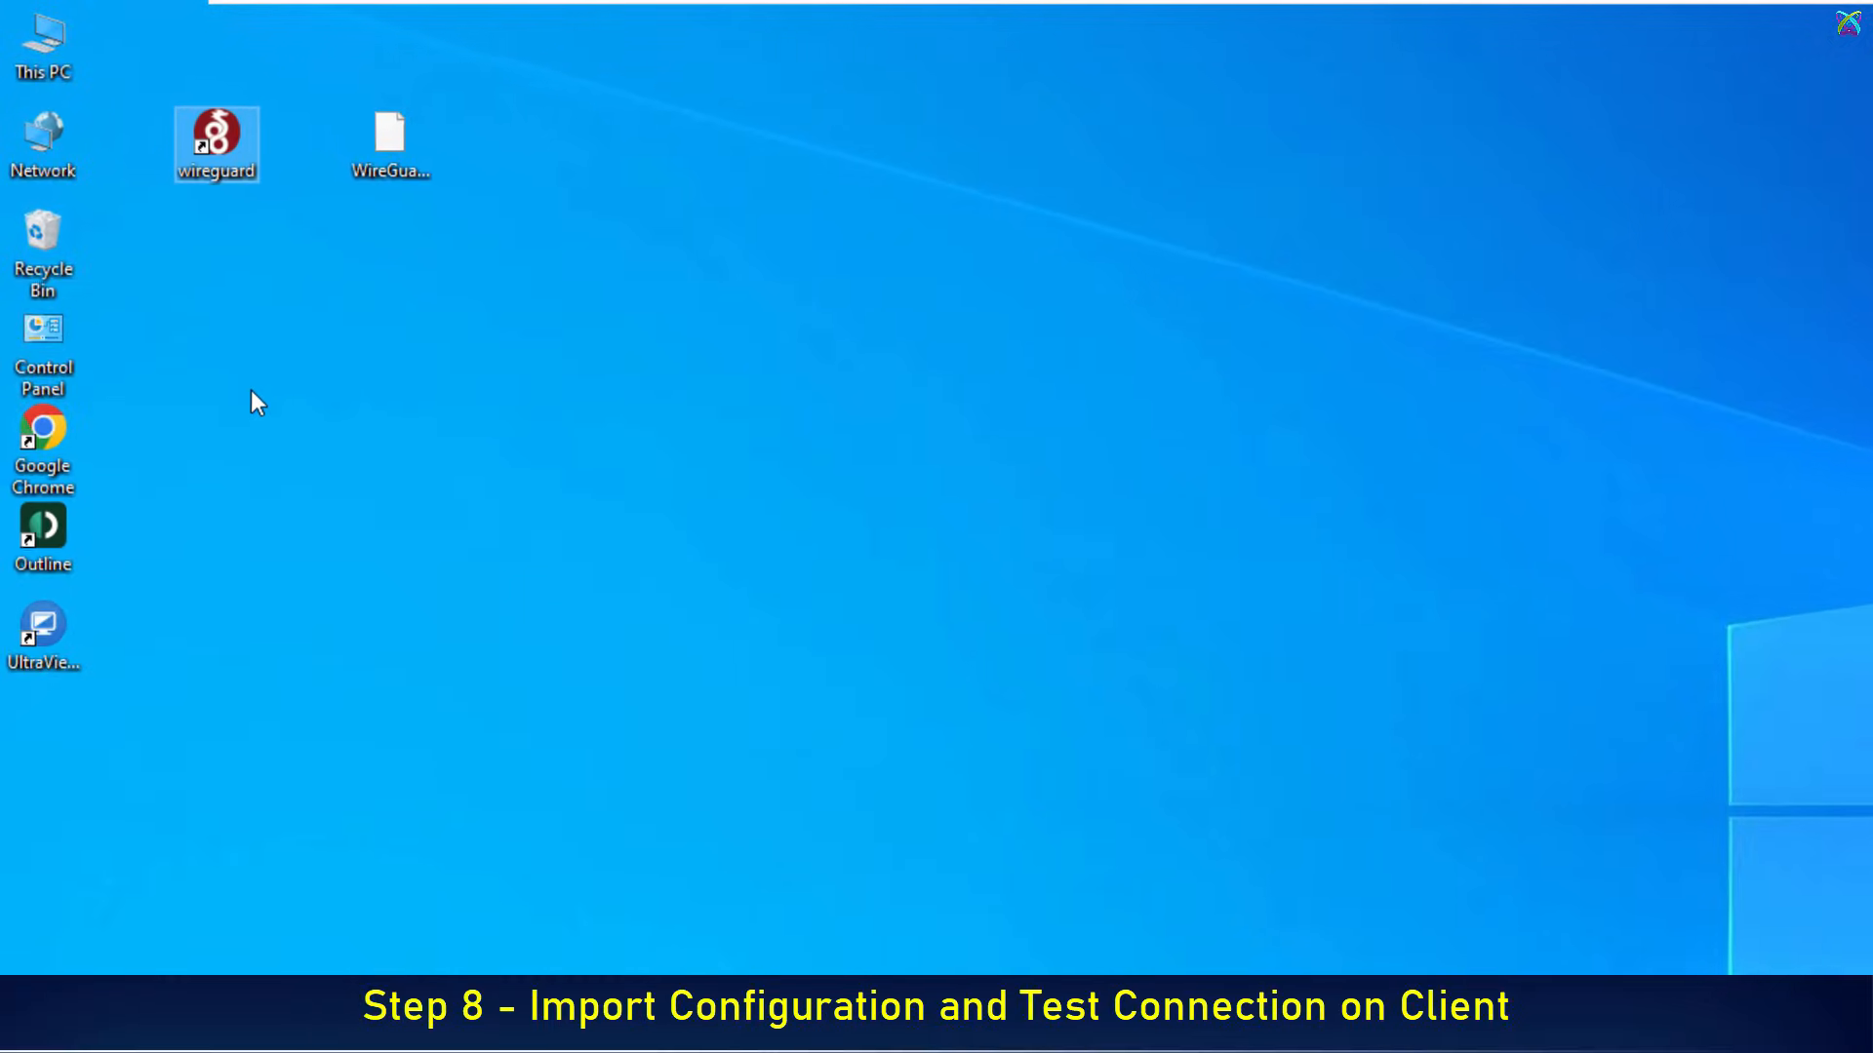
- Launch the WireGuard client from its desktop shortcut
click(216, 143)
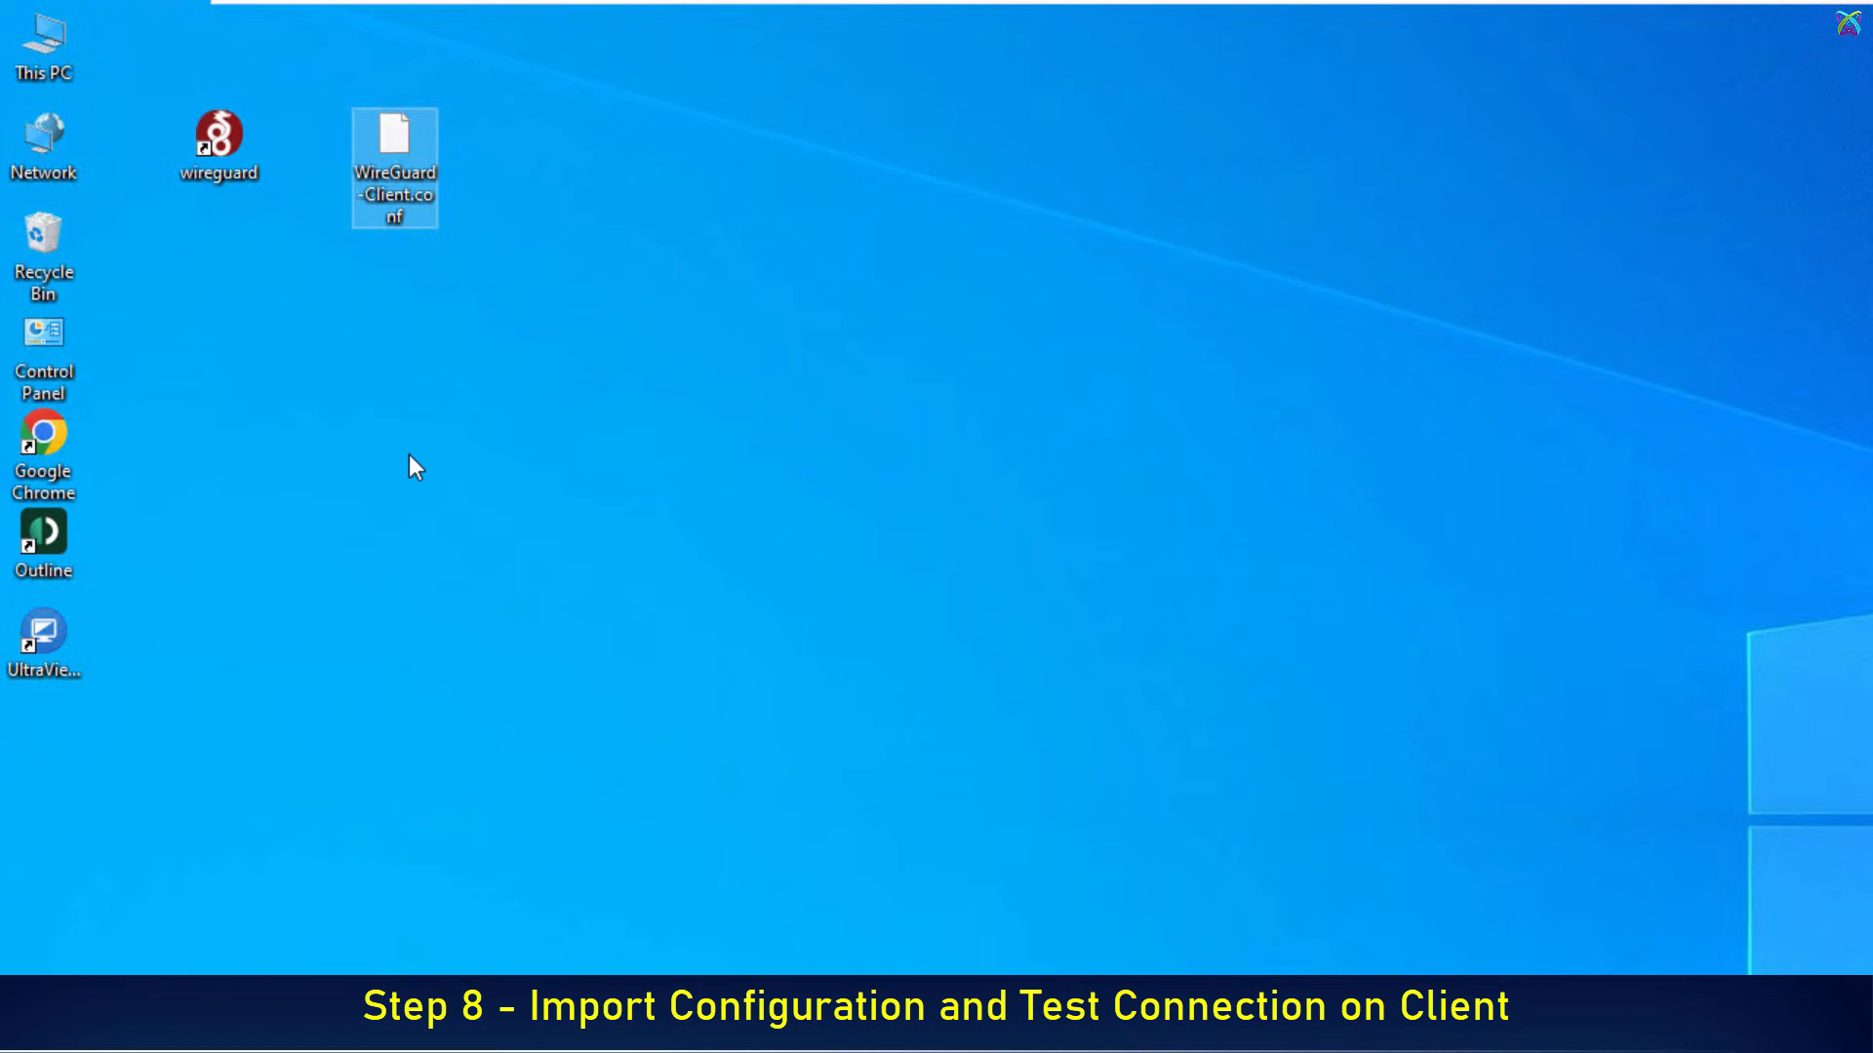
mouse_move(203, 456)
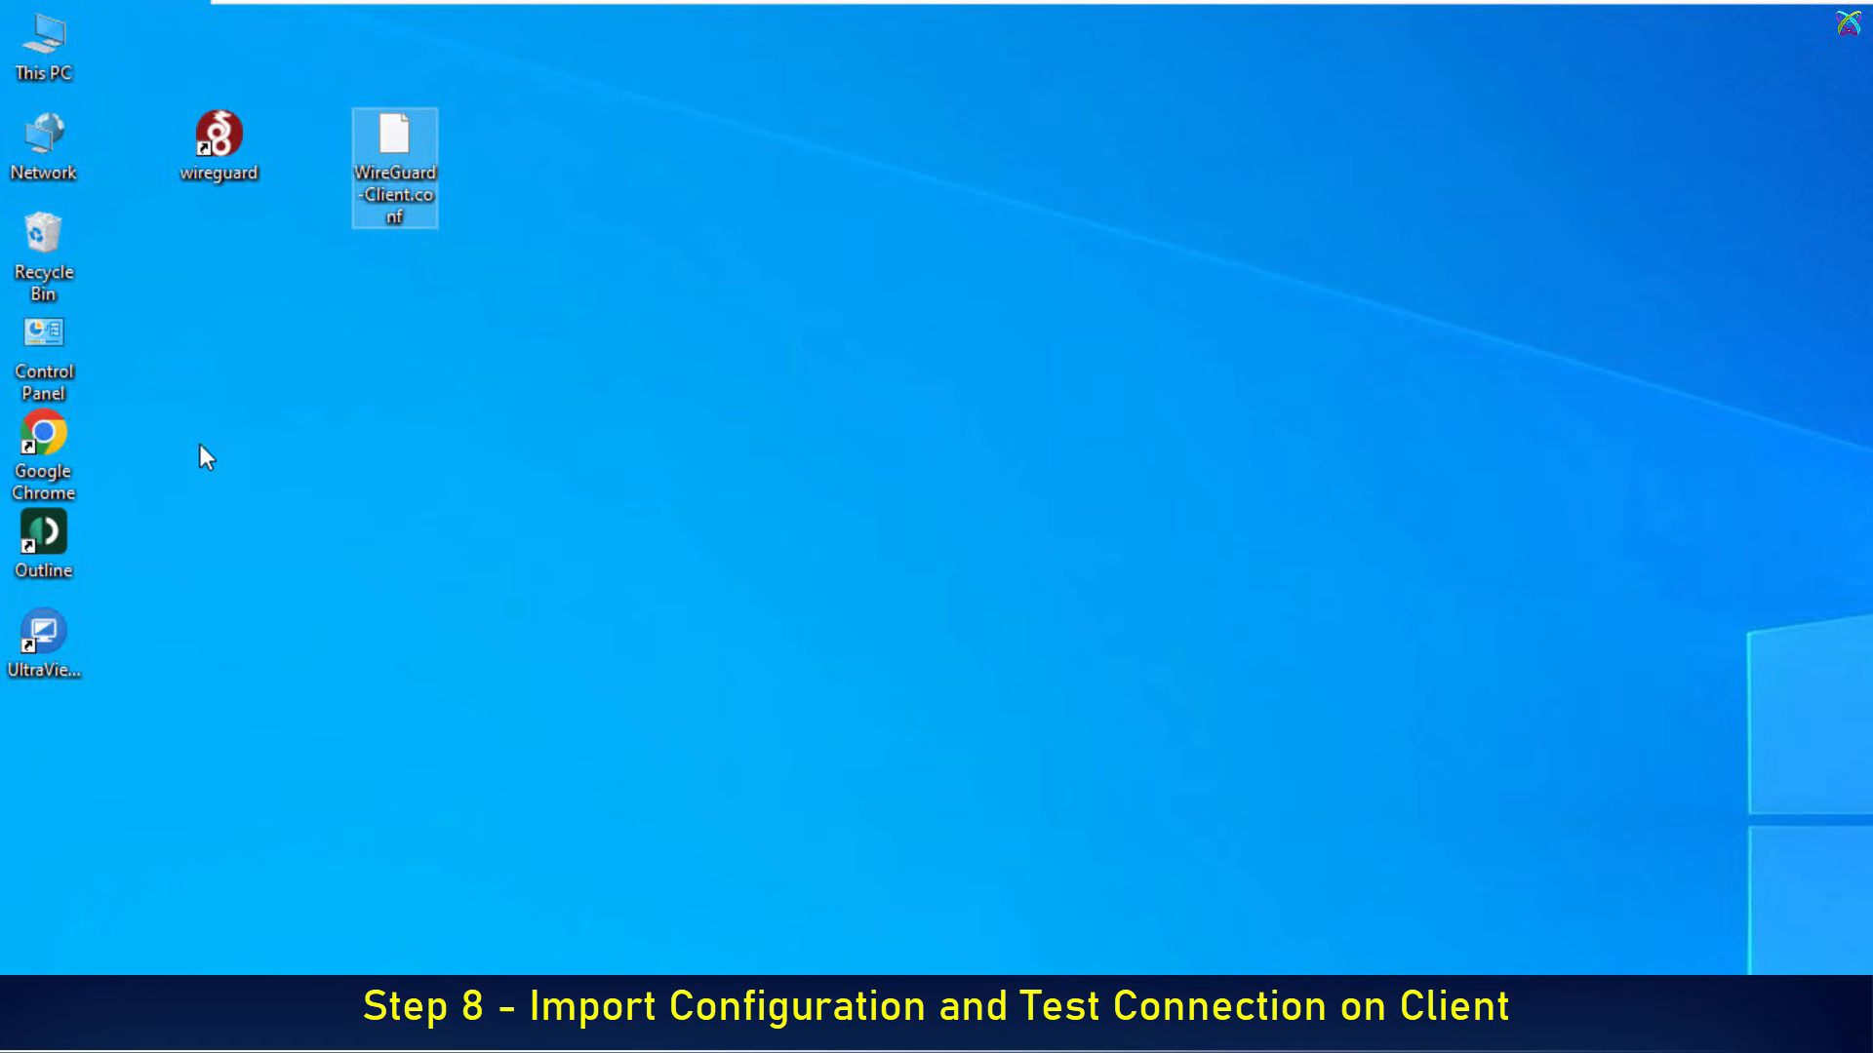
double_click(218, 133)
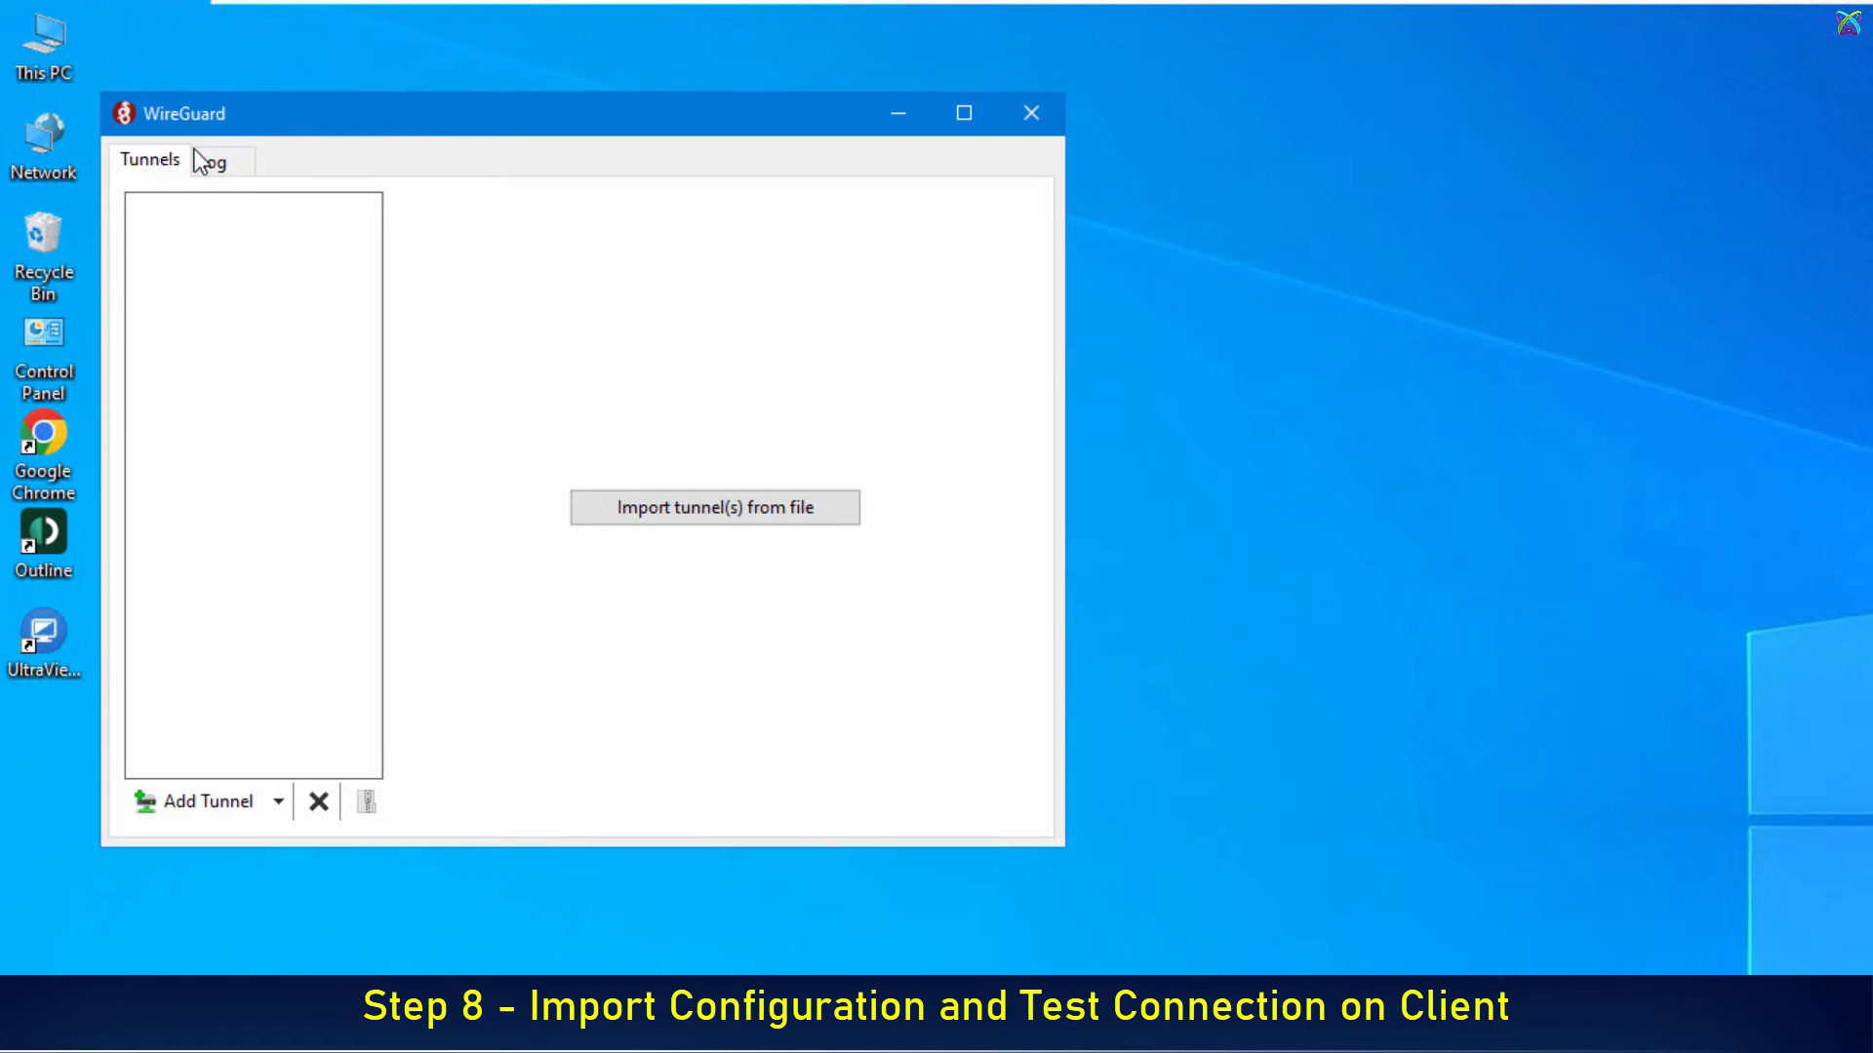
mouse_move(755, 546)
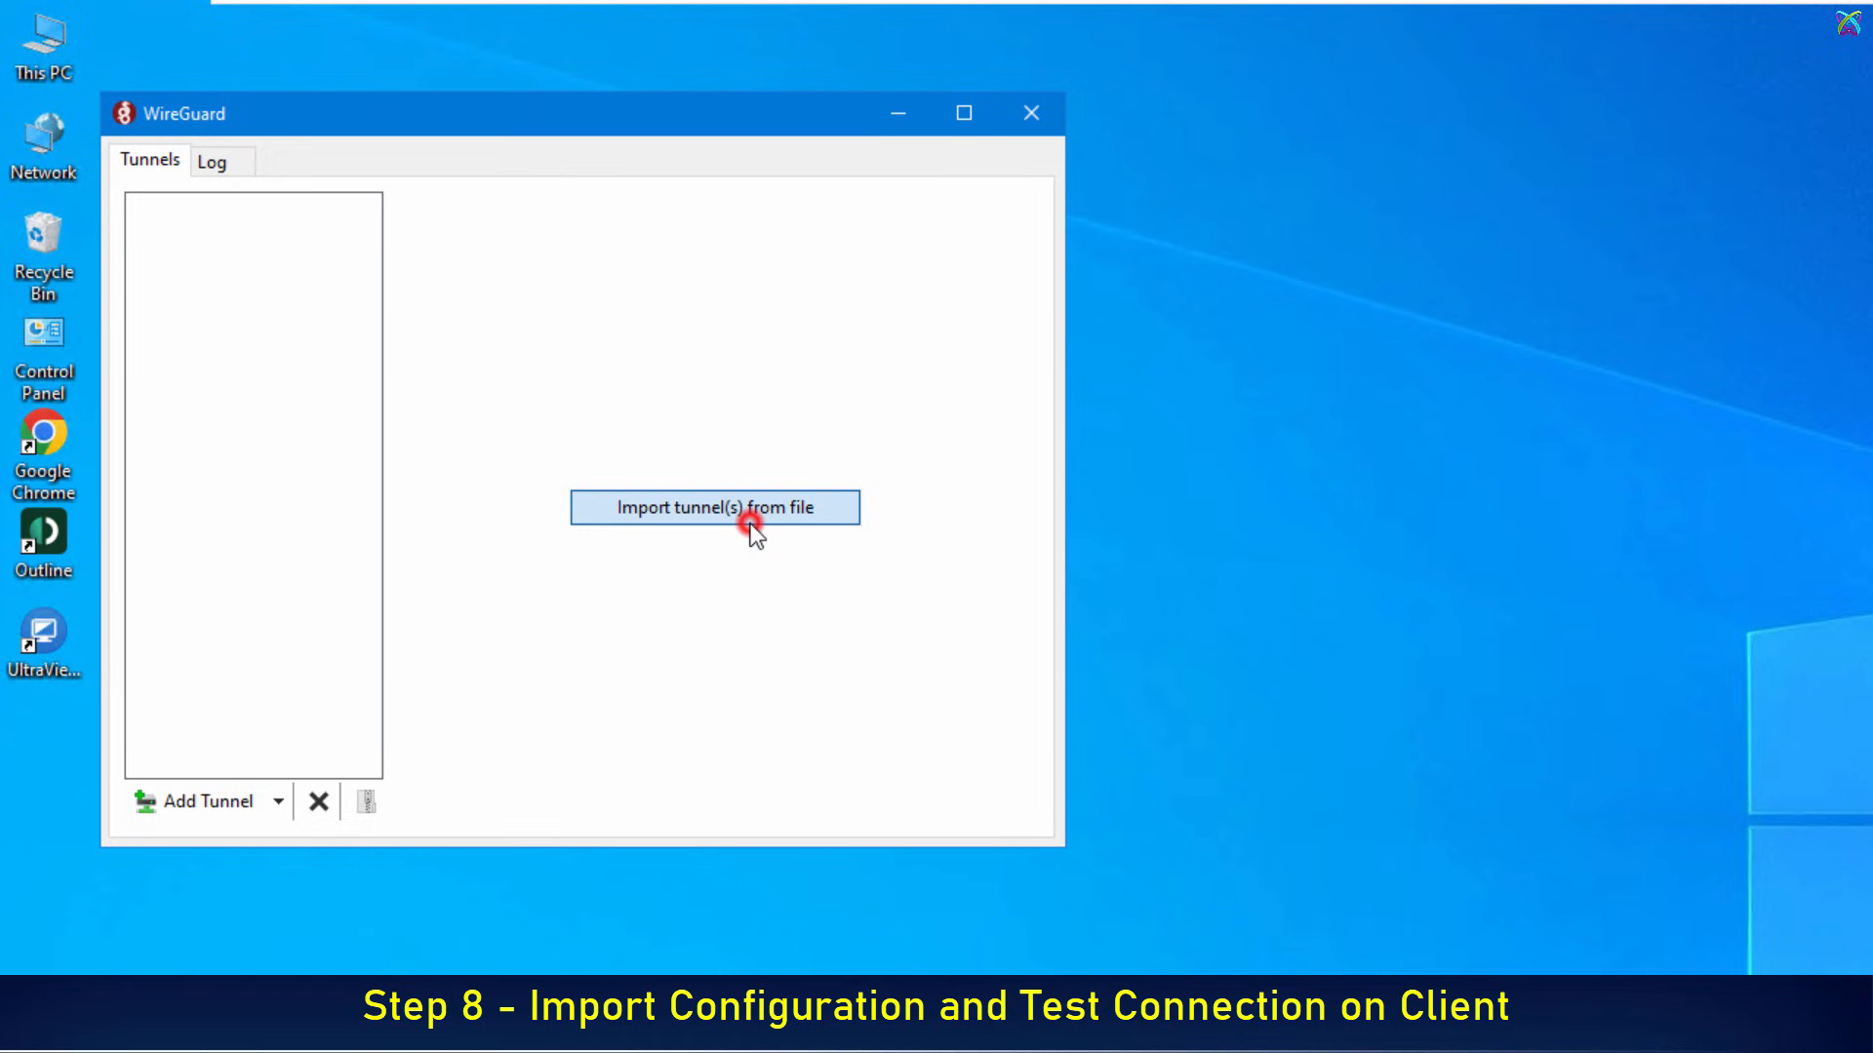
- Import WireGuard-Client.conf as a tunnel and activate it
click(714, 507)
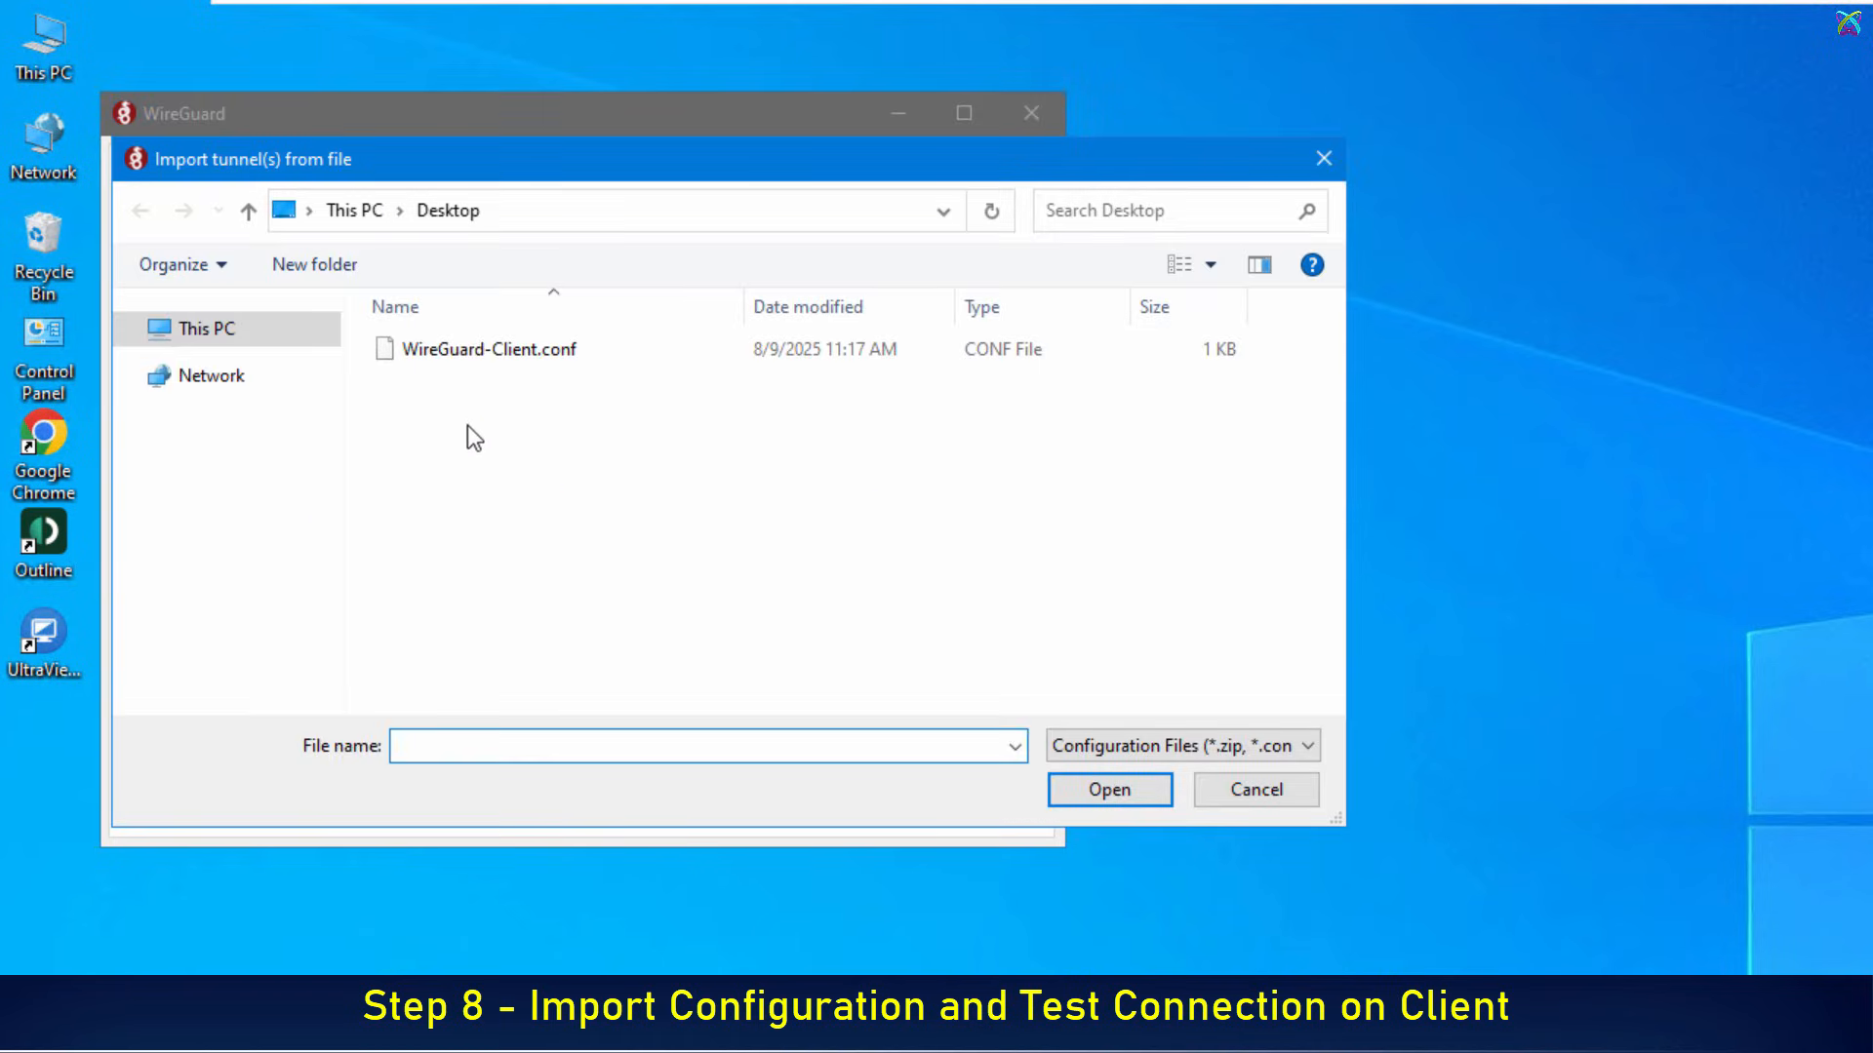
click(483, 349)
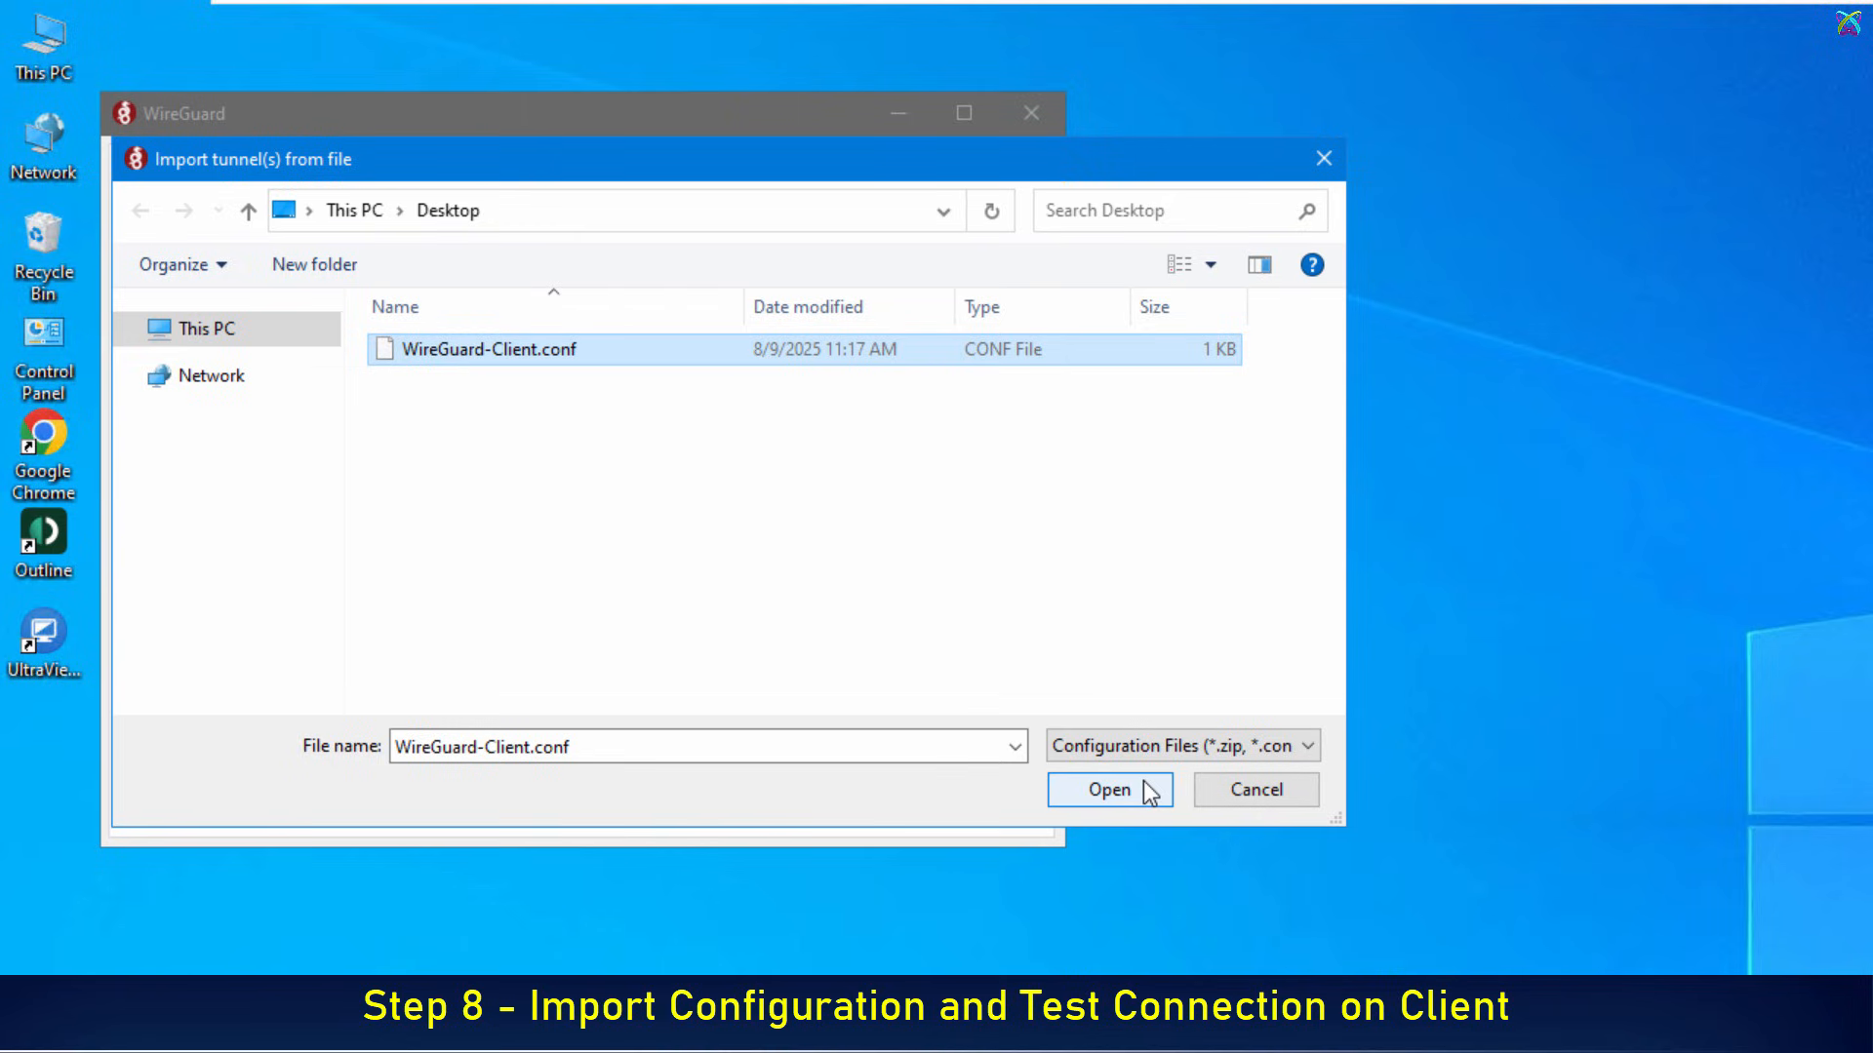
click(1107, 789)
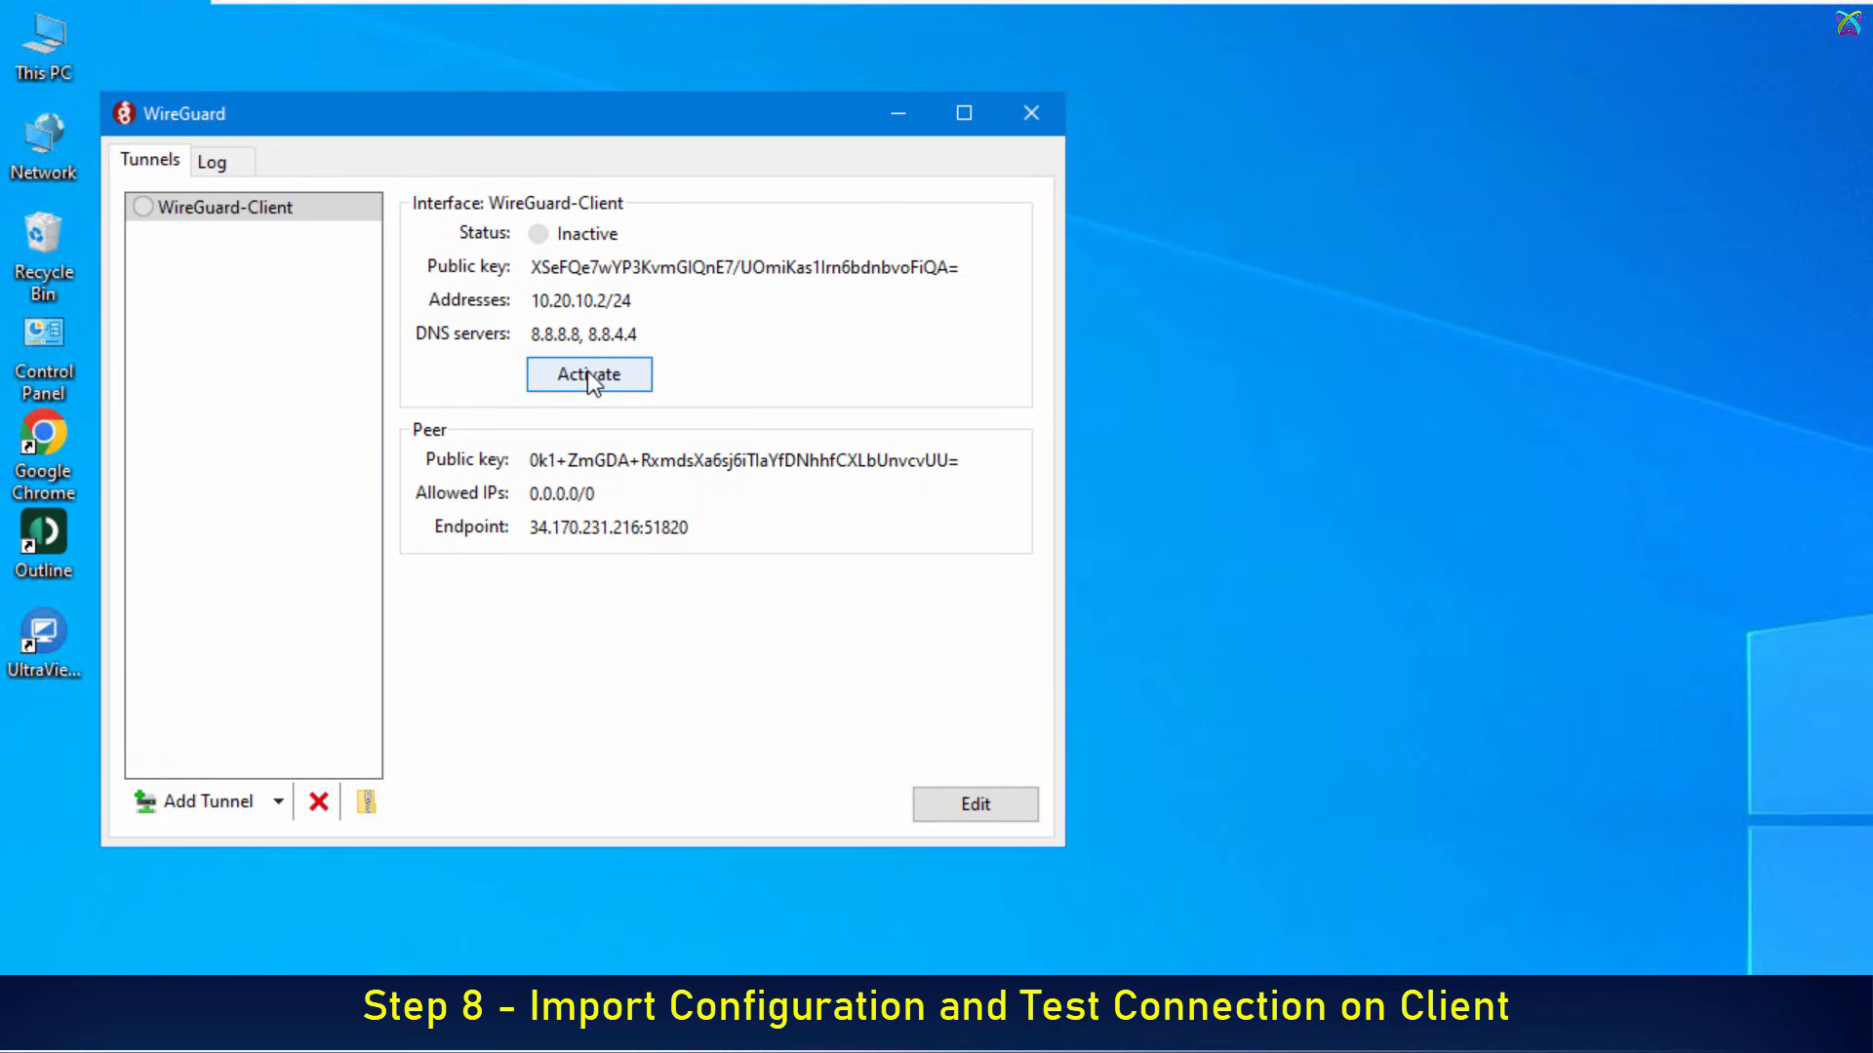
click(587, 373)
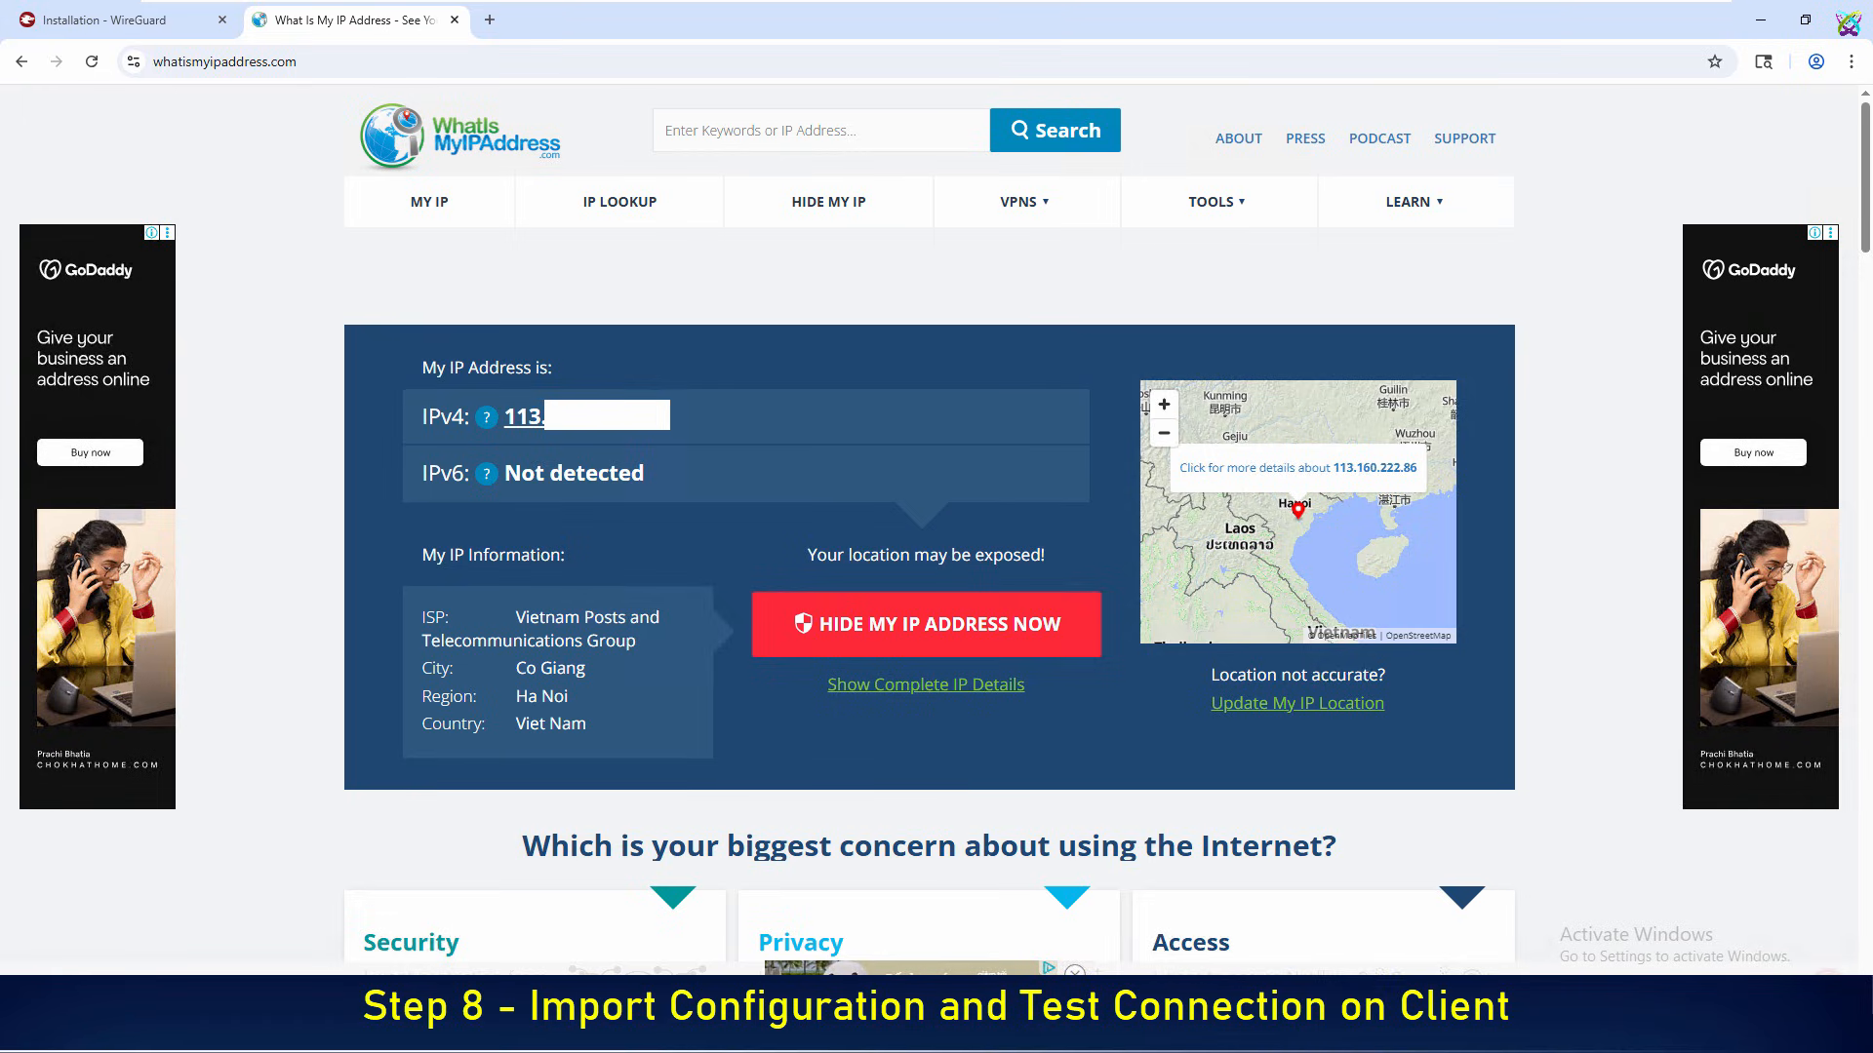
- Reload whatismyipaddress.com to check the IPv4 reads 34.170.231.216
click(92, 61)
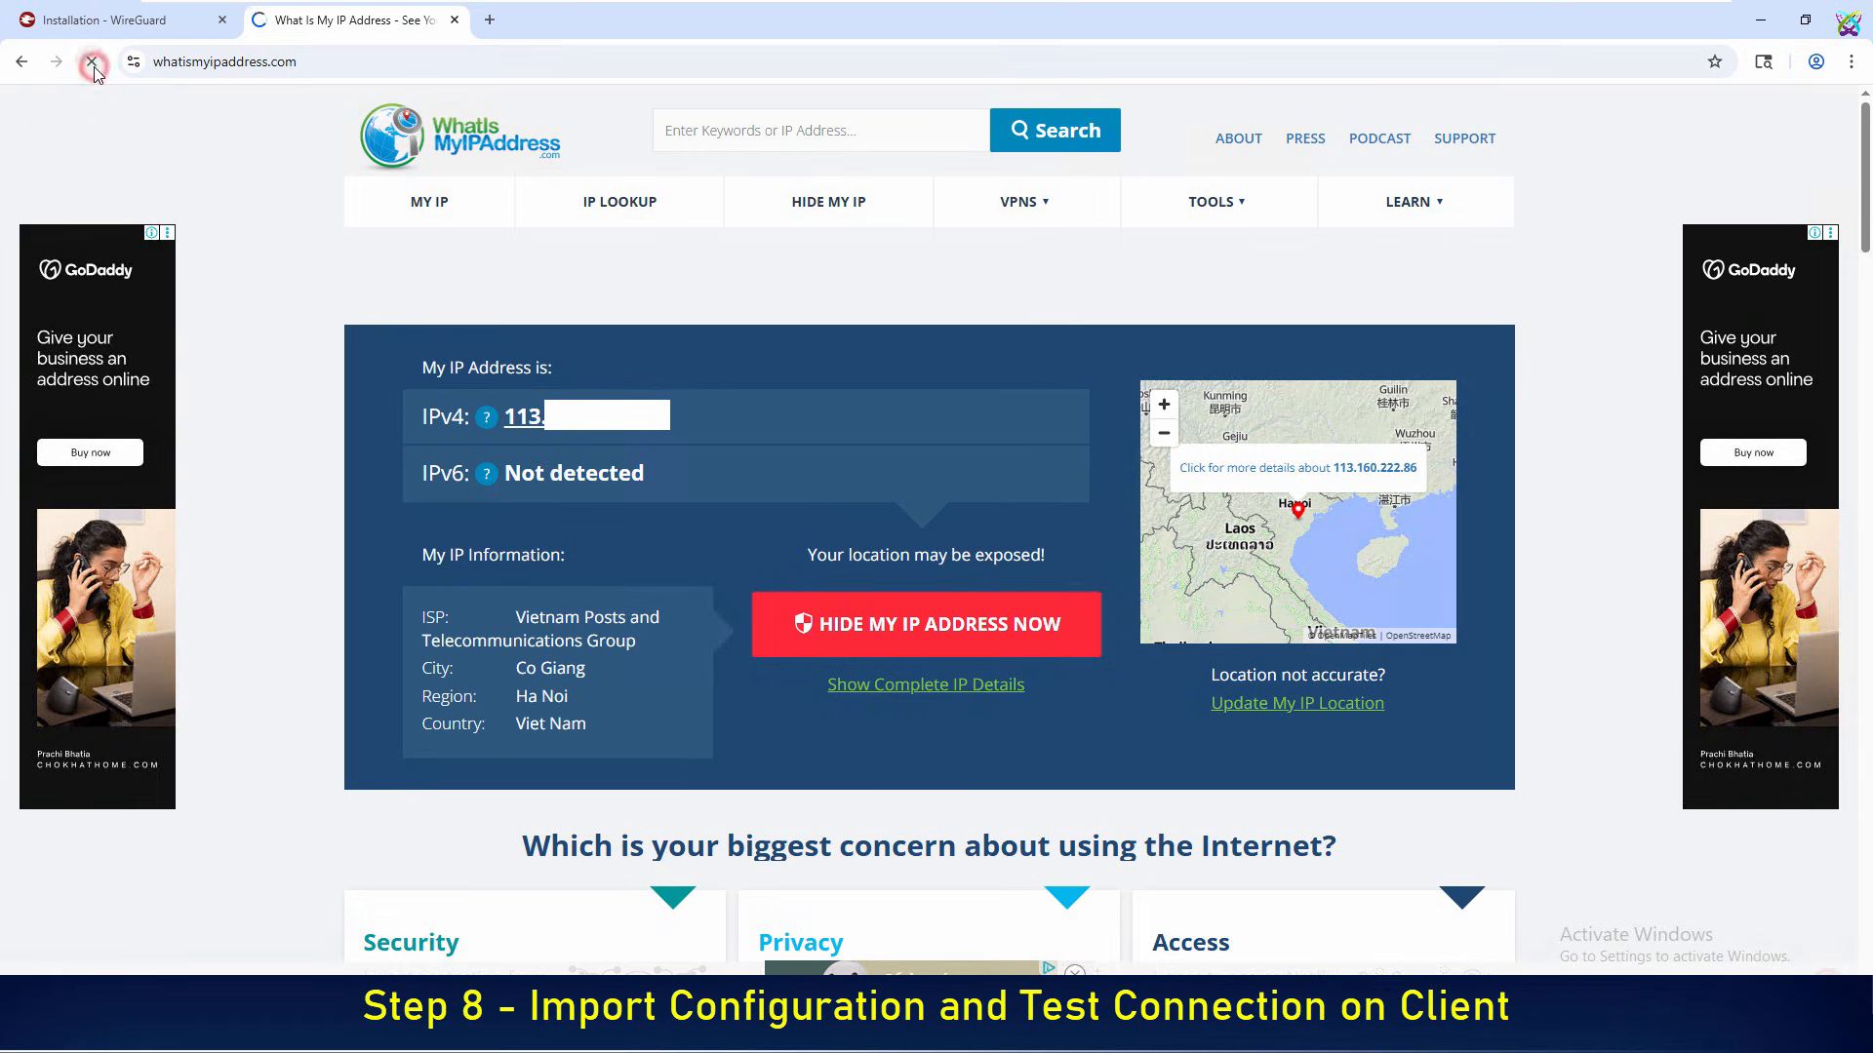
click(92, 60)
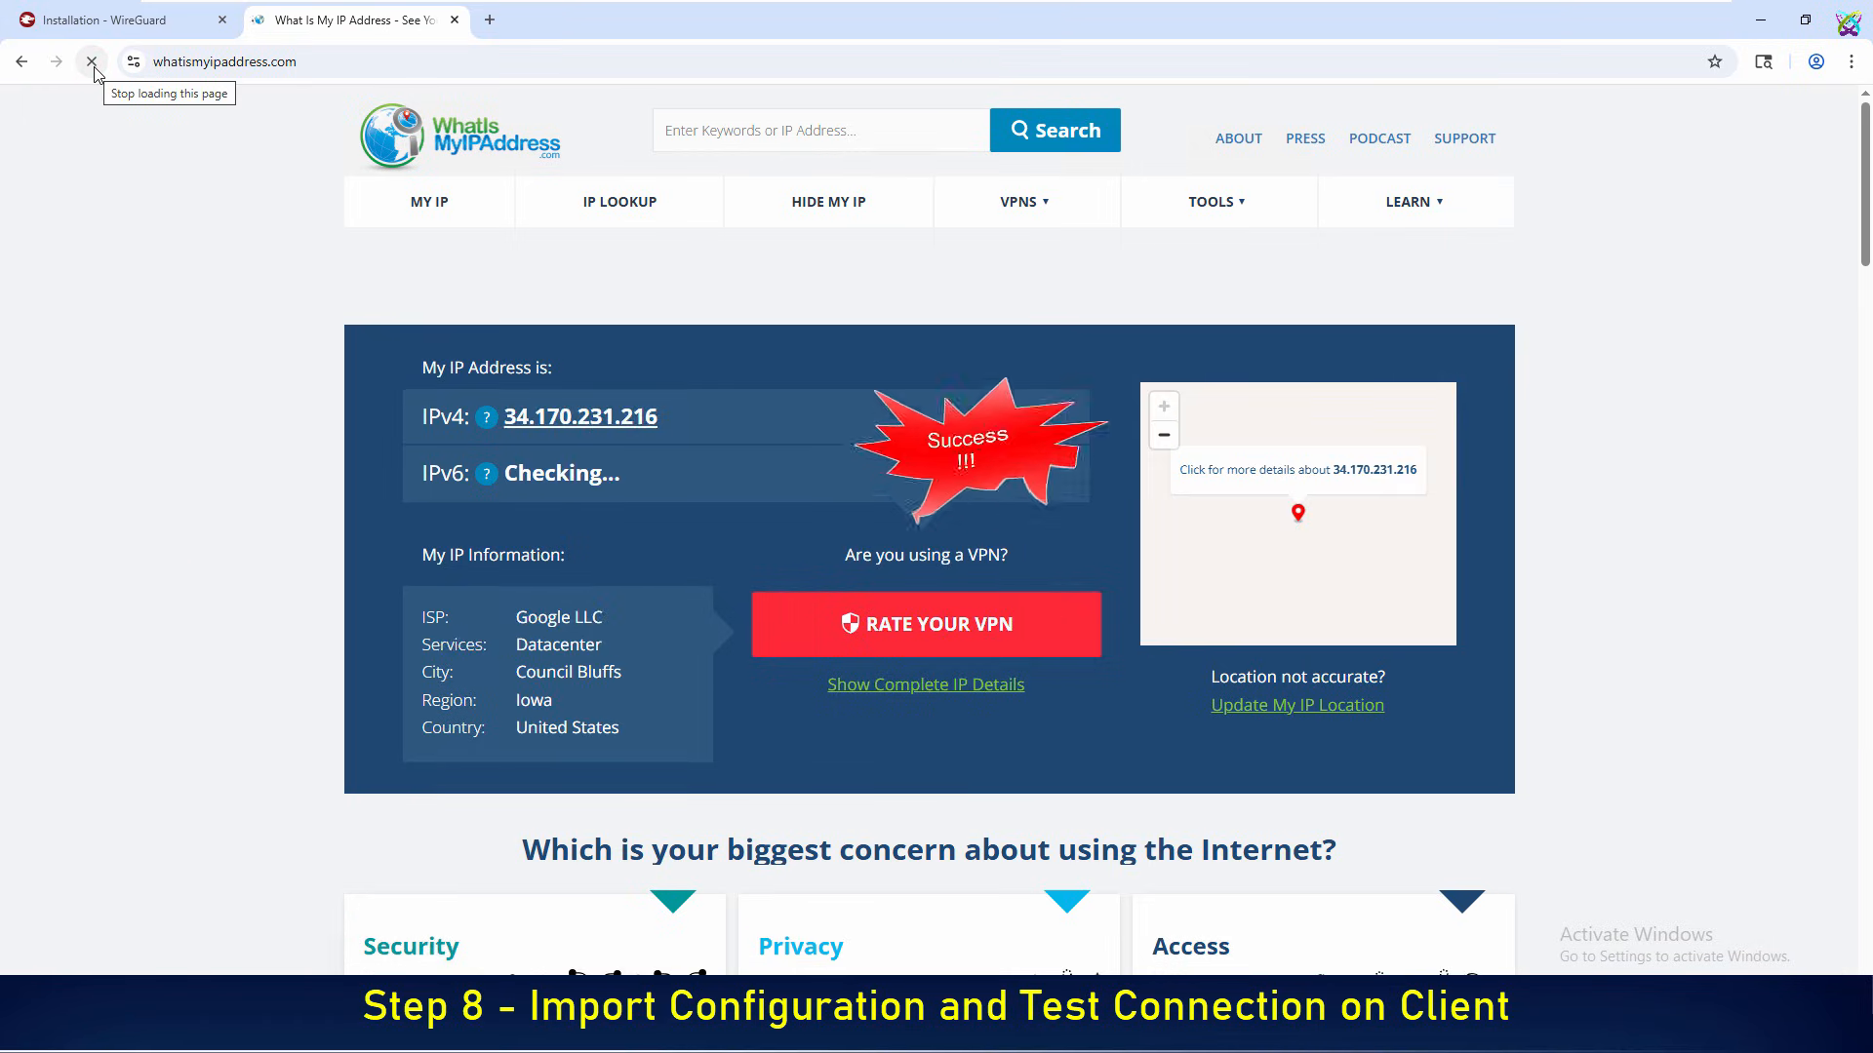